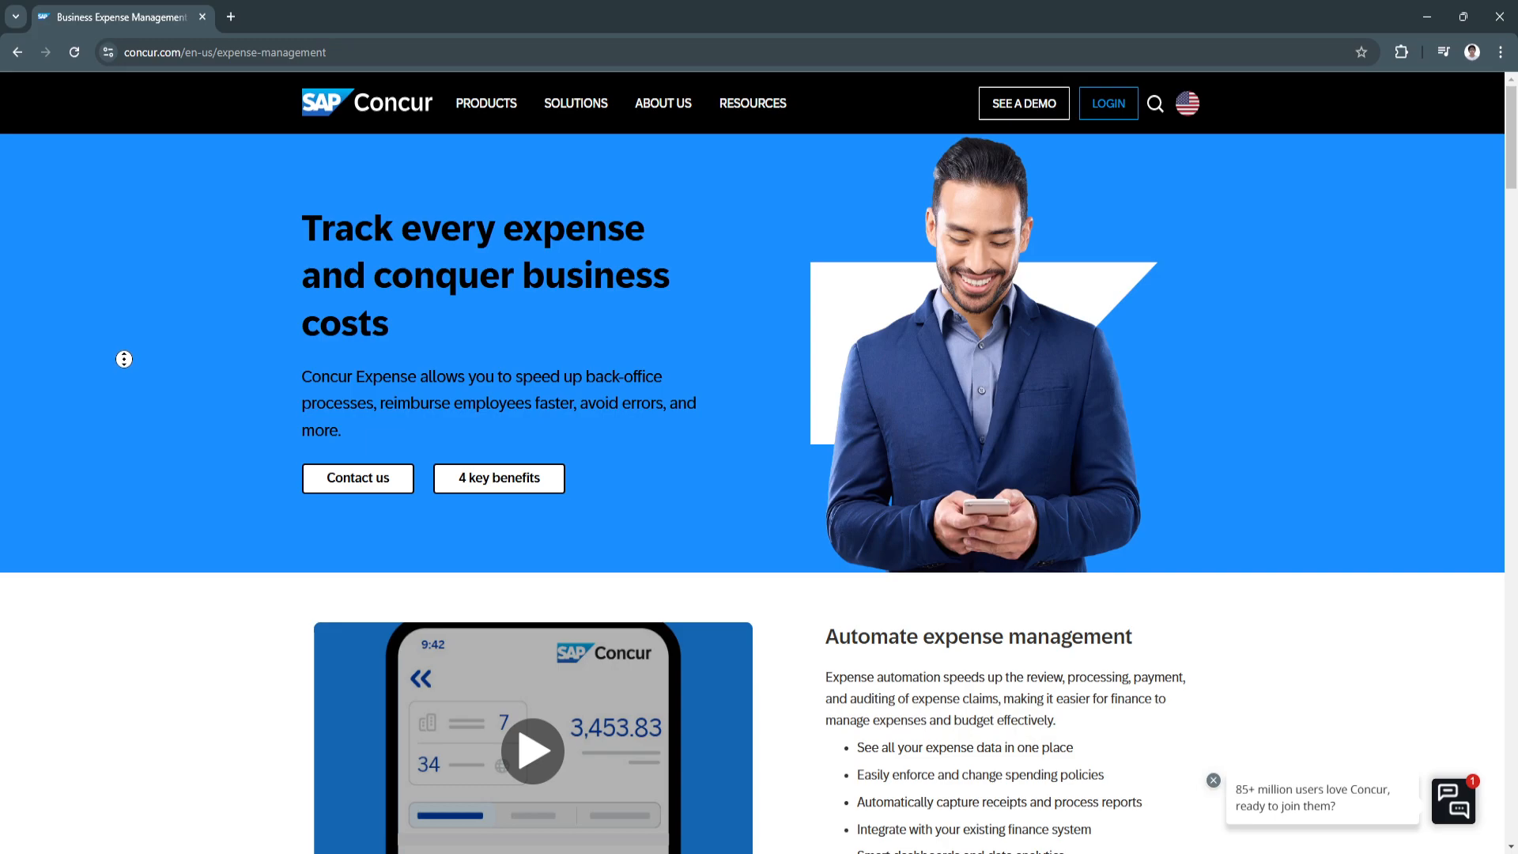
{"action": "scroll", "scroll_direction": "down", "scroll_amount": 3}
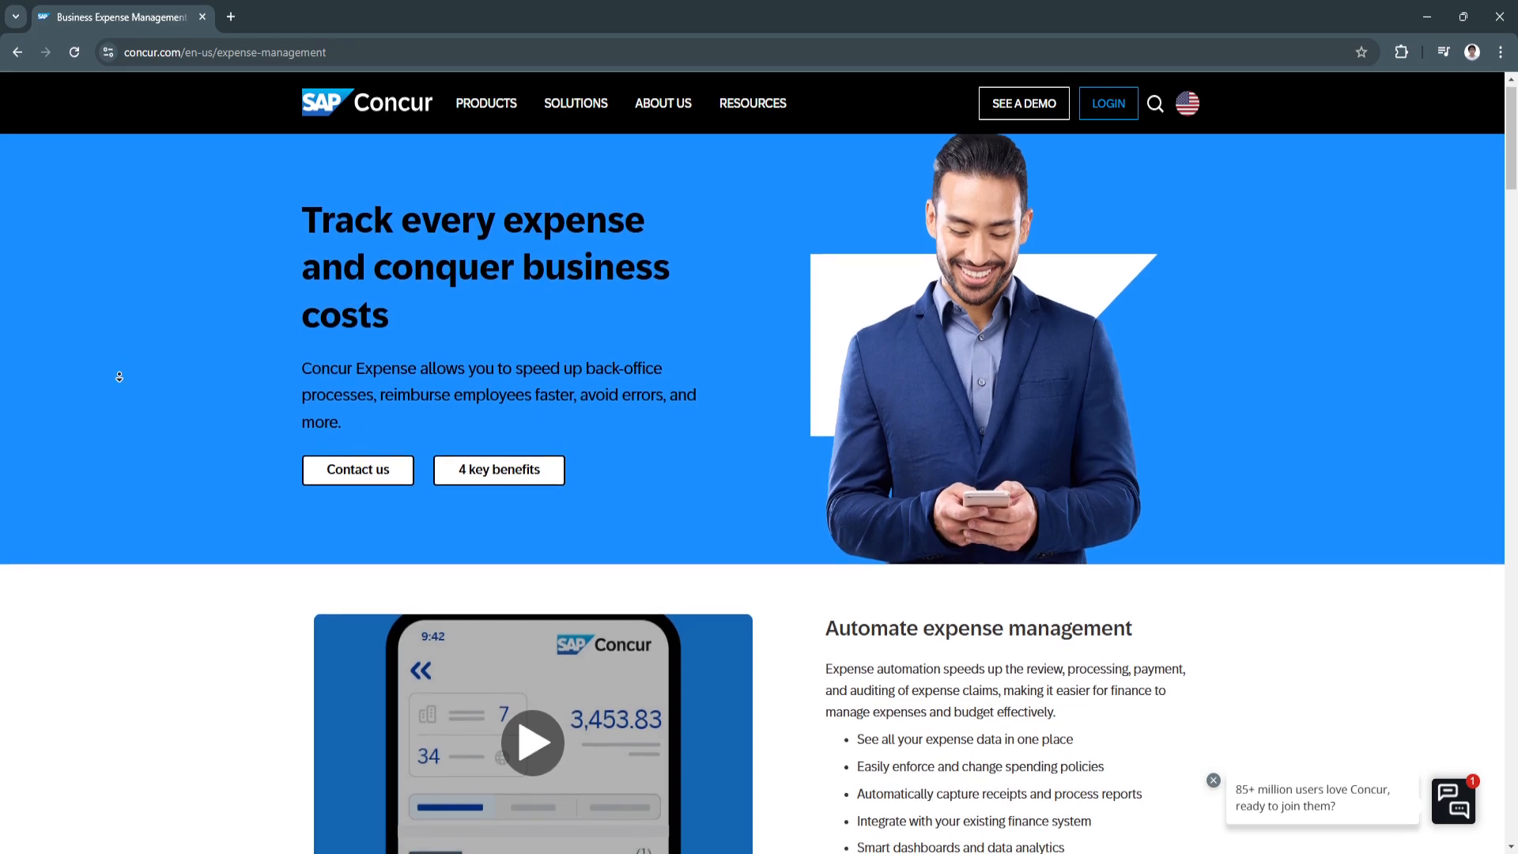
{"action": "scroll", "scroll_direction": "down", "scroll_amount": 3}
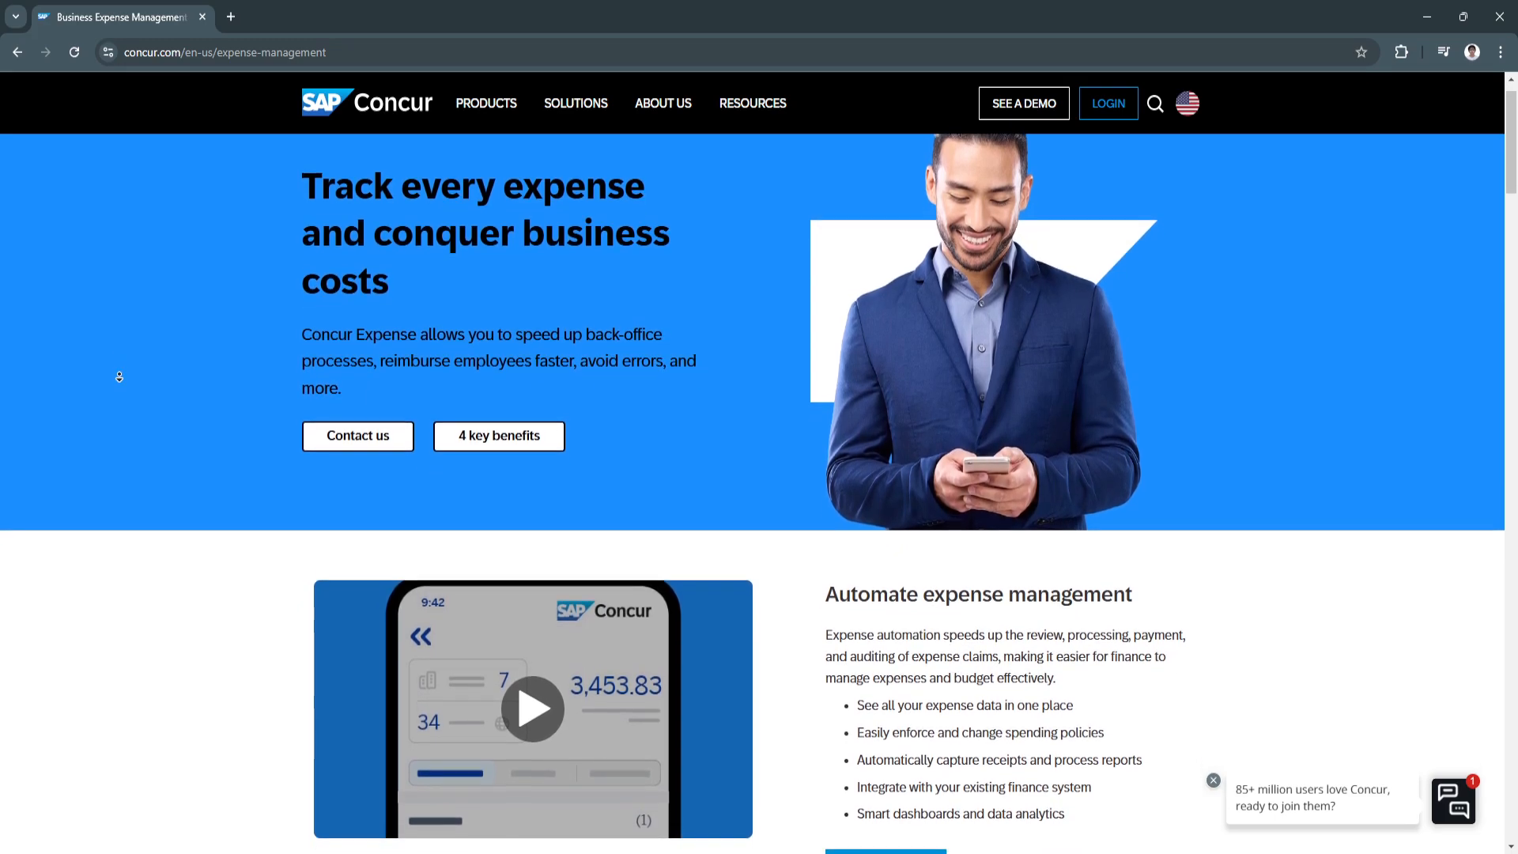
{"action": "scroll", "scroll_direction": "down", "scroll_amount": 3}
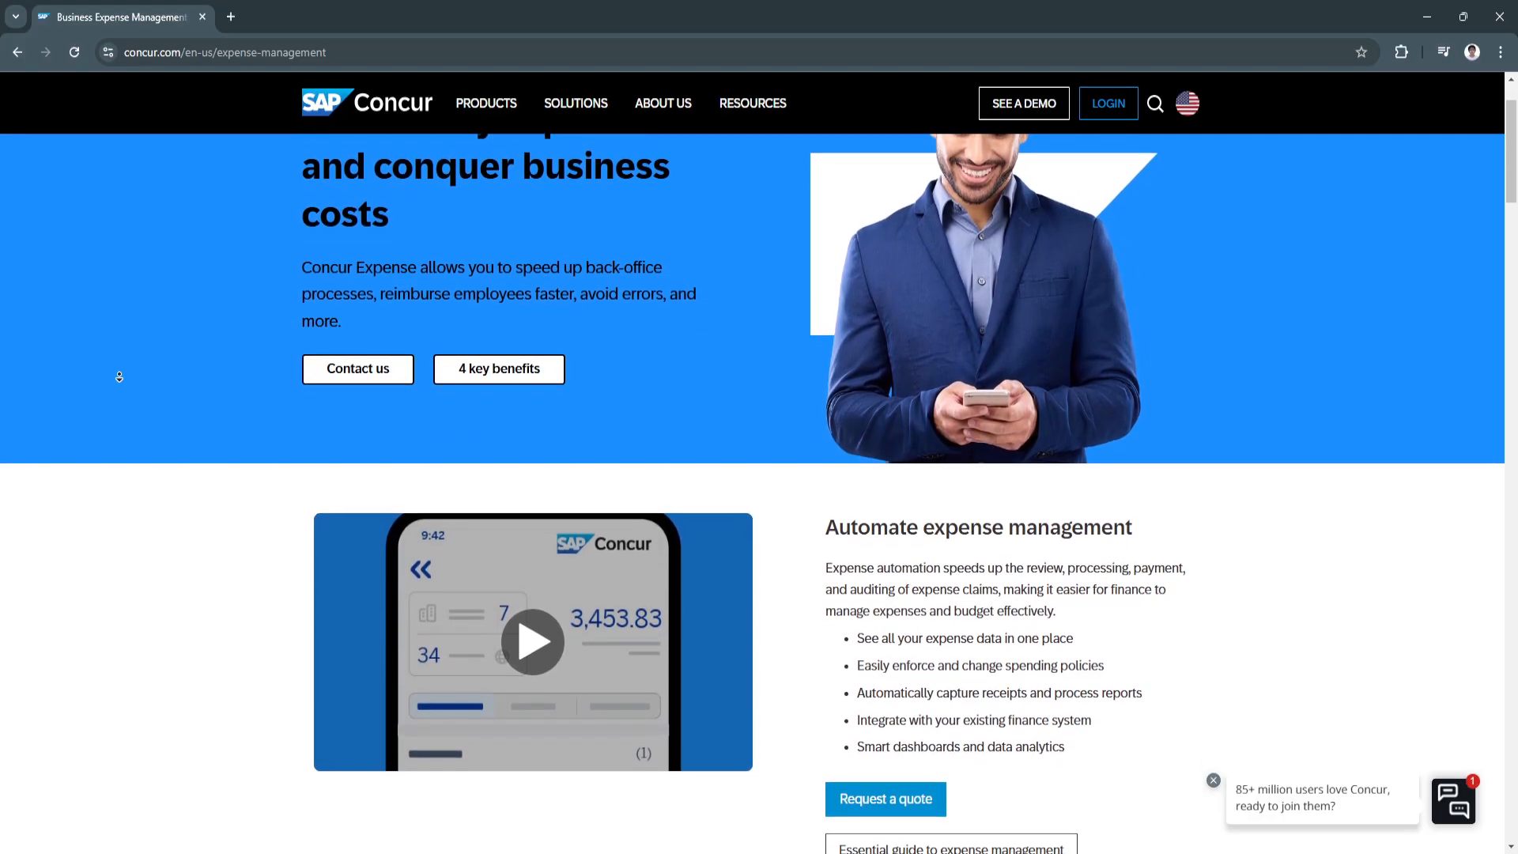
{"action": "scroll", "scroll_direction": "down", "scroll_amount": 3}
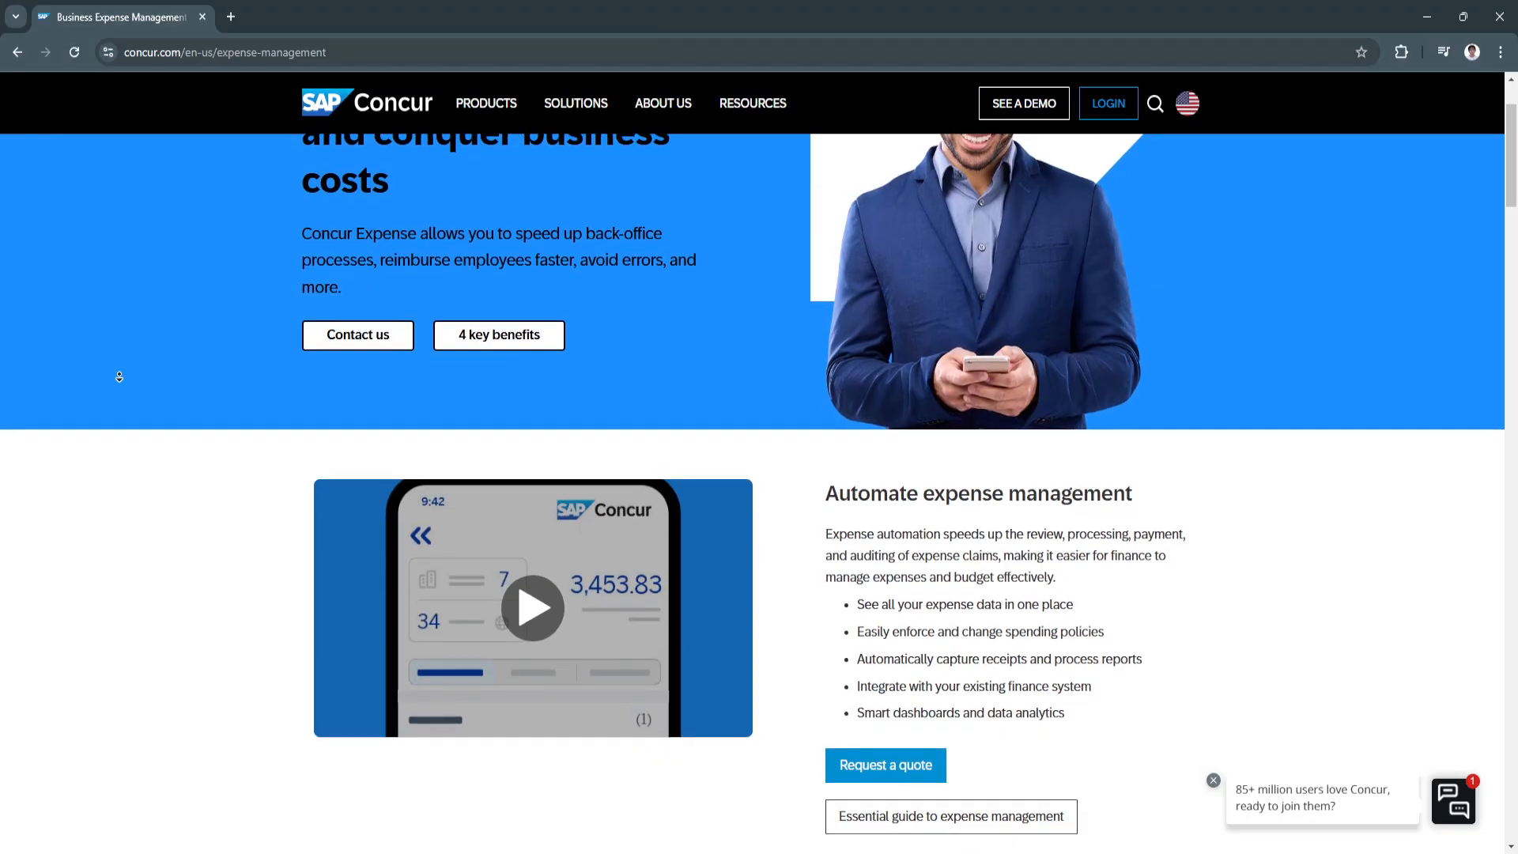
{"action": "scroll", "scroll_direction": "down", "scroll_amount": 3}
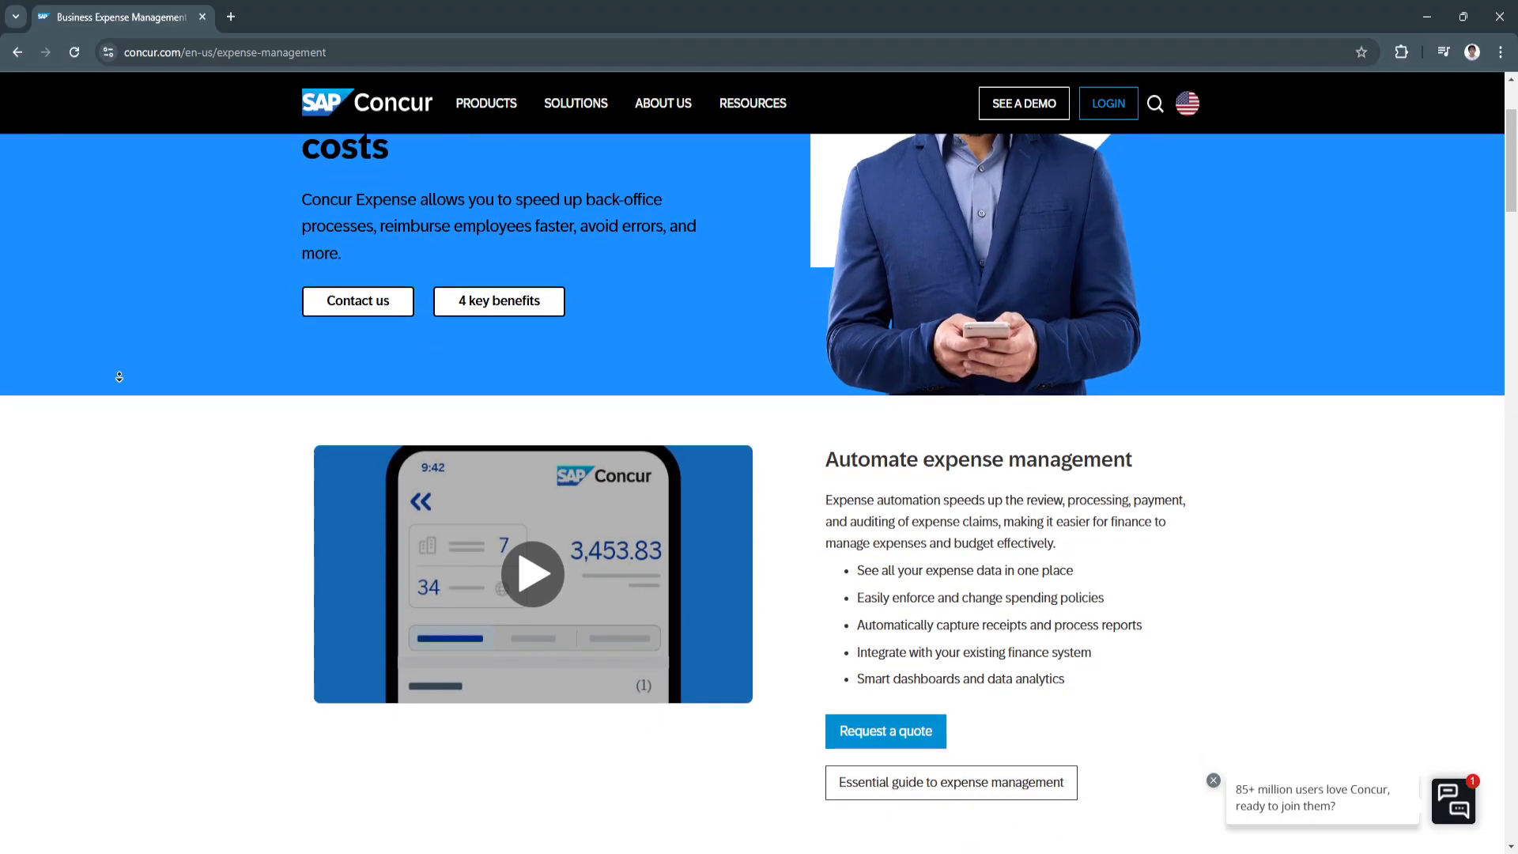
{"action": "scroll", "scroll_direction": "down", "scroll_amount": 3}
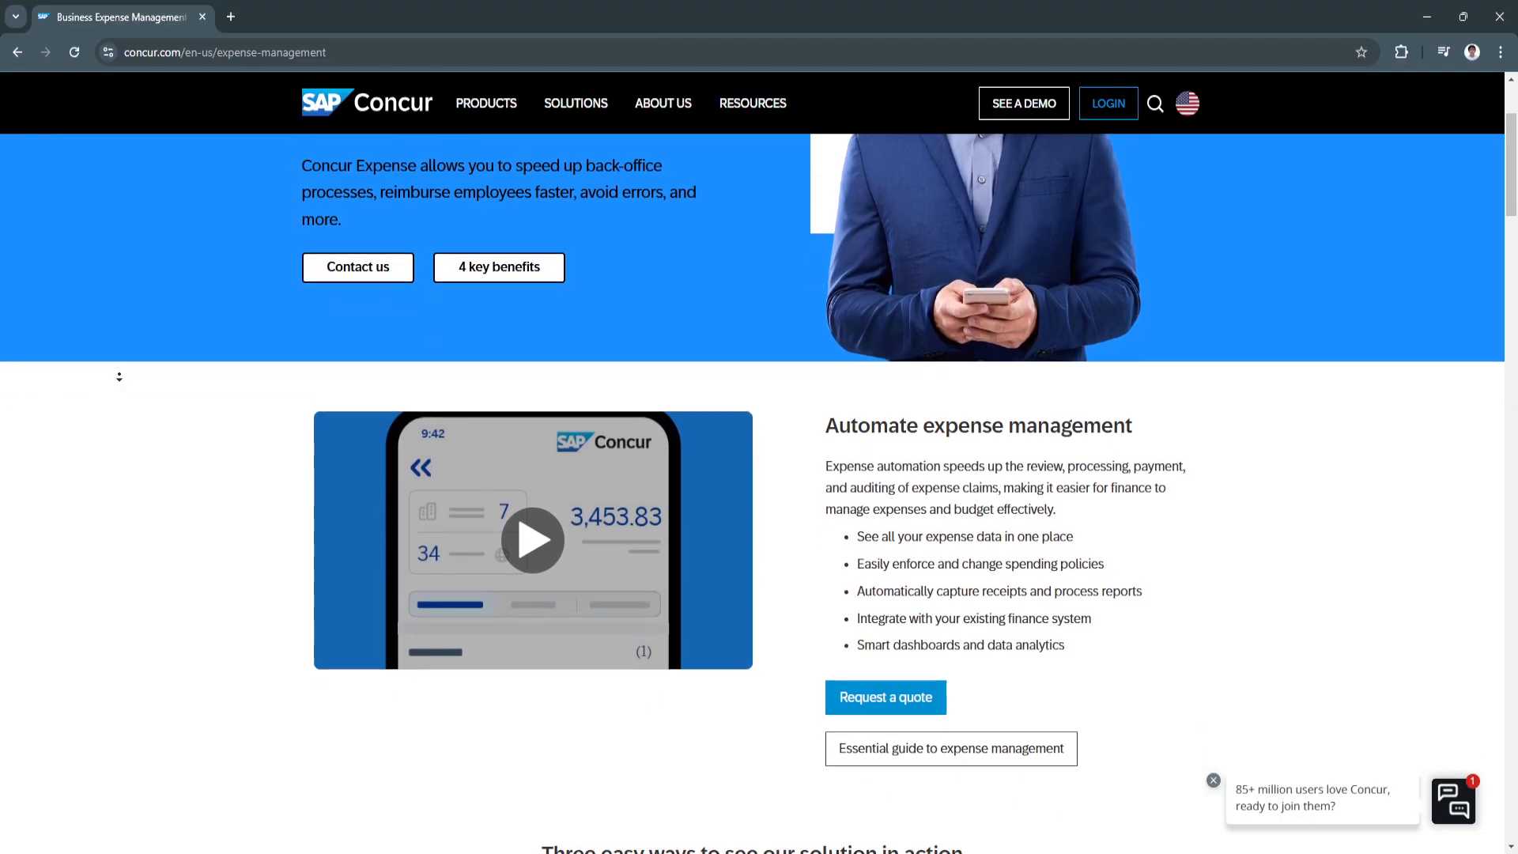
{"action": "scroll", "scroll_direction": "down", "scroll_amount": 3}
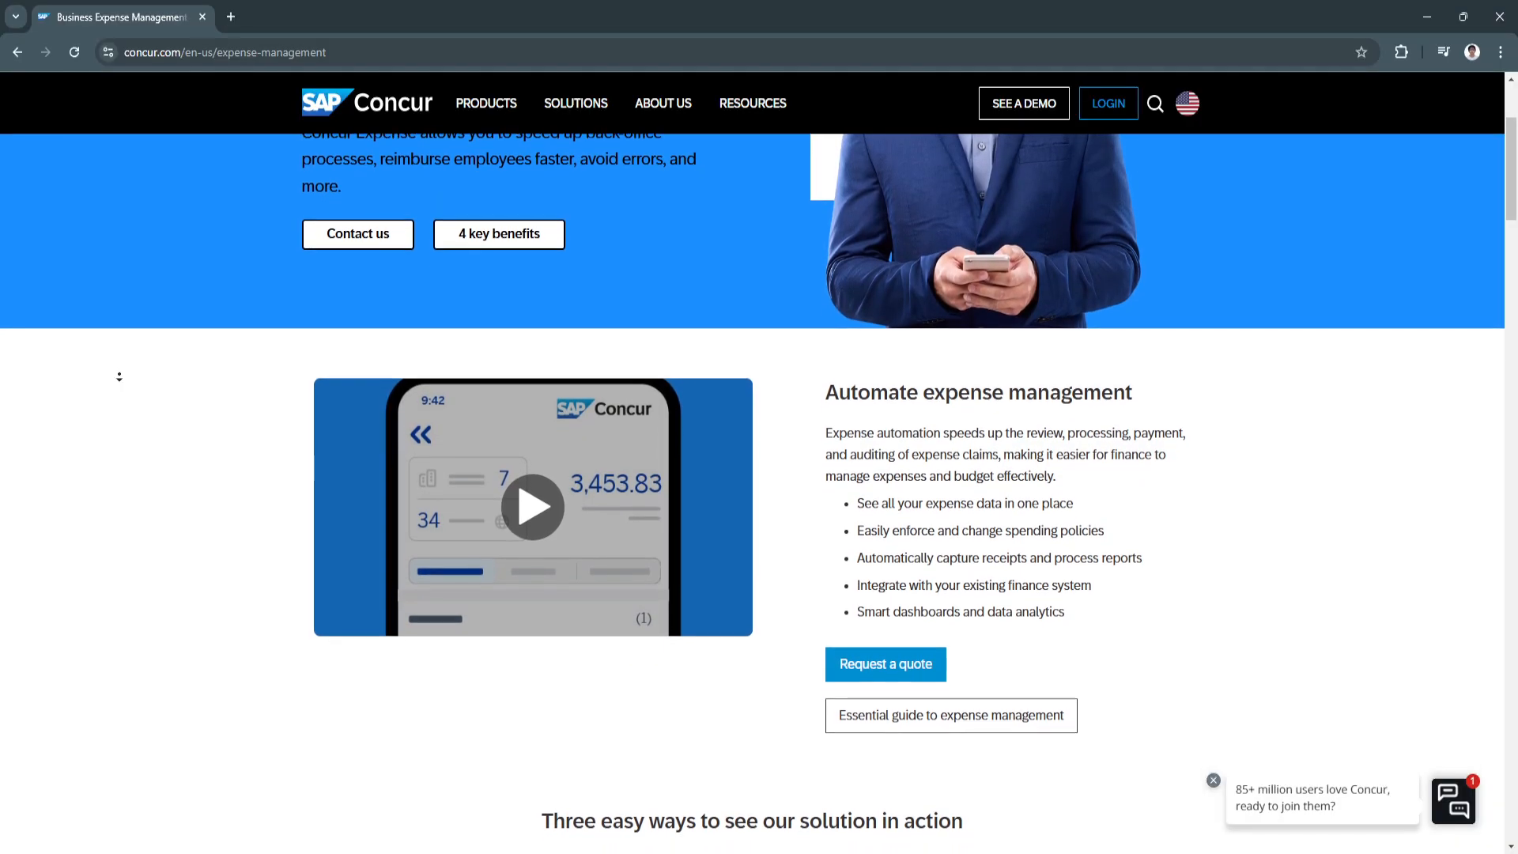
{"action": "scroll", "scroll_direction": "down", "scroll_amount": 3}
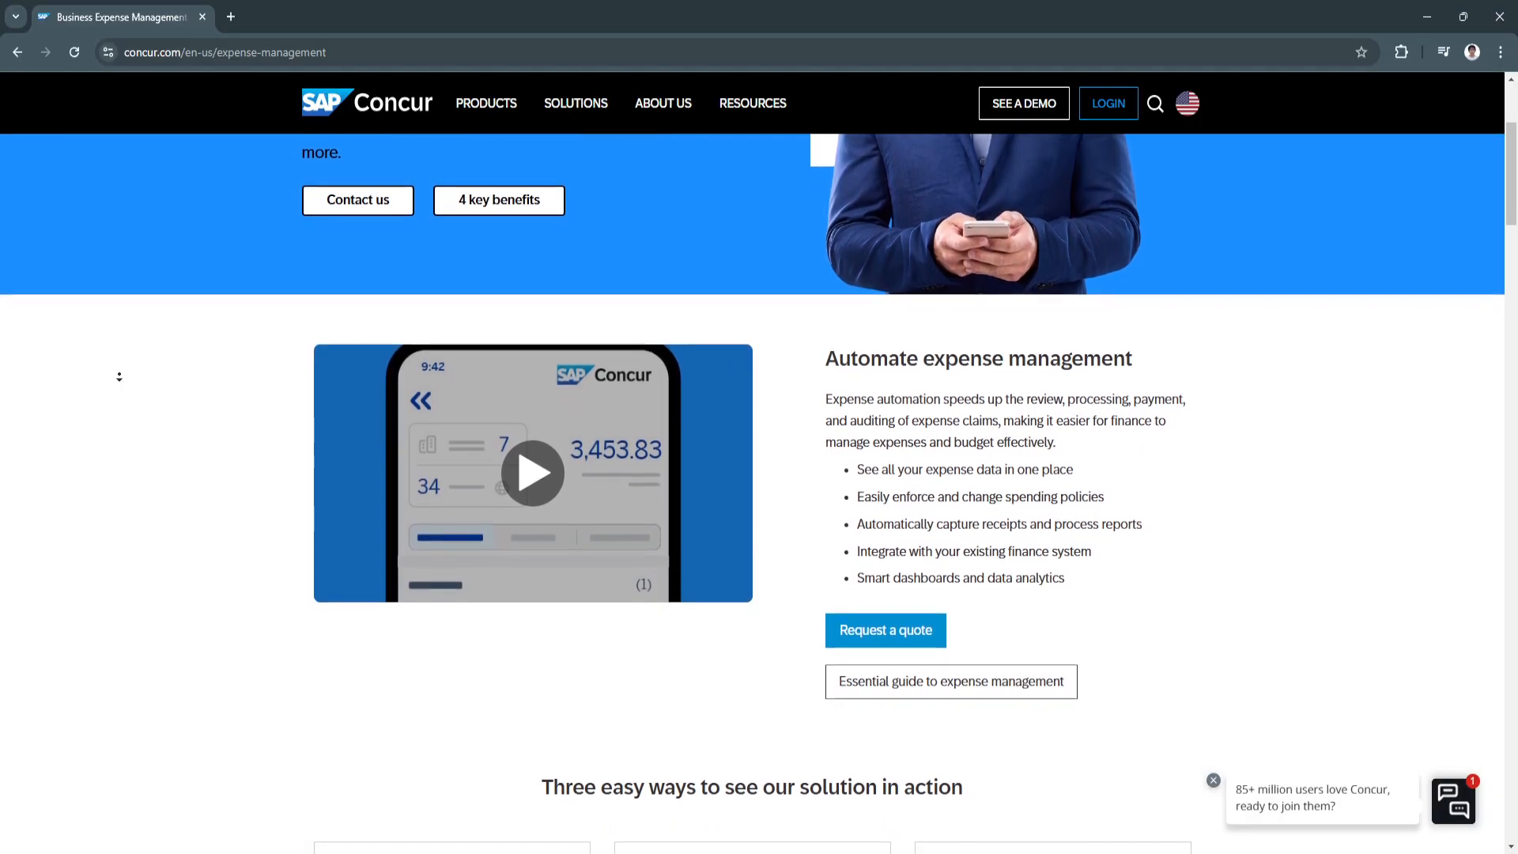
{"action": "scroll", "scroll_direction": "down", "scroll_amount": 3}
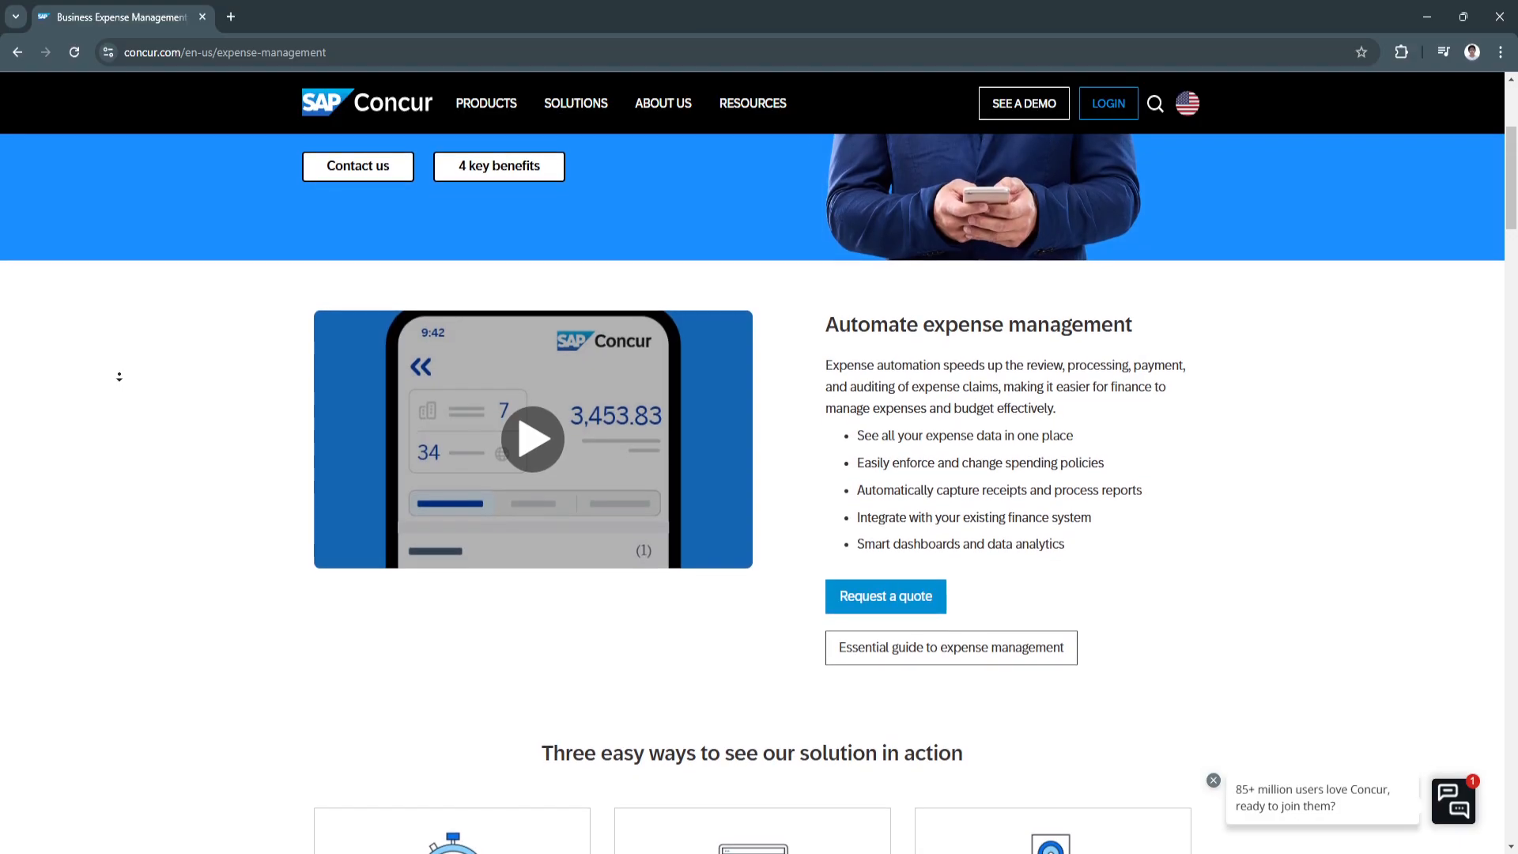
{"action": "scroll", "scroll_direction": "down", "scroll_amount": 3}
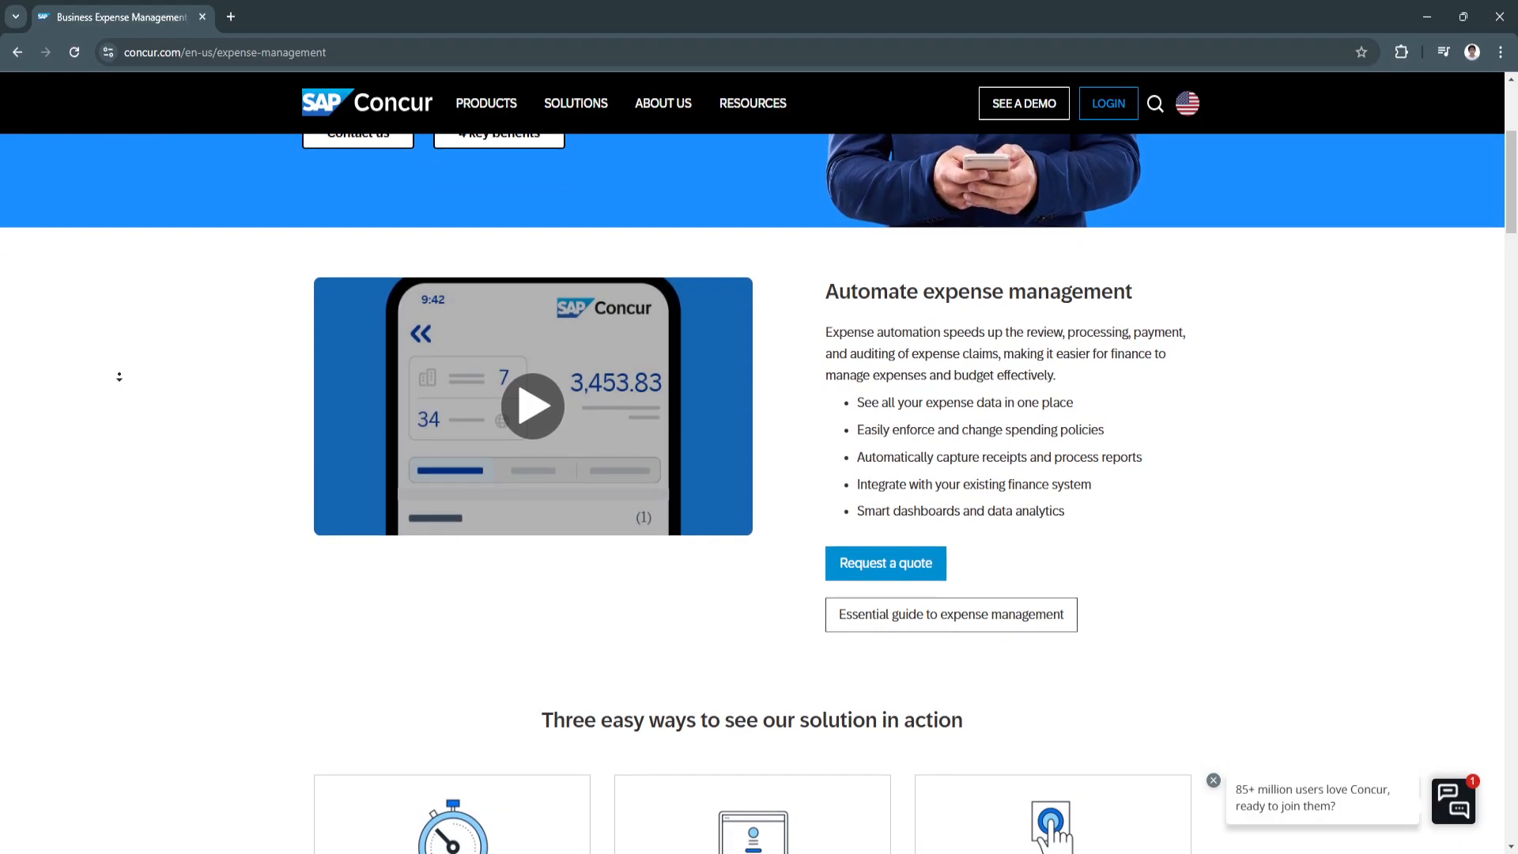
{"action": "scroll", "scroll_direction": "down", "scroll_amount": 3}
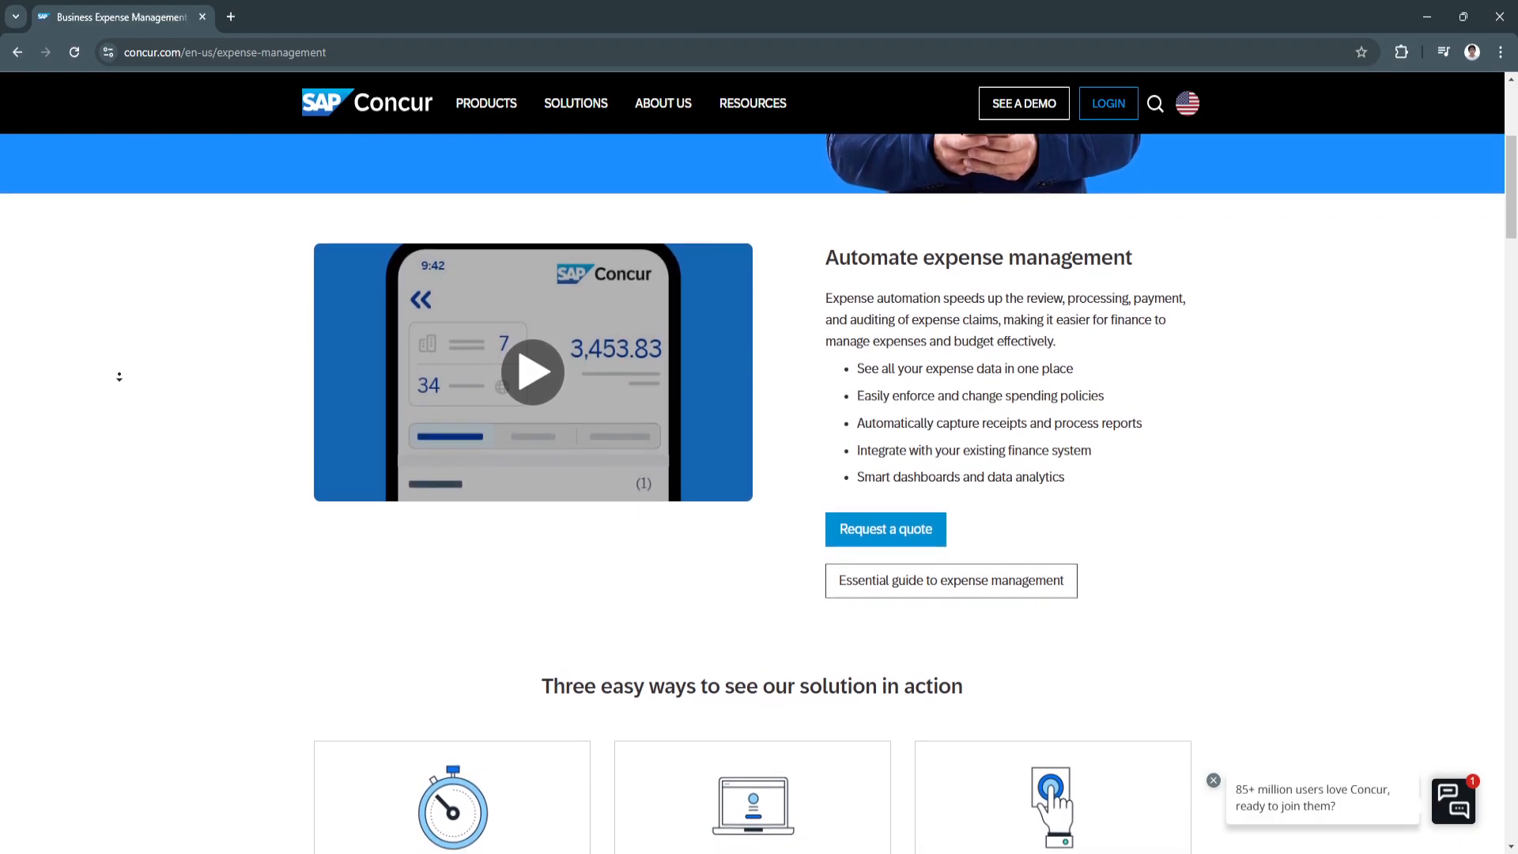
{"action": "scroll", "scroll_direction": "down", "scroll_amount": 3}
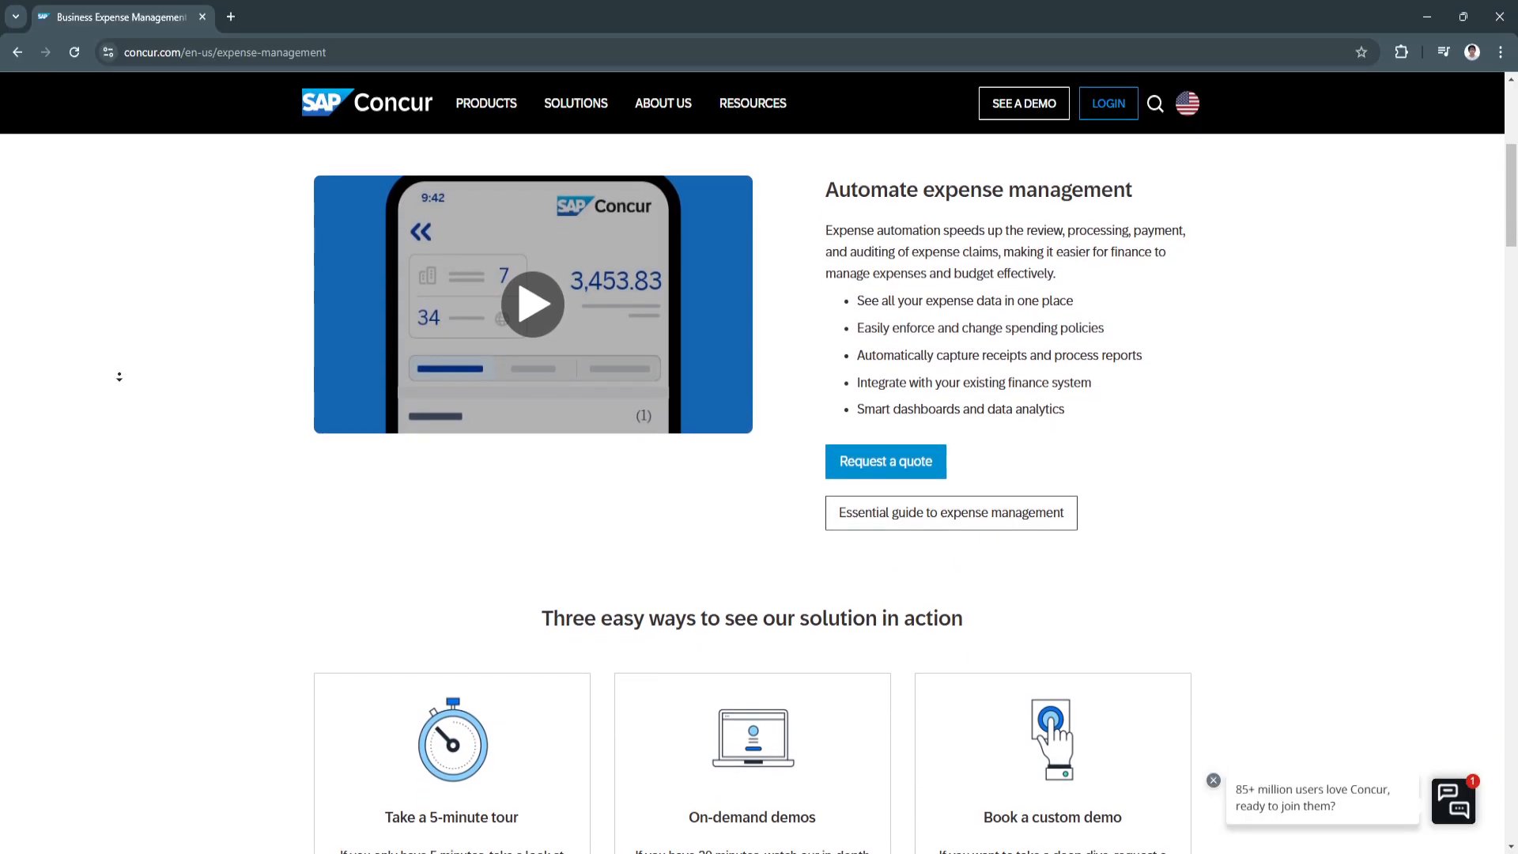
{"action": "scroll", "scroll_direction": "down", "scroll_amount": 3}
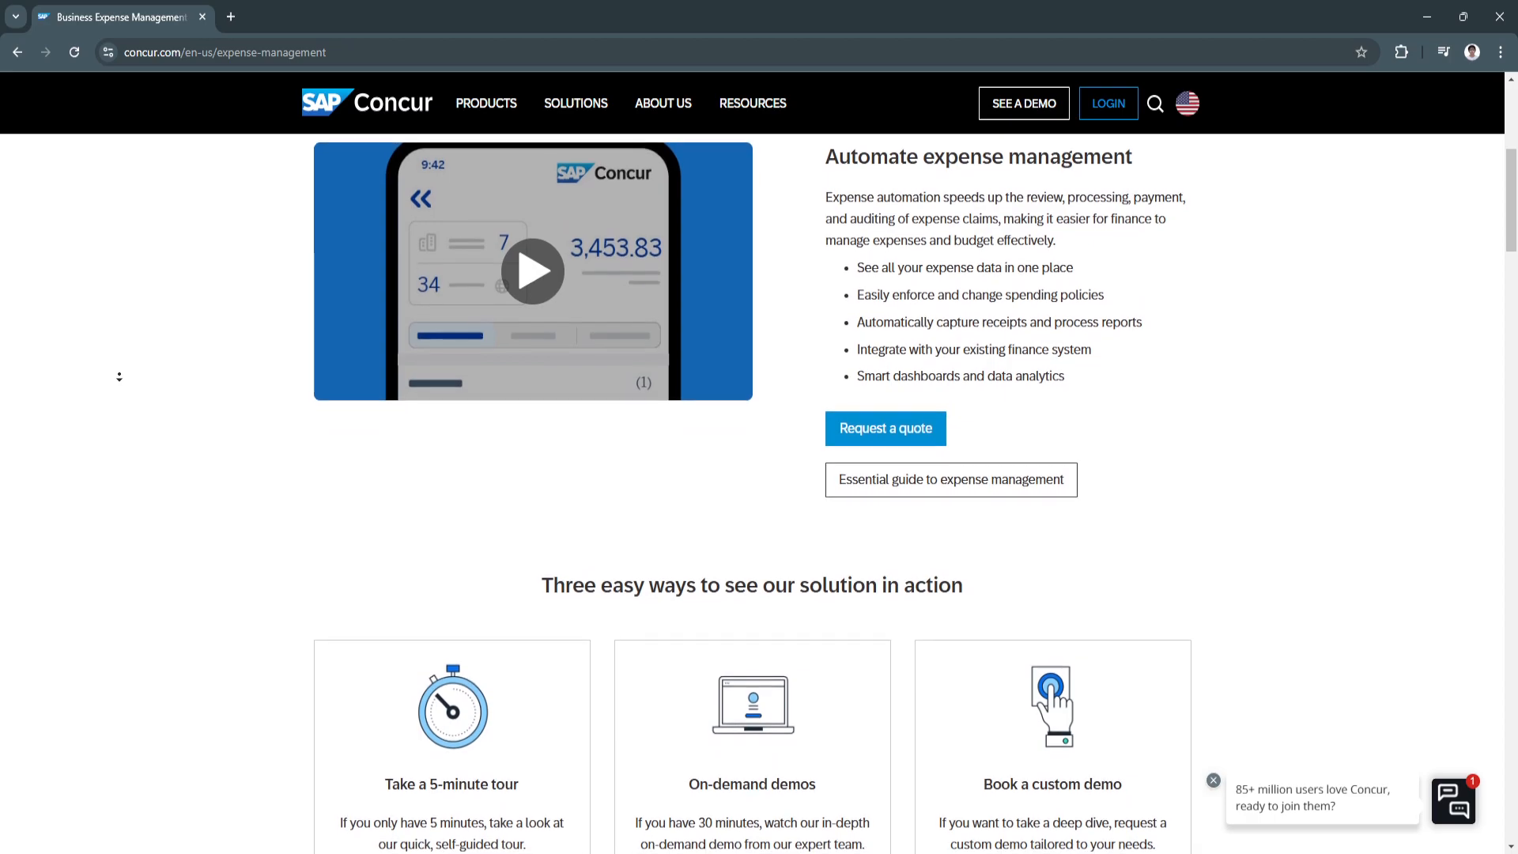
{"action": "scroll", "scroll_direction": "down", "scroll_amount": 3}
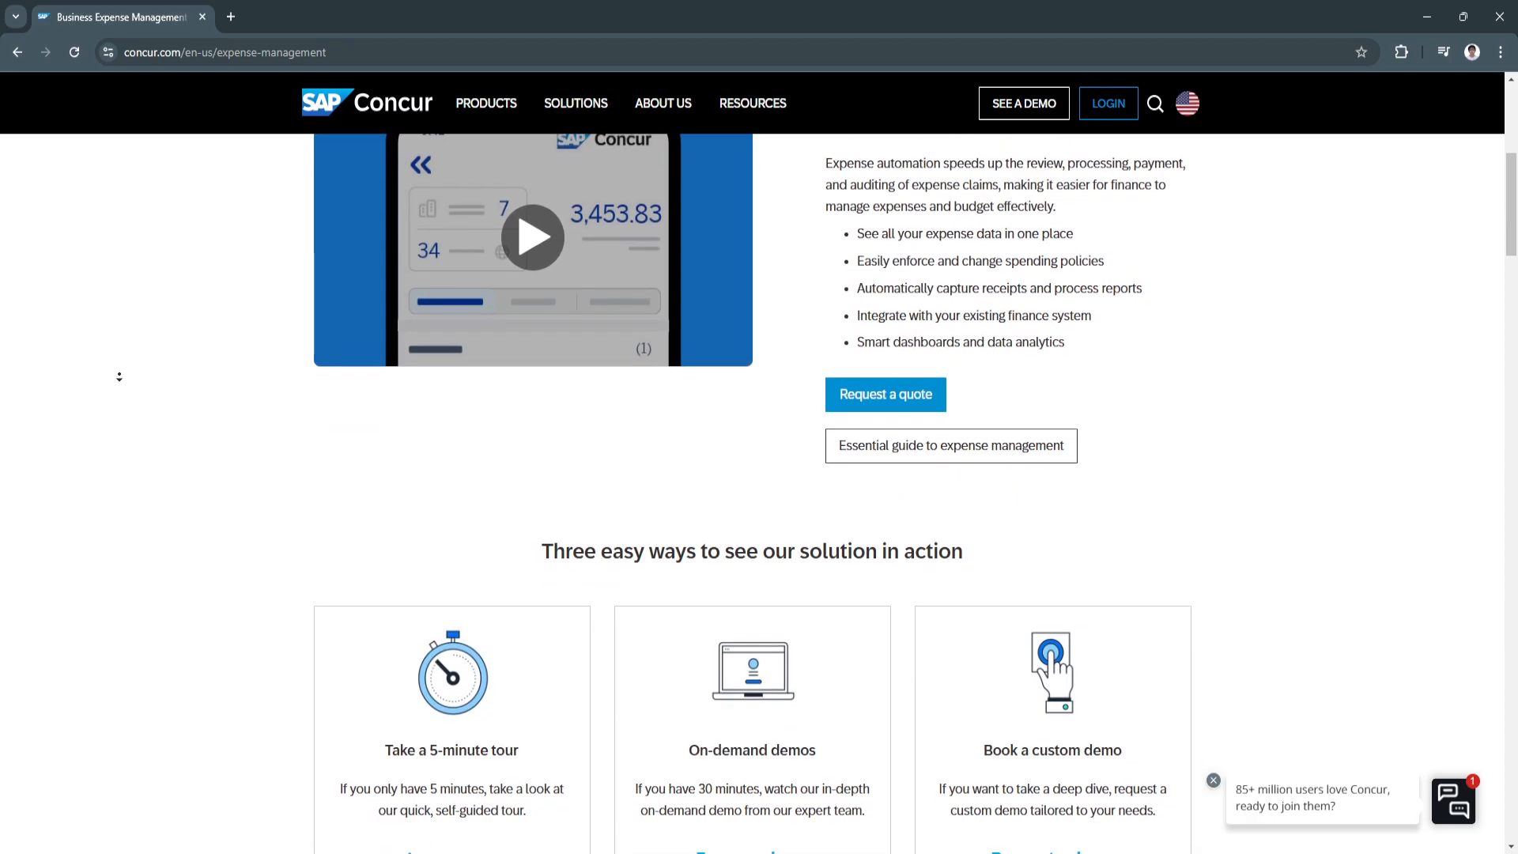
{"action": "scroll", "scroll_direction": "down", "scroll_amount": 3}
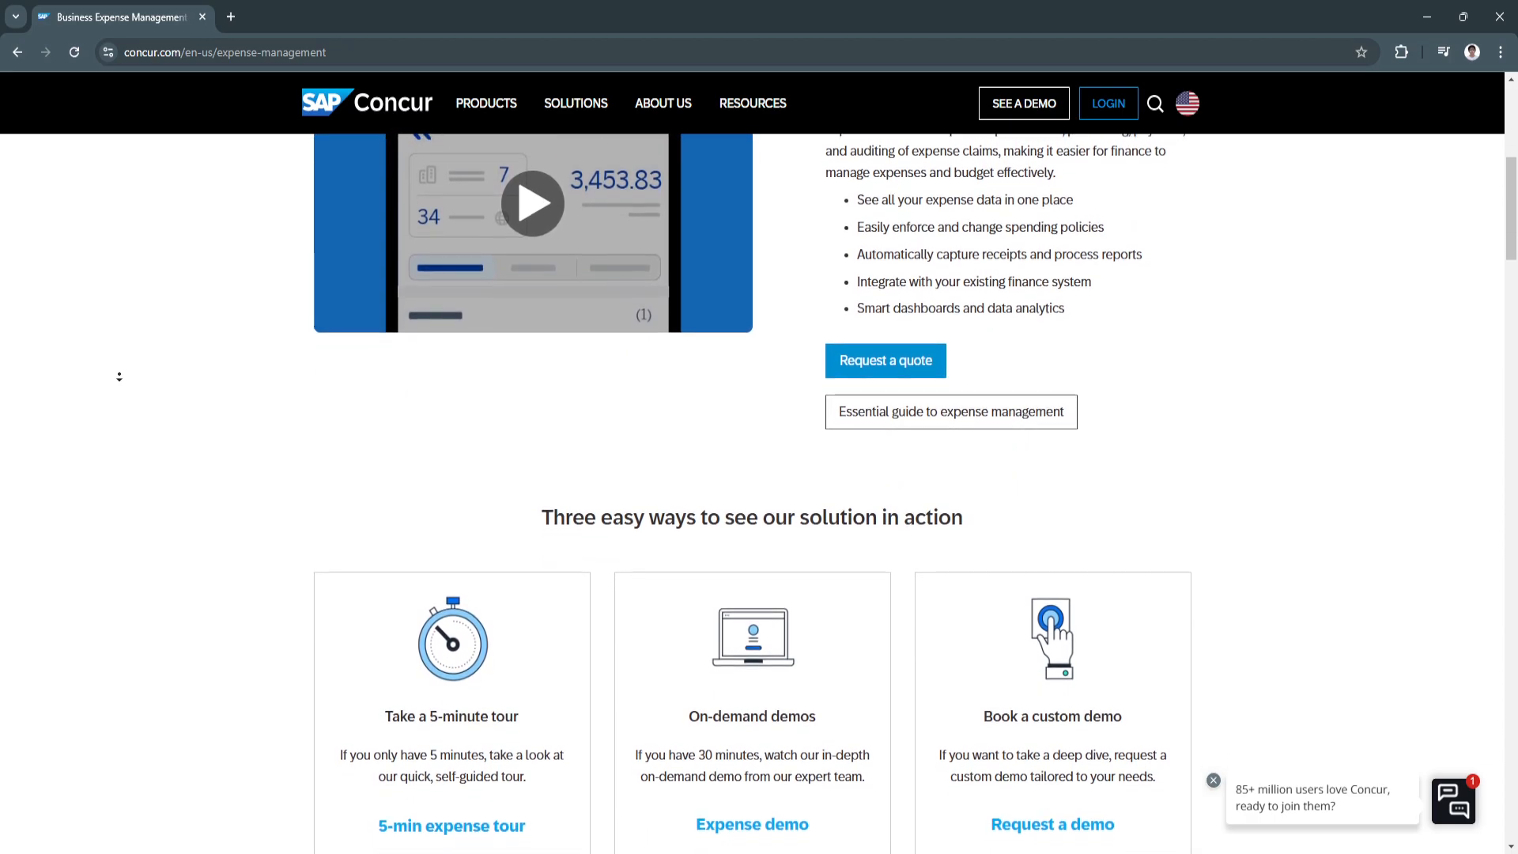
{"action": "scroll", "scroll_direction": "down", "scroll_amount": 3}
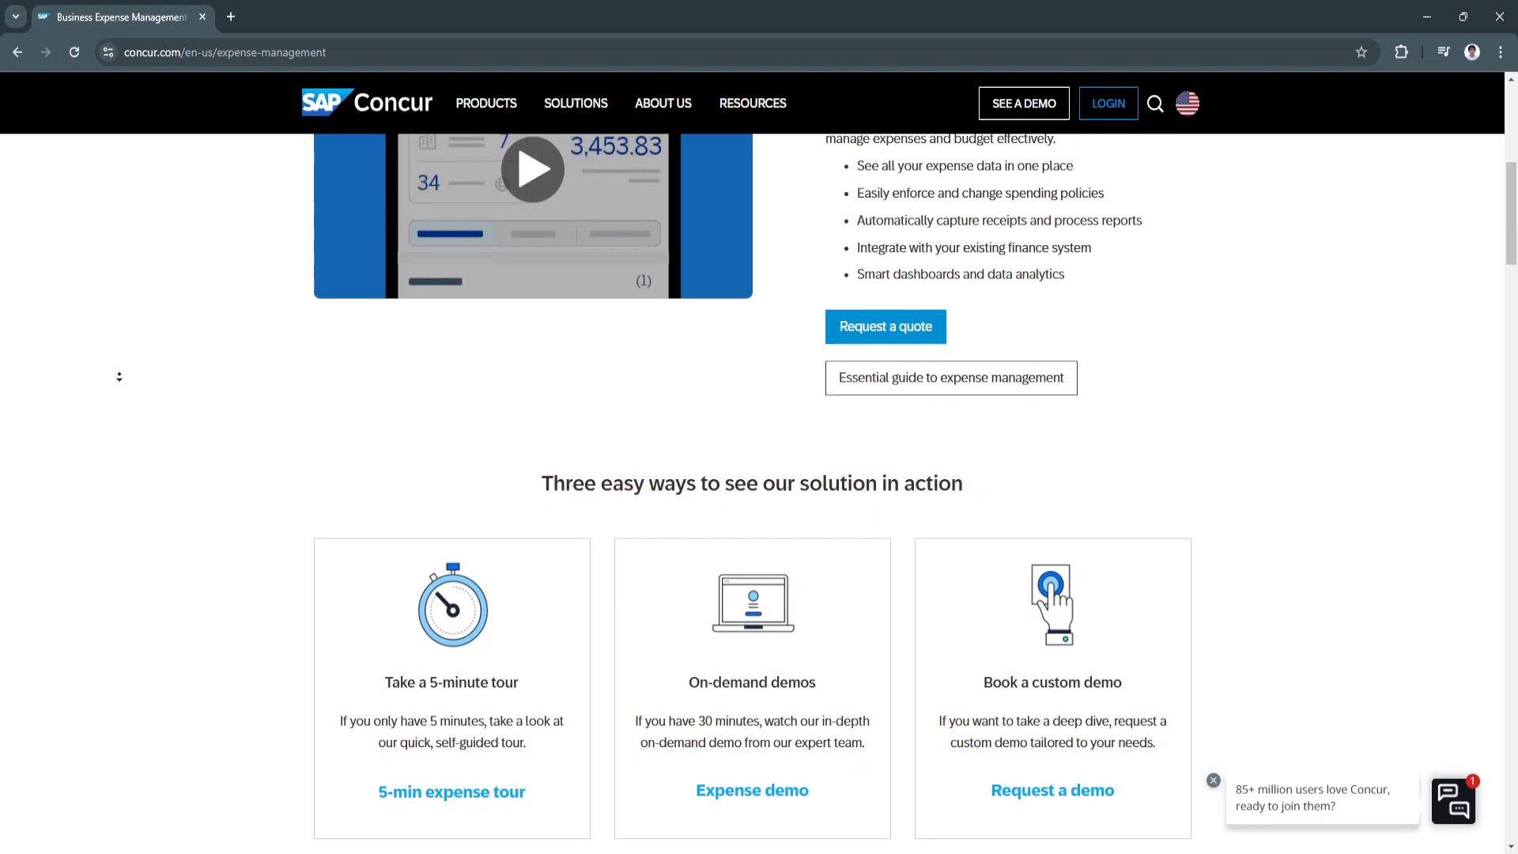
{"action": "scroll", "scroll_direction": "down", "scroll_amount": 3}
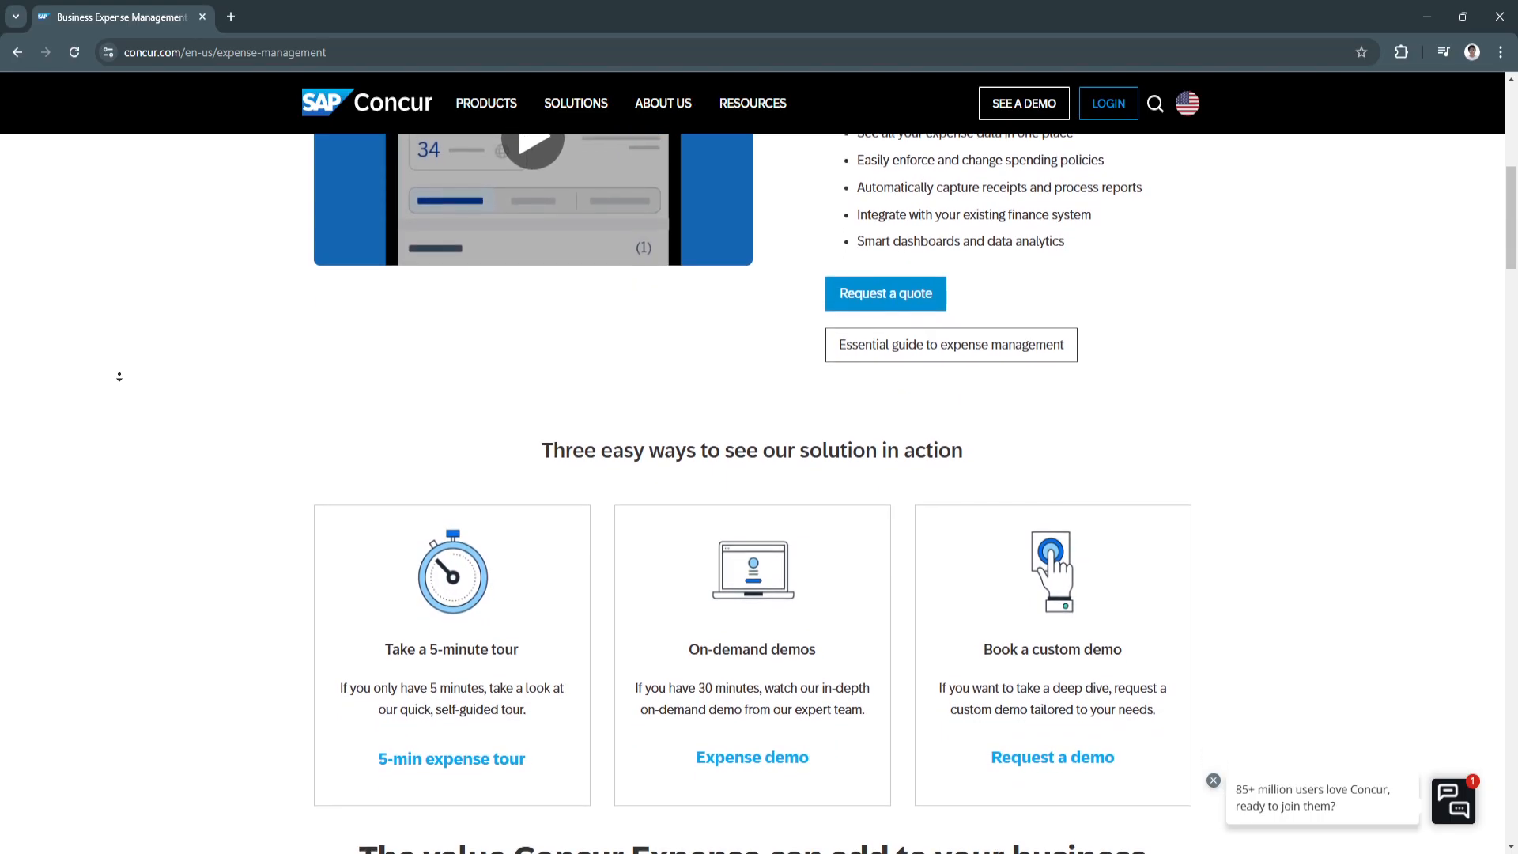
{"action": "scroll", "scroll_direction": "down", "scroll_amount": 3}
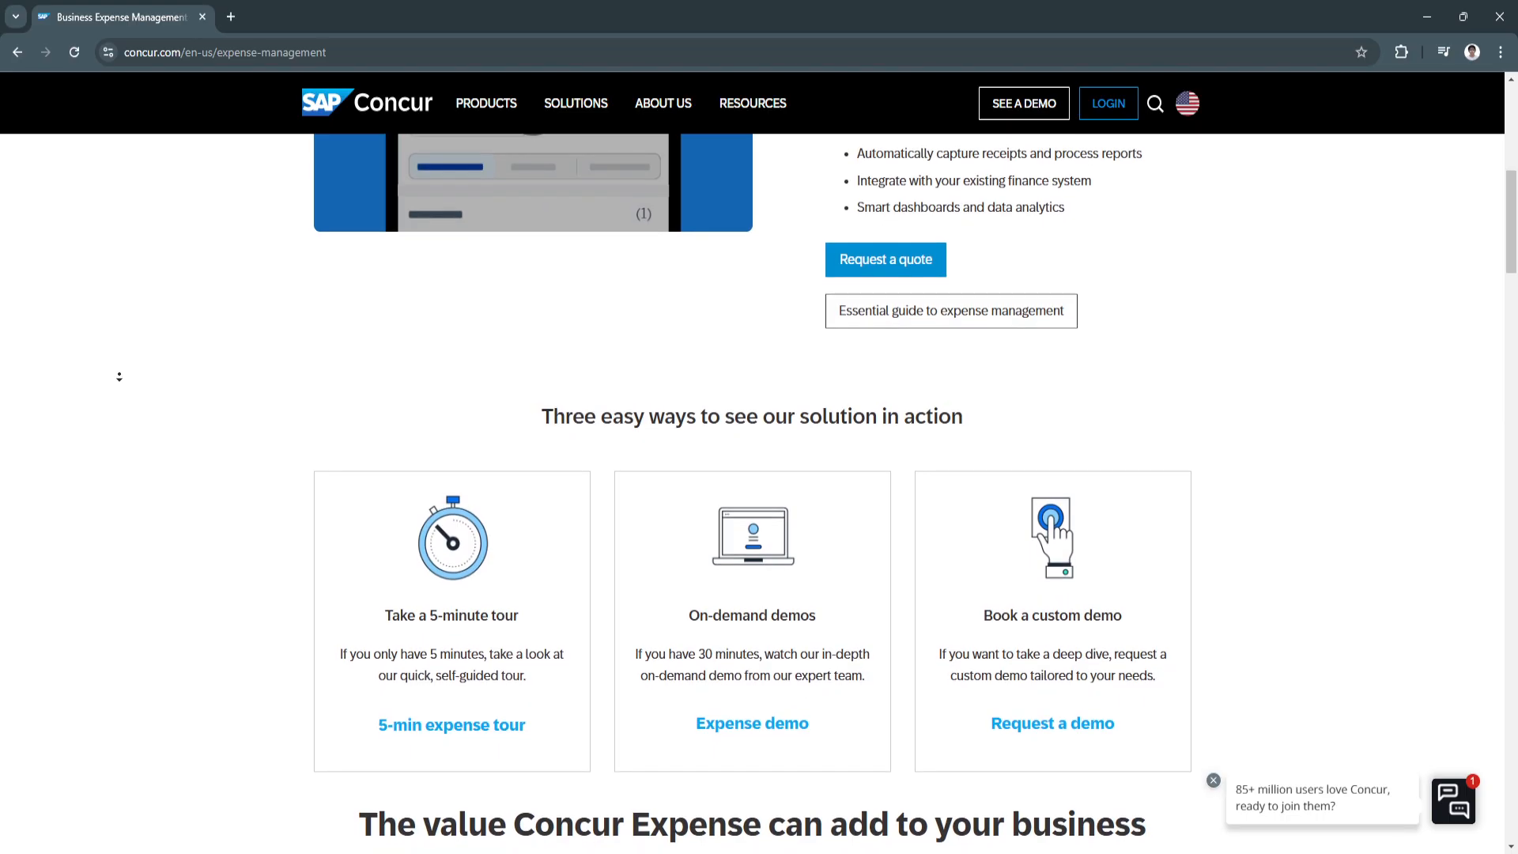
{"action": "scroll", "scroll_direction": "down", "scroll_amount": 3}
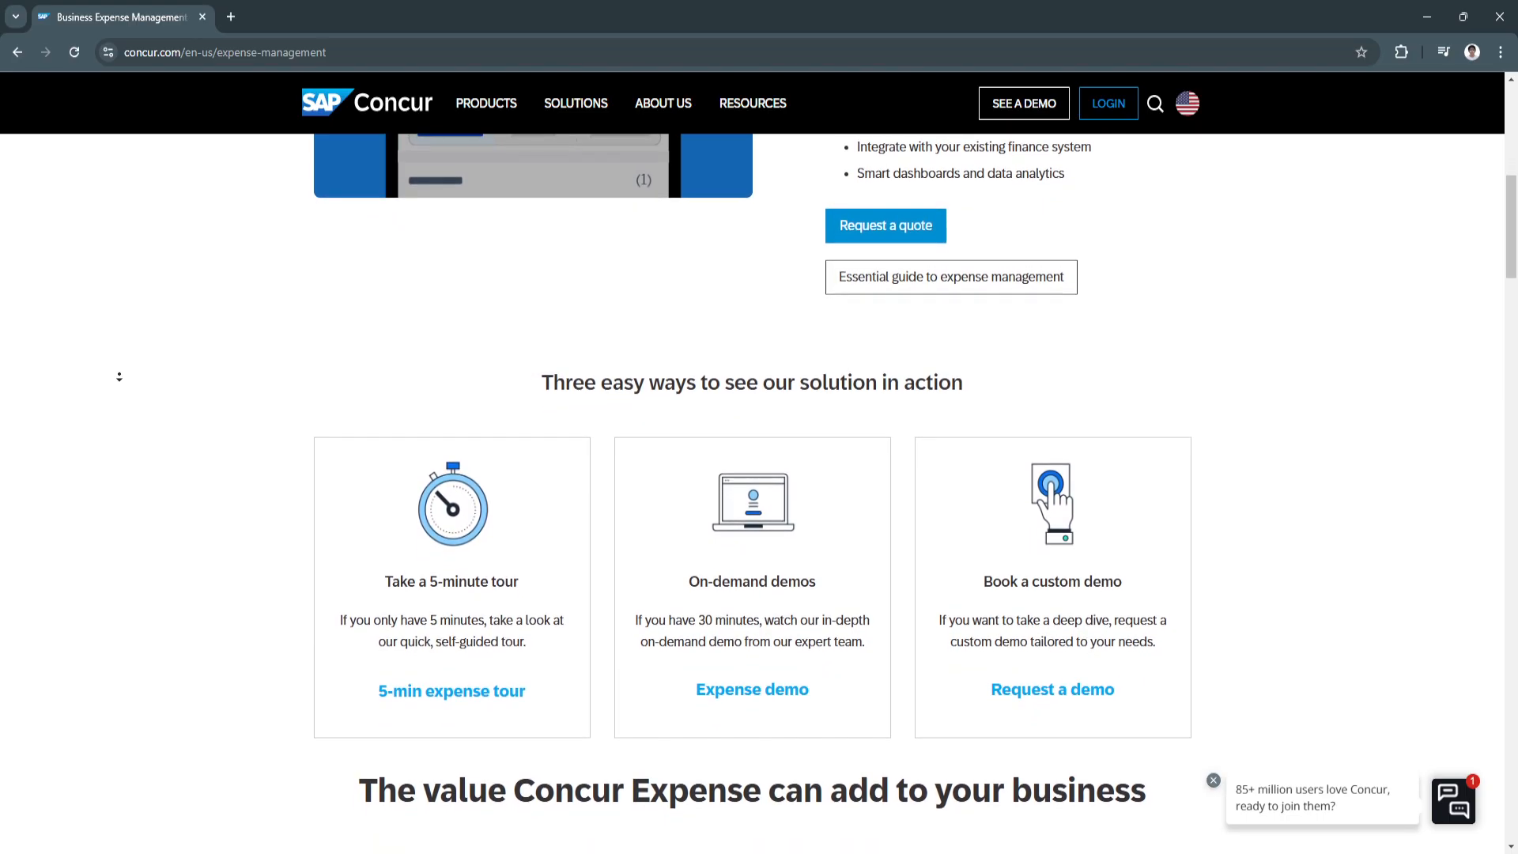
{"action": "scroll", "scroll_direction": "down", "scroll_amount": 3}
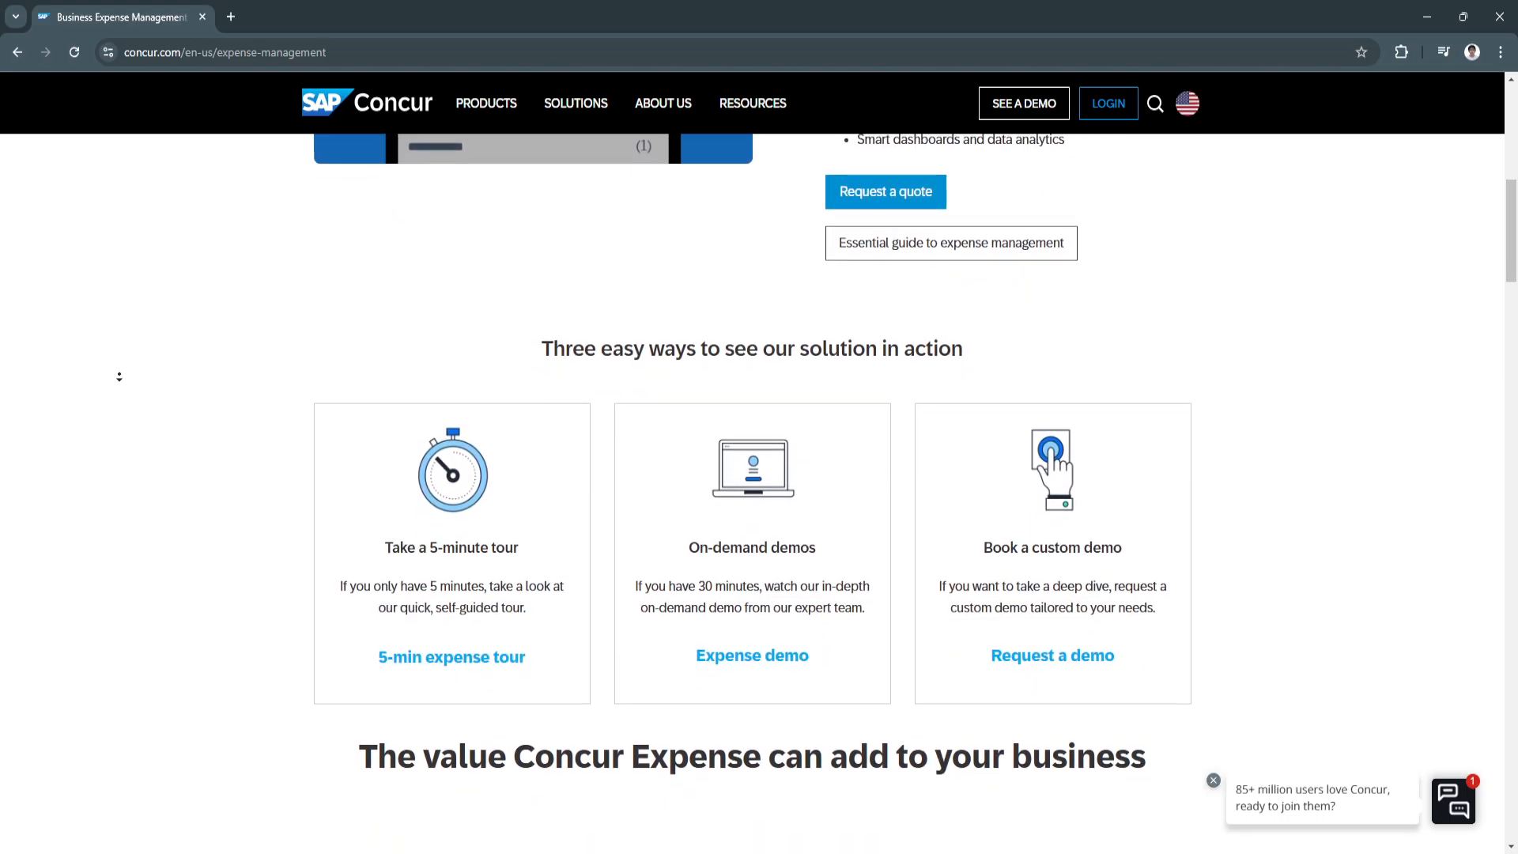
{"action": "scroll", "scroll_direction": "down", "scroll_amount": 3}
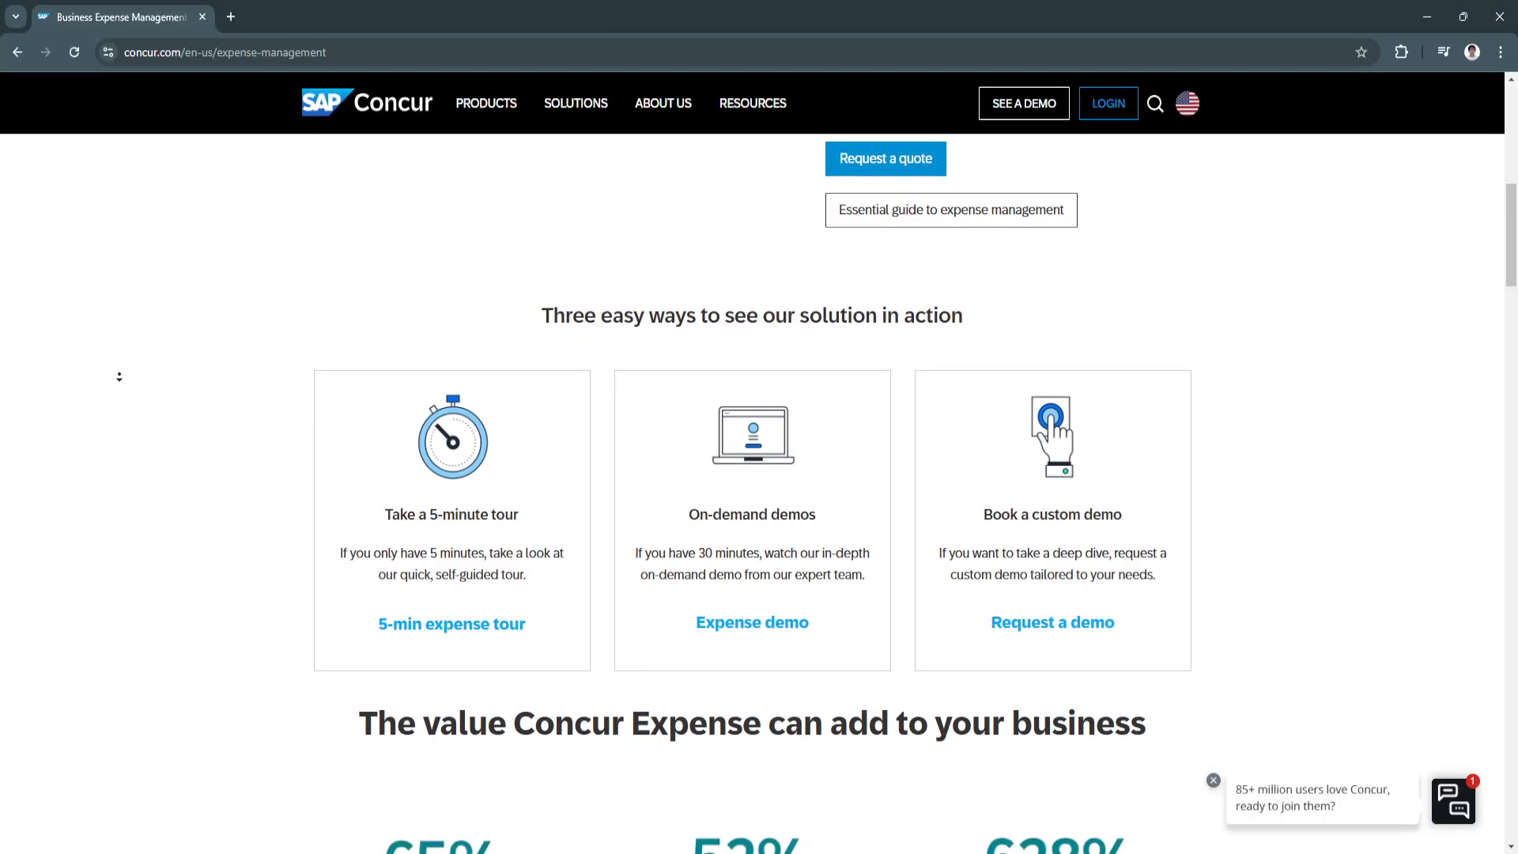
{"action": "scroll", "scroll_direction": "down", "scroll_amount": 3}
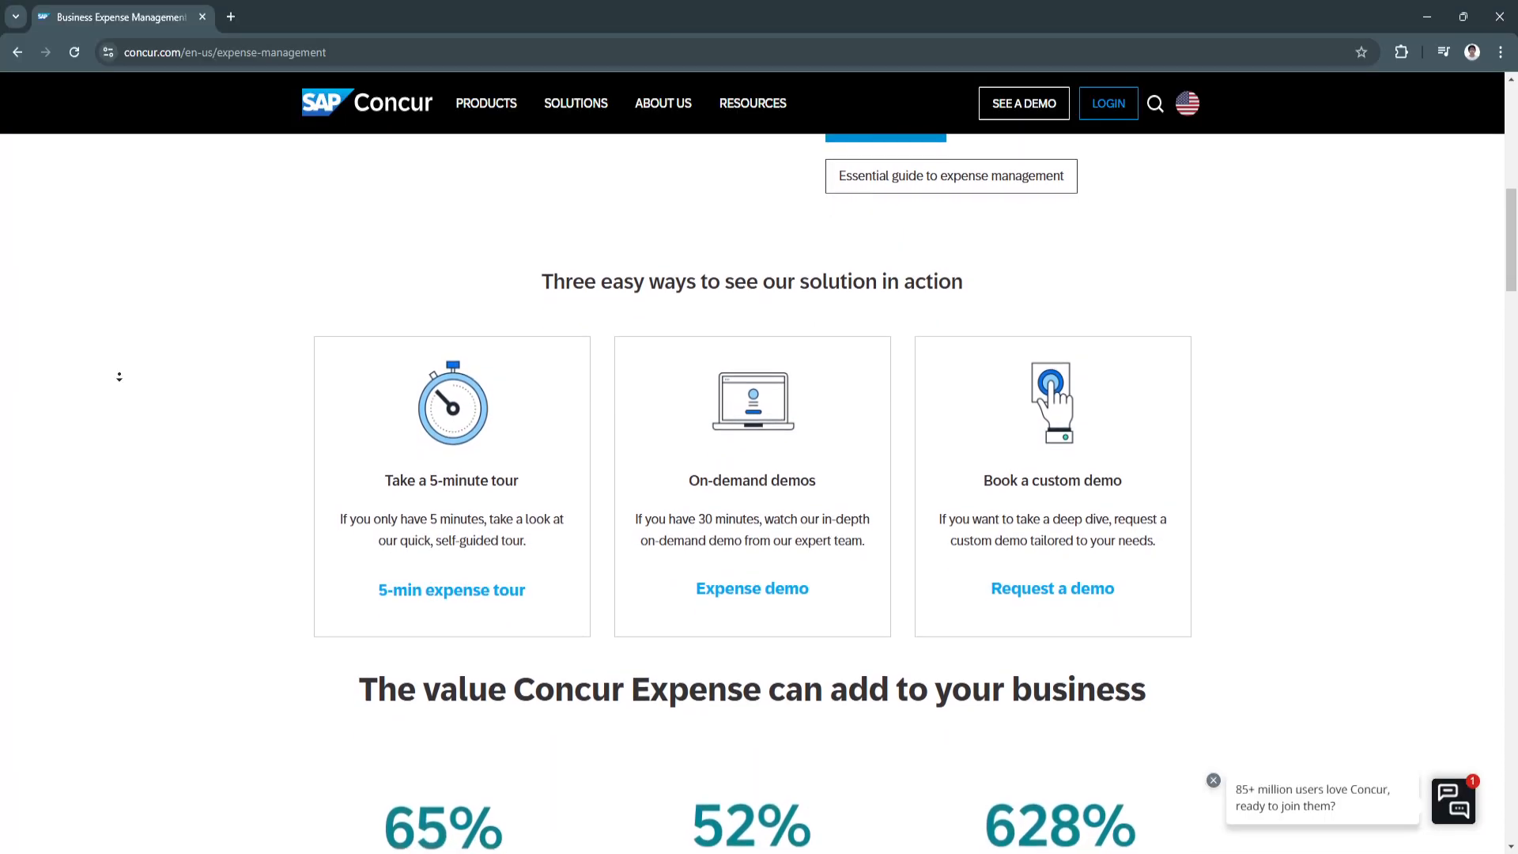
{"action": "scroll", "scroll_direction": "down", "scroll_amount": 3}
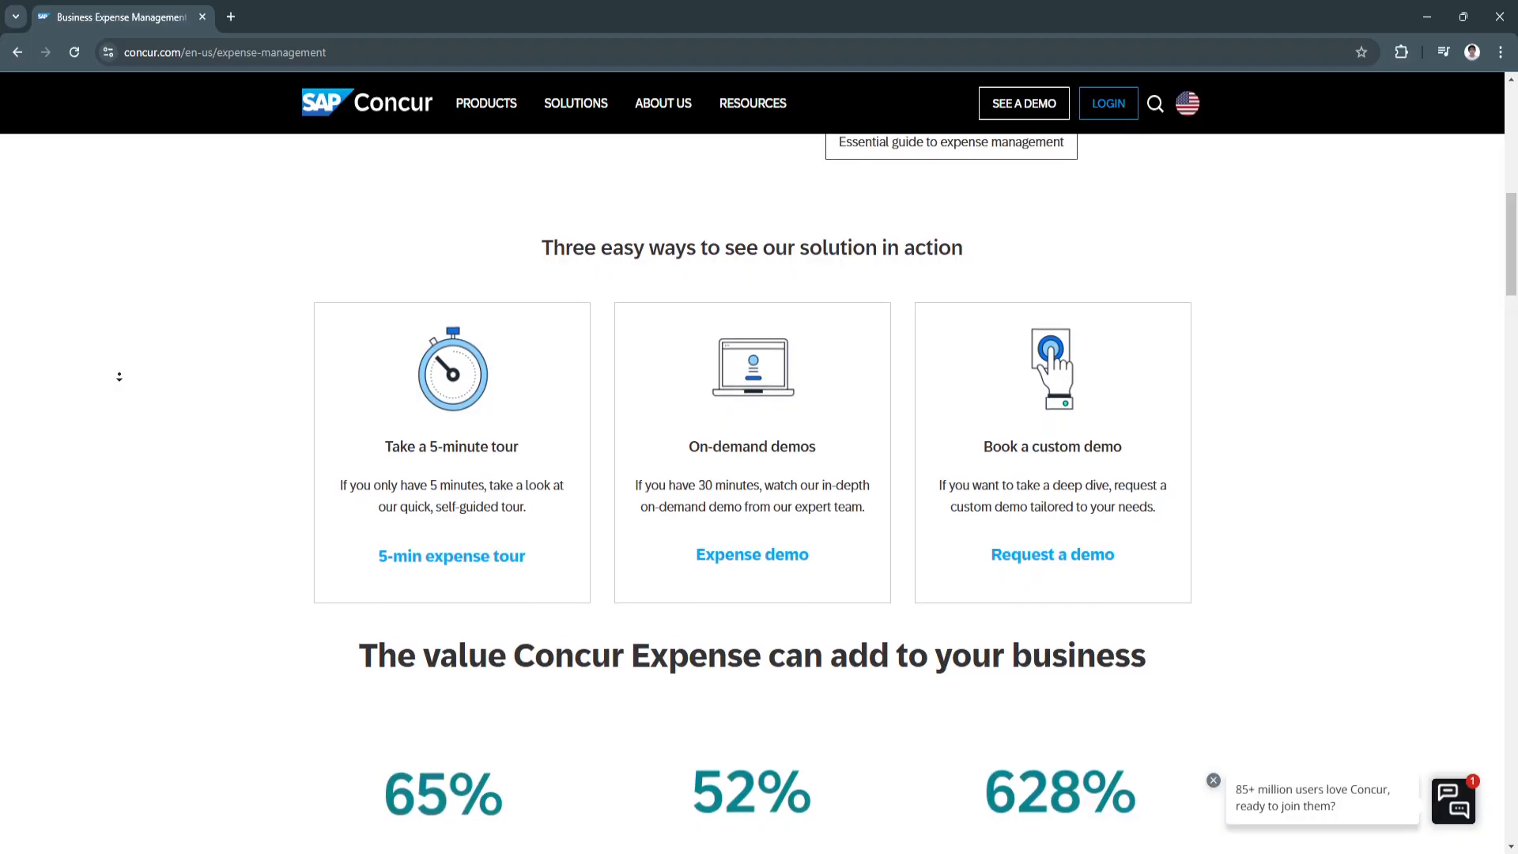
{"action": "scroll", "scroll_direction": "down", "scroll_amount": 3}
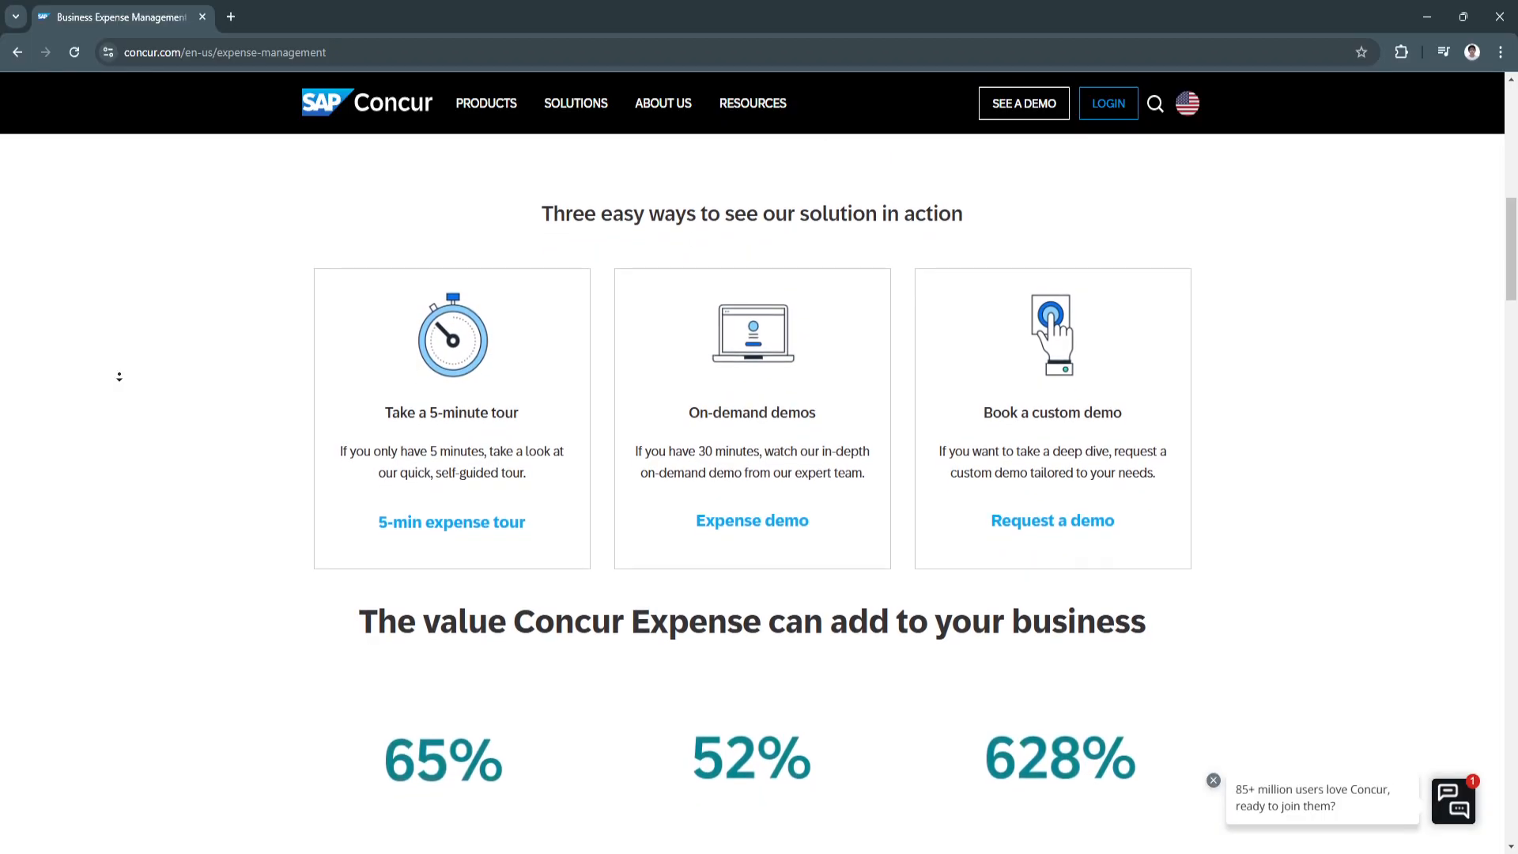
{"action": "scroll", "scroll_direction": "down", "scroll_amount": 3}
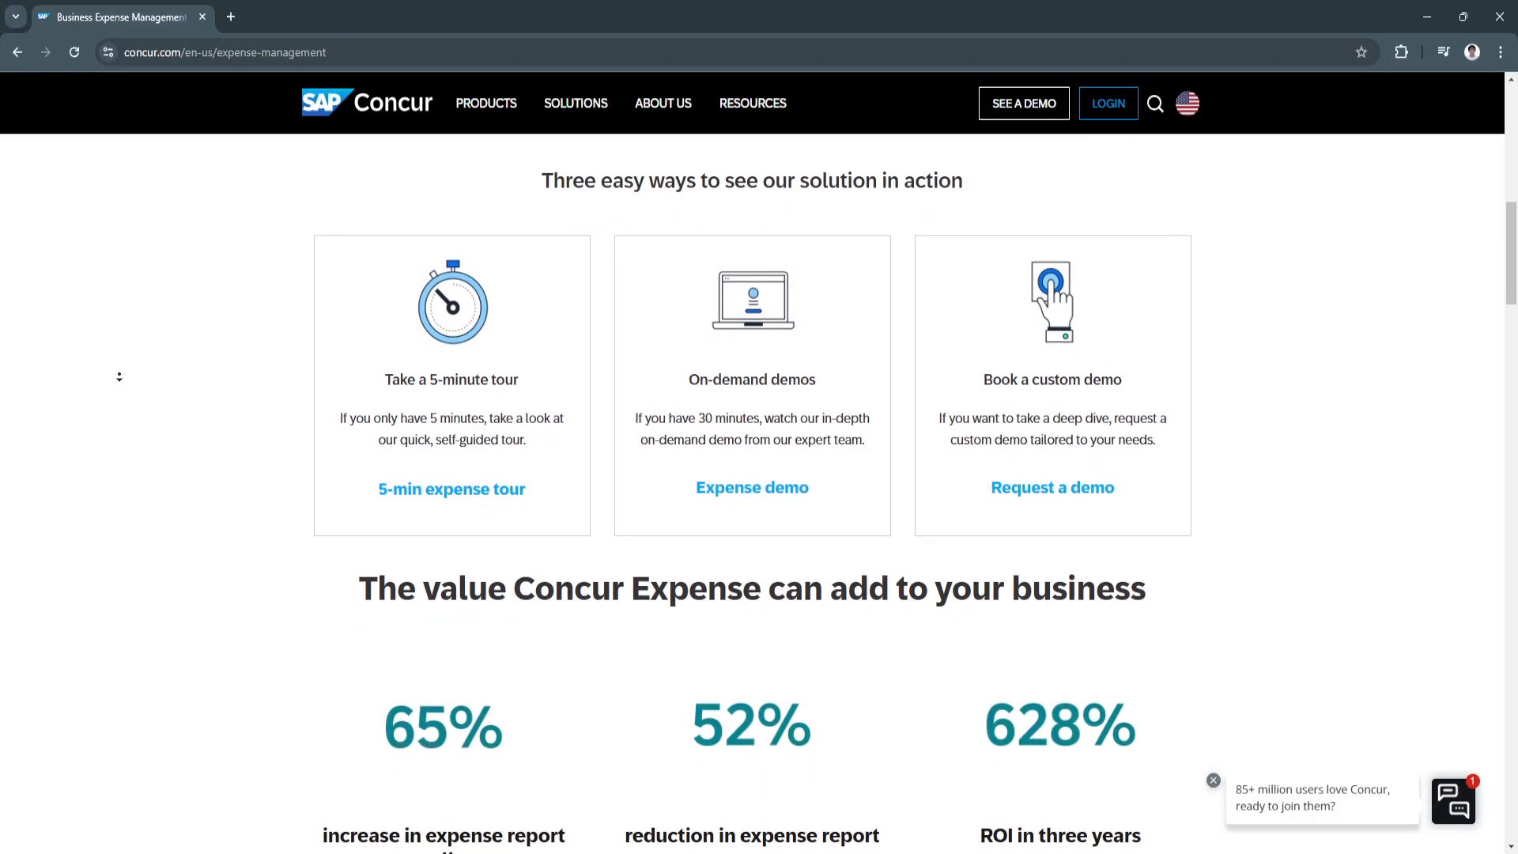
{"action": "scroll", "scroll_direction": "down", "scroll_amount": 3}
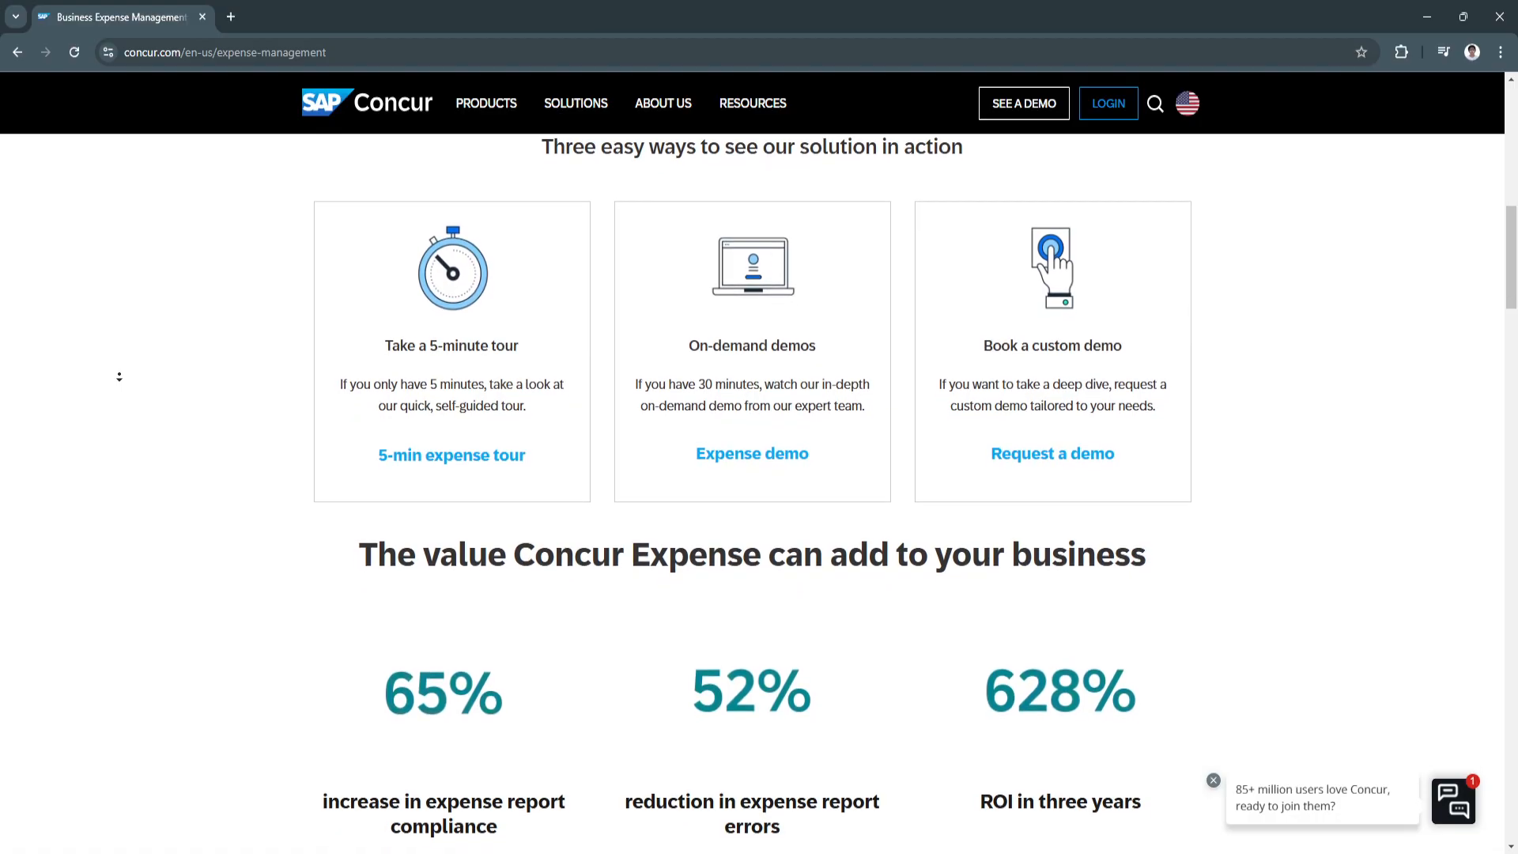
{"action": "scroll", "scroll_direction": "down", "scroll_amount": 3}
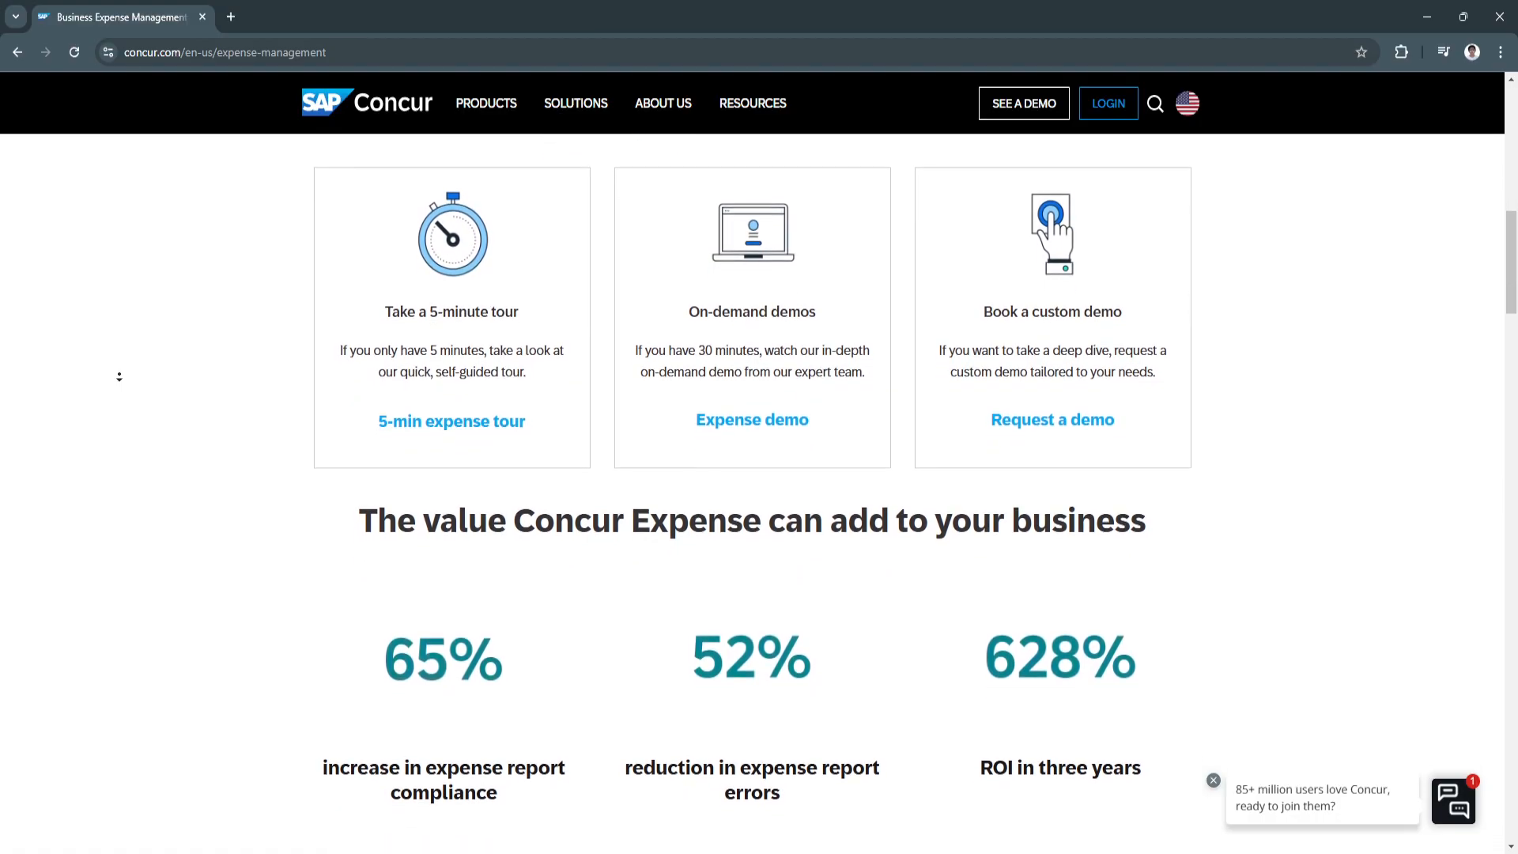
{"action": "scroll", "scroll_direction": "down", "scroll_amount": 3}
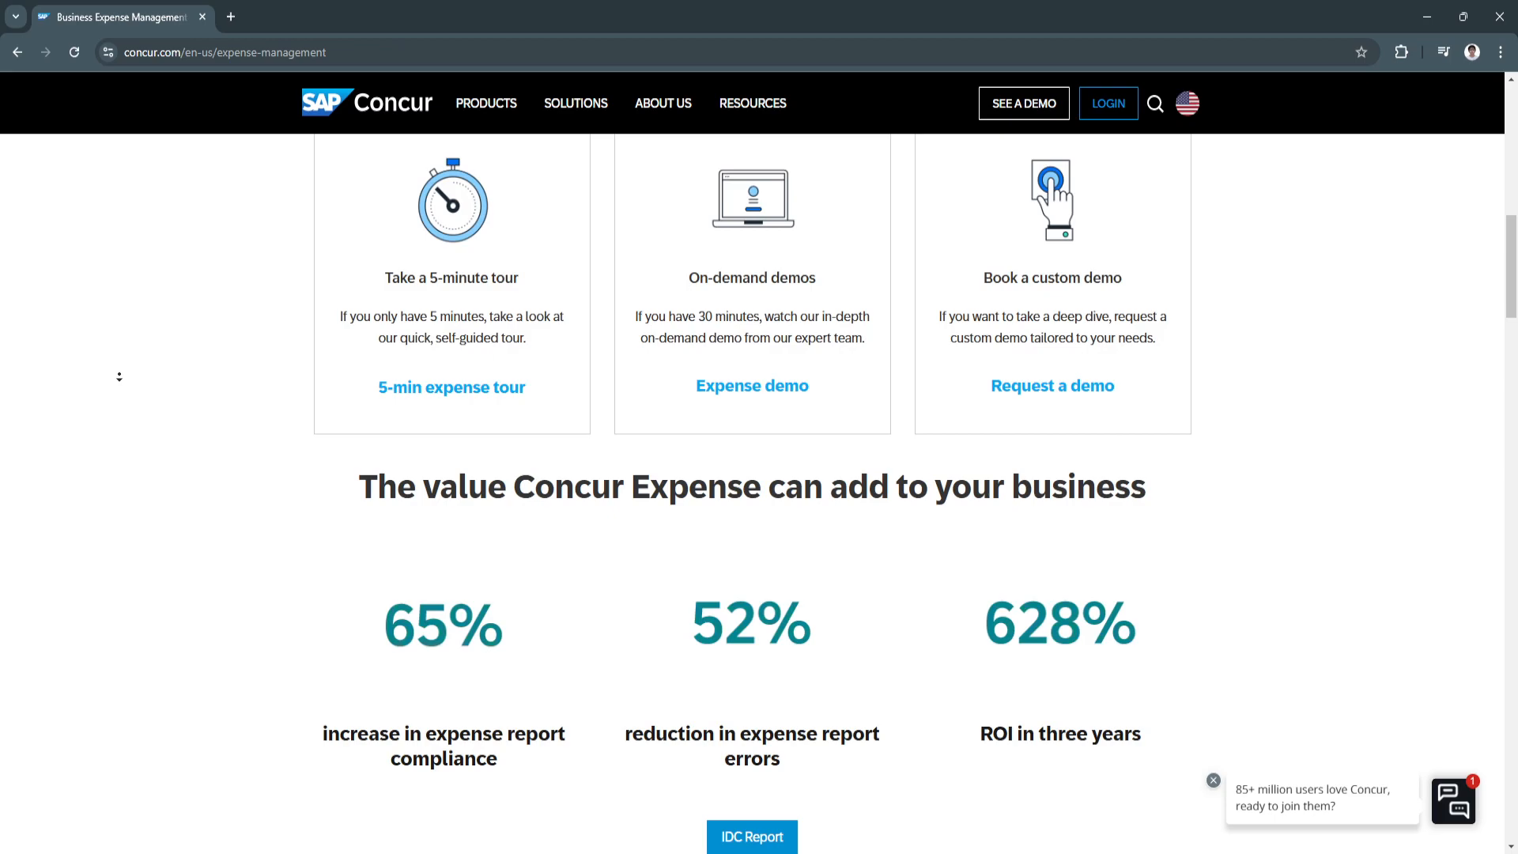
{"action": "scroll", "scroll_direction": "down", "scroll_amount": 3}
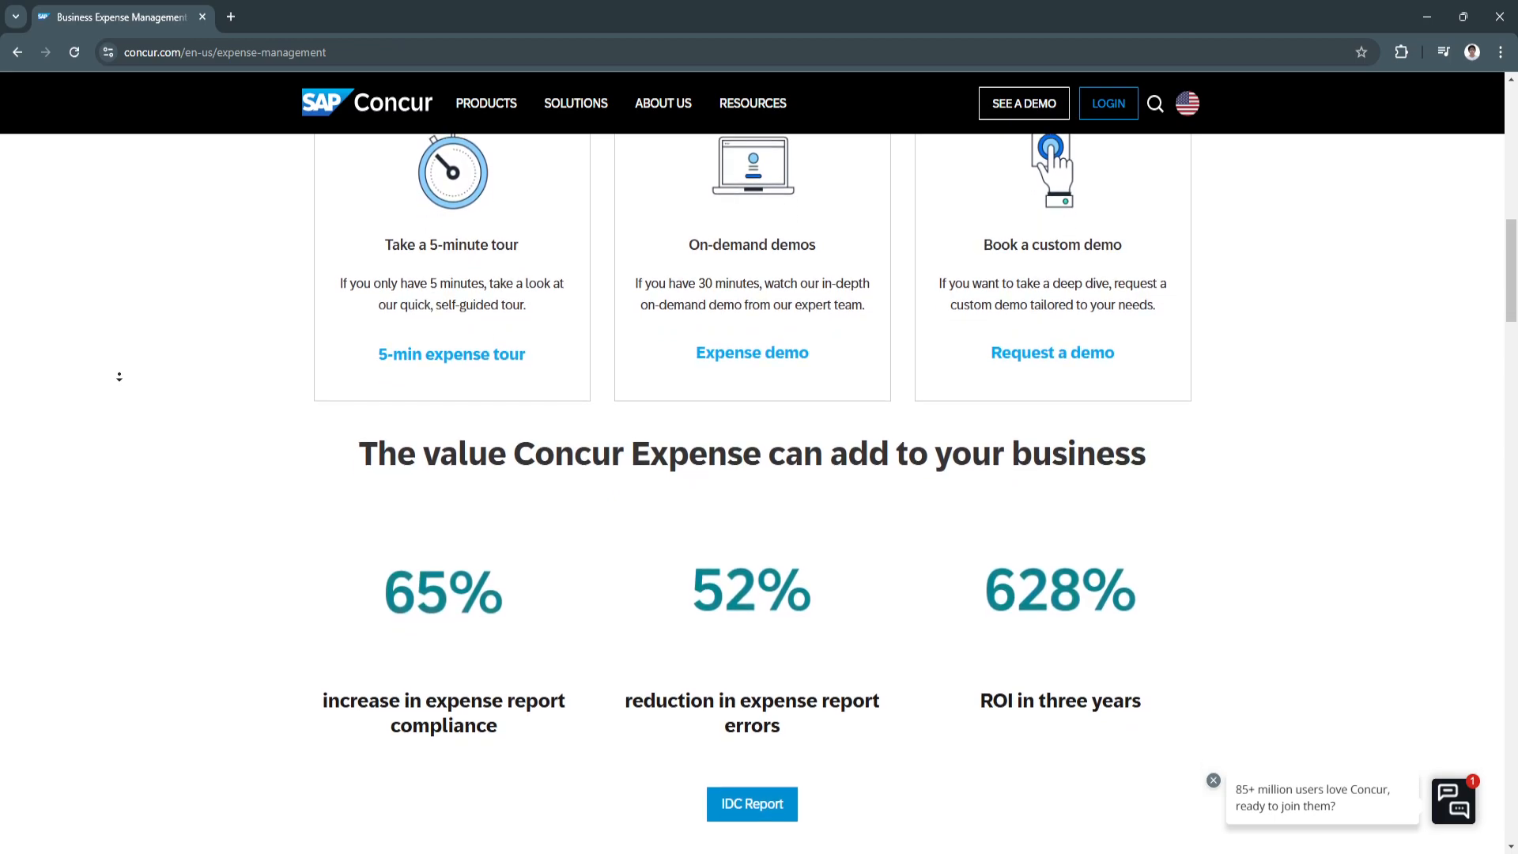
{"action": "scroll", "scroll_direction": "down", "scroll_amount": 3}
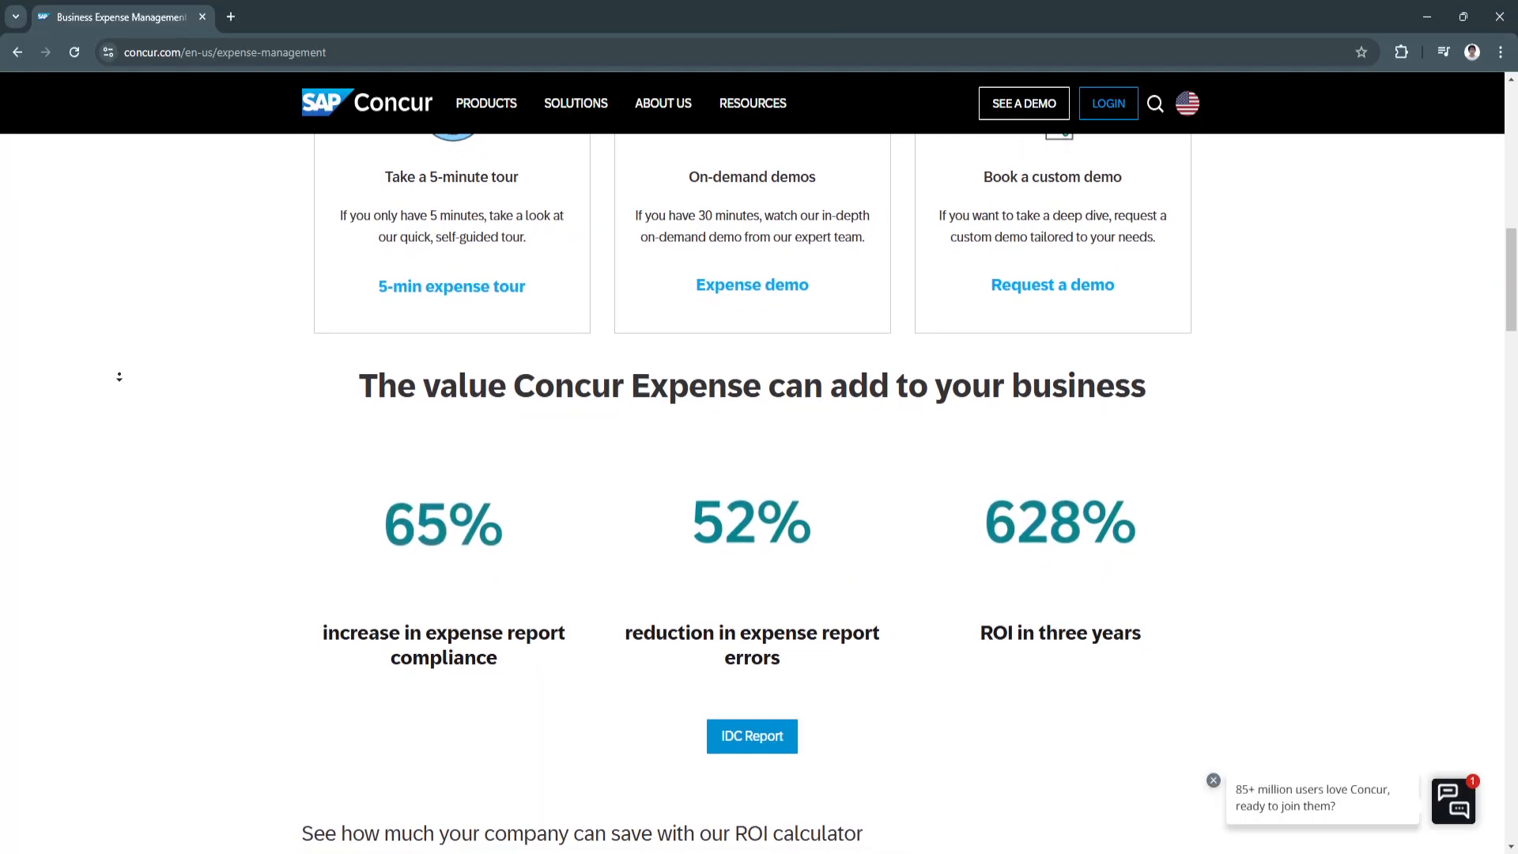
{"action": "scroll", "scroll_direction": "down", "scroll_amount": 3}
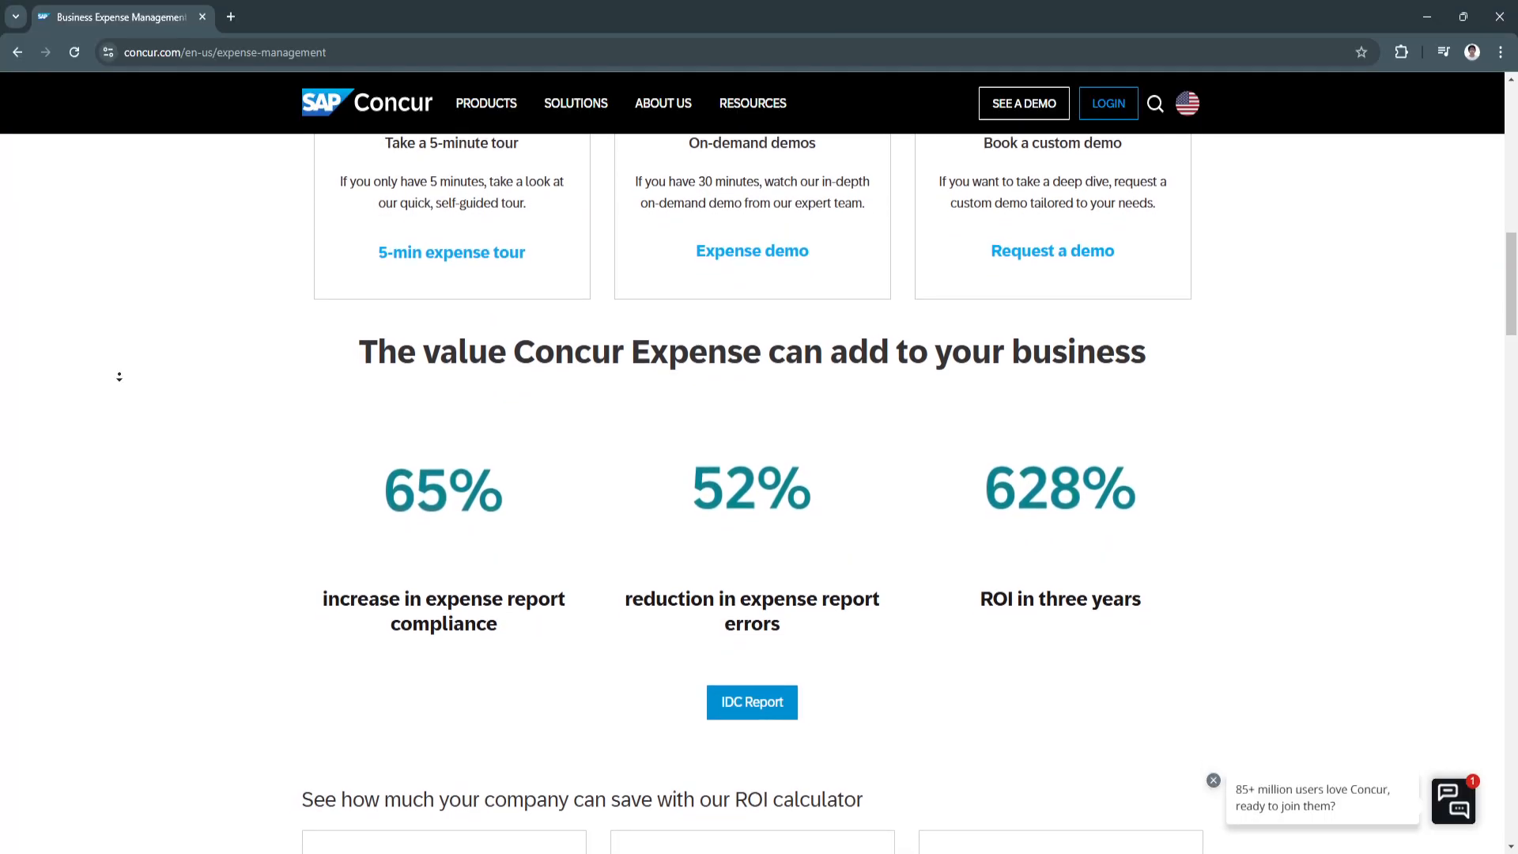
{"action": "scroll", "scroll_direction": "down", "scroll_amount": 3}
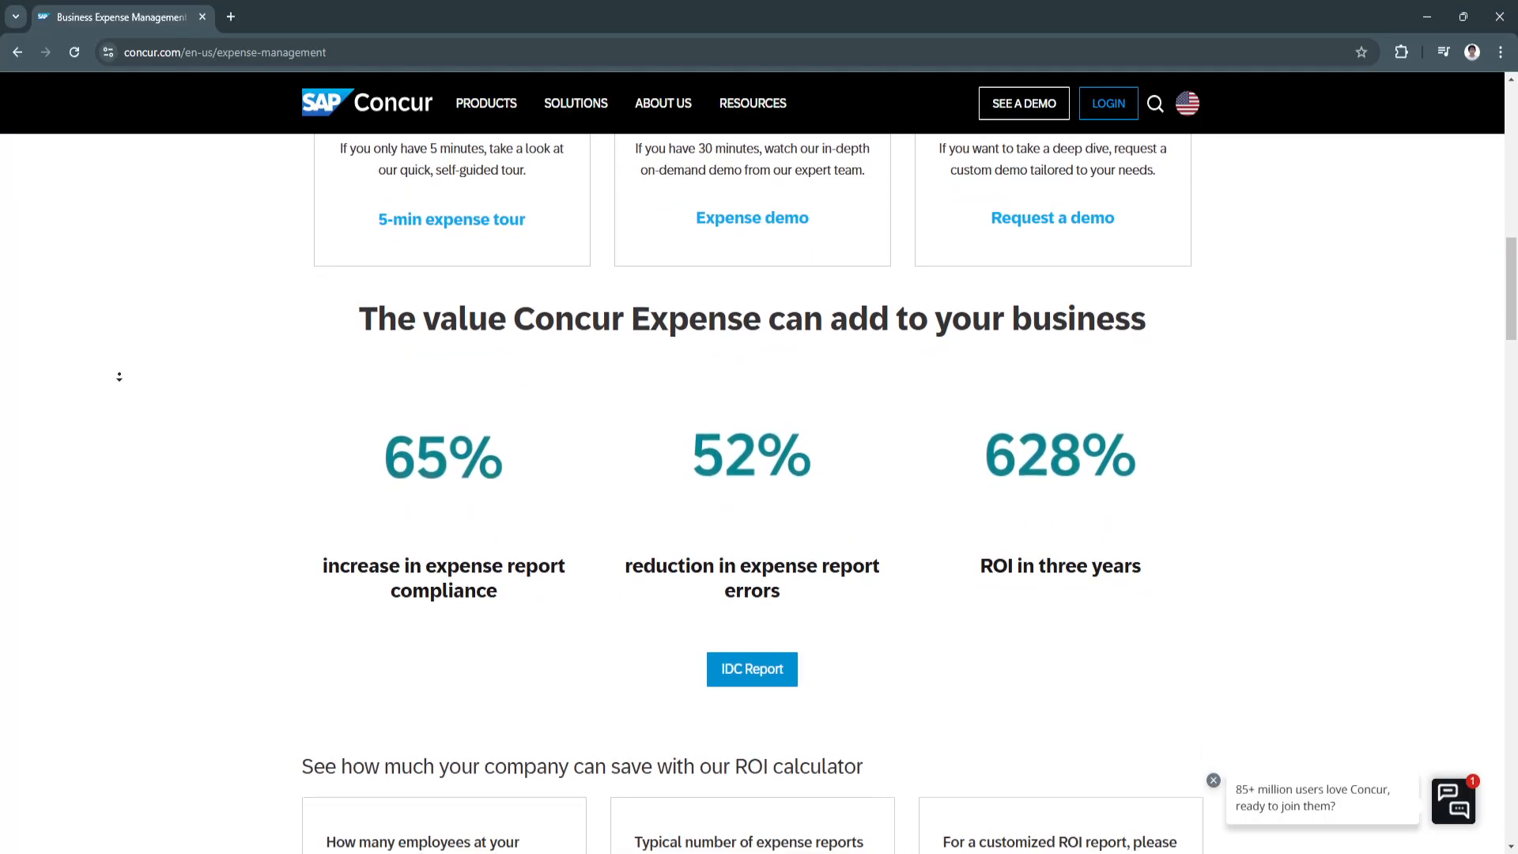
{"action": "scroll", "scroll_direction": "down", "scroll_amount": 3}
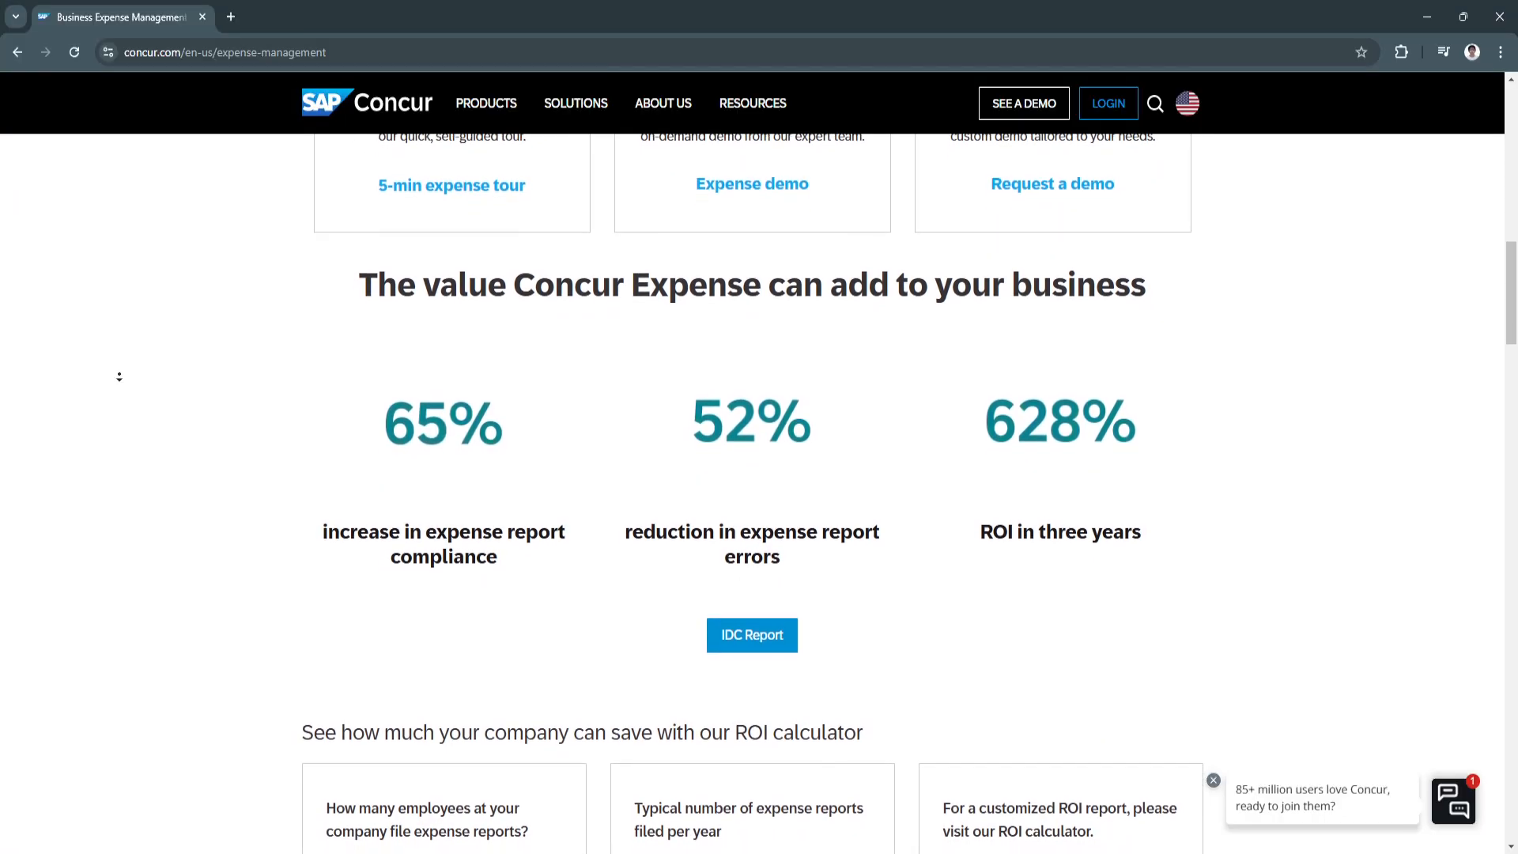
{"action": "scroll", "scroll_direction": "down", "scroll_amount": 3}
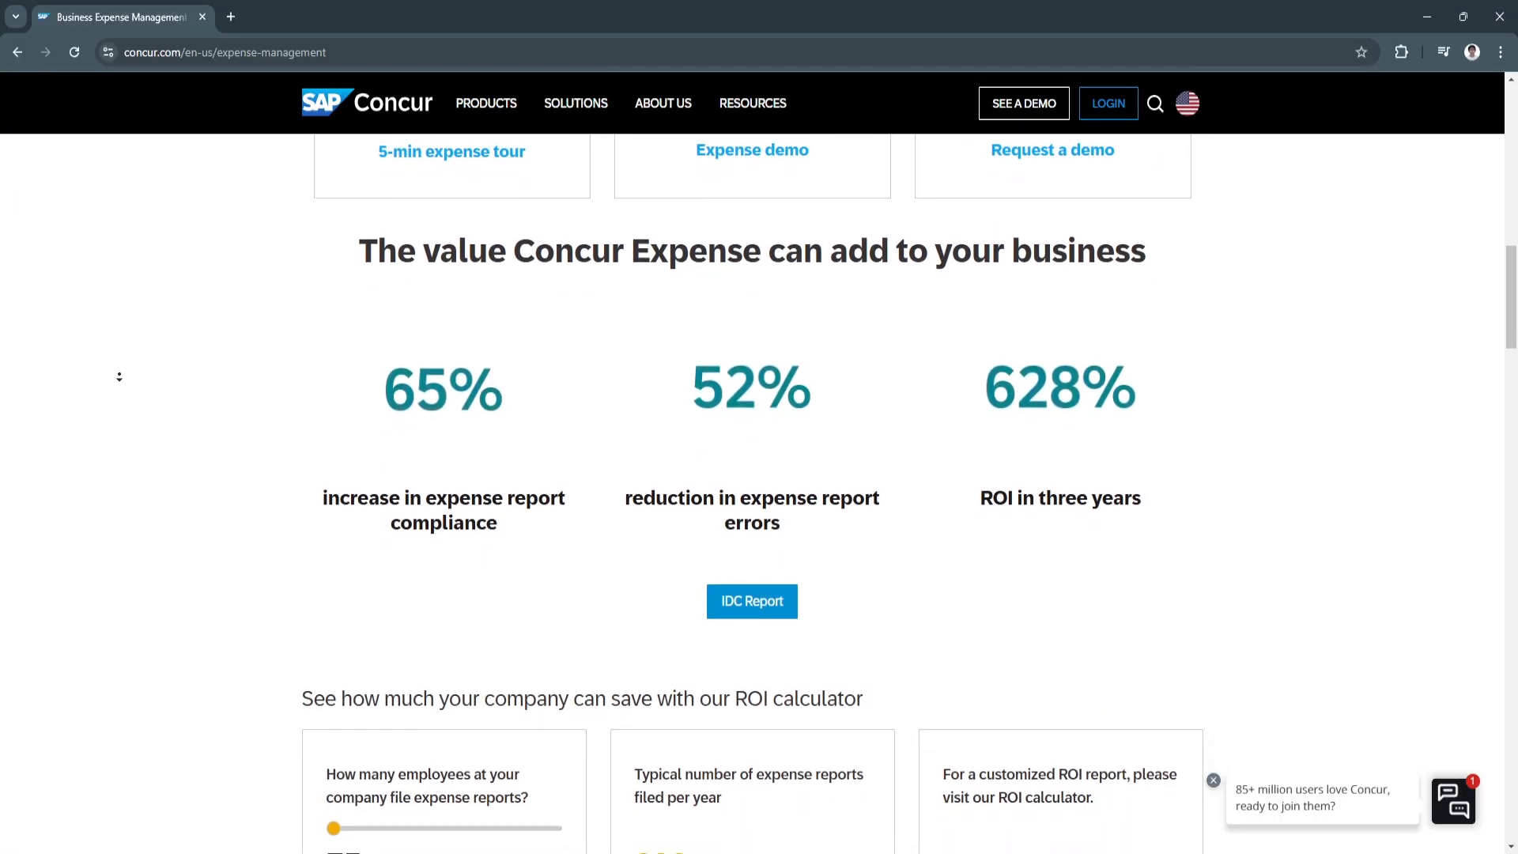
{"action": "scroll", "scroll_direction": "down", "scroll_amount": 3}
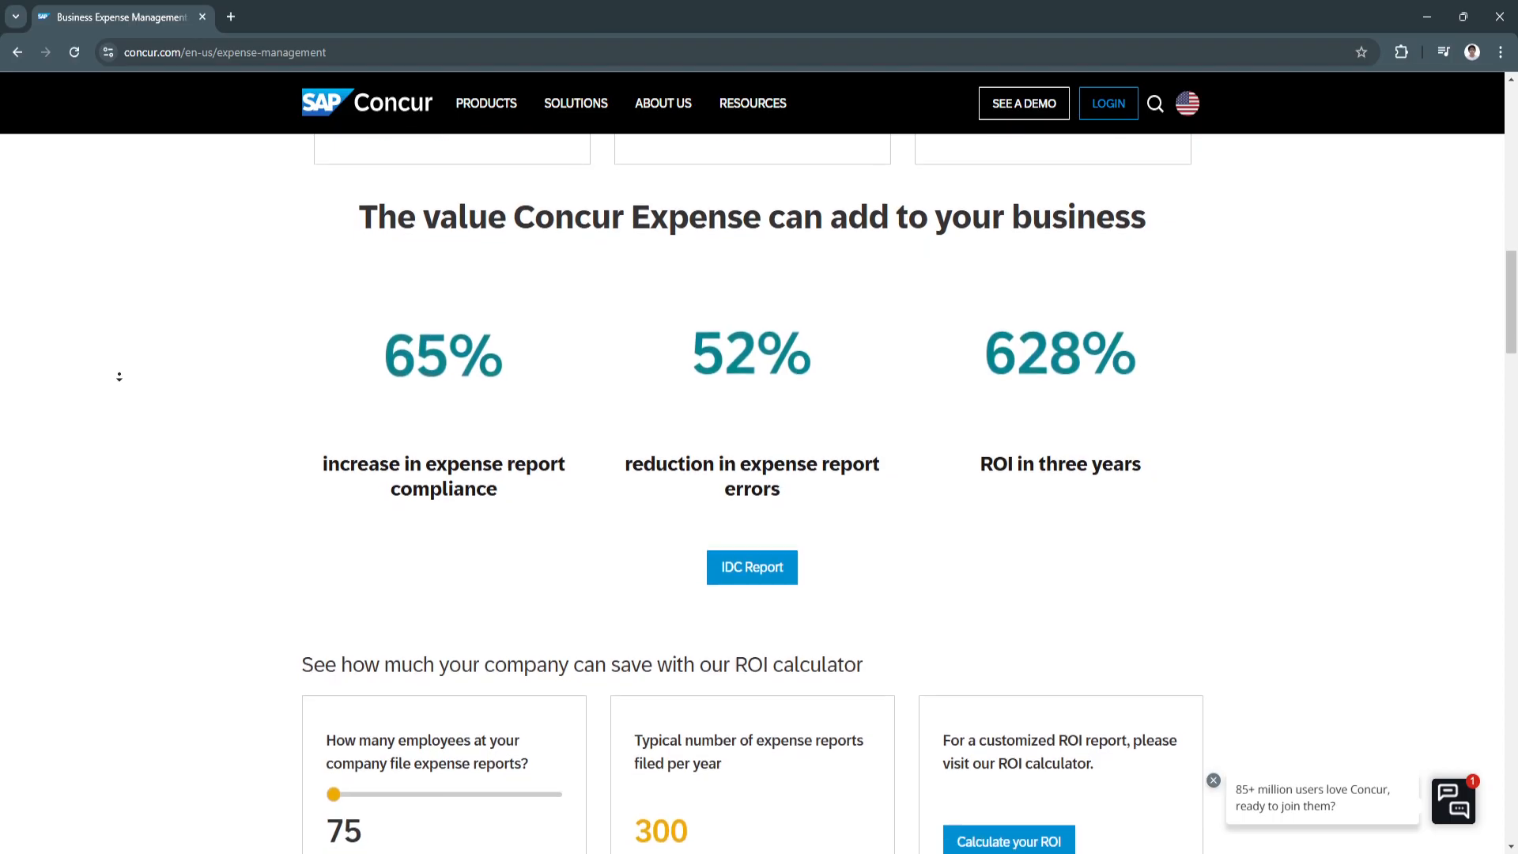
{"action": "scroll", "scroll_direction": "down", "scroll_amount": 3}
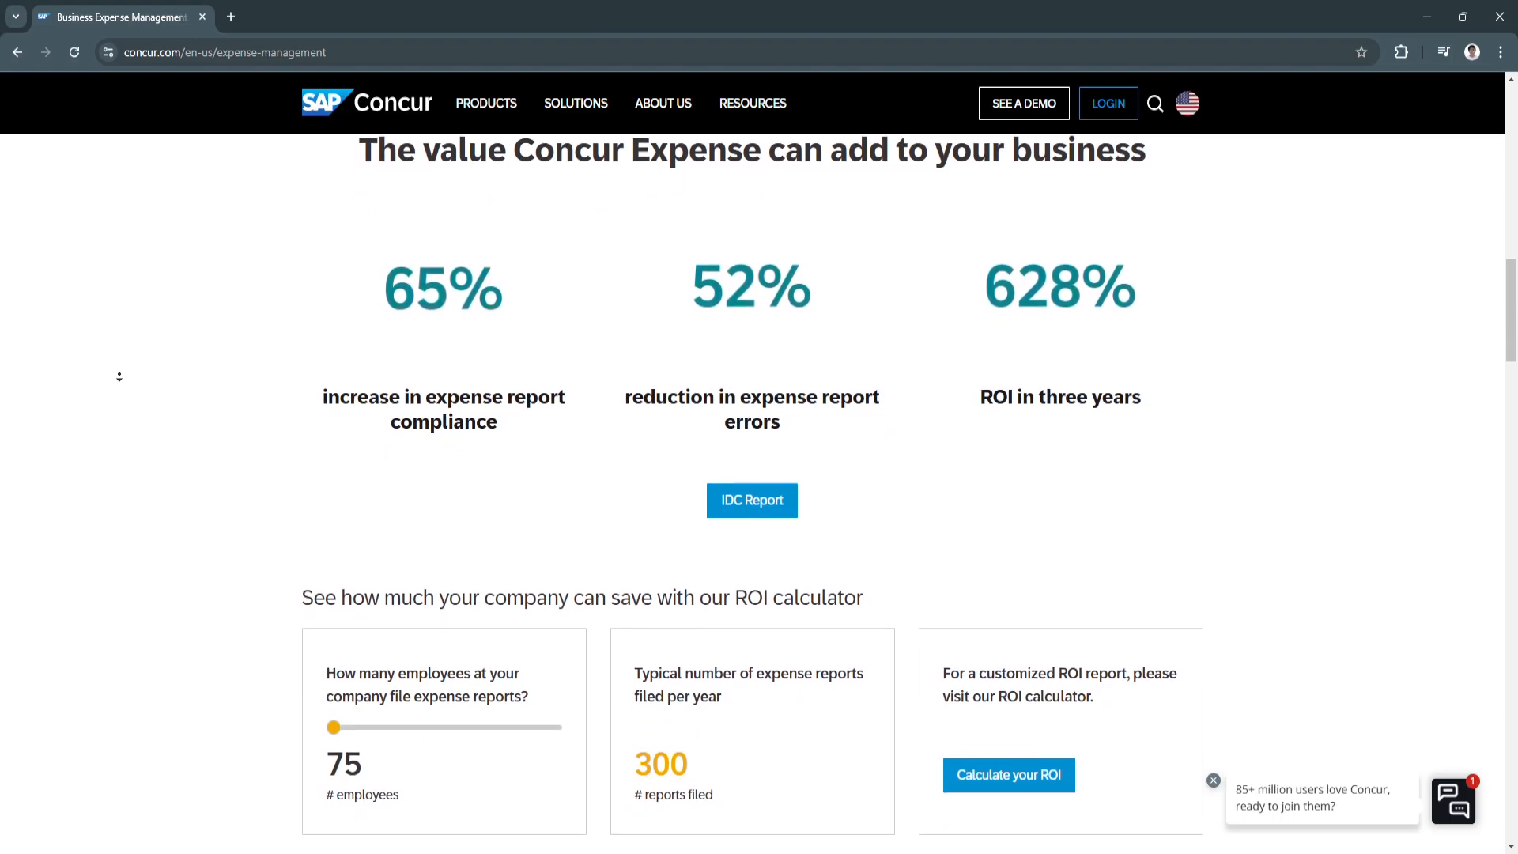
{"action": "scroll", "scroll_direction": "down", "scroll_amount": 3}
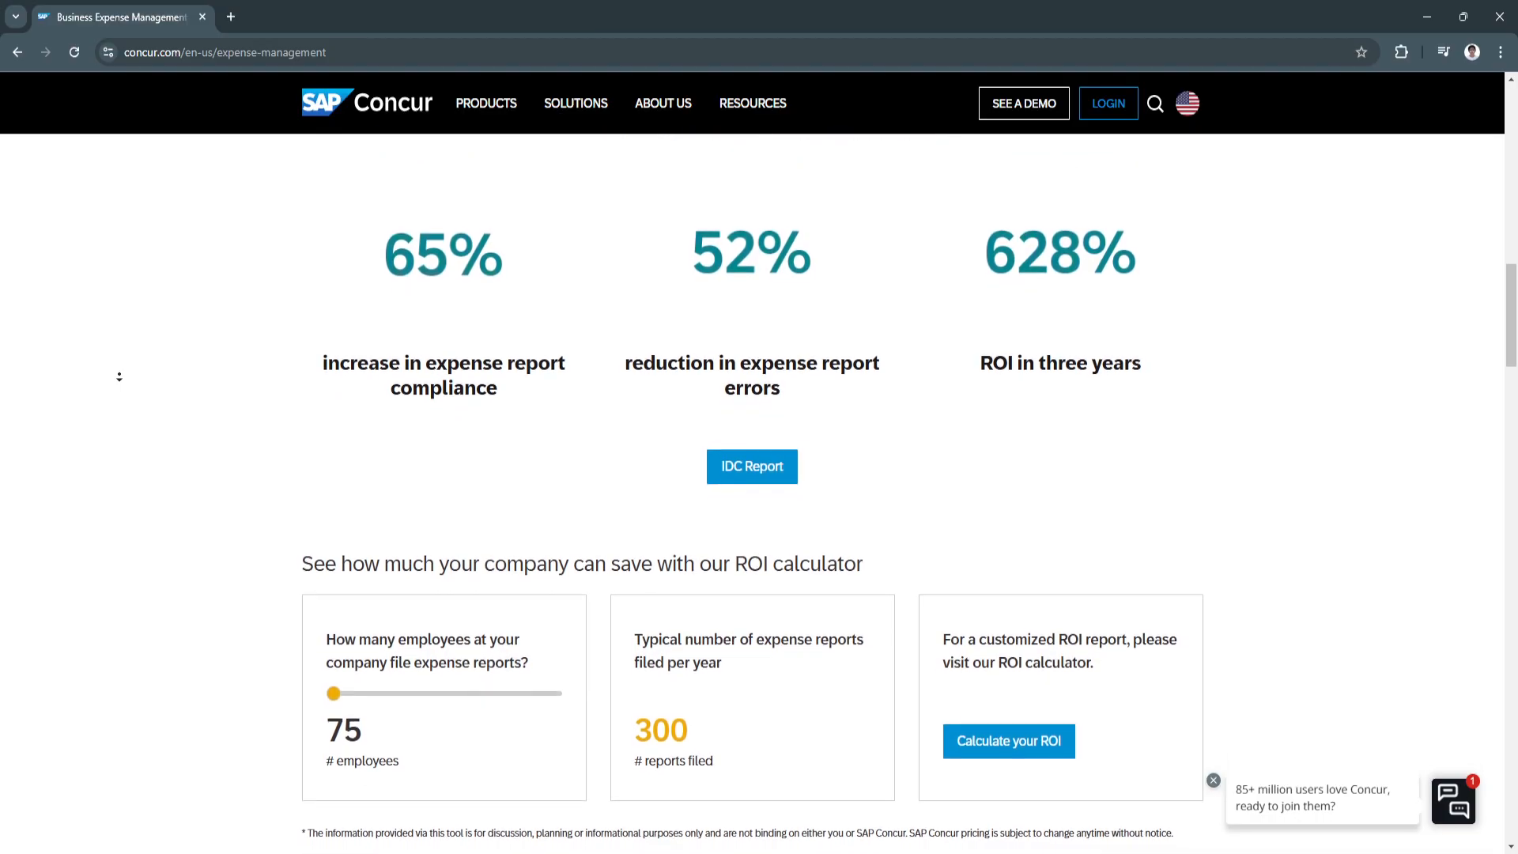
{"action": "scroll", "scroll_direction": "down", "scroll_amount": 3}
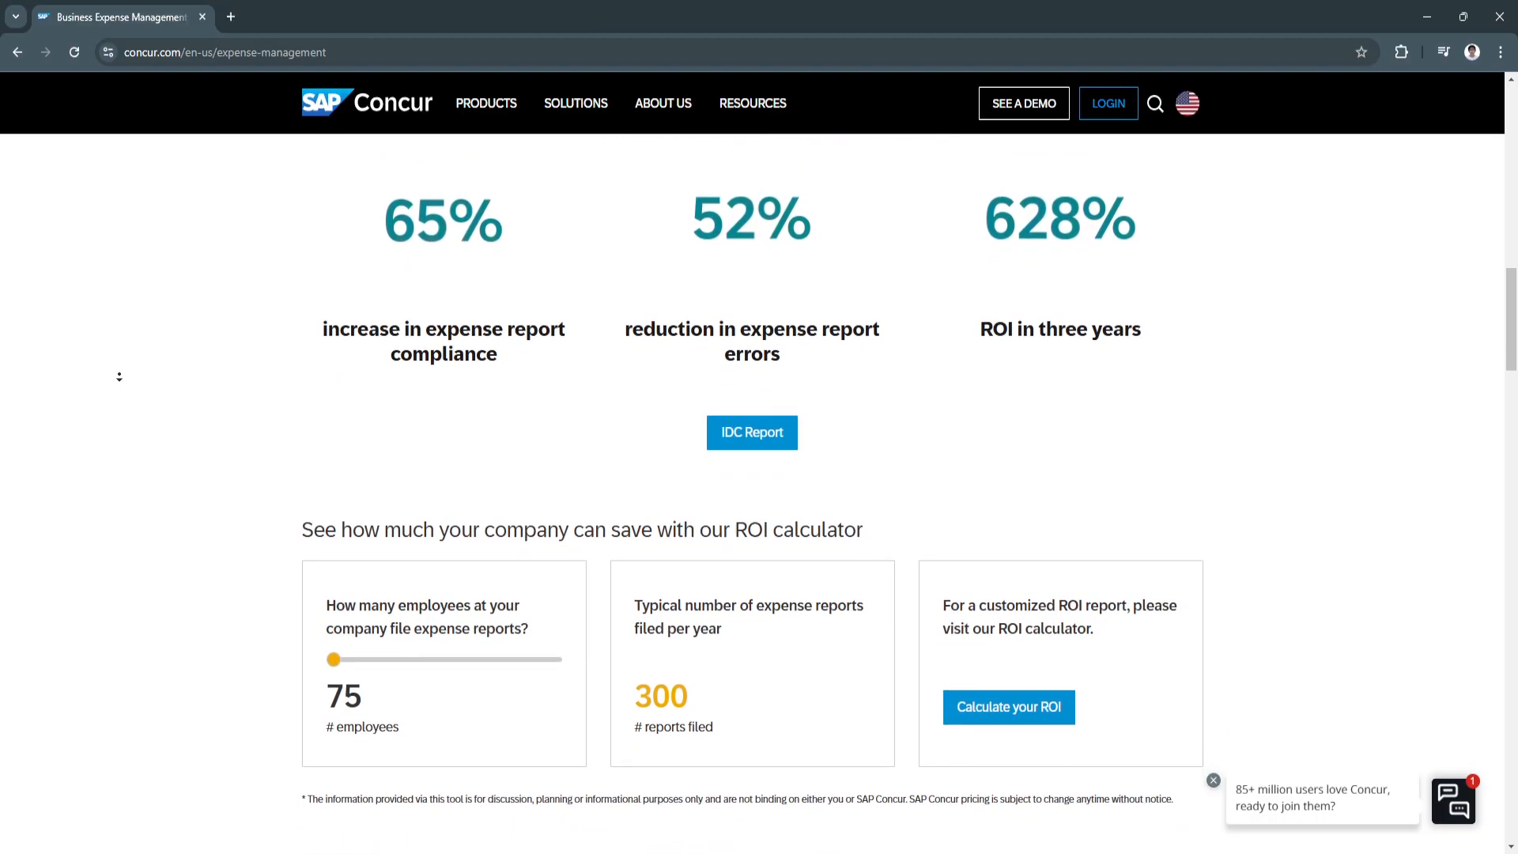
{"action": "scroll", "scroll_direction": "down", "scroll_amount": 3}
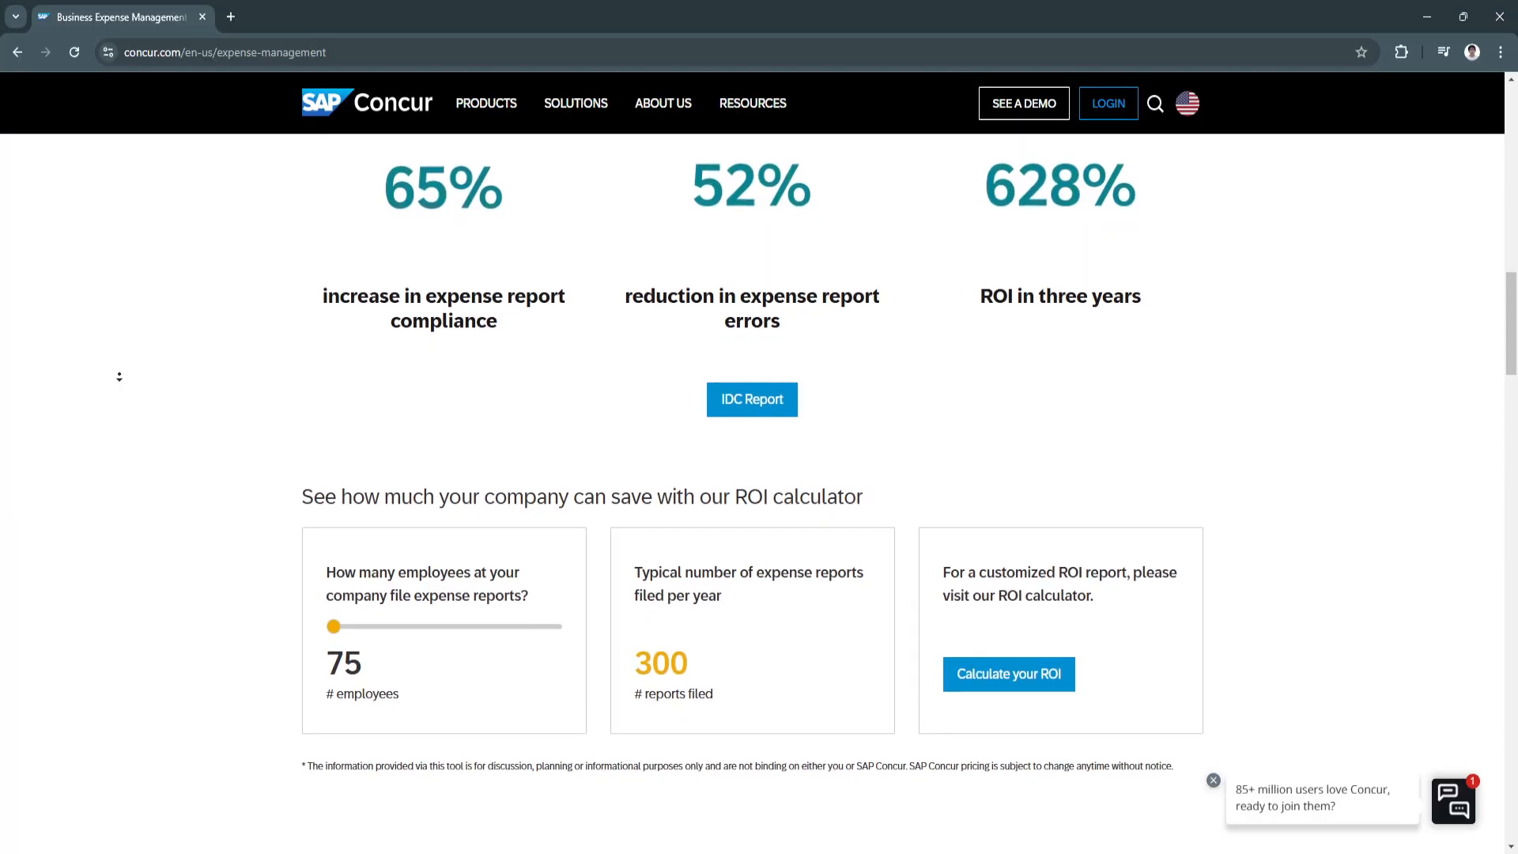
{"action": "scroll", "scroll_direction": "down", "scroll_amount": 3}
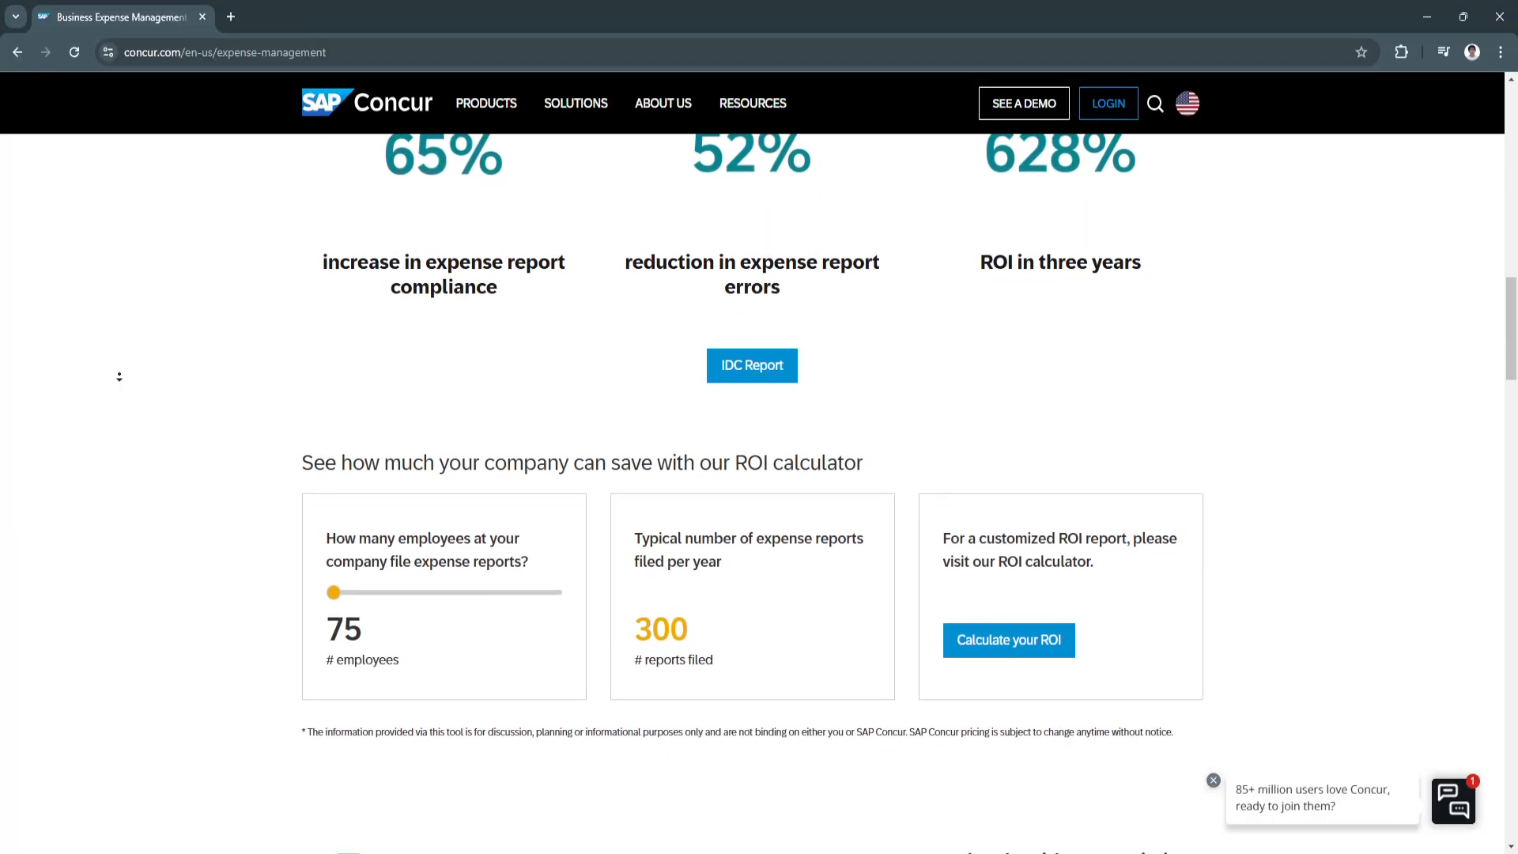
{"action": "scroll", "scroll_direction": "down", "scroll_amount": 3}
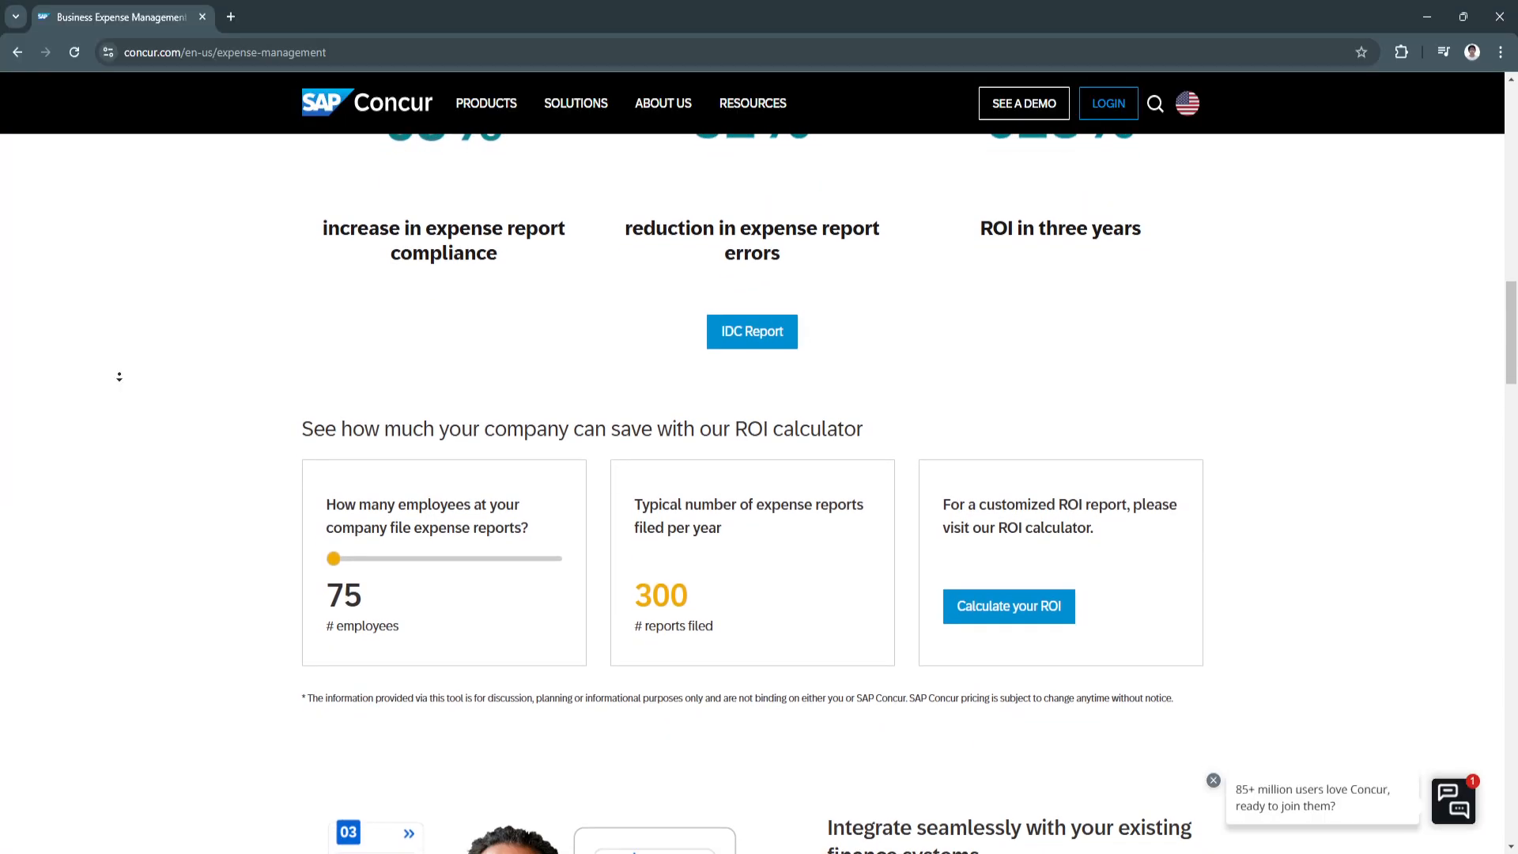
{"action": "scroll", "scroll_direction": "down", "scroll_amount": 3}
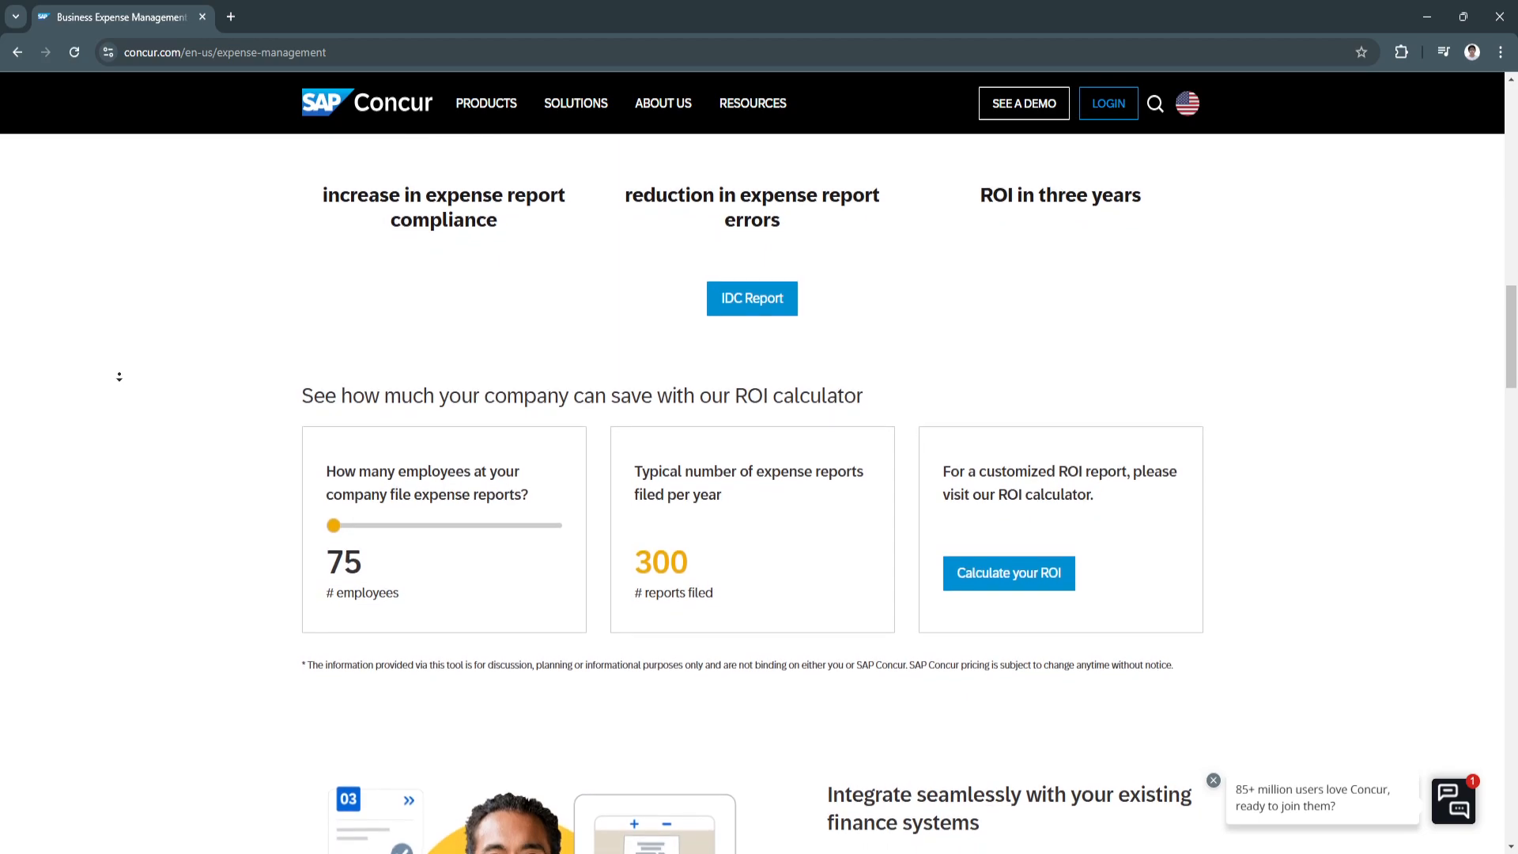
{"action": "scroll", "scroll_direction": "down", "scroll_amount": 3}
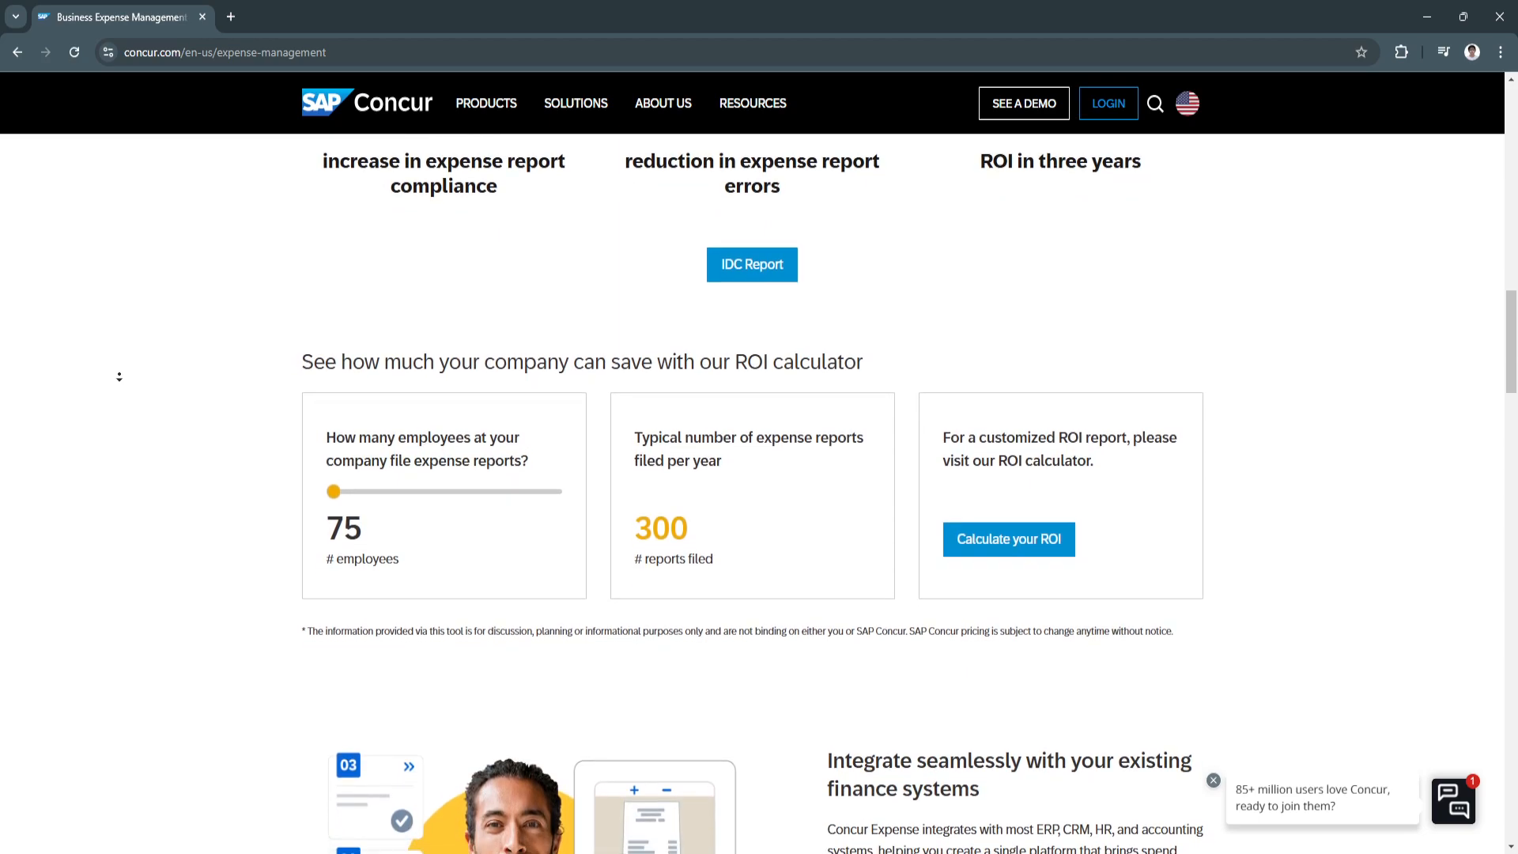
{"action": "scroll", "scroll_direction": "down", "scroll_amount": 3}
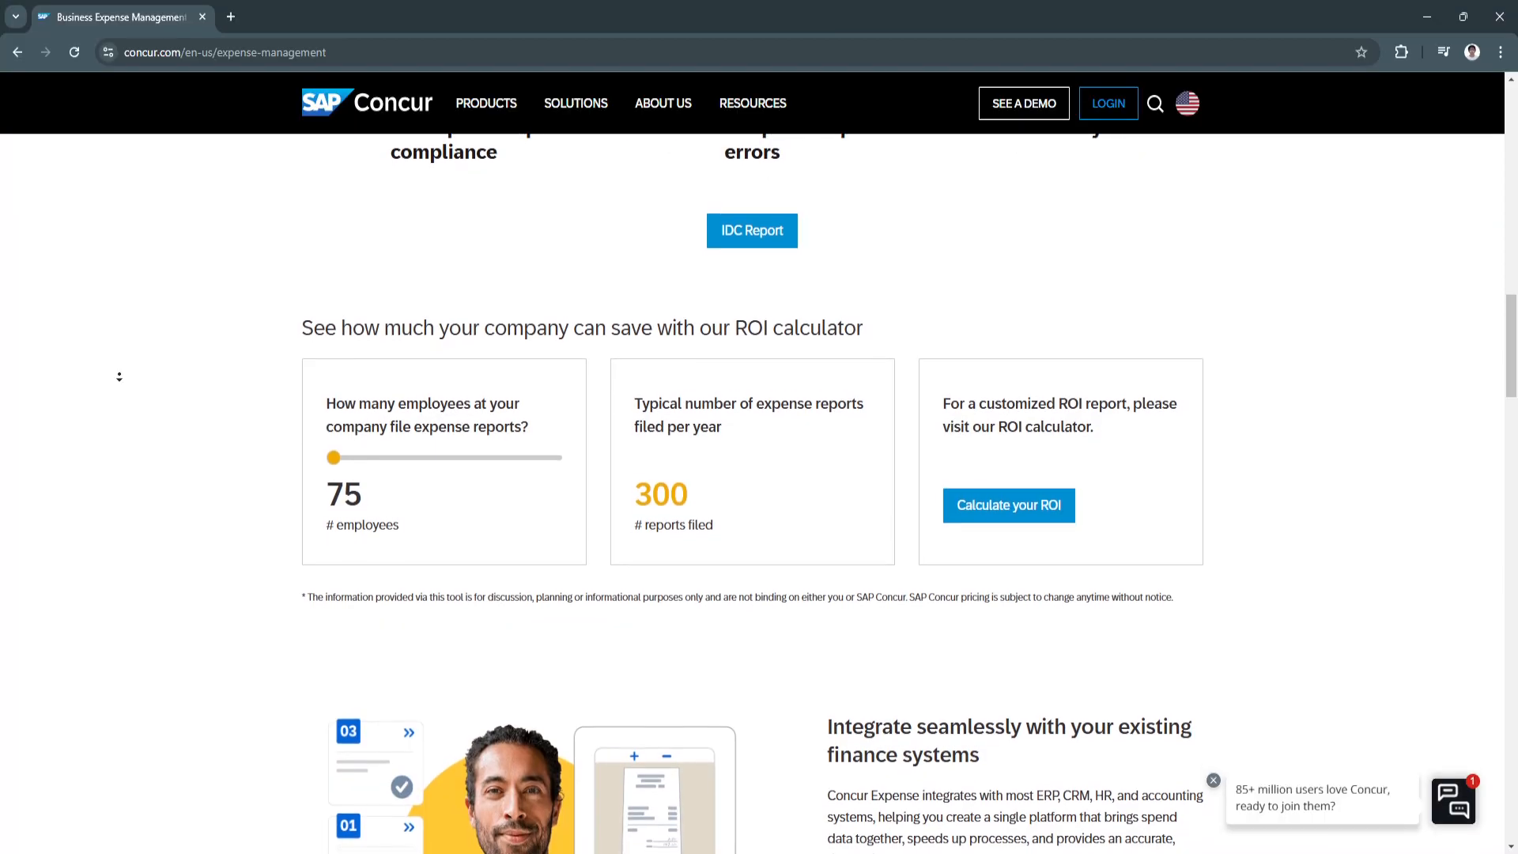
{"action": "scroll", "scroll_direction": "down", "scroll_amount": 3}
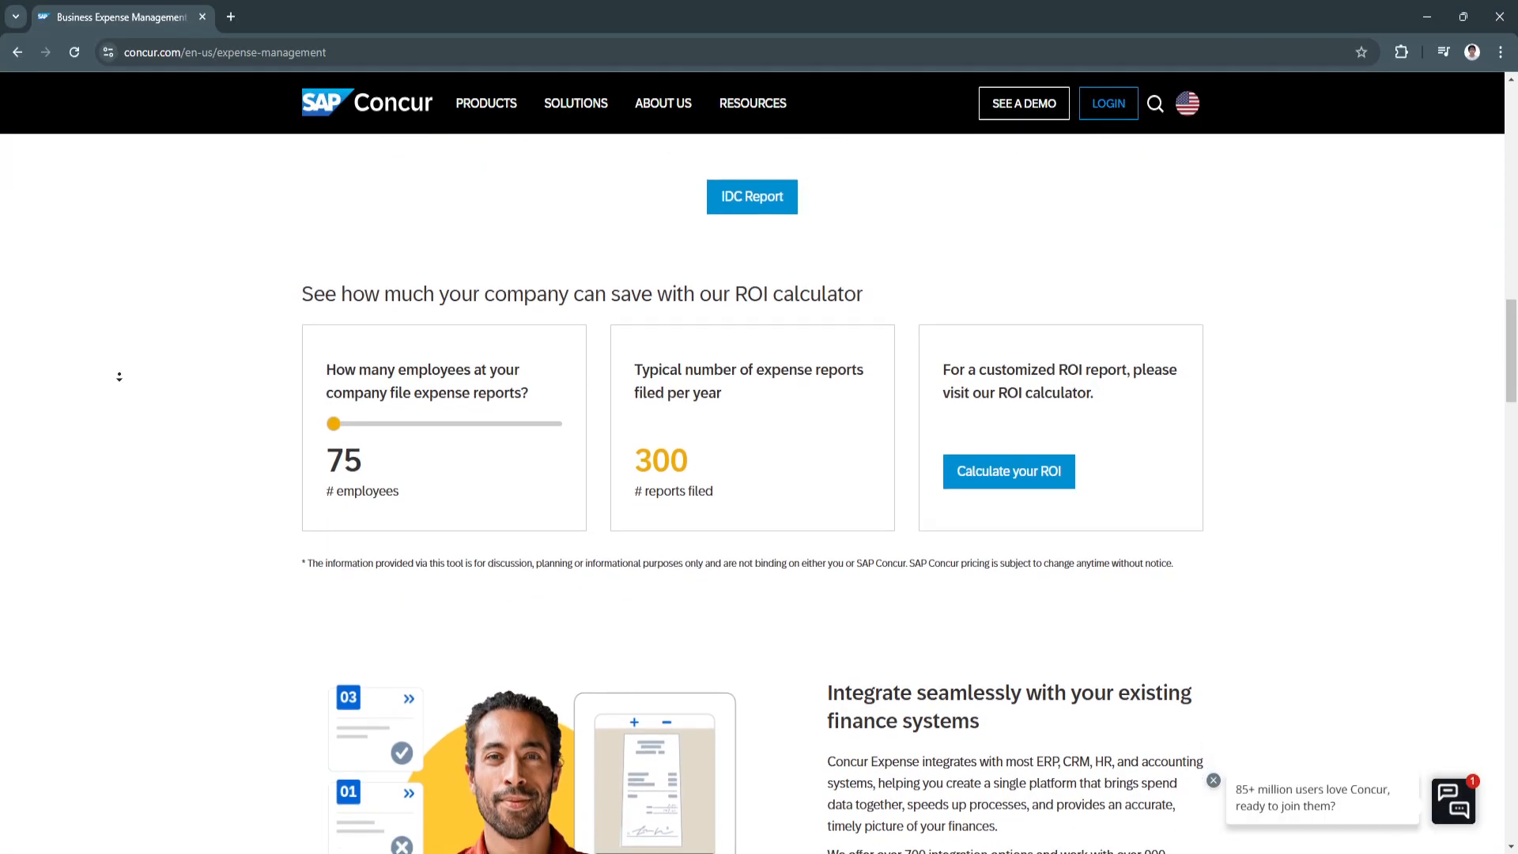
{"action": "scroll", "scroll_direction": "down", "scroll_amount": 3}
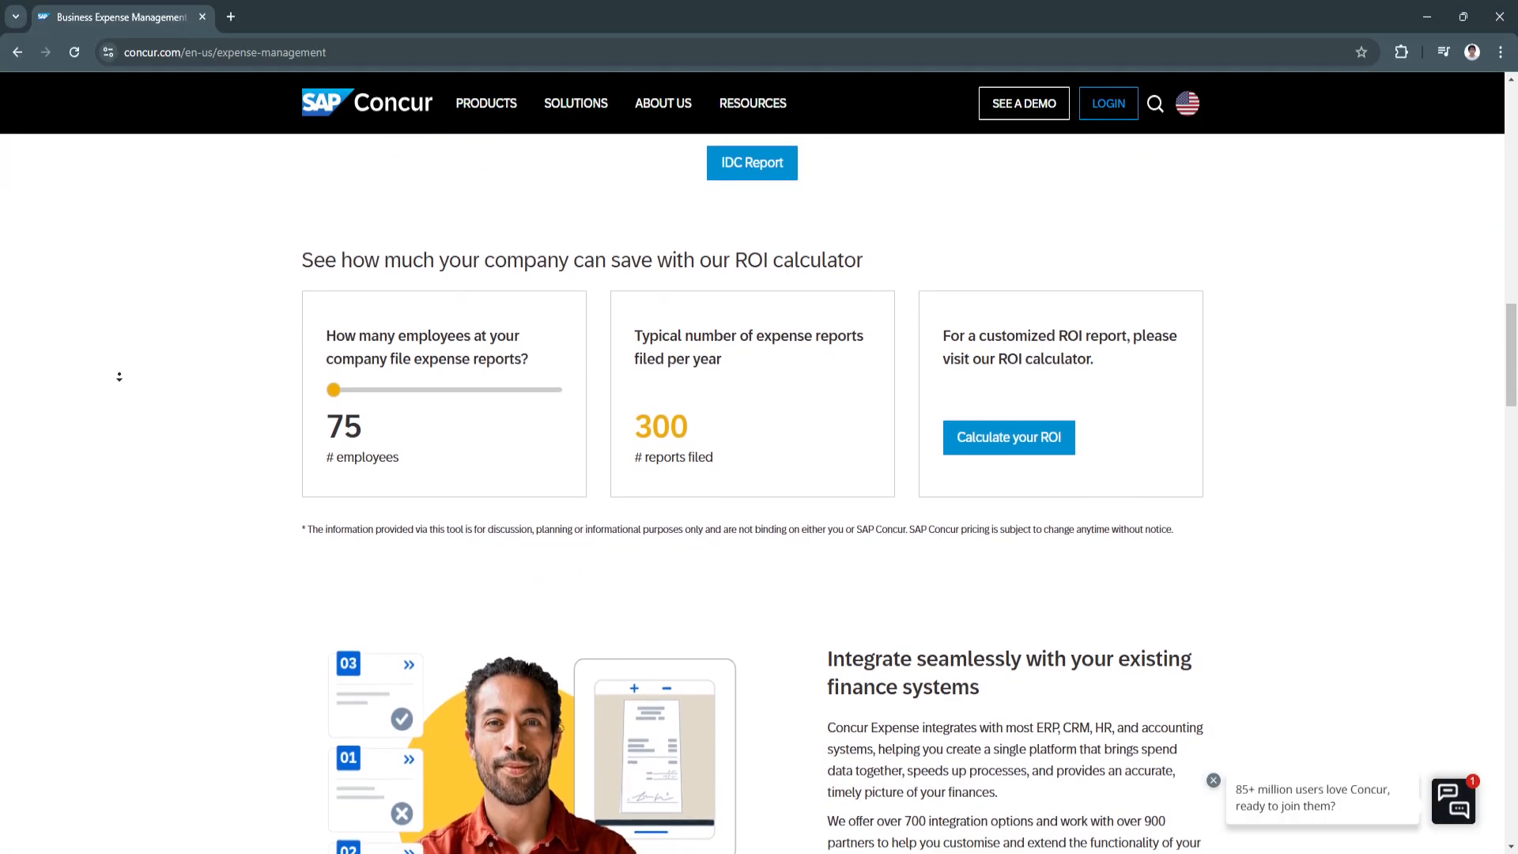
{"action": "scroll", "scroll_direction": "down", "scroll_amount": 3}
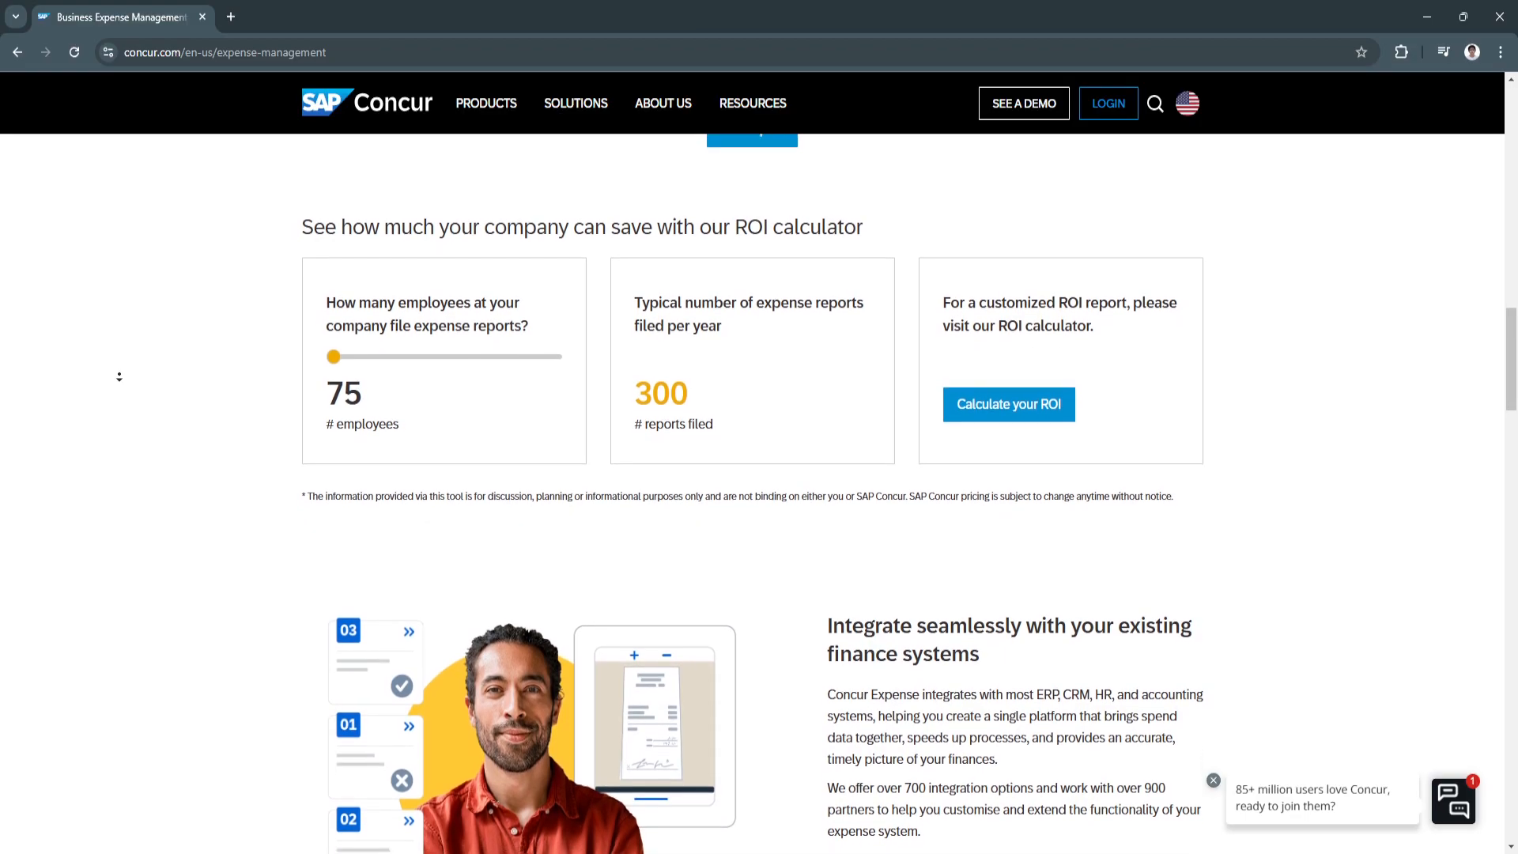
{"action": "scroll", "scroll_direction": "down", "scroll_amount": 3}
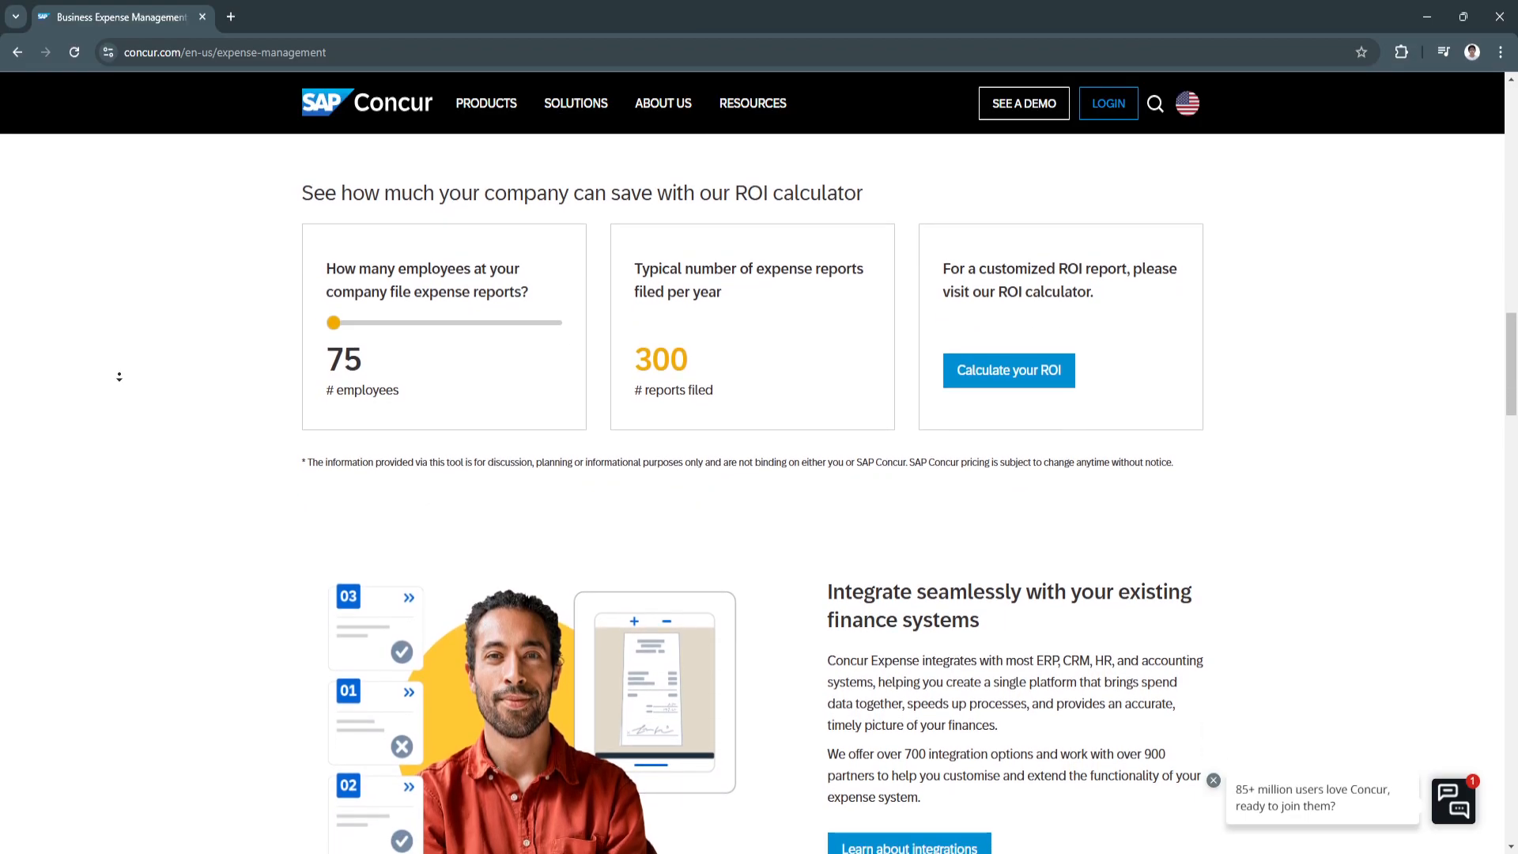
{"action": "scroll", "scroll_direction": "down", "scroll_amount": 3}
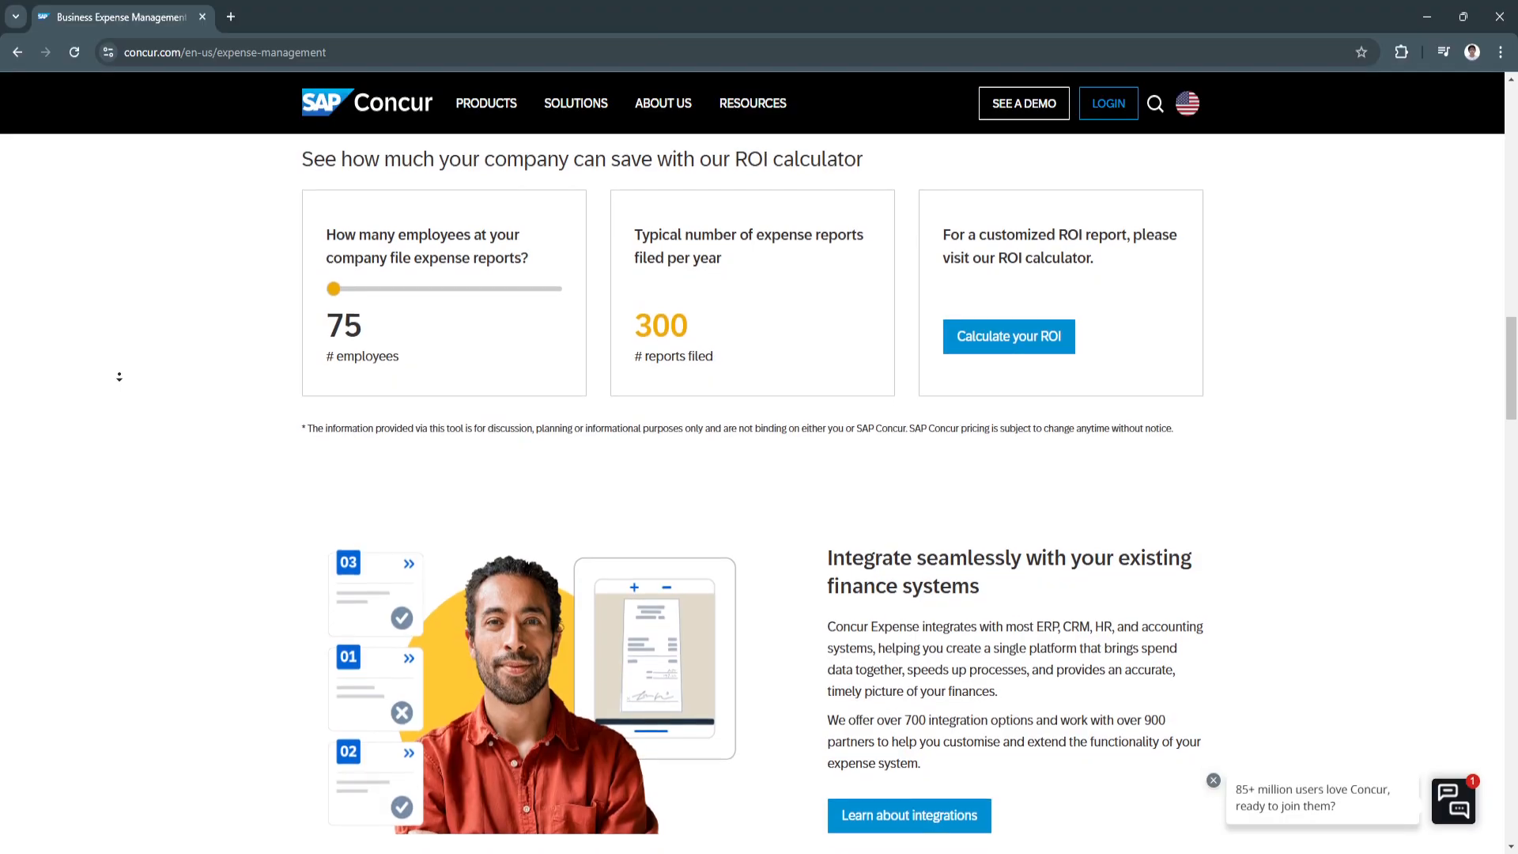
{"action": "scroll", "scroll_direction": "down", "scroll_amount": 3}
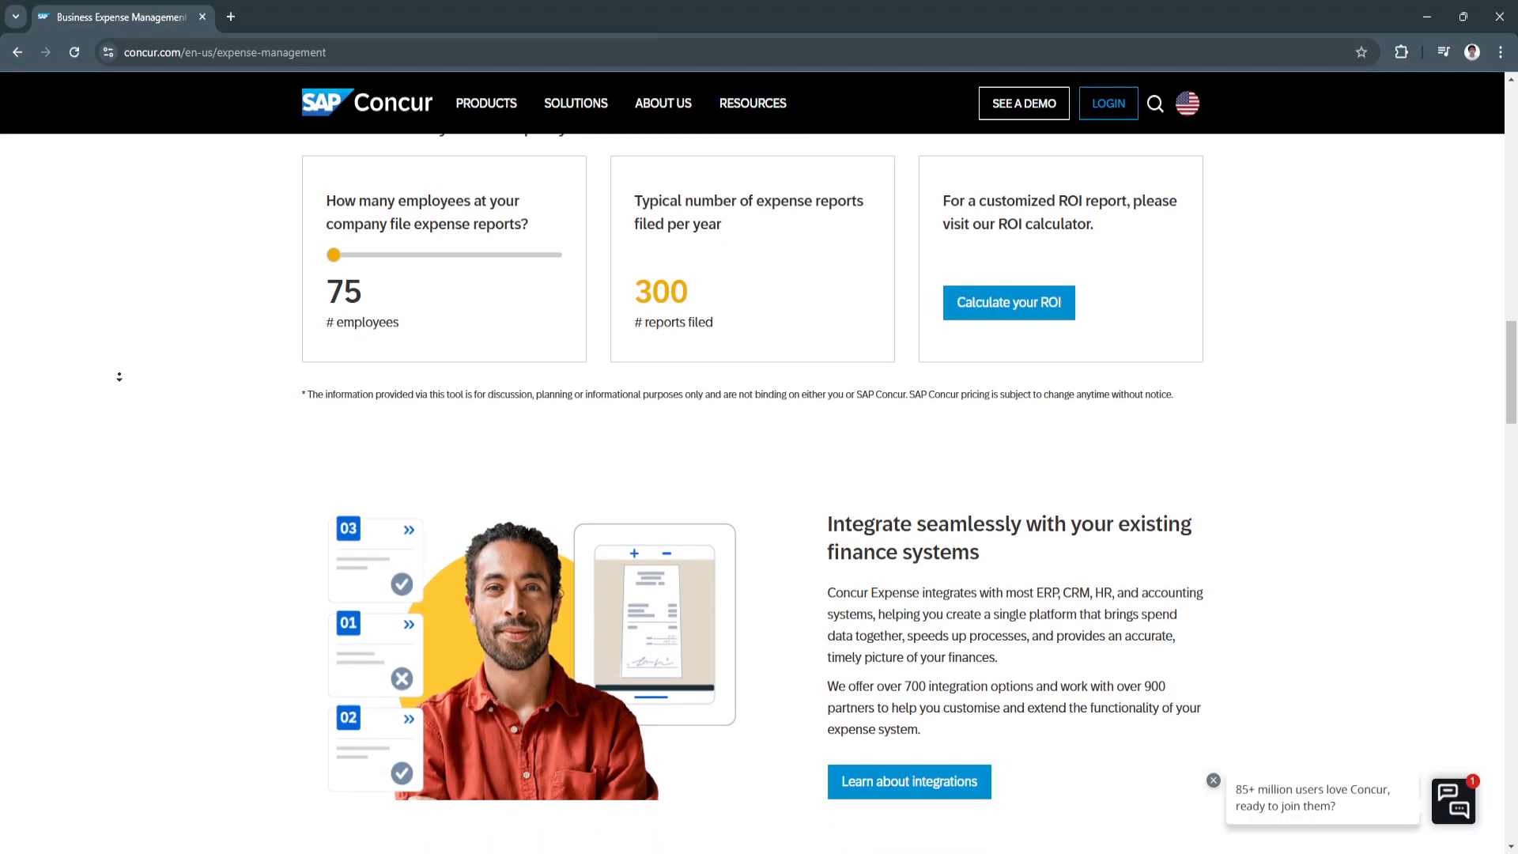
{"action": "scroll", "scroll_direction": "down", "scroll_amount": 3}
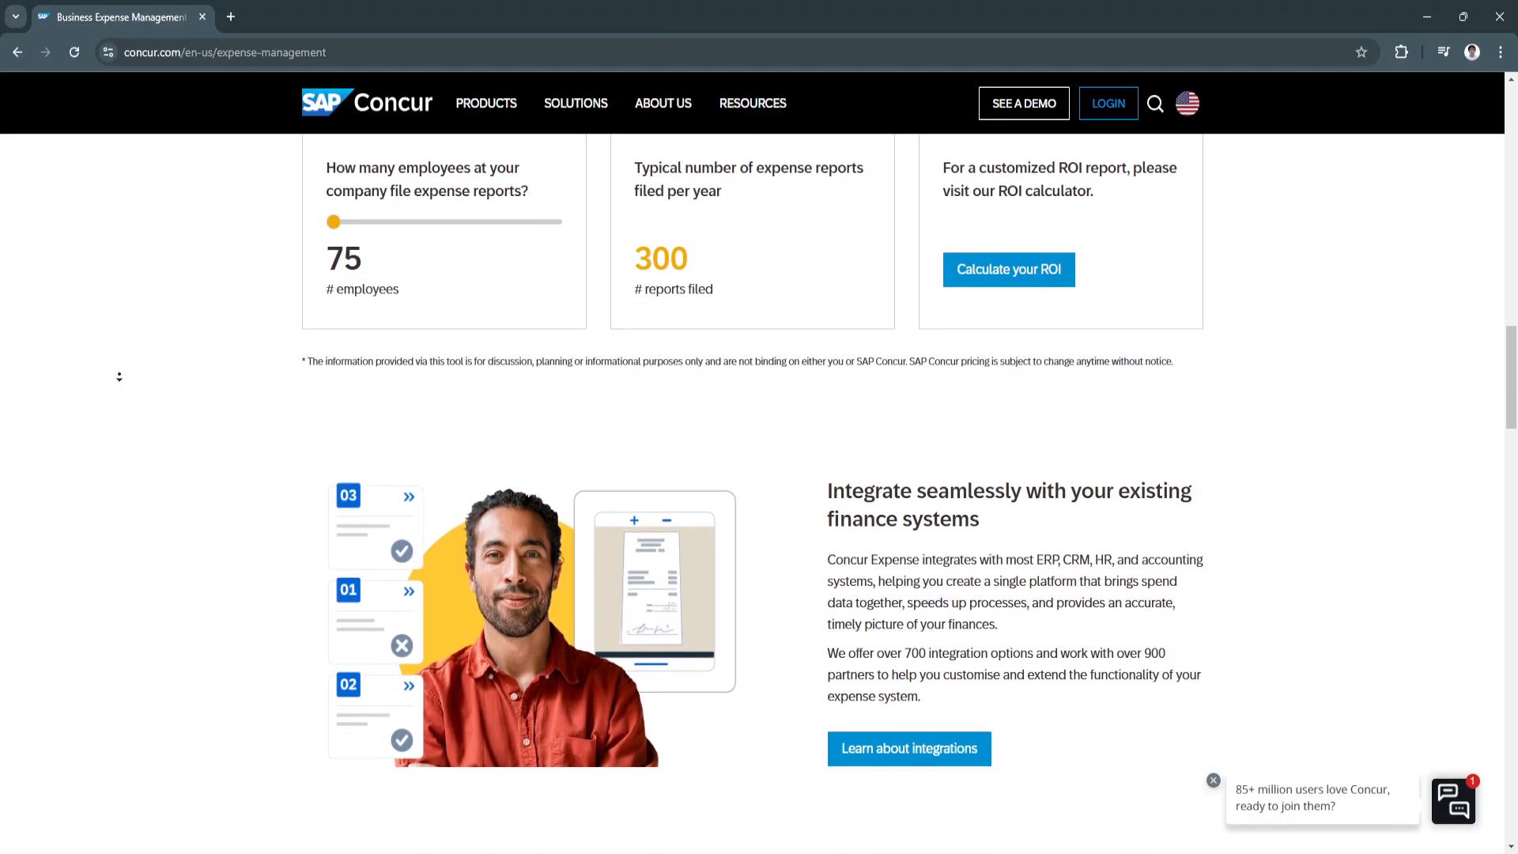
{"action": "scroll", "scroll_direction": "down", "scroll_amount": 3}
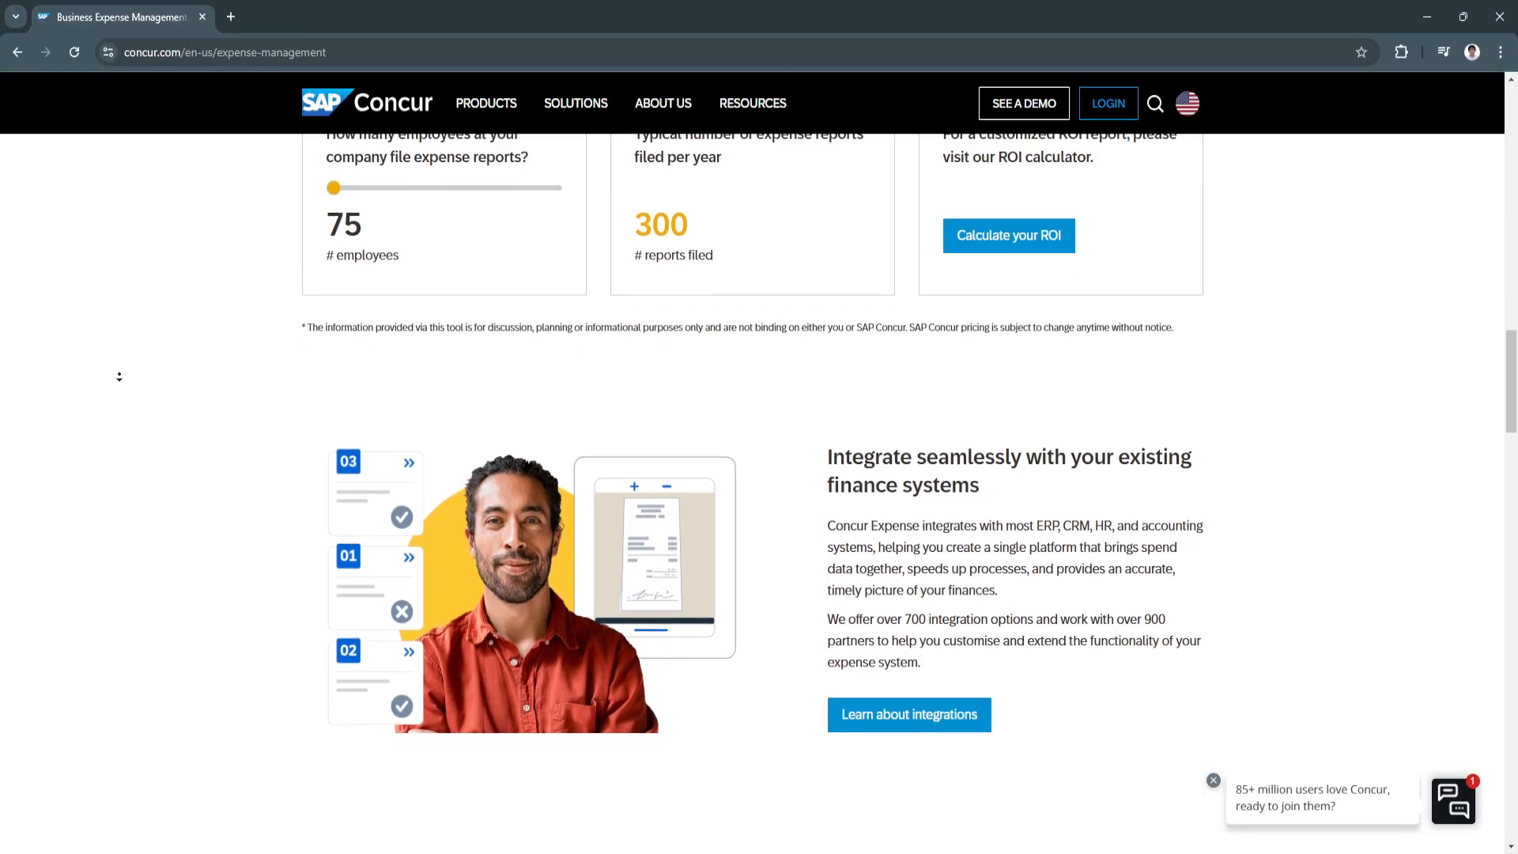
{"action": "scroll", "scroll_direction": "down", "scroll_amount": 3}
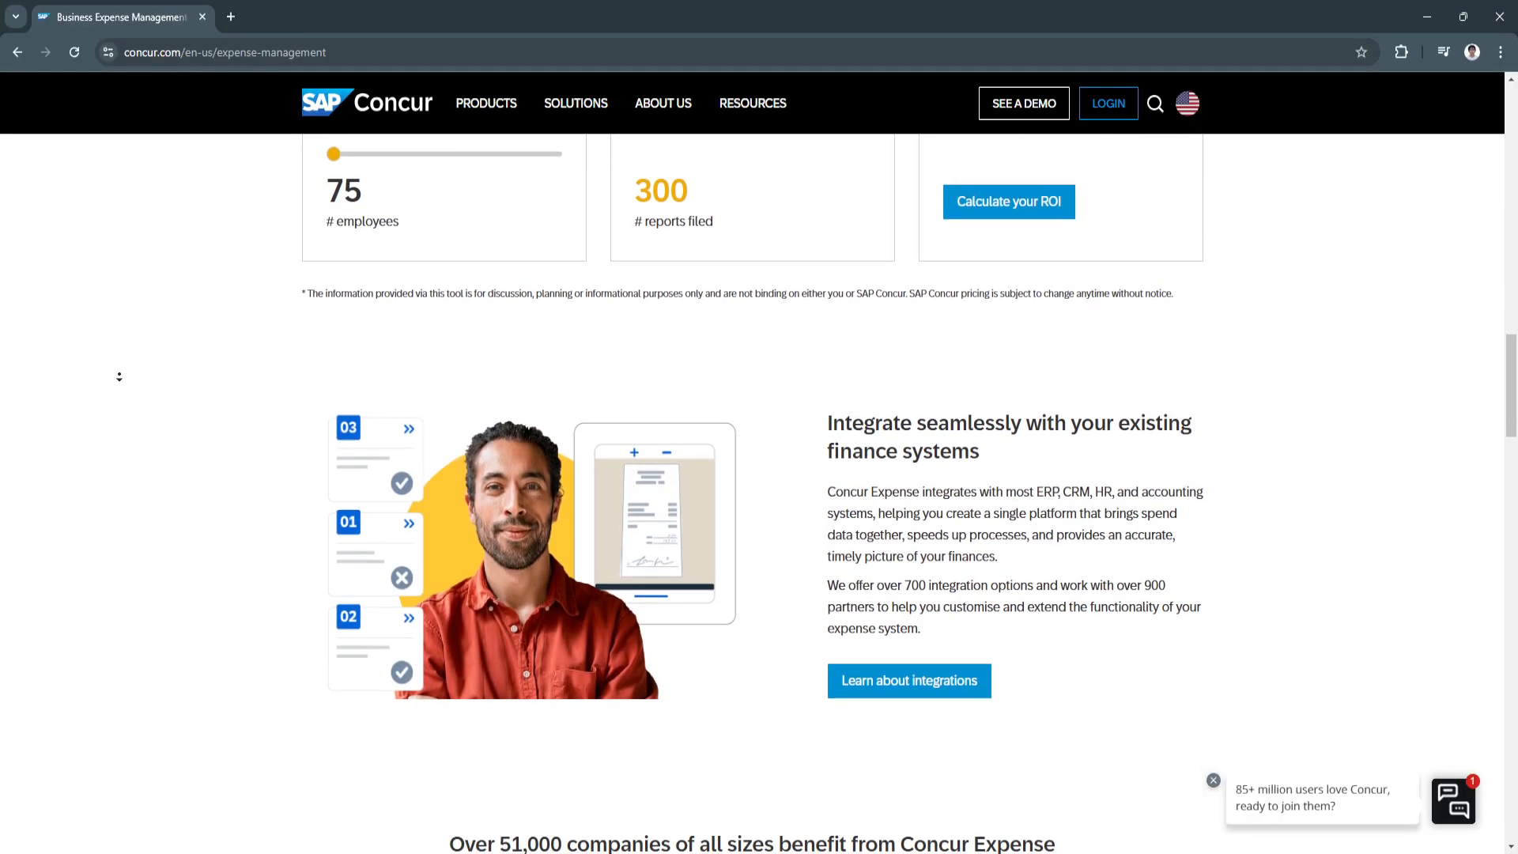
{"action": "scroll", "scroll_direction": "down", "scroll_amount": 3}
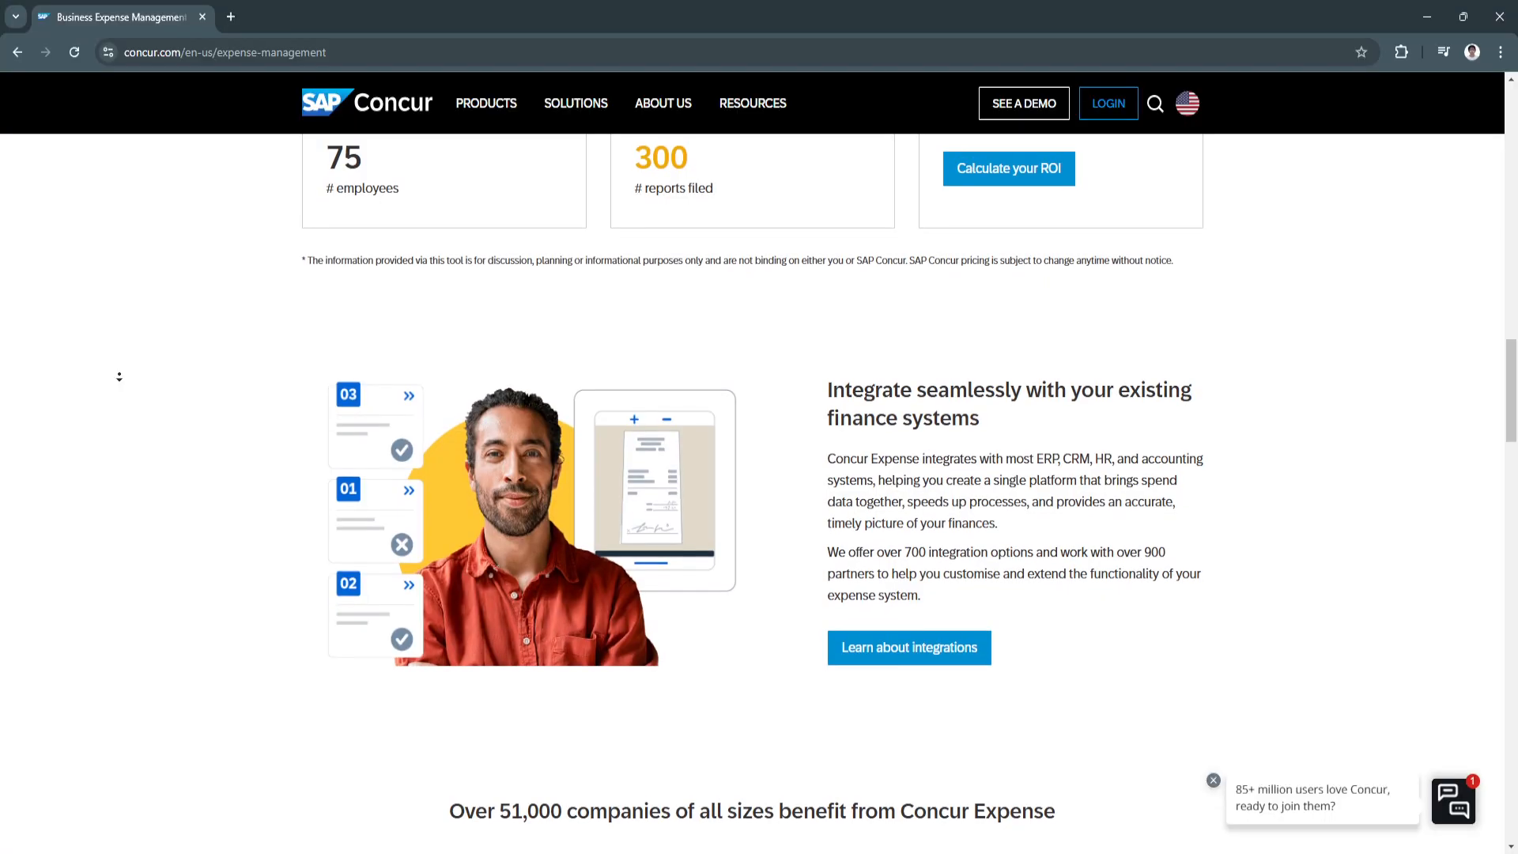
{"action": "scroll", "scroll_direction": "down", "scroll_amount": 3}
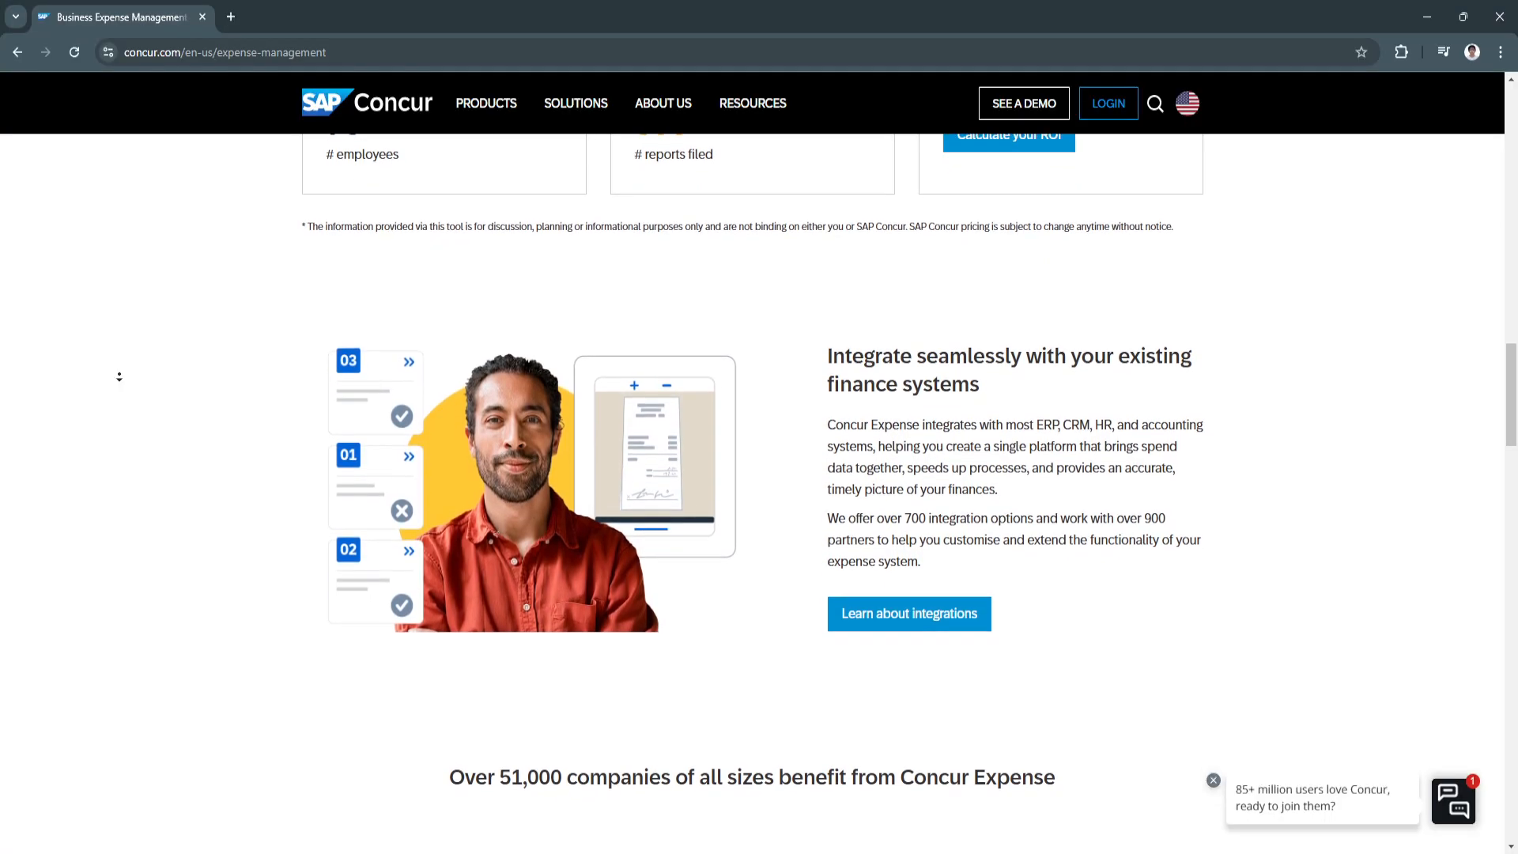
{"action": "scroll", "scroll_direction": "down", "scroll_amount": 3}
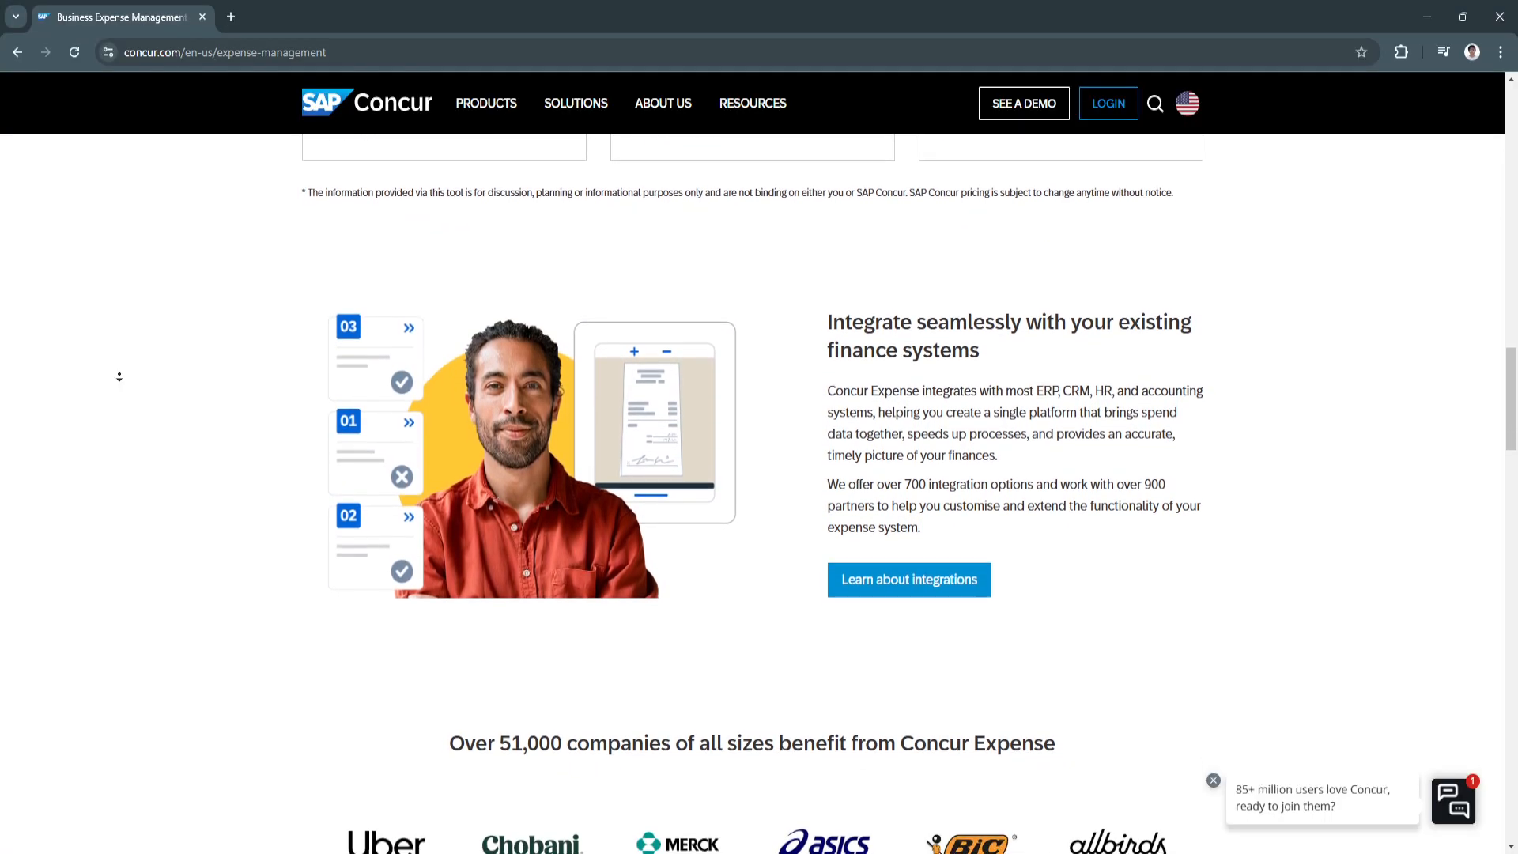
{"action": "scroll", "scroll_direction": "down", "scroll_amount": 3}
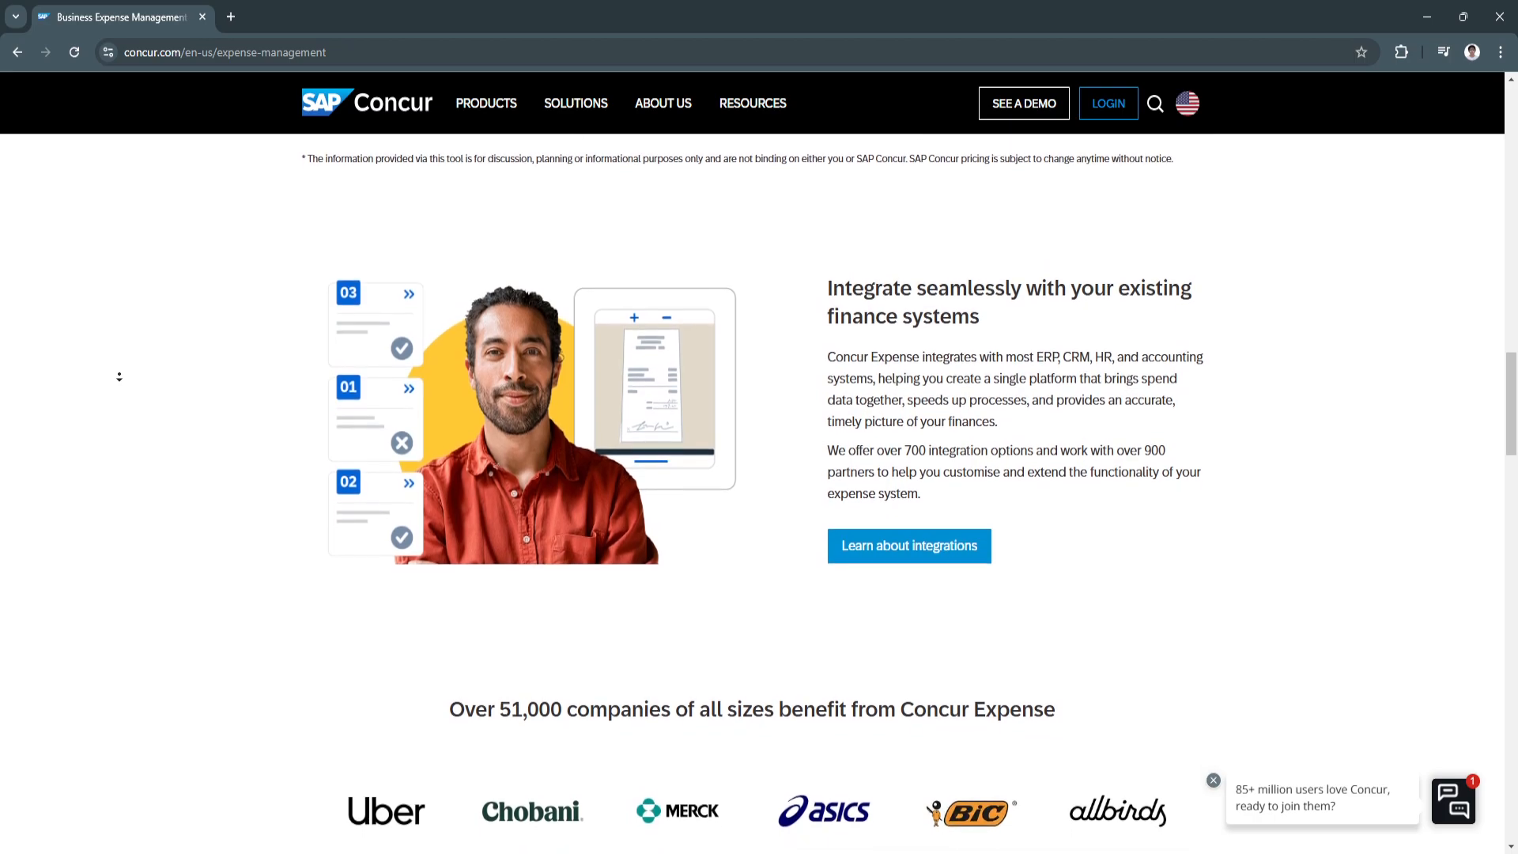
{"action": "scroll", "scroll_direction": "down", "scroll_amount": 3}
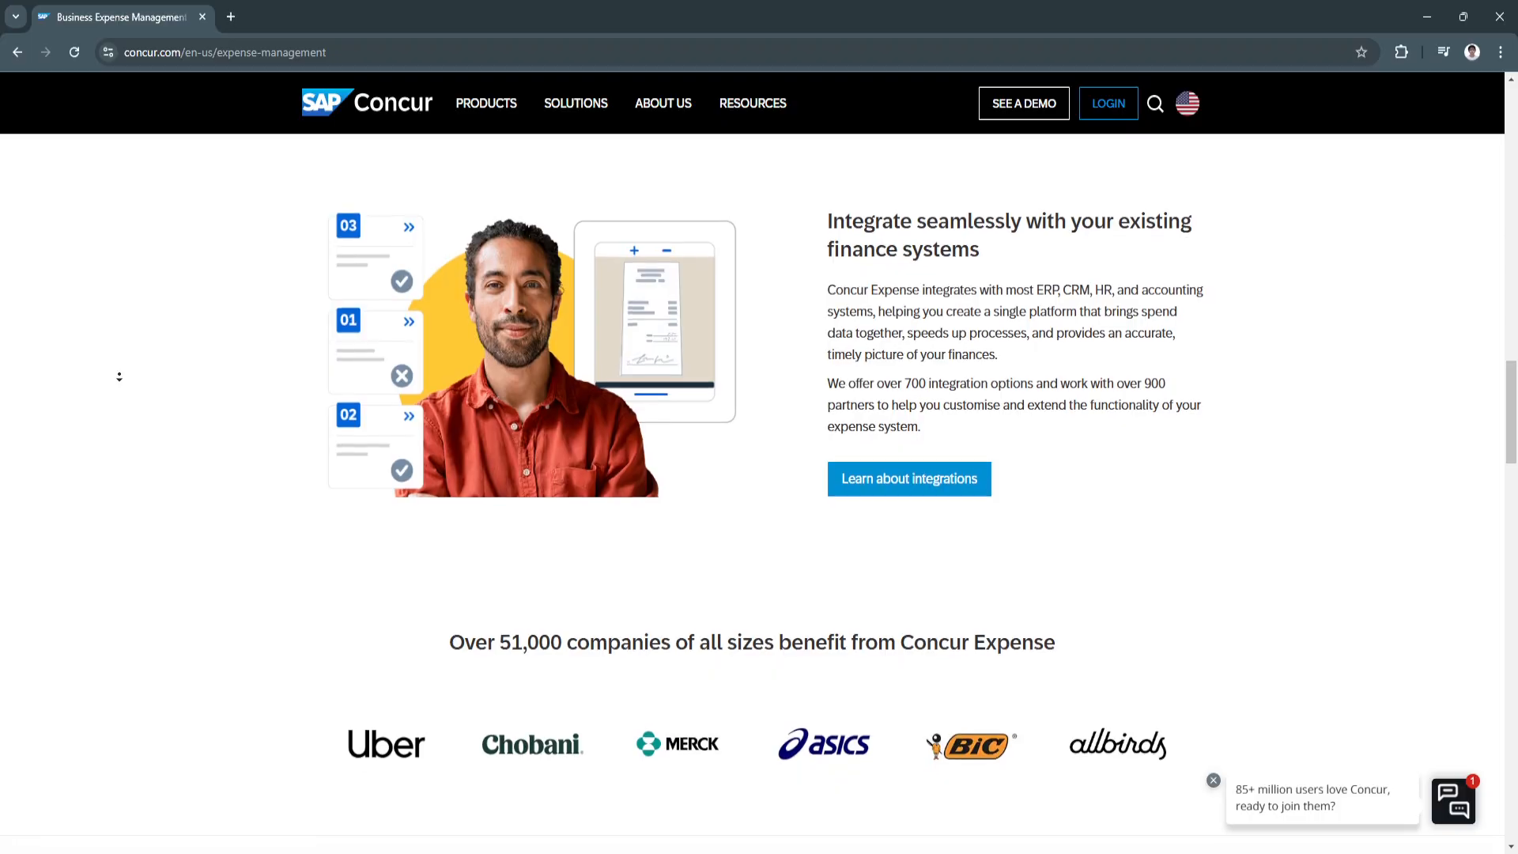
{"action": "scroll", "scroll_direction": "down", "scroll_amount": 3}
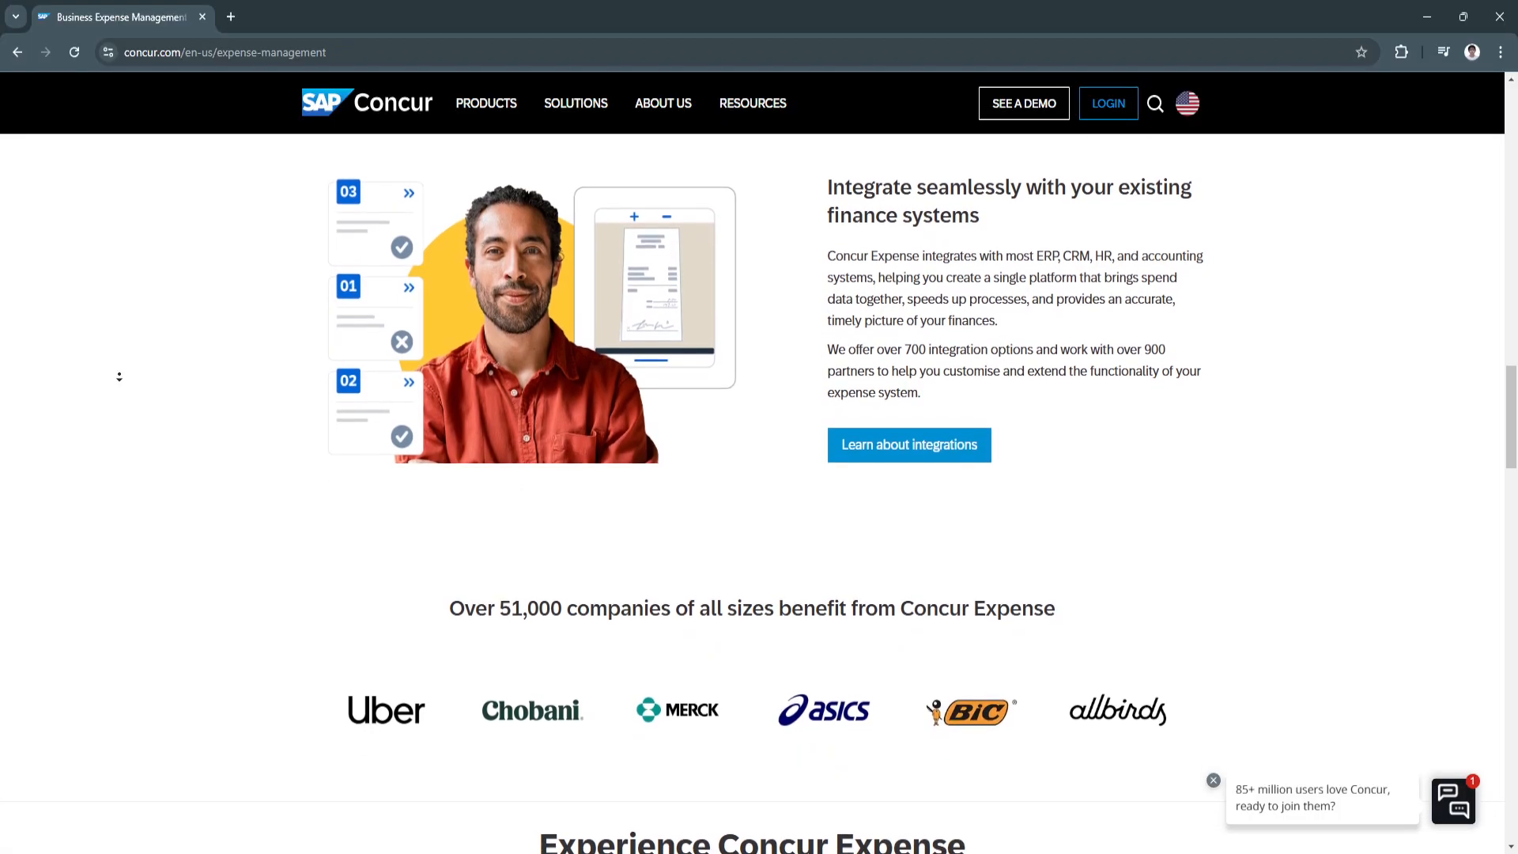
{"action": "scroll", "scroll_direction": "down", "scroll_amount": 3}
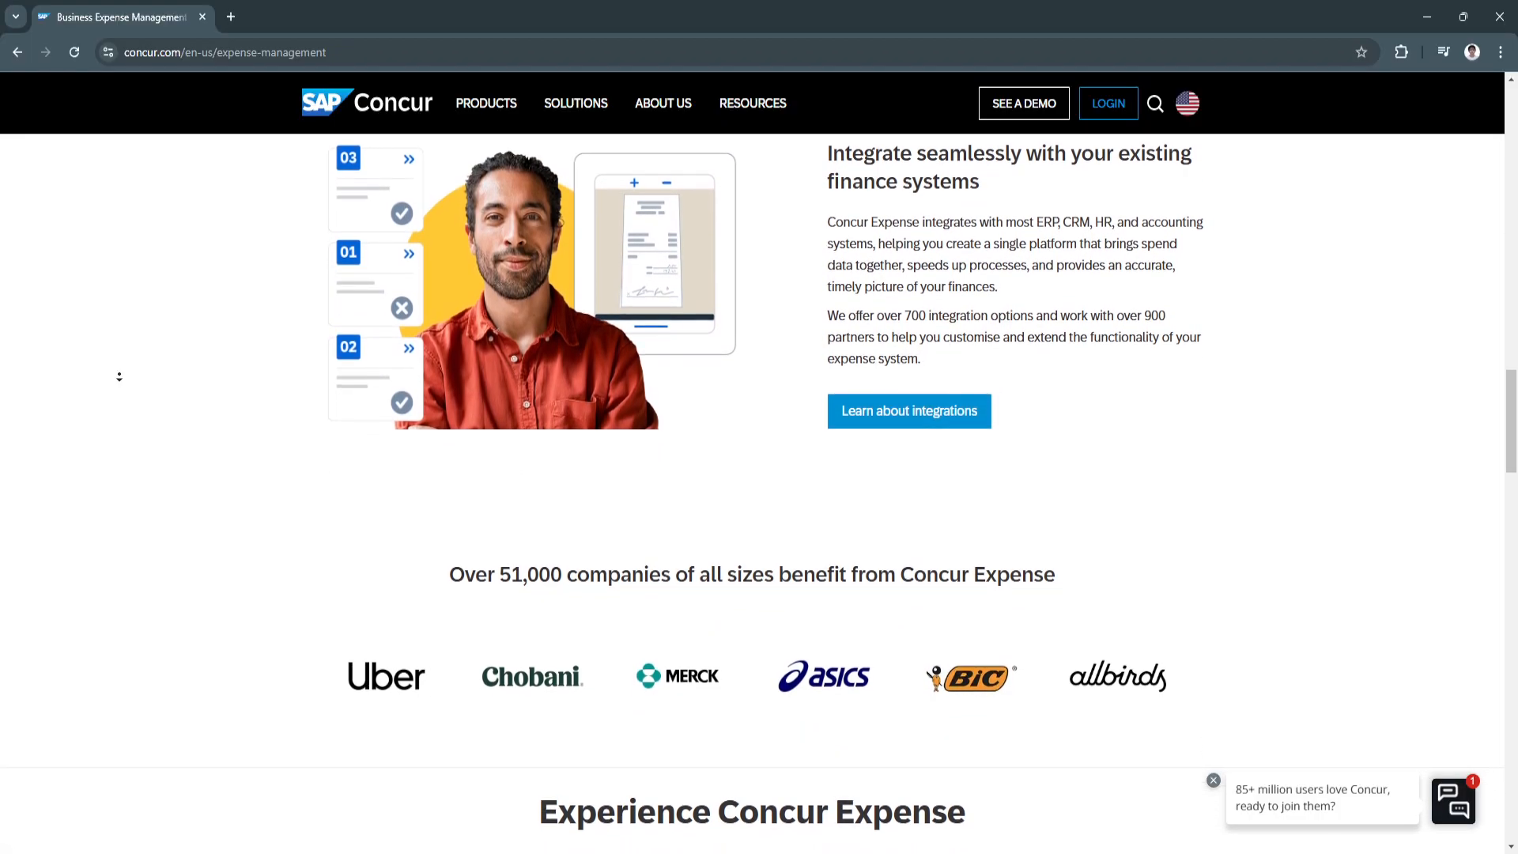
{"action": "scroll", "scroll_direction": "down", "scroll_amount": 3}
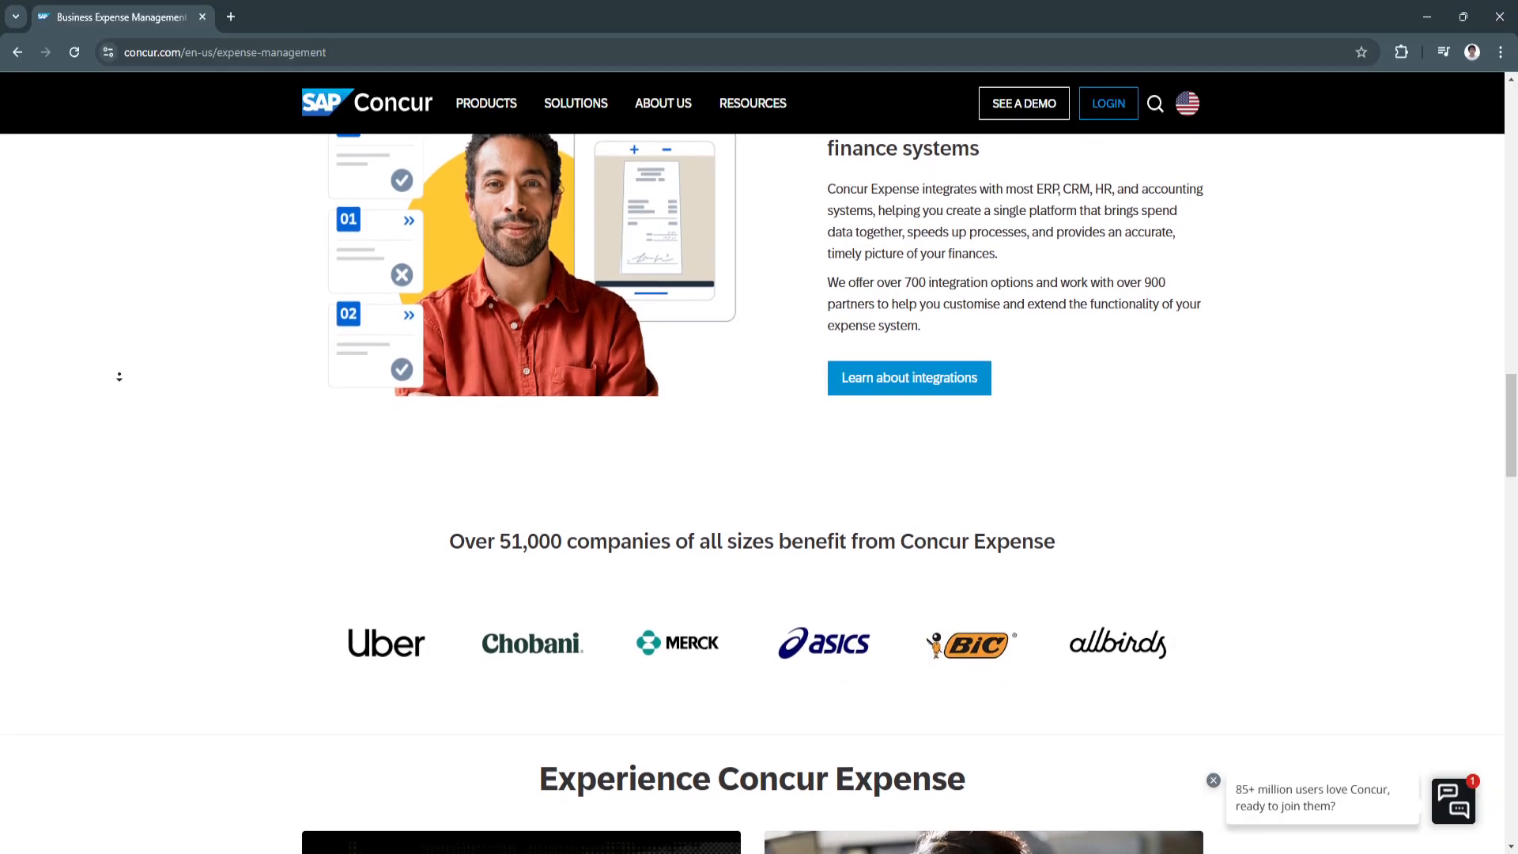
{"action": "scroll", "scroll_direction": "down", "scroll_amount": 3}
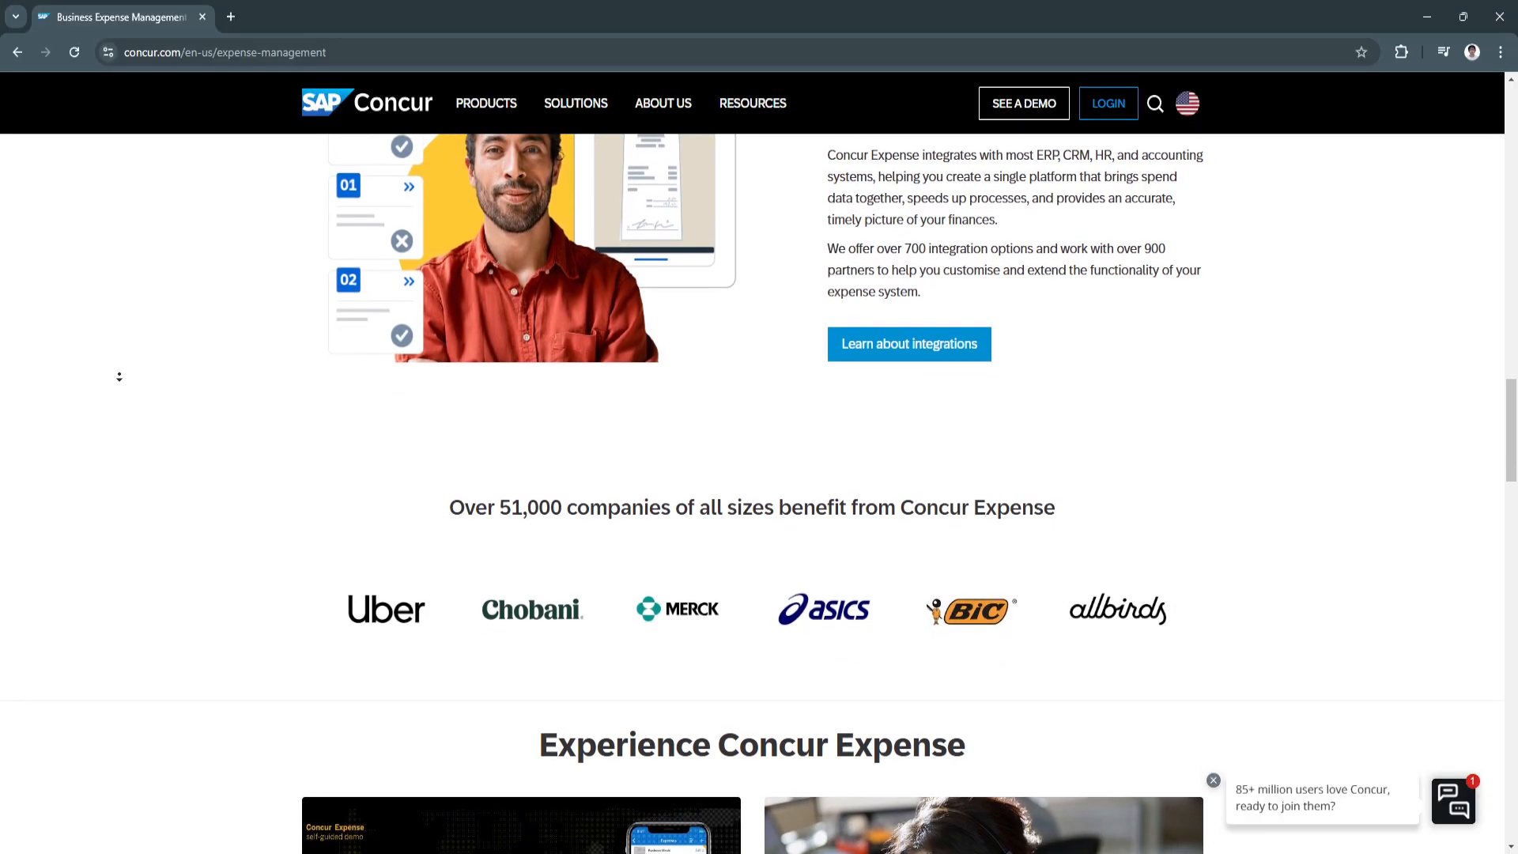
{"action": "scroll", "scroll_direction": "down", "scroll_amount": 3}
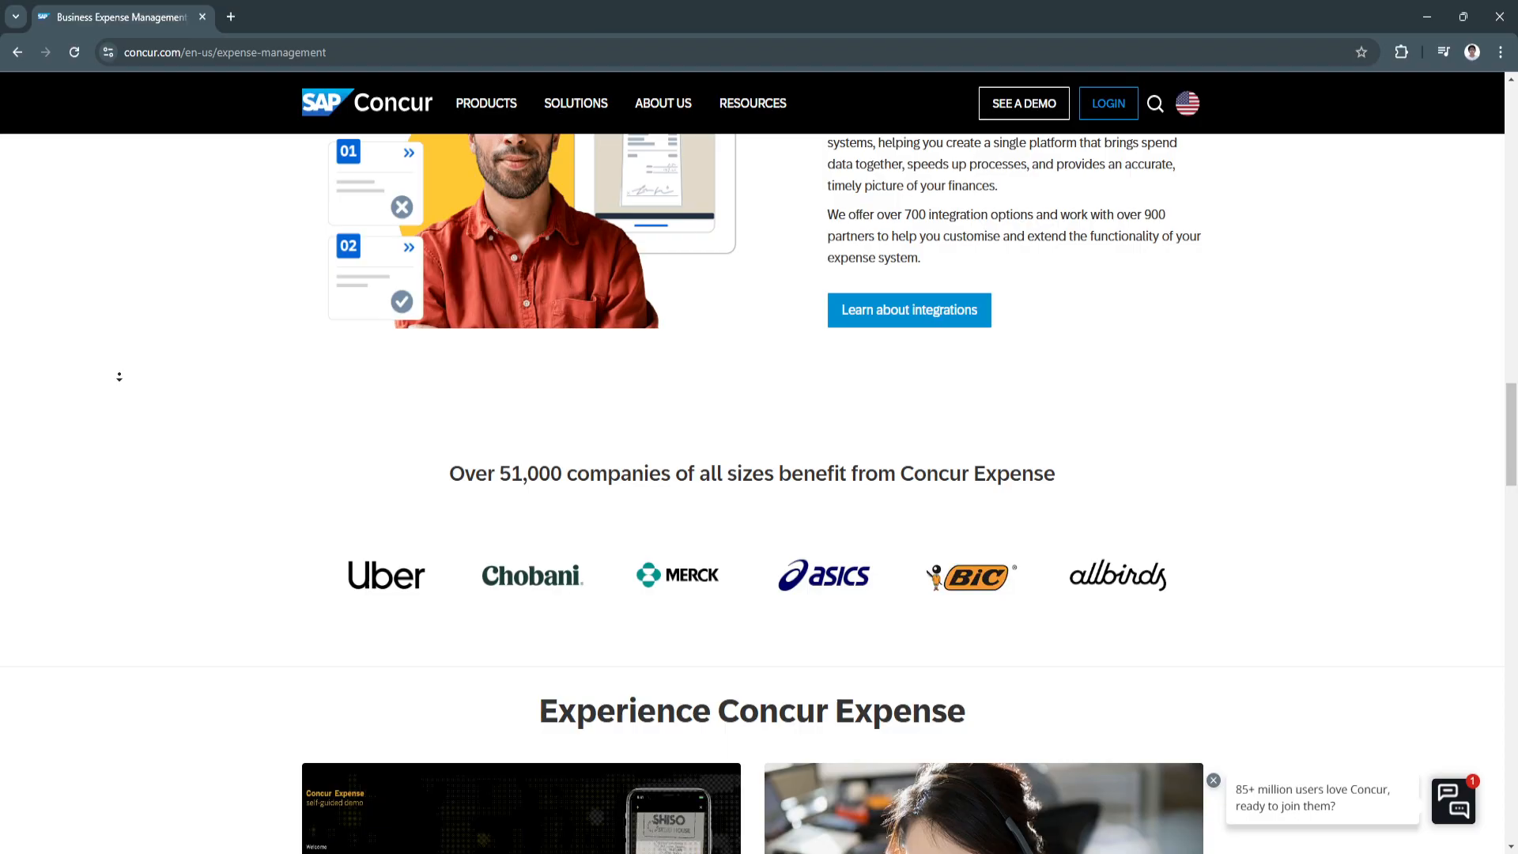
{"action": "scroll", "scroll_direction": "down", "scroll_amount": 3}
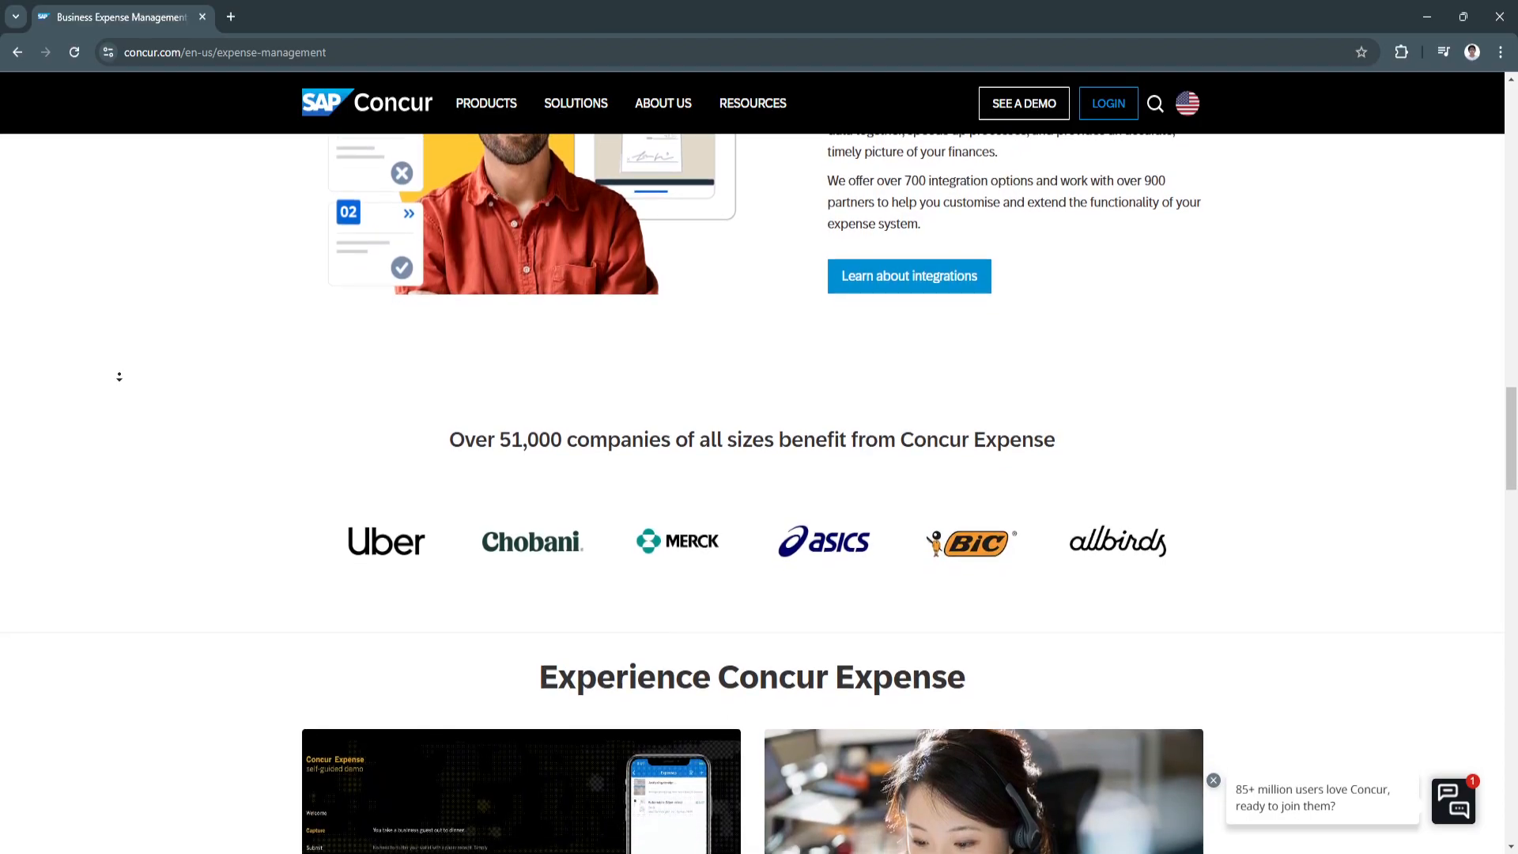
{"action": "scroll", "scroll_direction": "down", "scroll_amount": 3}
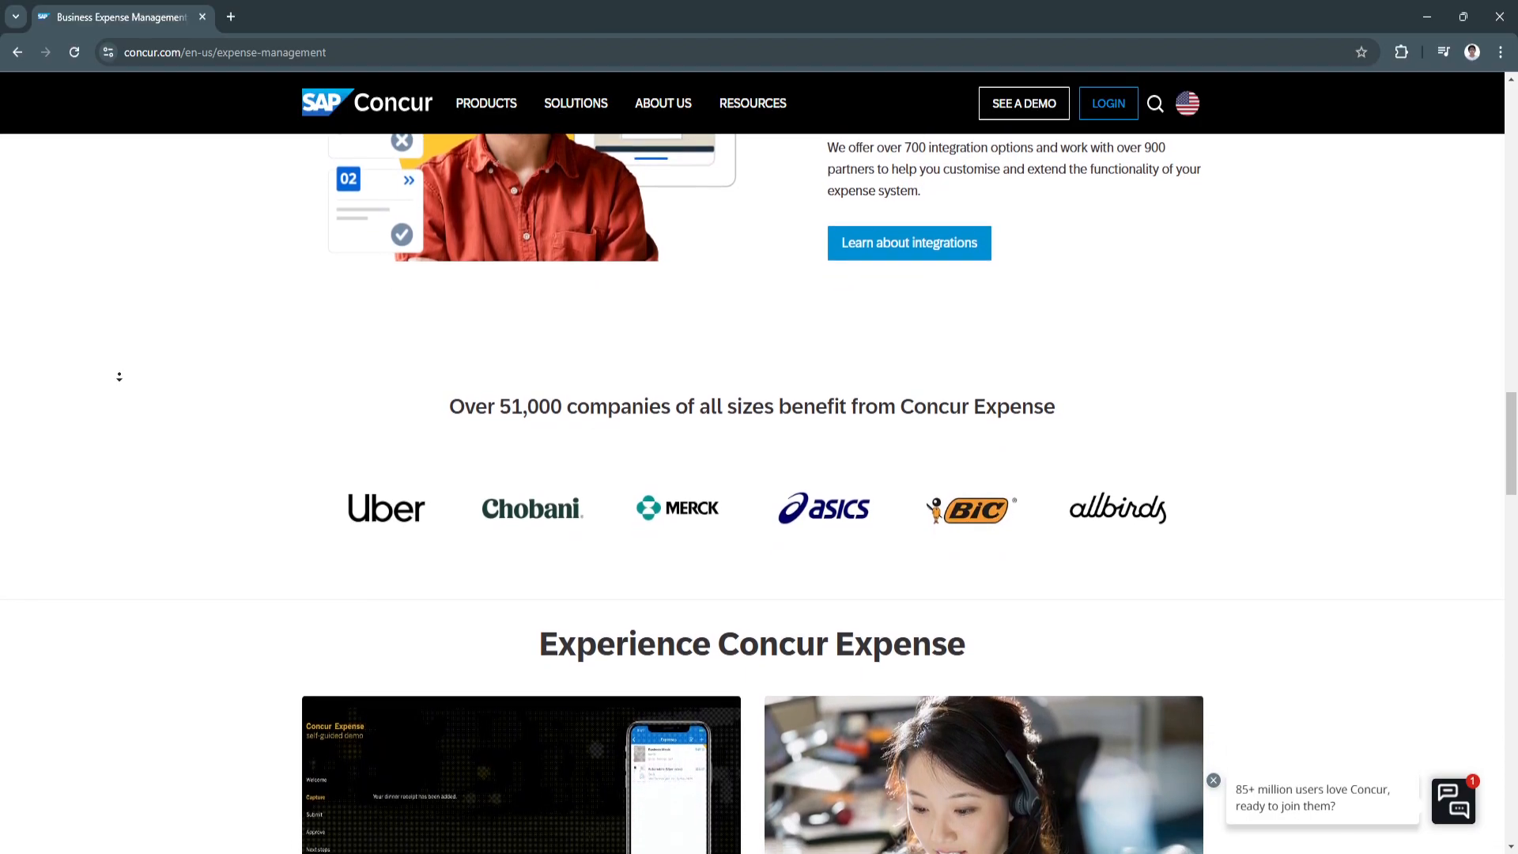
{"action": "scroll", "scroll_direction": "down", "scroll_amount": 3}
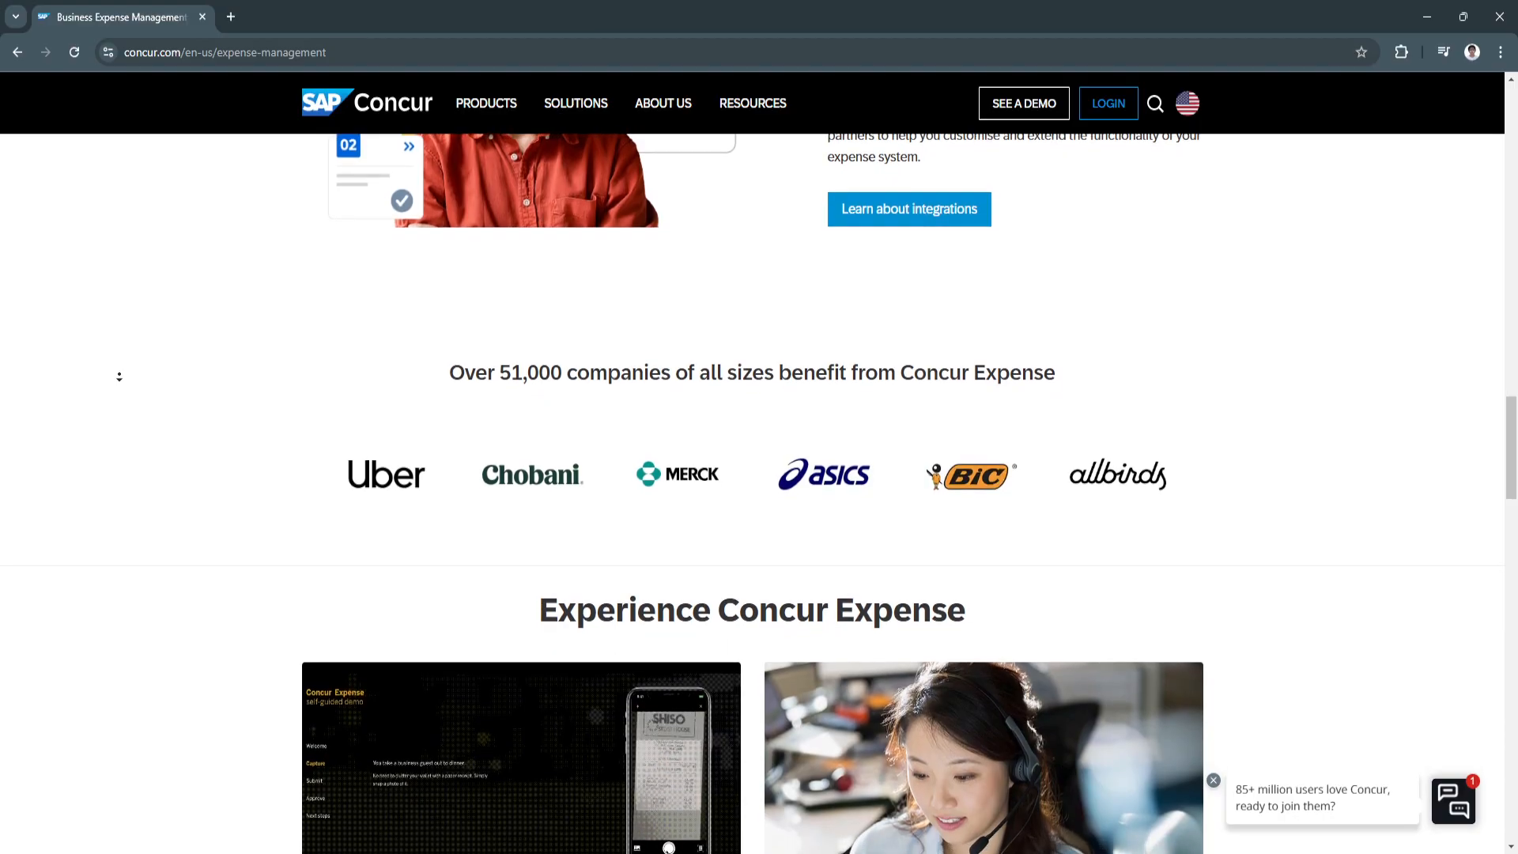
{"action": "scroll", "scroll_direction": "down", "scroll_amount": 3}
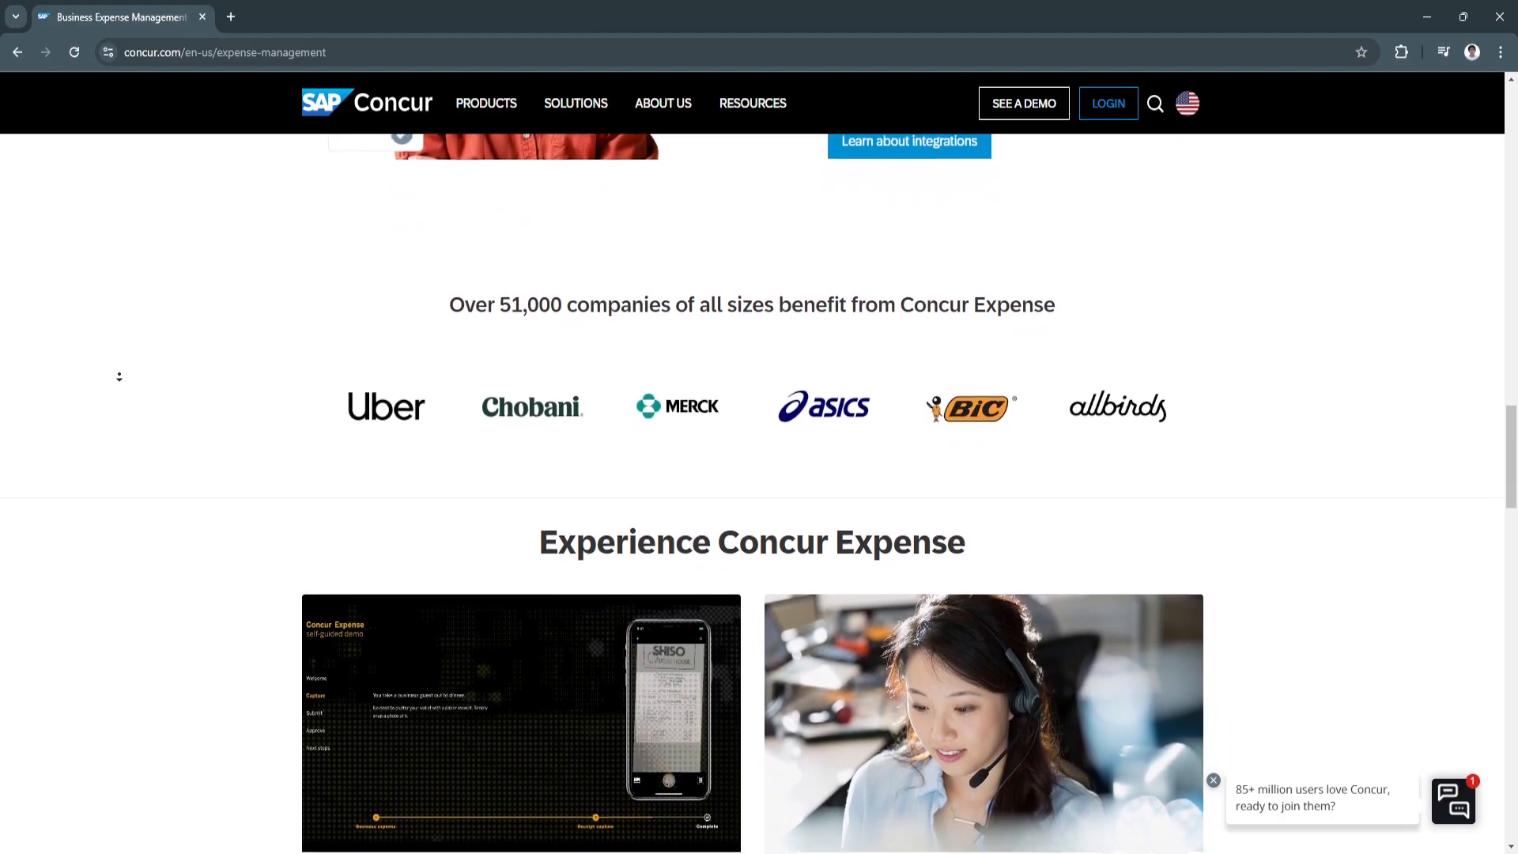
{"action": "scroll", "scroll_direction": "down", "scroll_amount": 3}
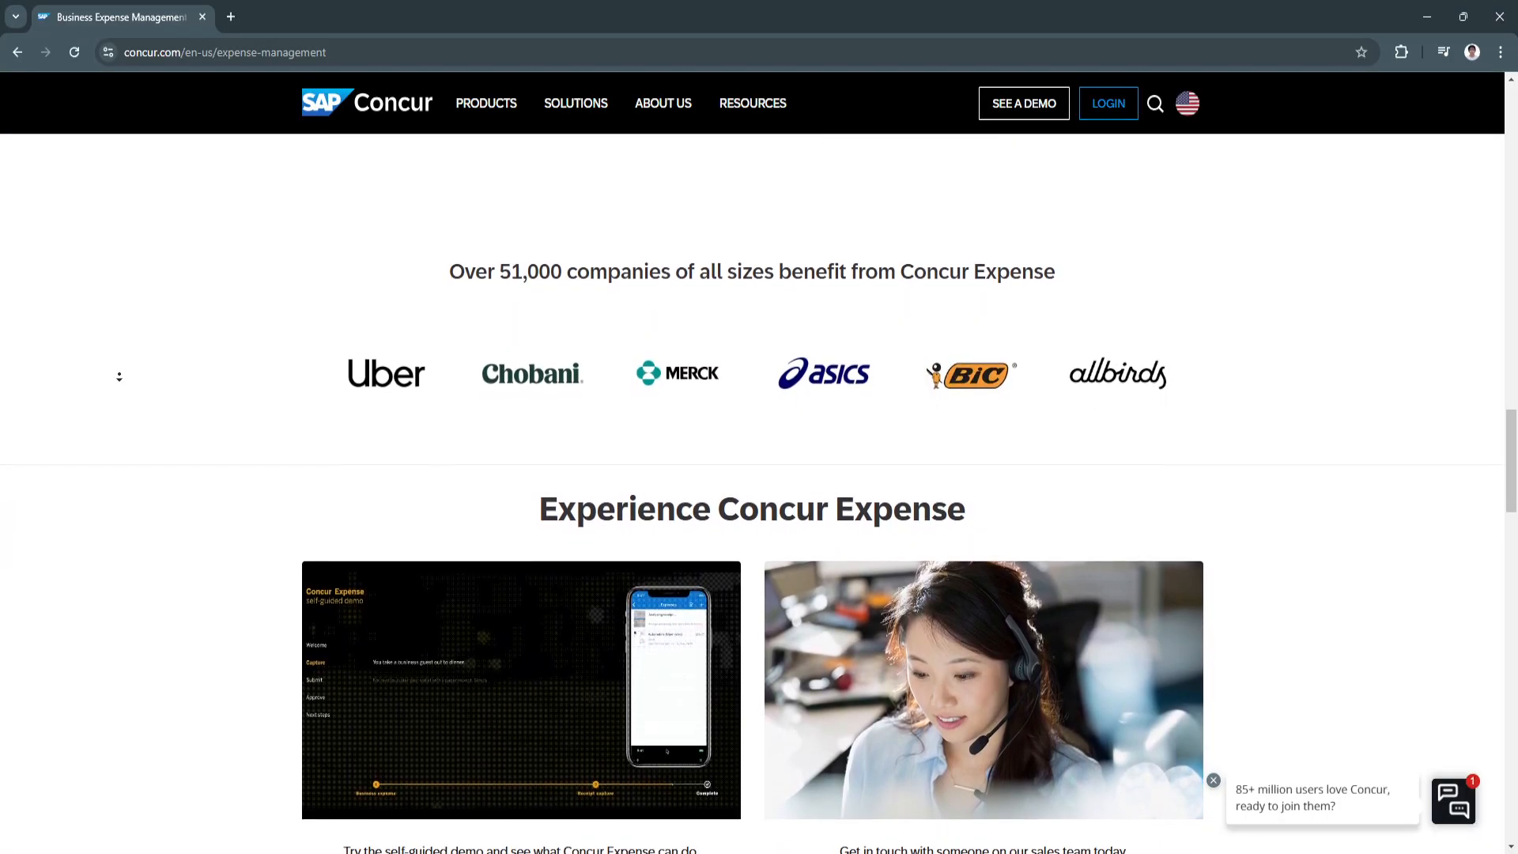
{"action": "scroll", "scroll_direction": "down", "scroll_amount": 3}
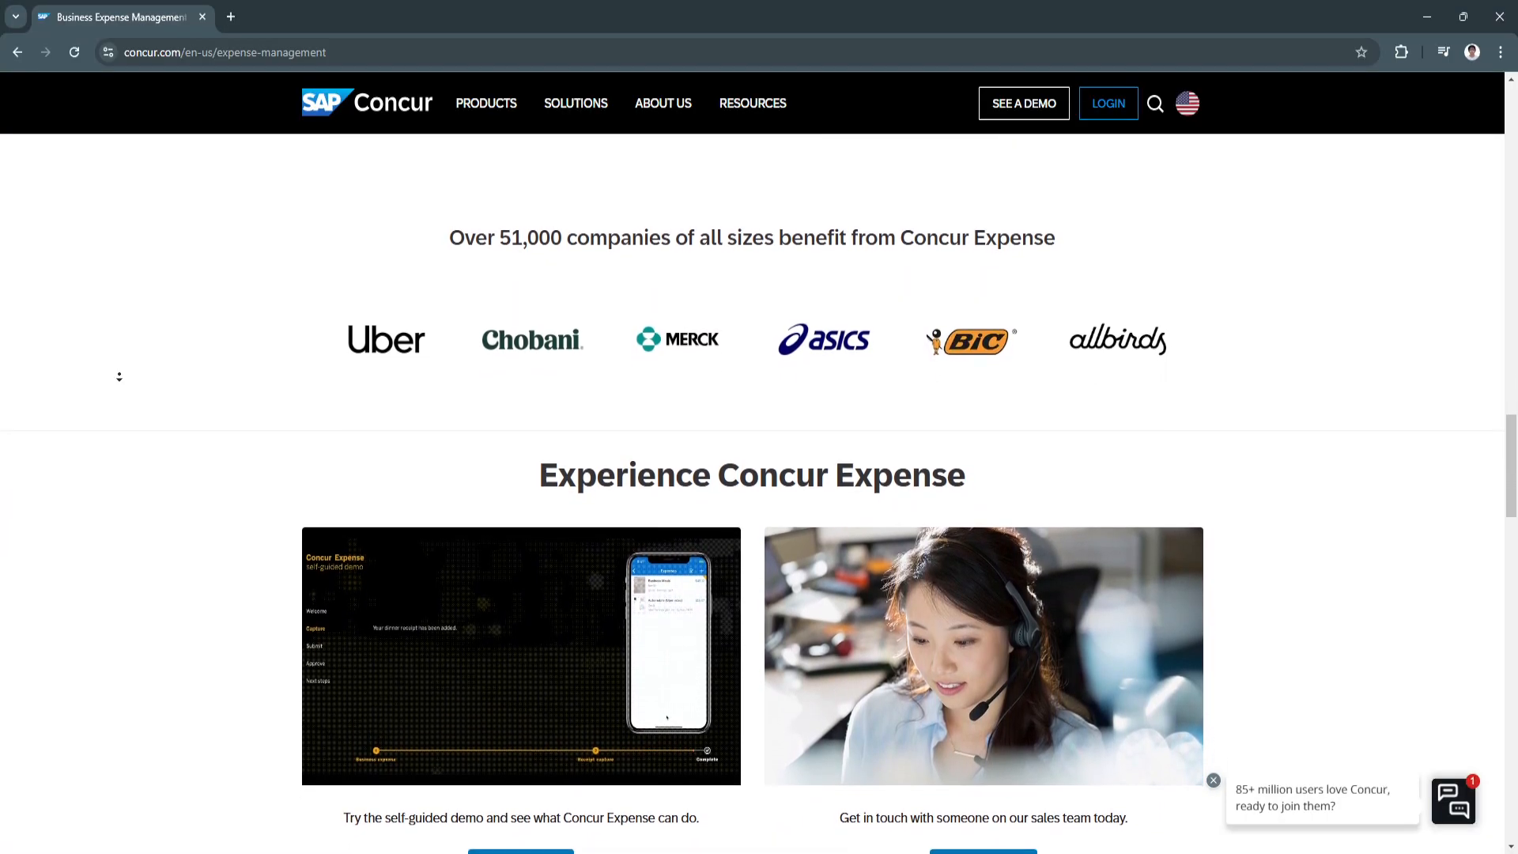
{"action": "scroll", "scroll_direction": "down", "scroll_amount": 3}
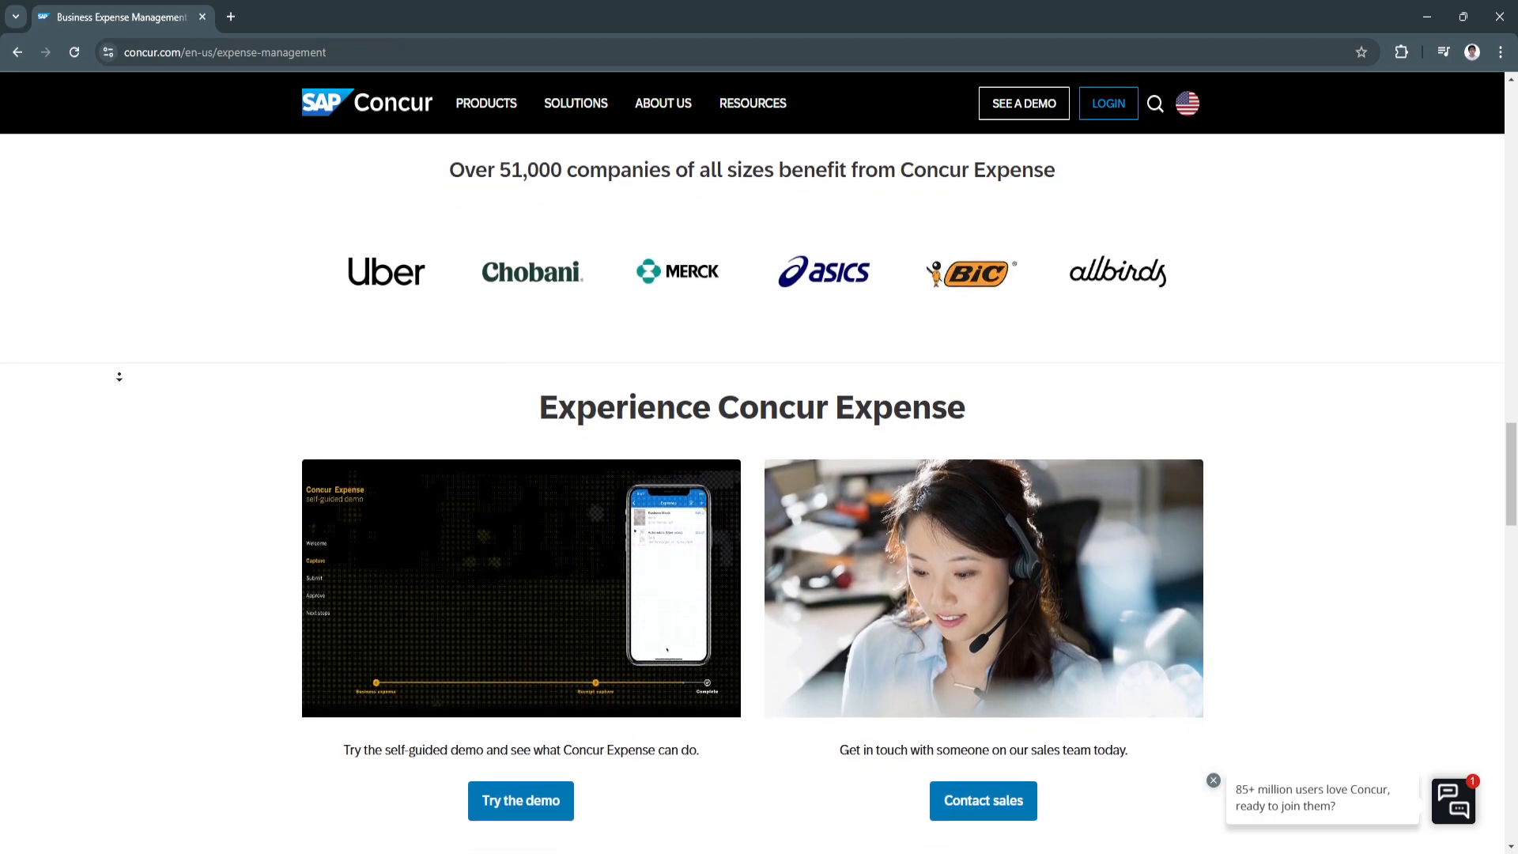
{"action": "scroll", "scroll_direction": "down", "scroll_amount": 3}
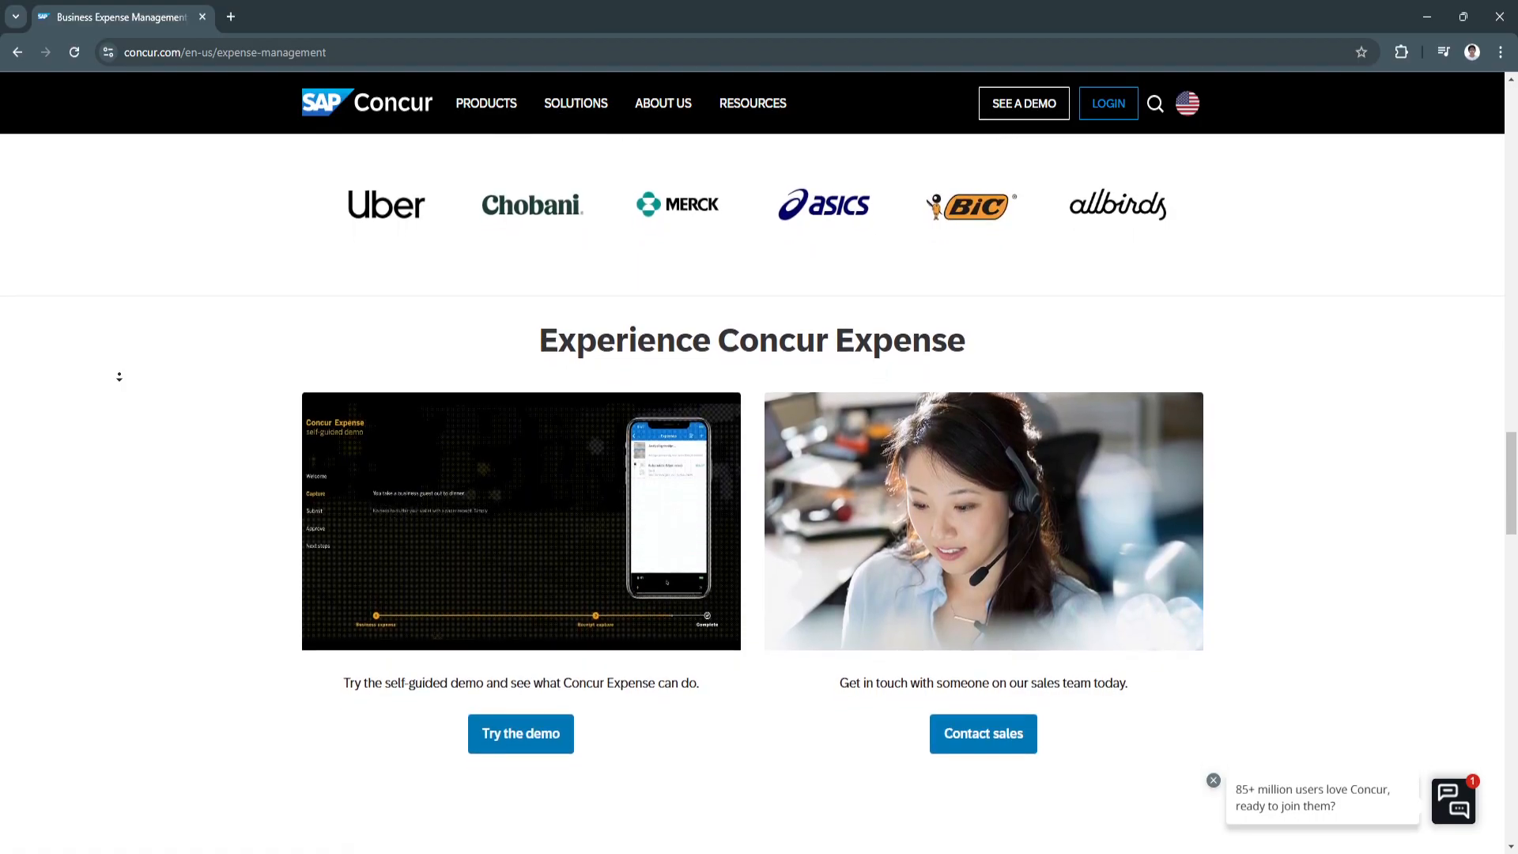
{"action": "scroll", "scroll_direction": "down", "scroll_amount": 3}
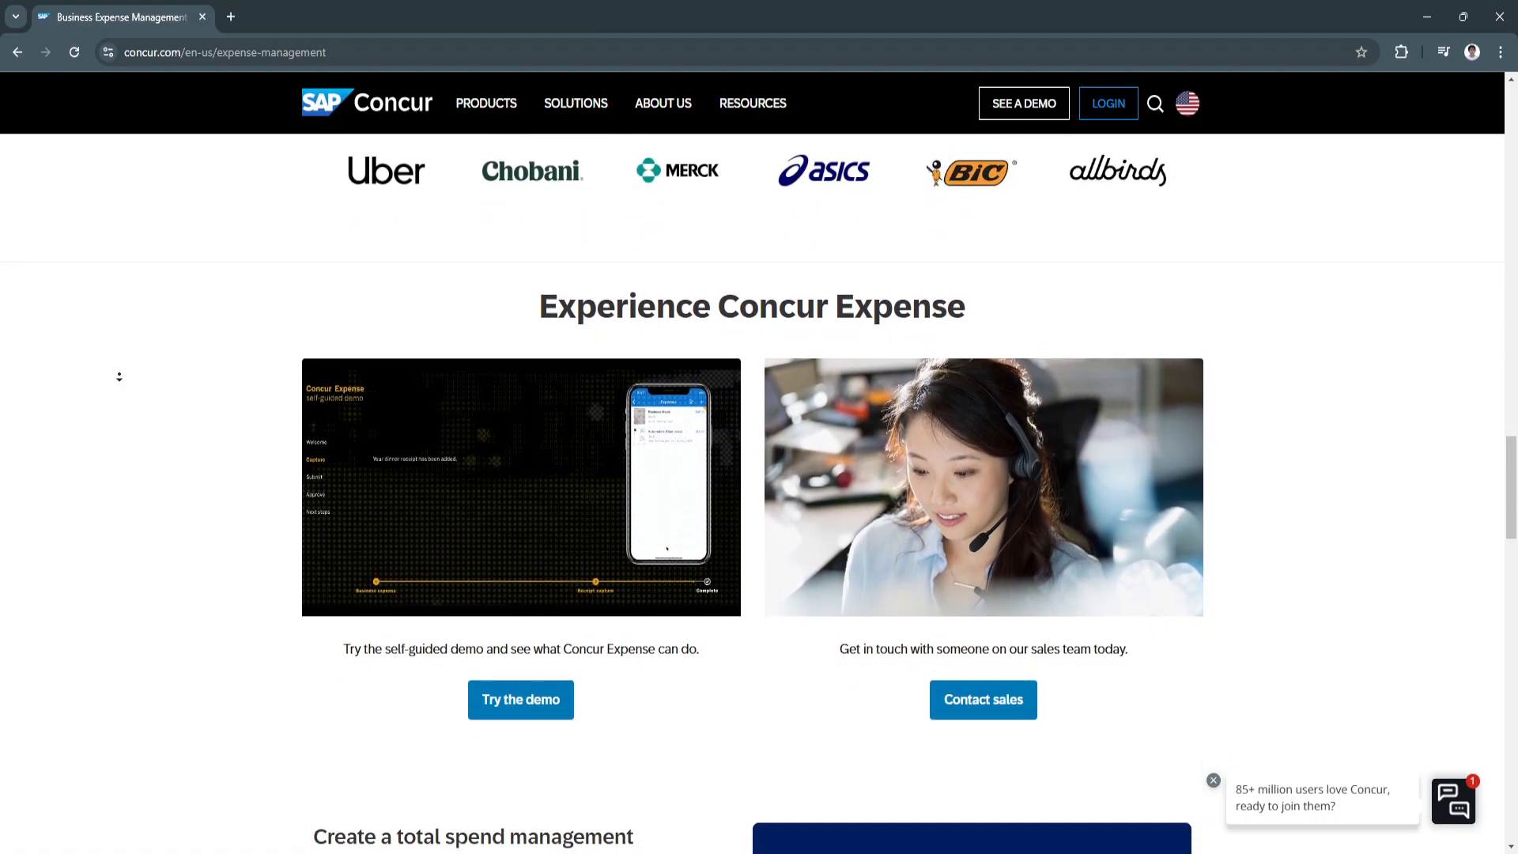
{"action": "scroll", "scroll_direction": "down", "scroll_amount": 3}
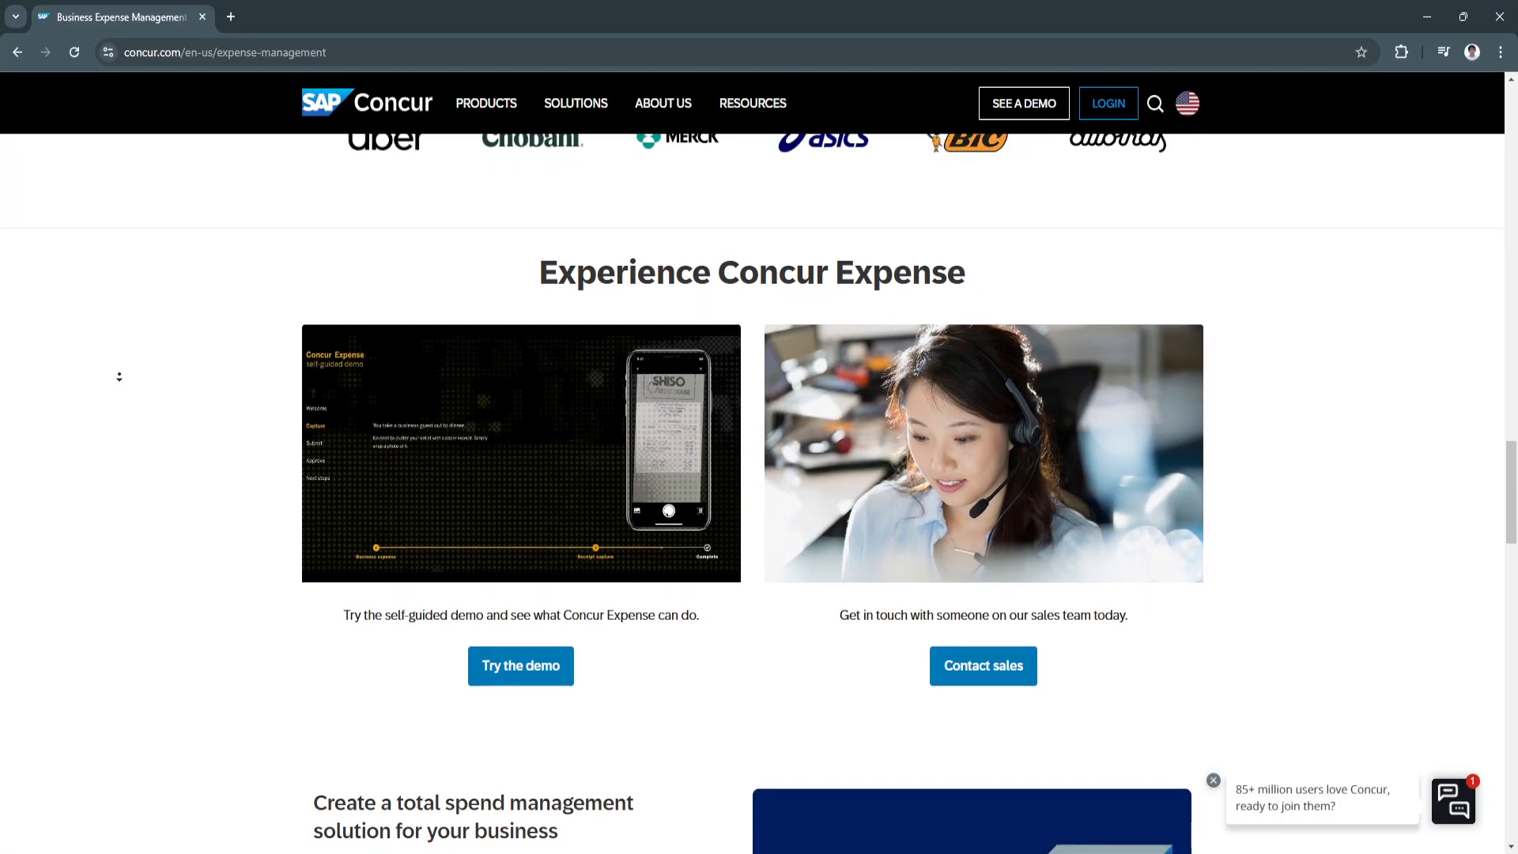
{"action": "scroll", "scroll_direction": "down", "scroll_amount": 3}
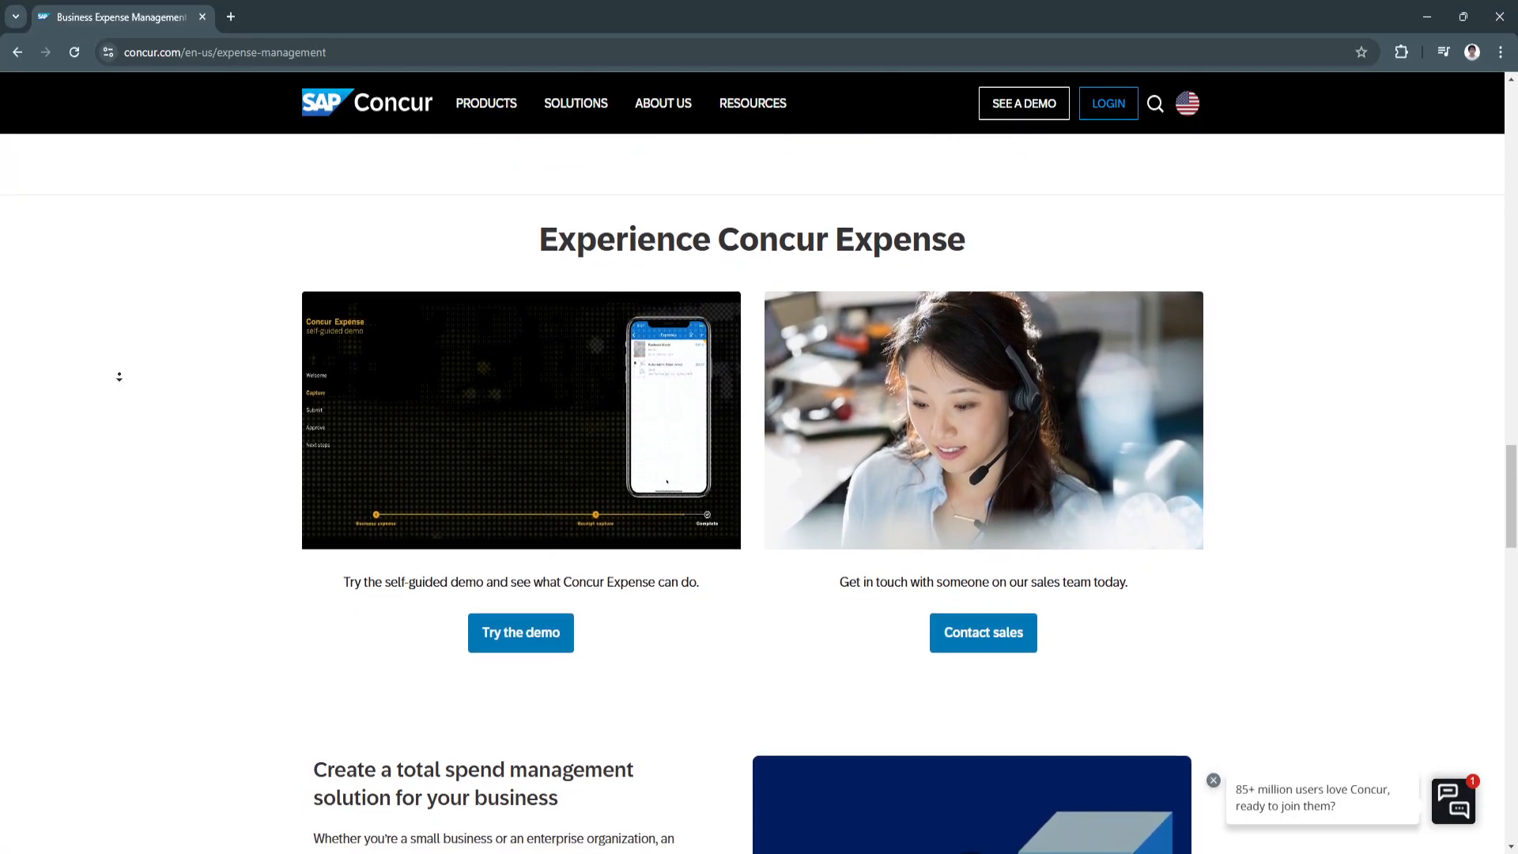
{"action": "scroll", "scroll_direction": "down", "scroll_amount": 3}
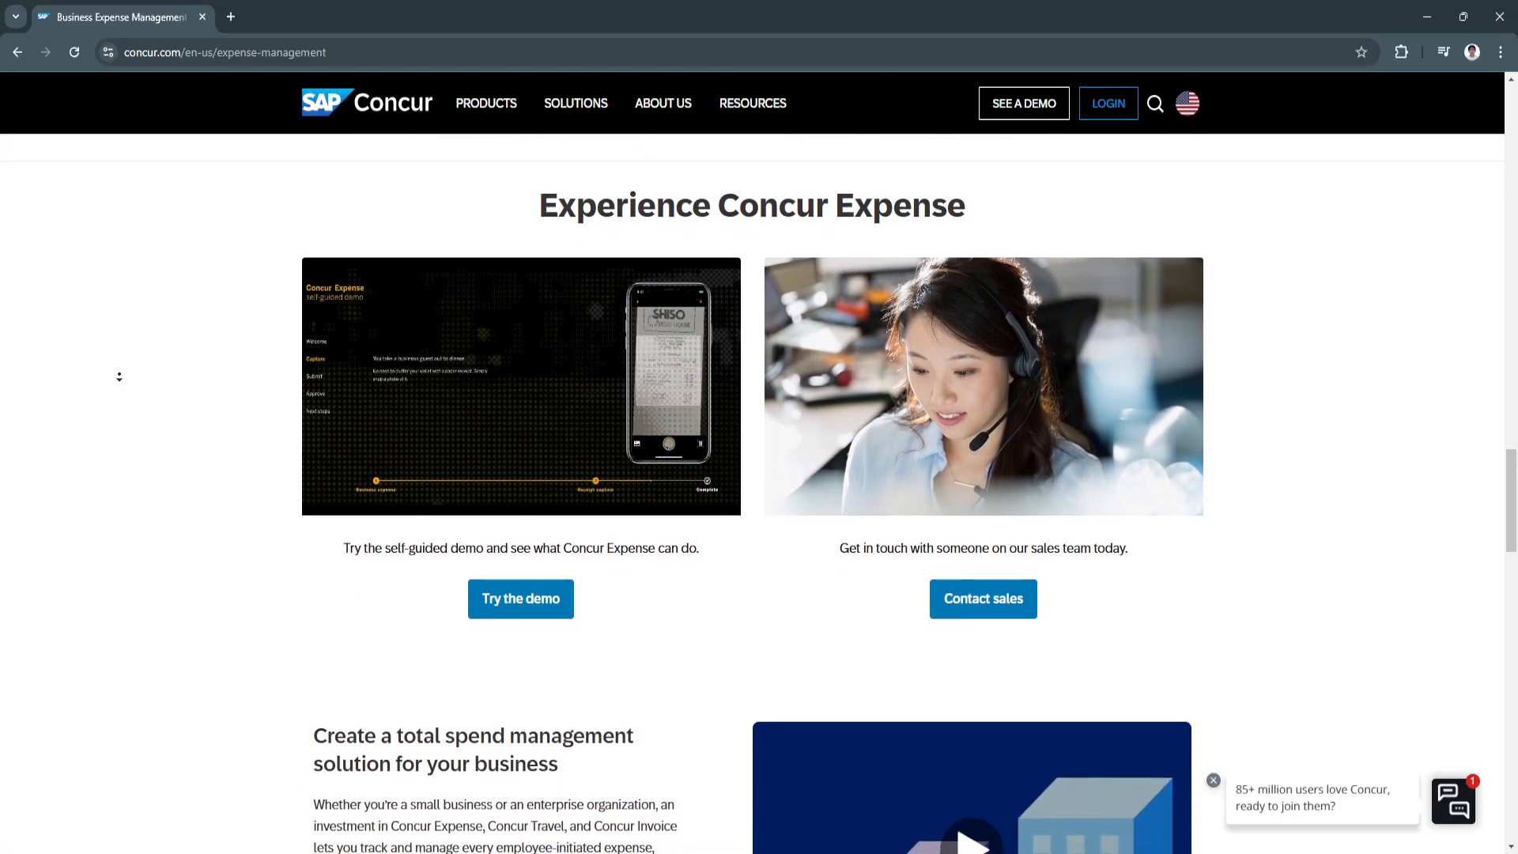
{"action": "scroll", "scroll_direction": "down", "scroll_amount": 3}
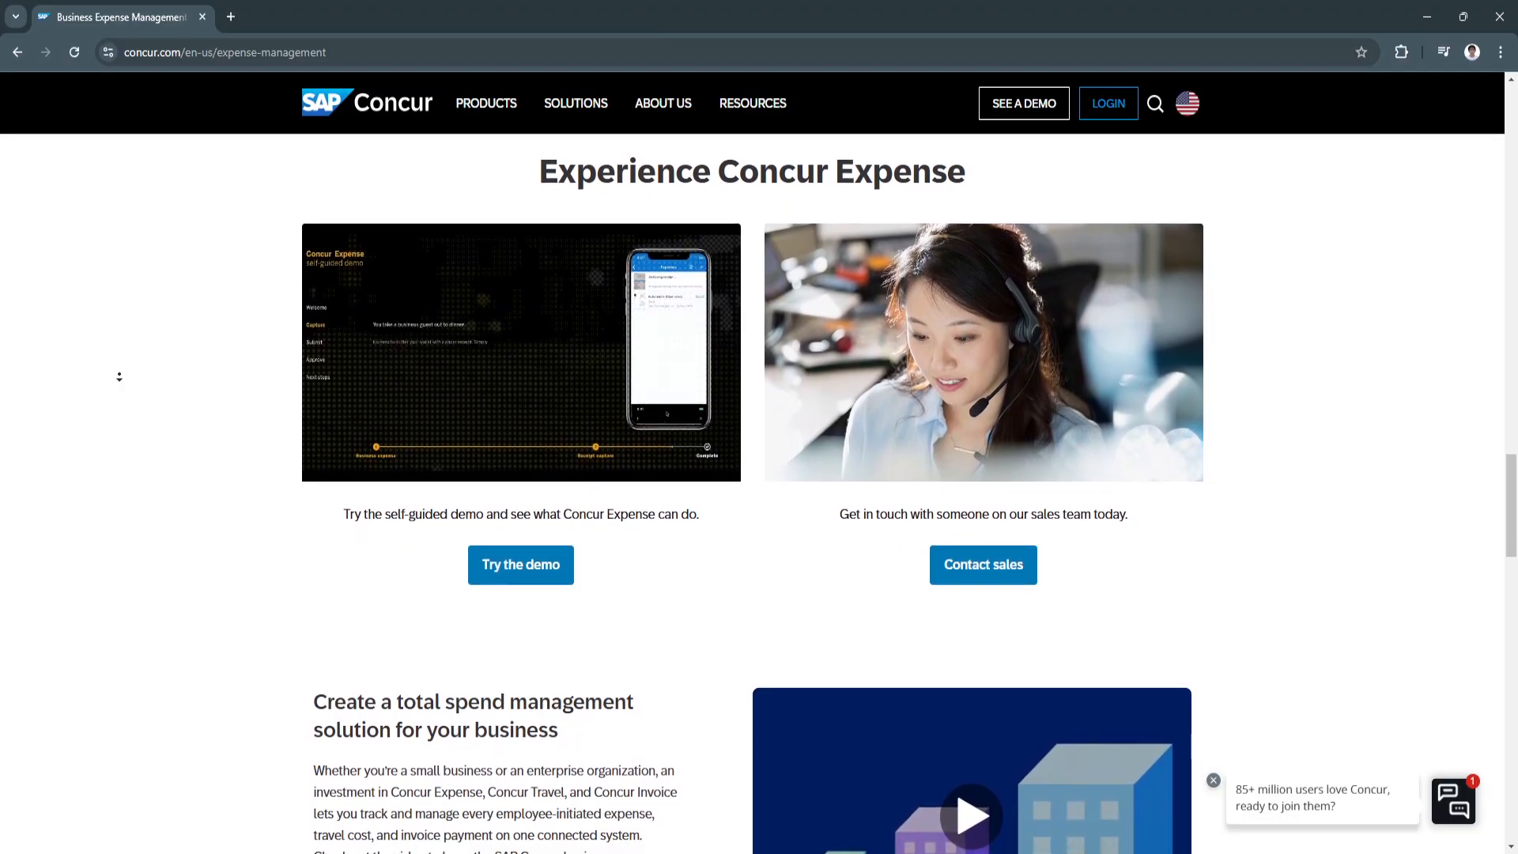
{"action": "scroll", "scroll_direction": "down", "scroll_amount": 3}
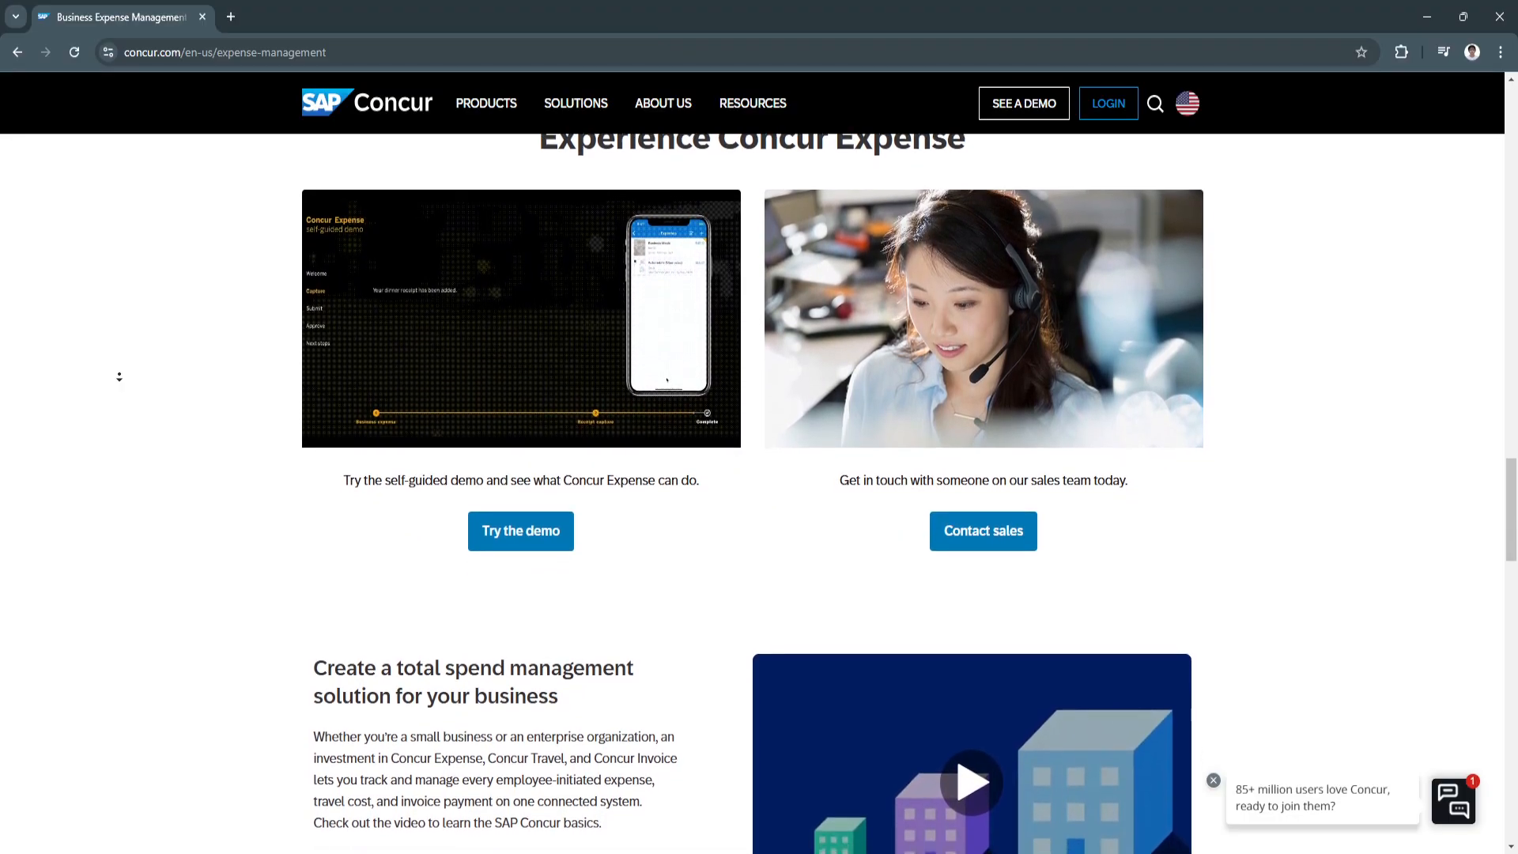
{"action": "scroll", "scroll_direction": "down", "scroll_amount": 3}
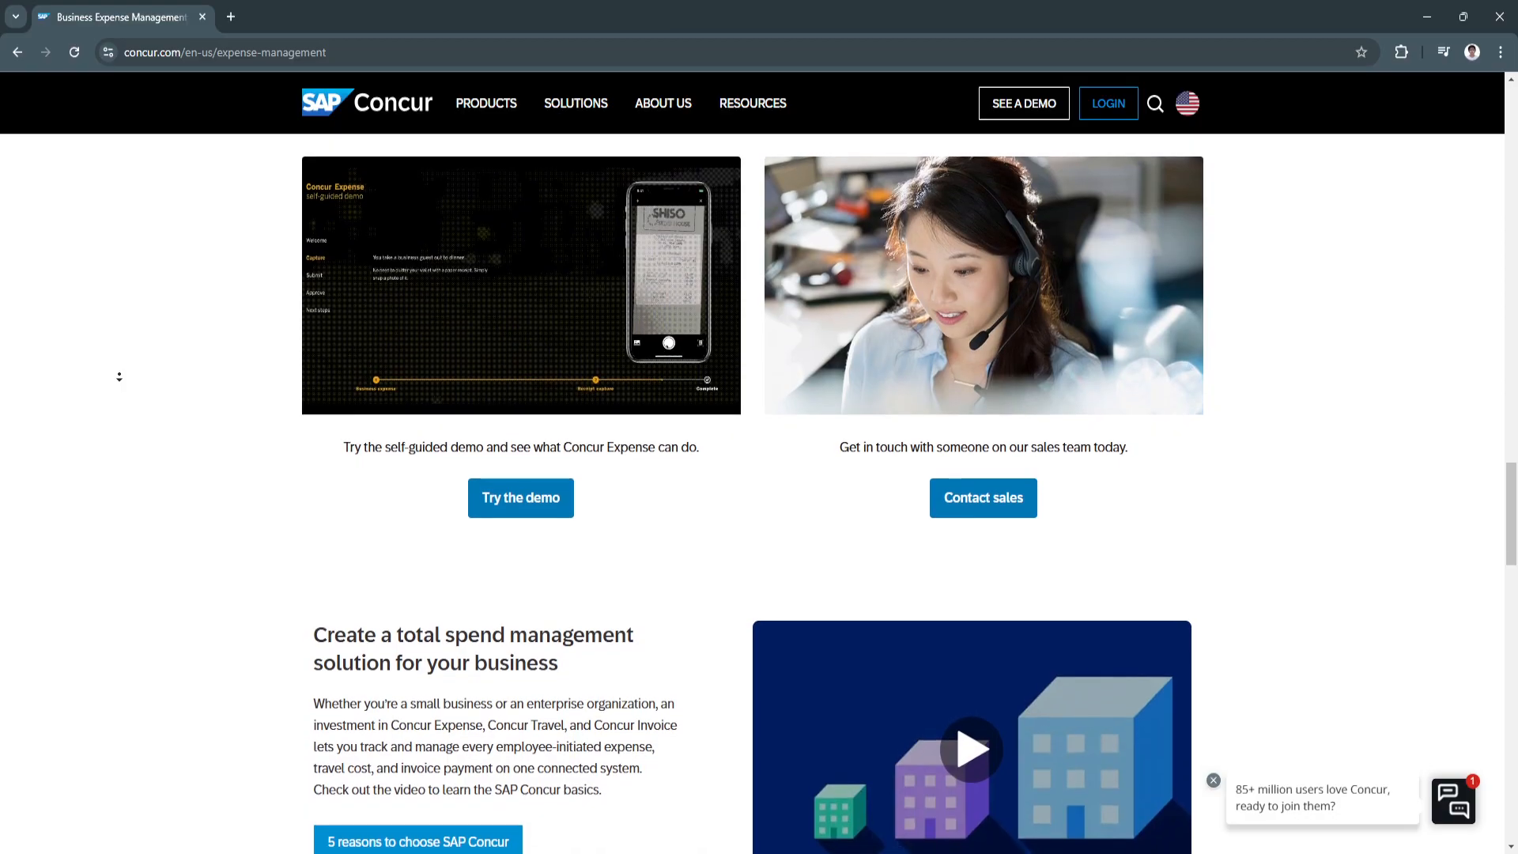
{"action": "scroll", "scroll_direction": "down", "scroll_amount": 3}
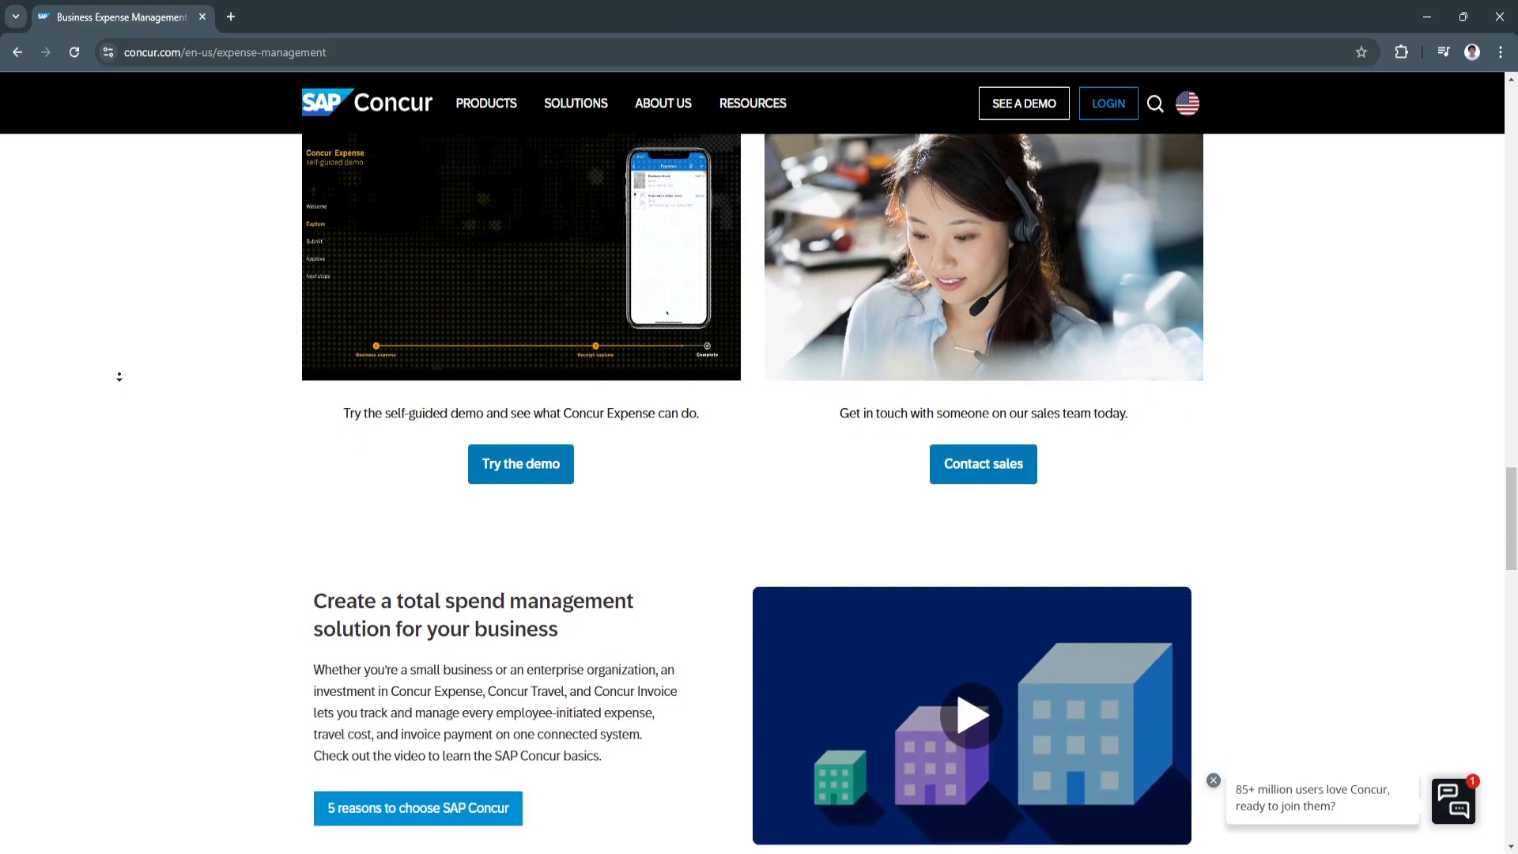
{"action": "scroll", "scroll_direction": "down", "scroll_amount": 3}
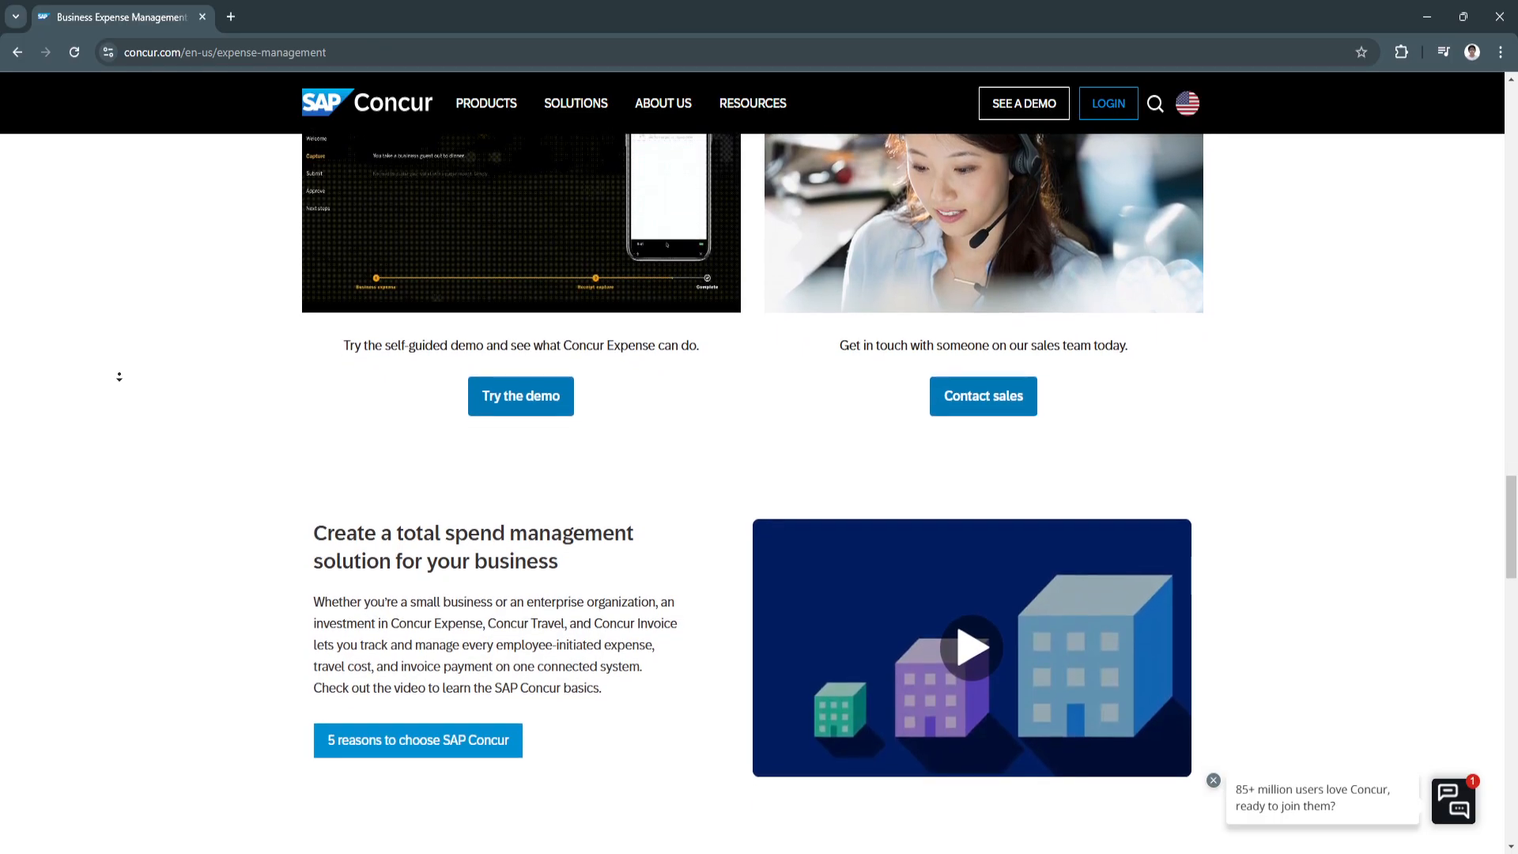
{"action": "scroll", "scroll_direction": "down", "scroll_amount": 3}
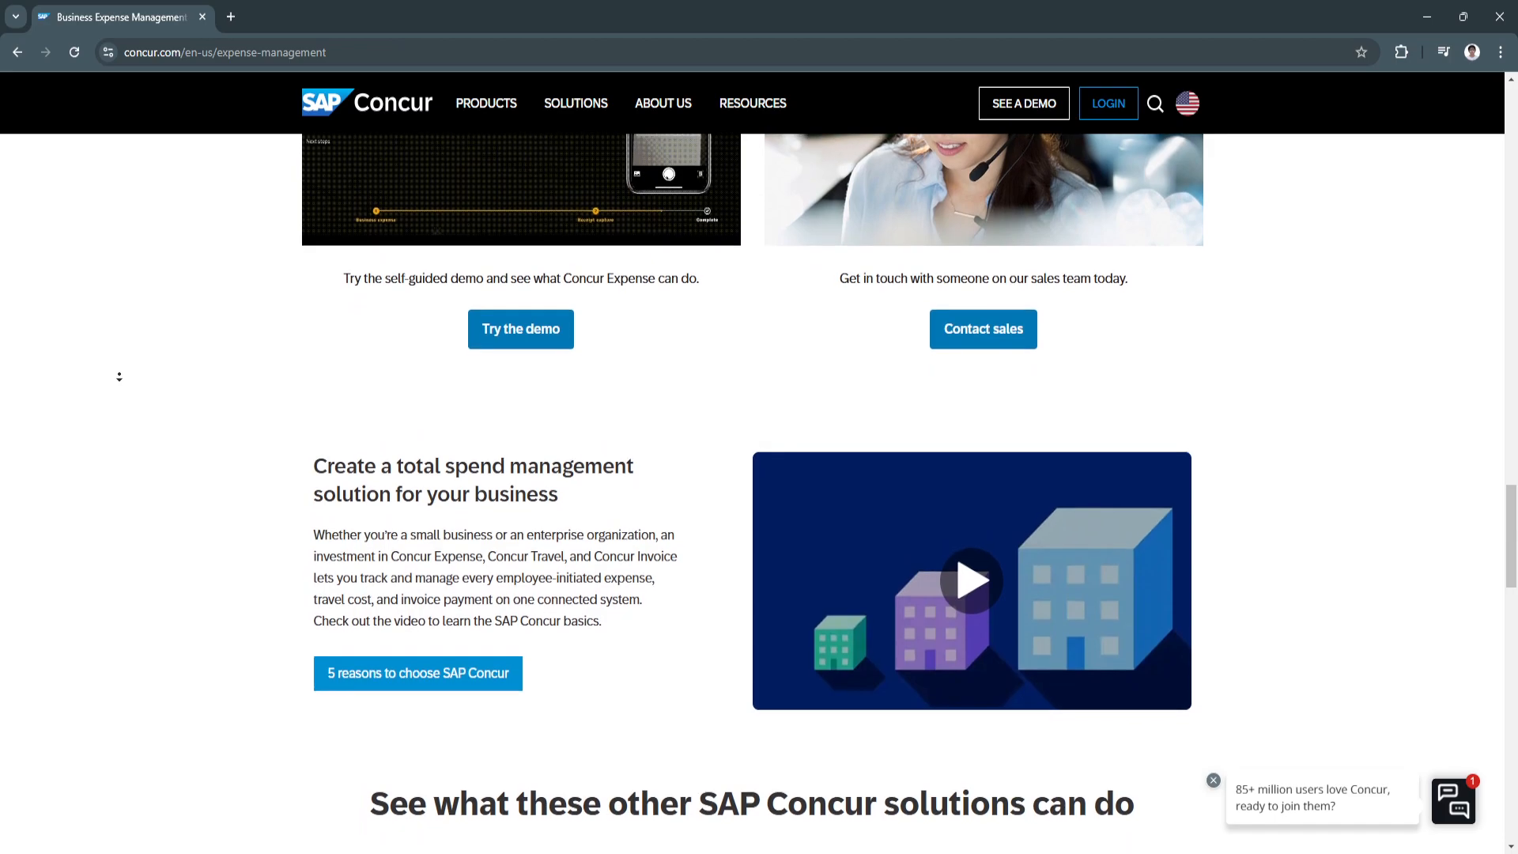
{"action": "scroll", "scroll_direction": "down", "scroll_amount": 3}
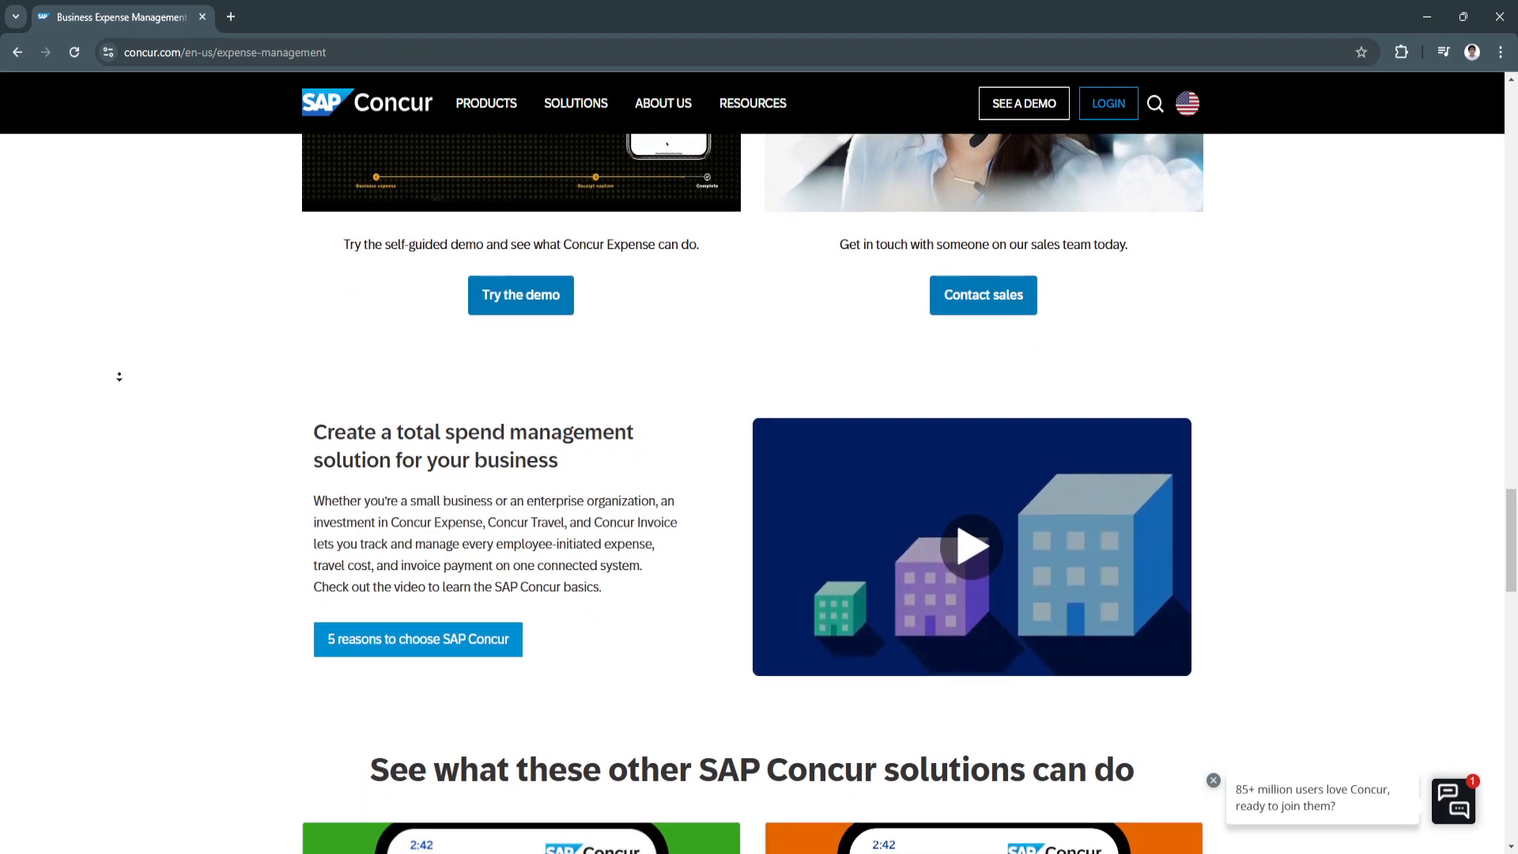
{"action": "scroll", "scroll_direction": "down", "scroll_amount": 3}
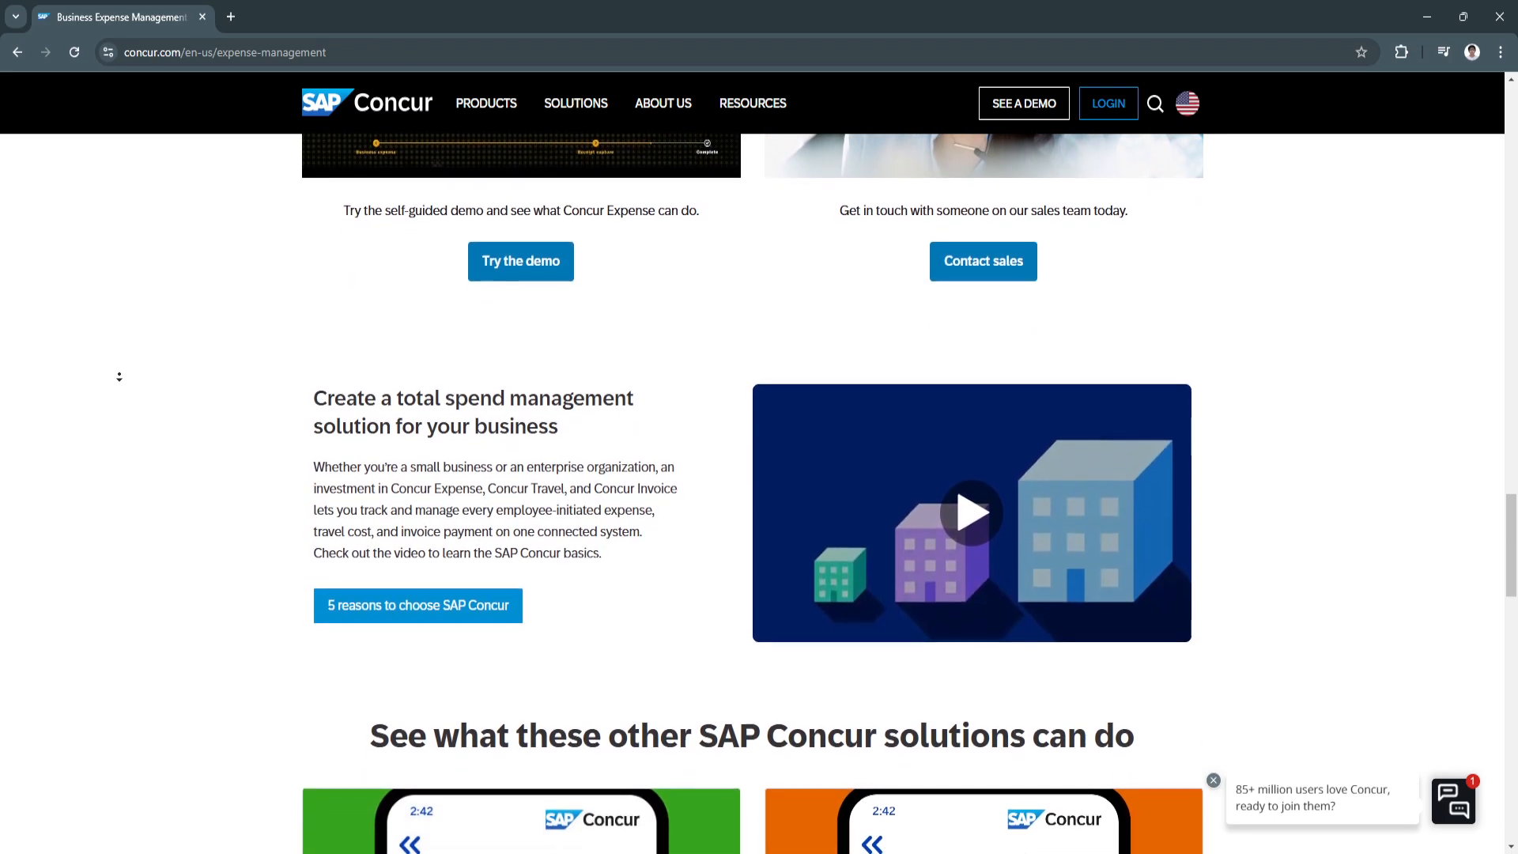
{"action": "scroll", "scroll_direction": "down", "scroll_amount": 3}
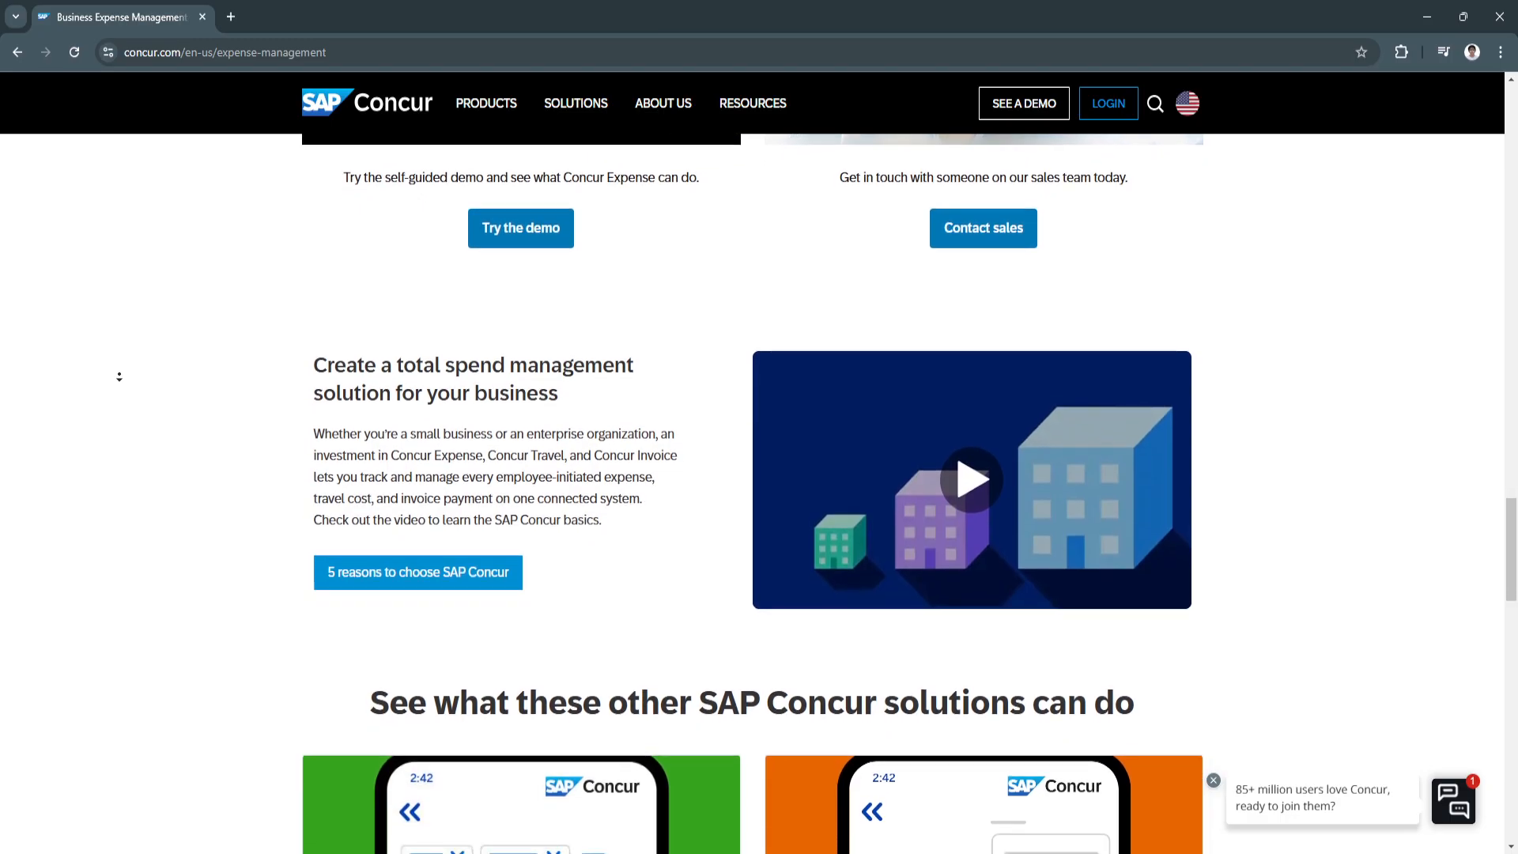
{"action": "scroll", "scroll_direction": "down", "scroll_amount": 3}
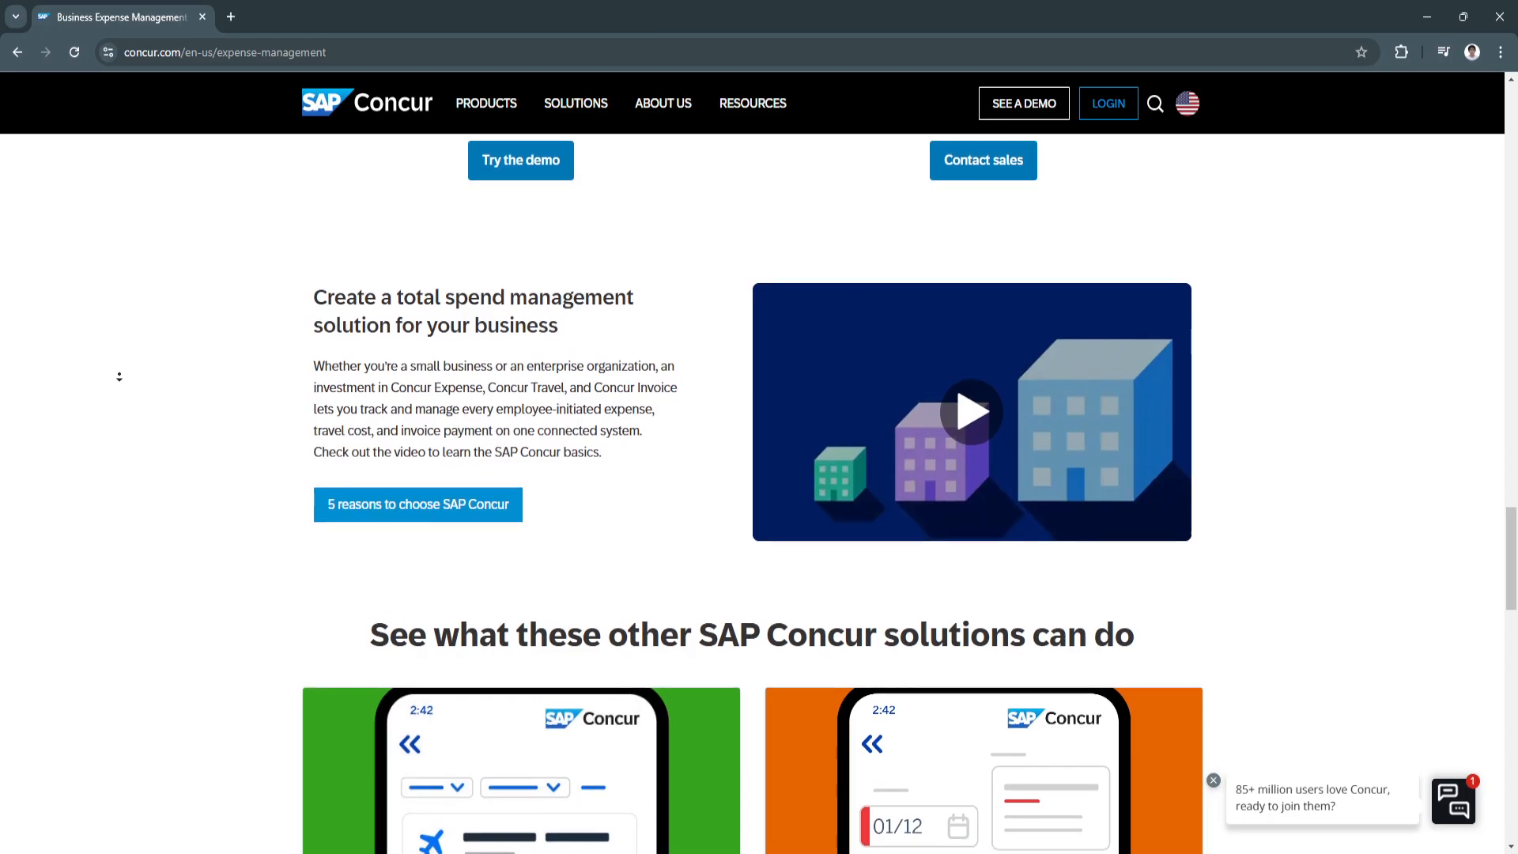
{"action": "scroll", "scroll_direction": "down", "scroll_amount": 3}
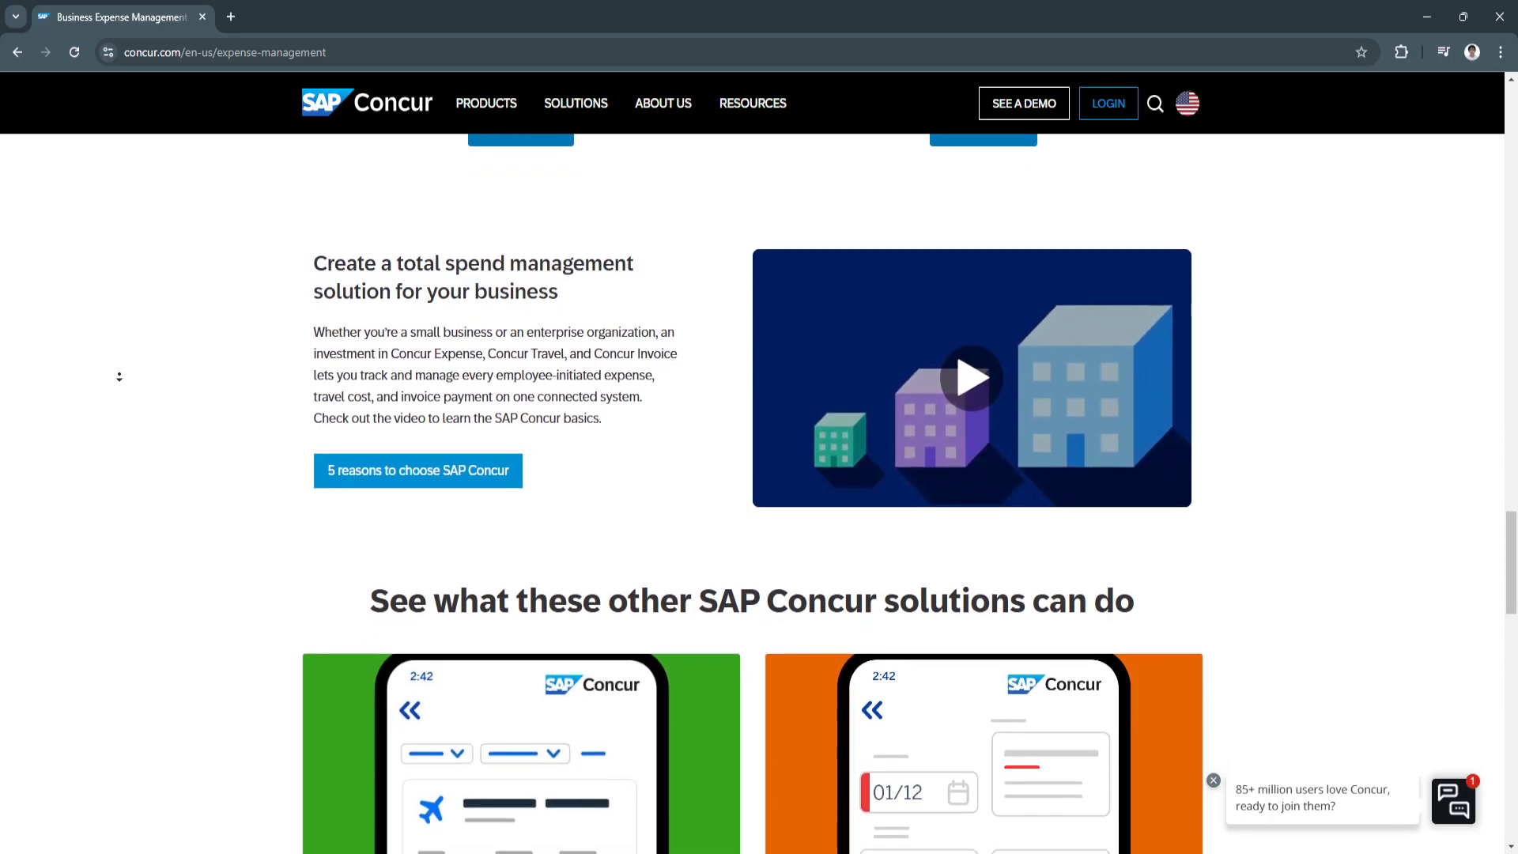
{"action": "scroll", "scroll_direction": "down", "scroll_amount": 3}
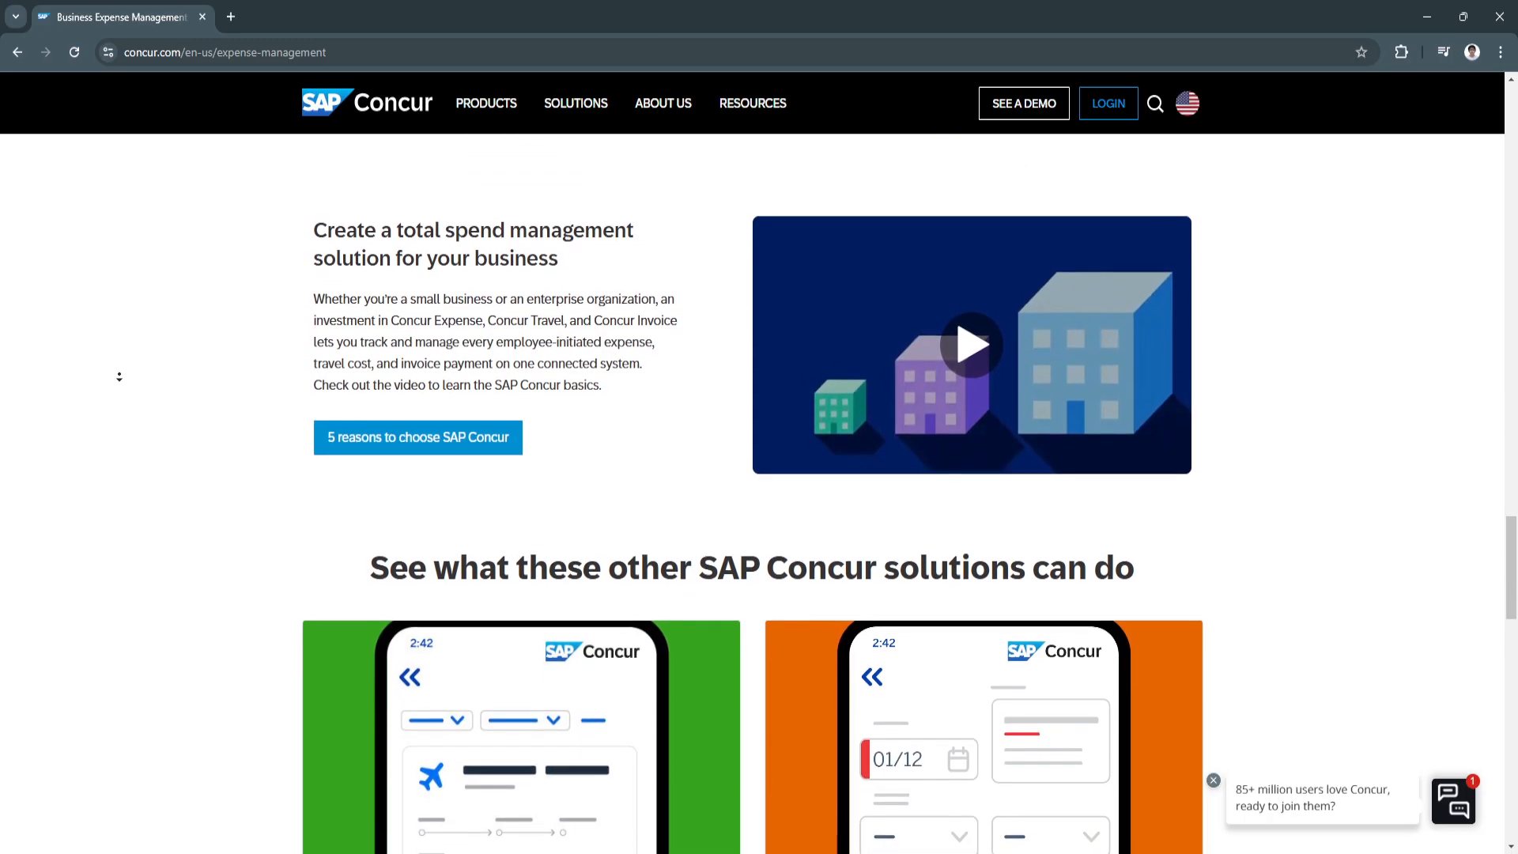
{"action": "scroll", "scroll_direction": "down", "scroll_amount": 3}
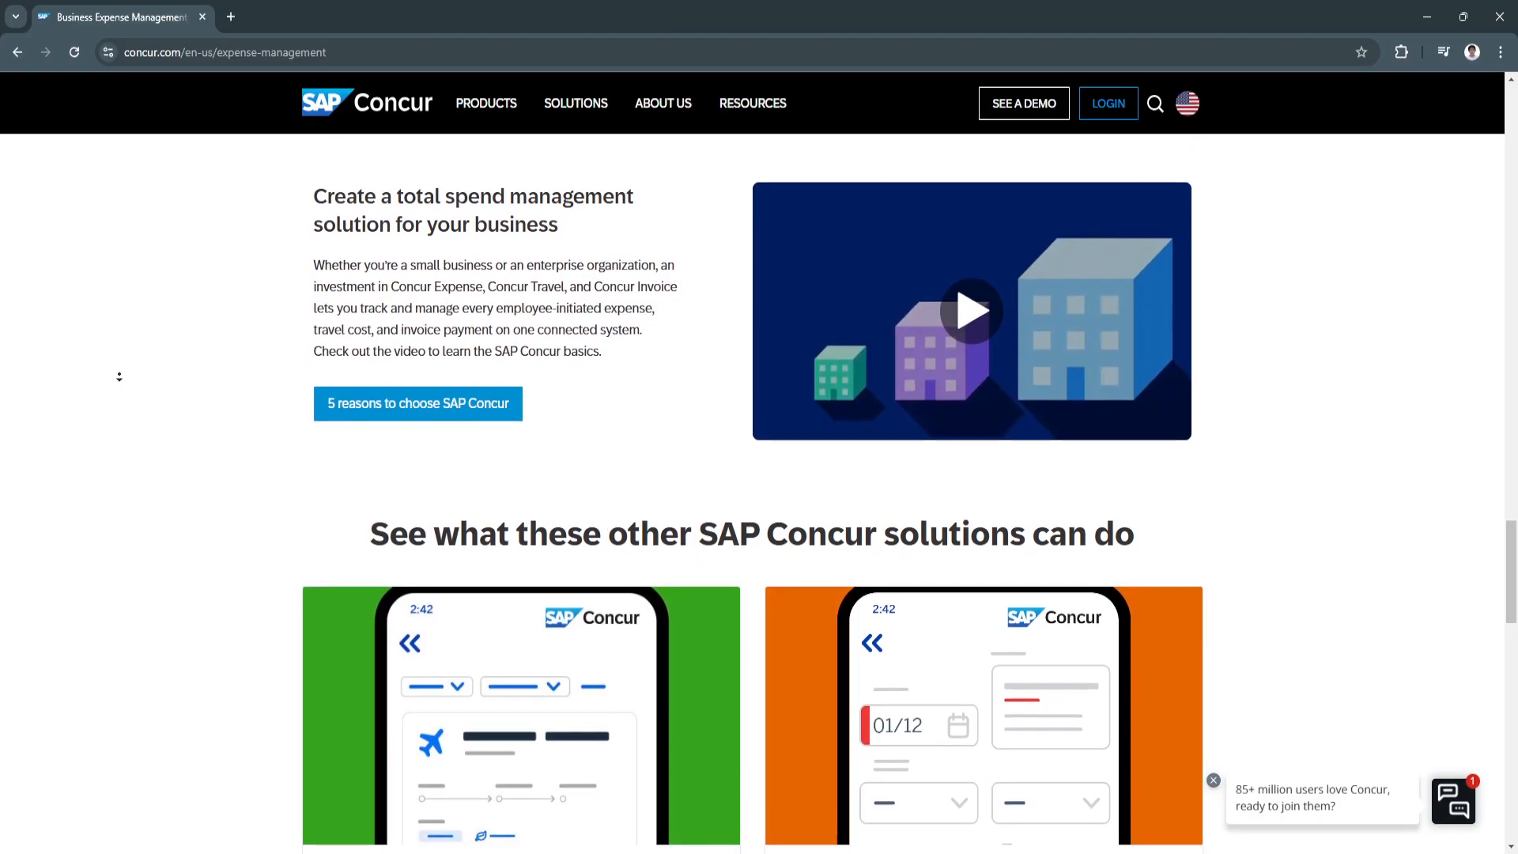
{"action": "scroll", "scroll_direction": "down", "scroll_amount": 3}
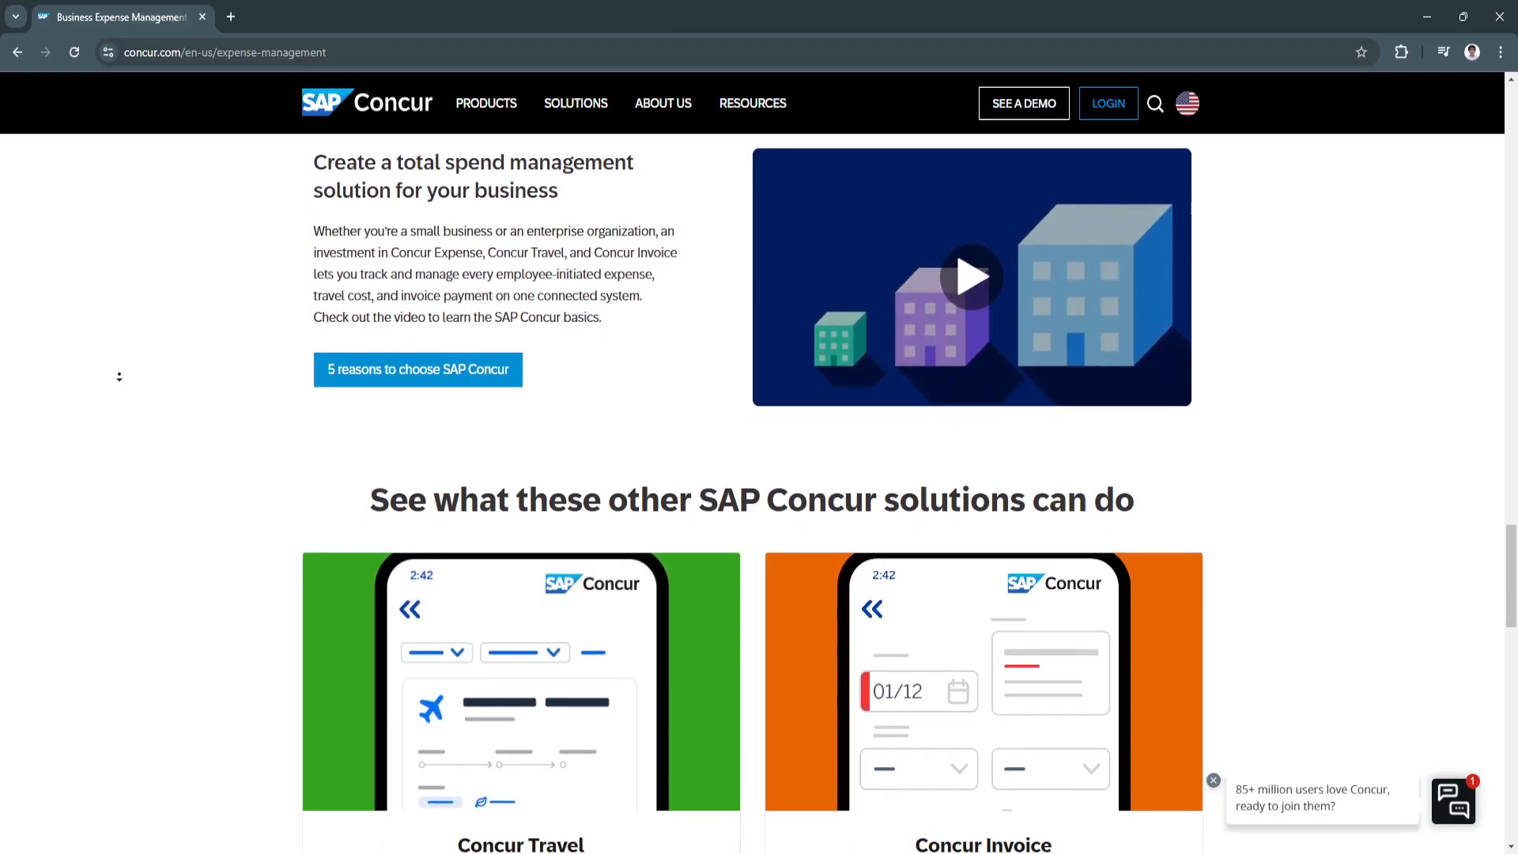
{"action": "scroll", "scroll_direction": "down", "scroll_amount": 3}
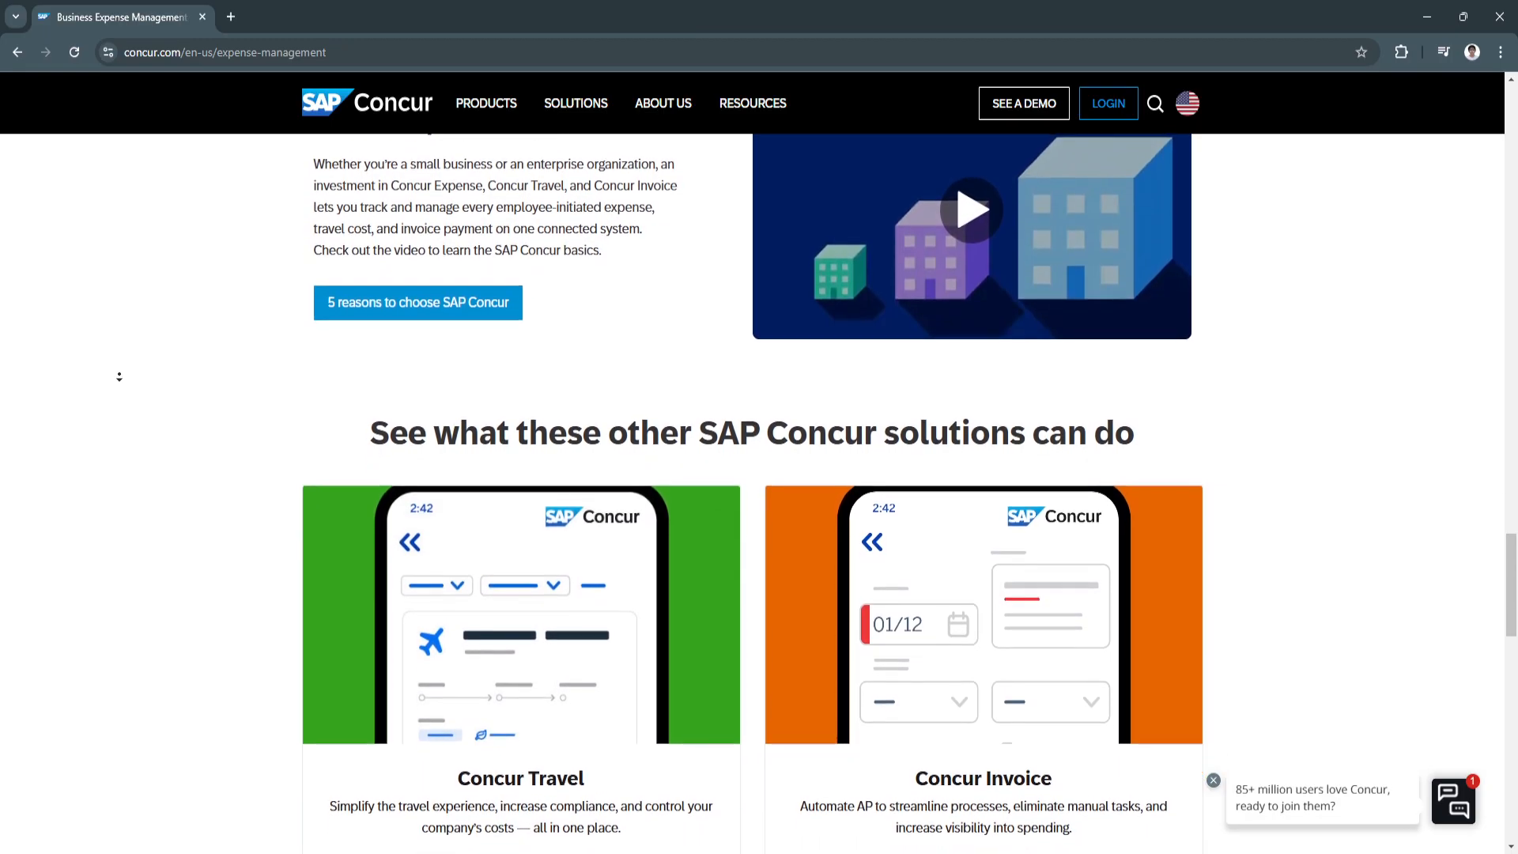
{"action": "scroll", "scroll_direction": "down", "scroll_amount": 3}
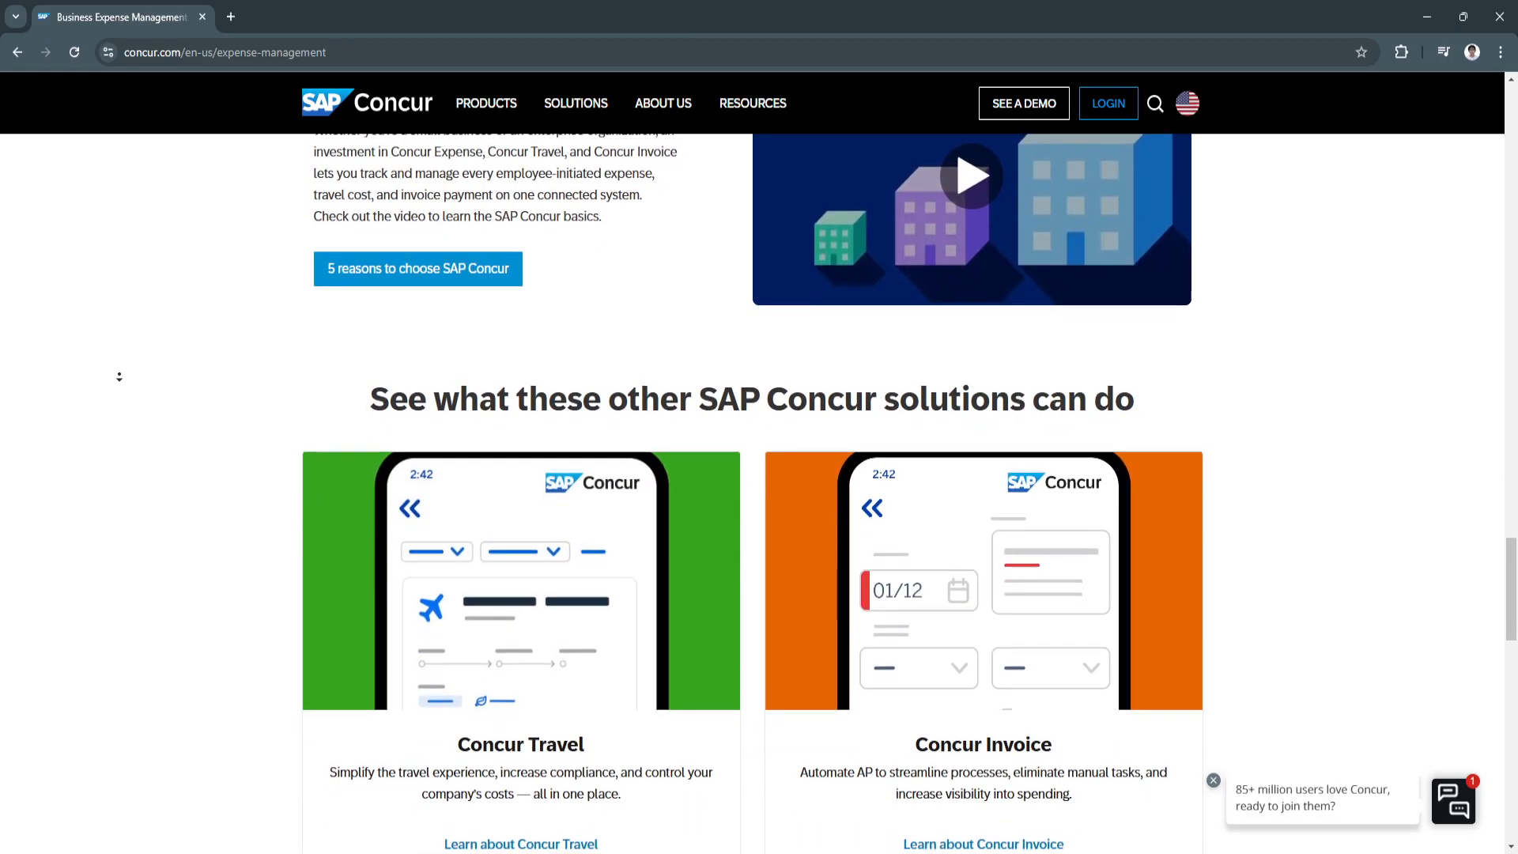
{"action": "scroll", "scroll_direction": "down", "scroll_amount": 3}
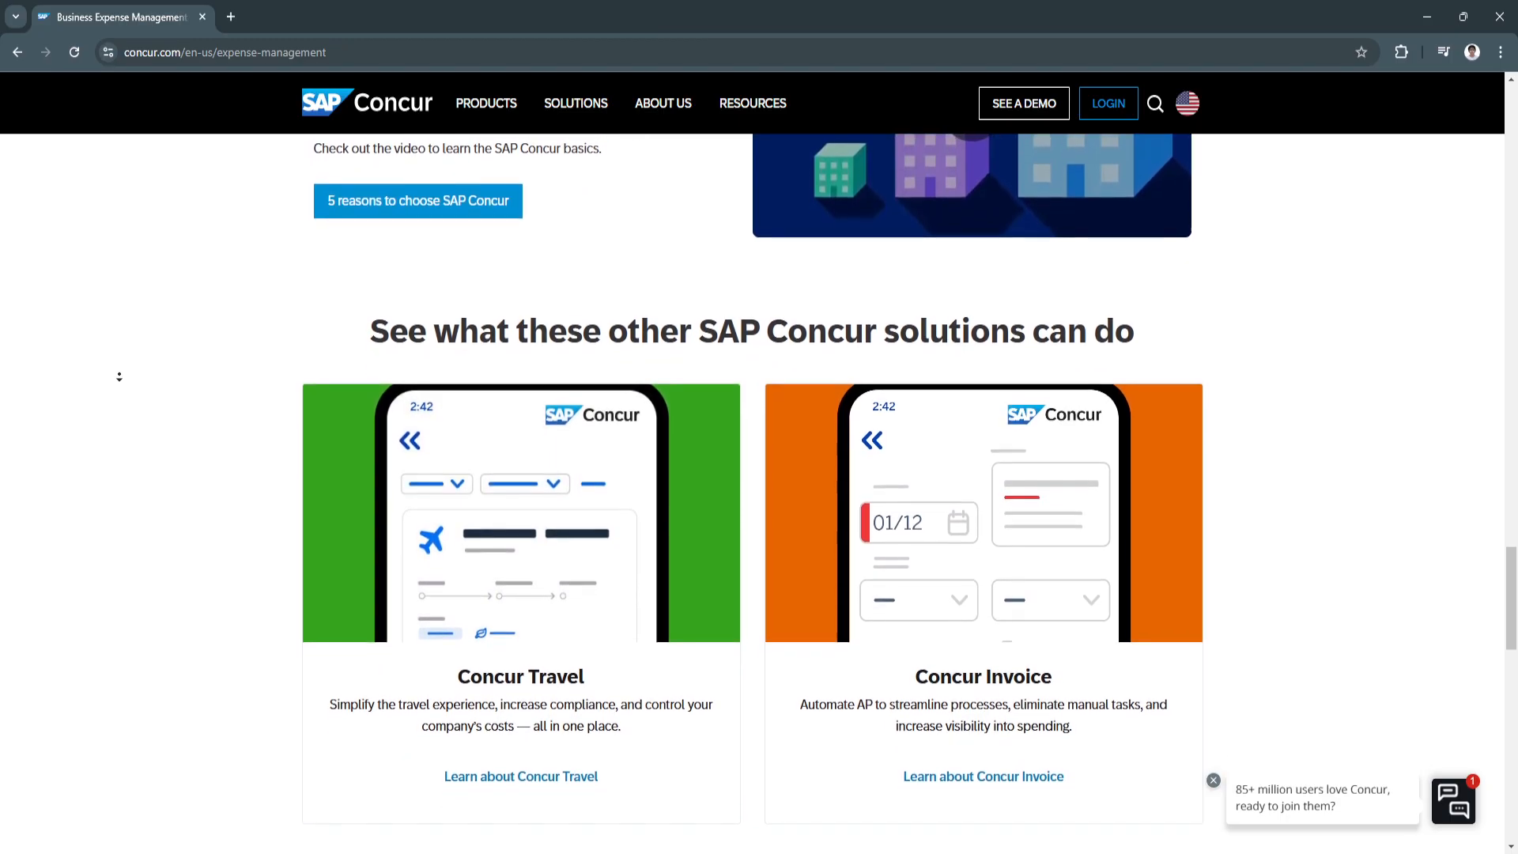
{"action": "scroll", "scroll_direction": "down", "scroll_amount": 3}
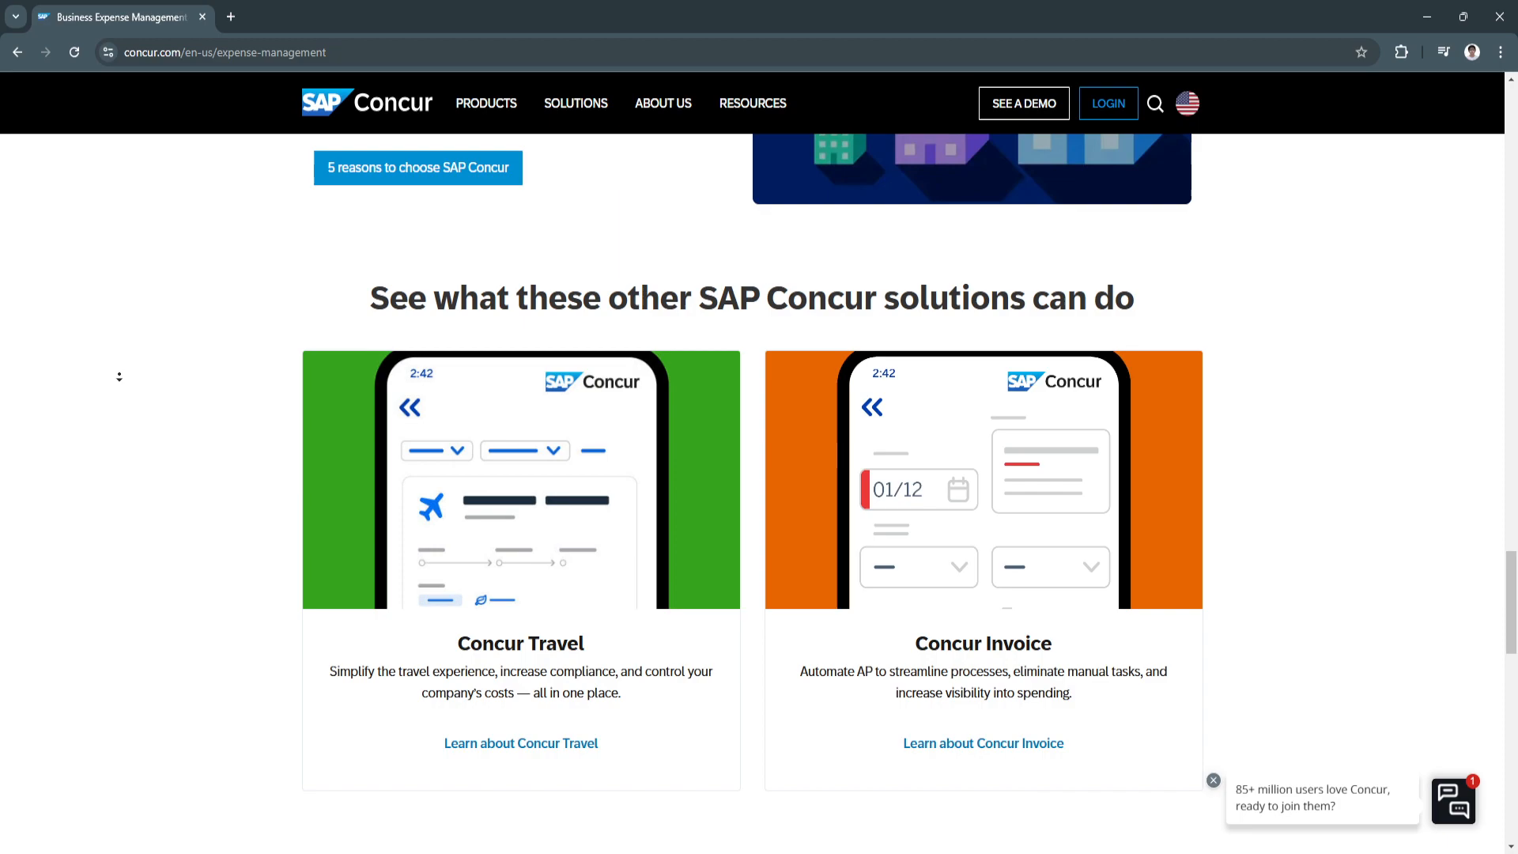
{"action": "scroll", "scroll_direction": "down", "scroll_amount": 3}
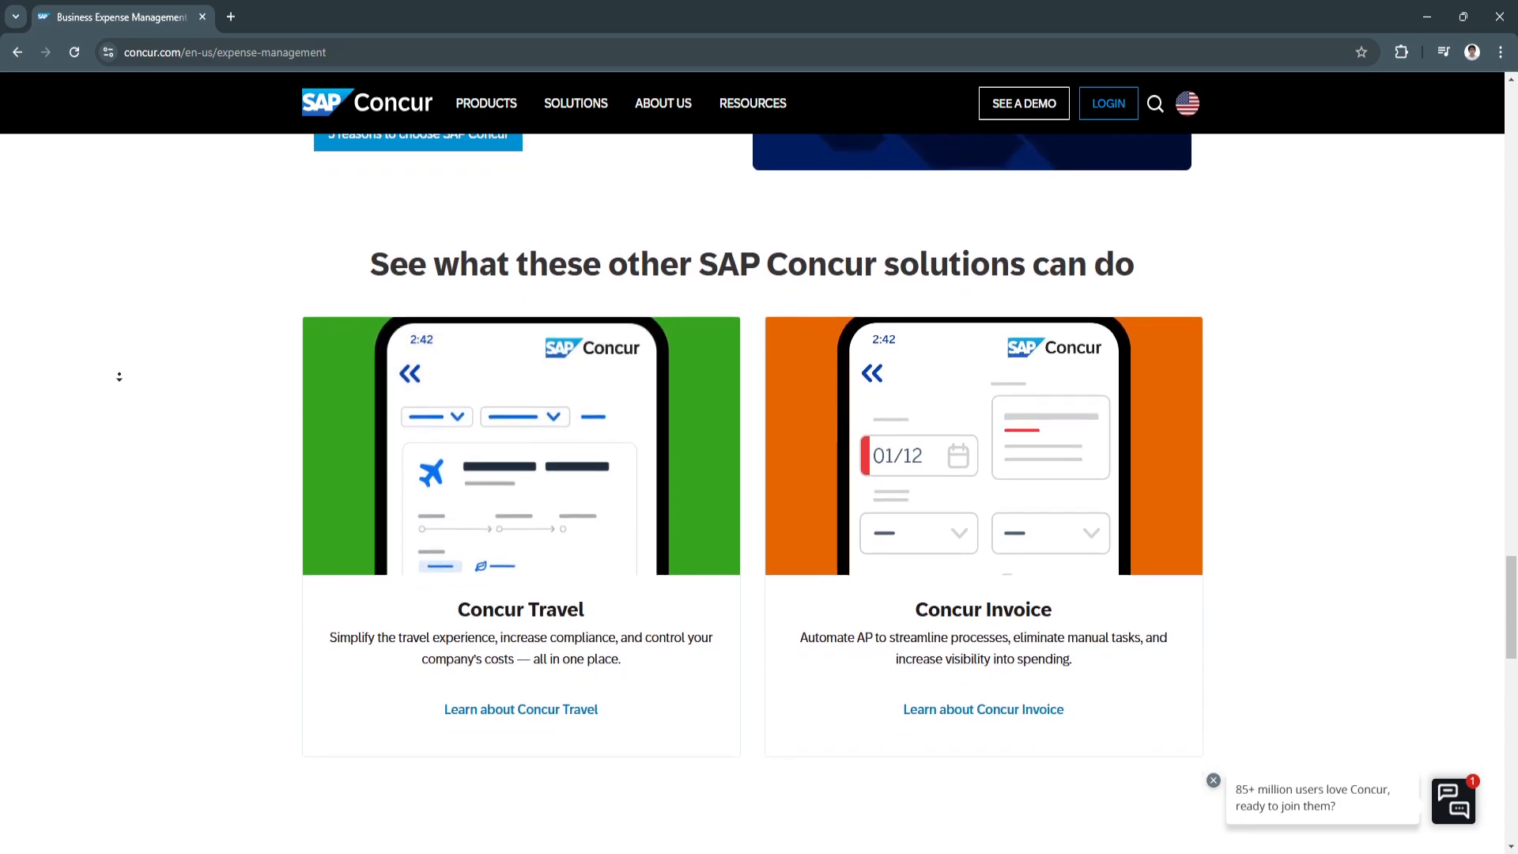
{"action": "scroll", "scroll_direction": "down", "scroll_amount": 3}
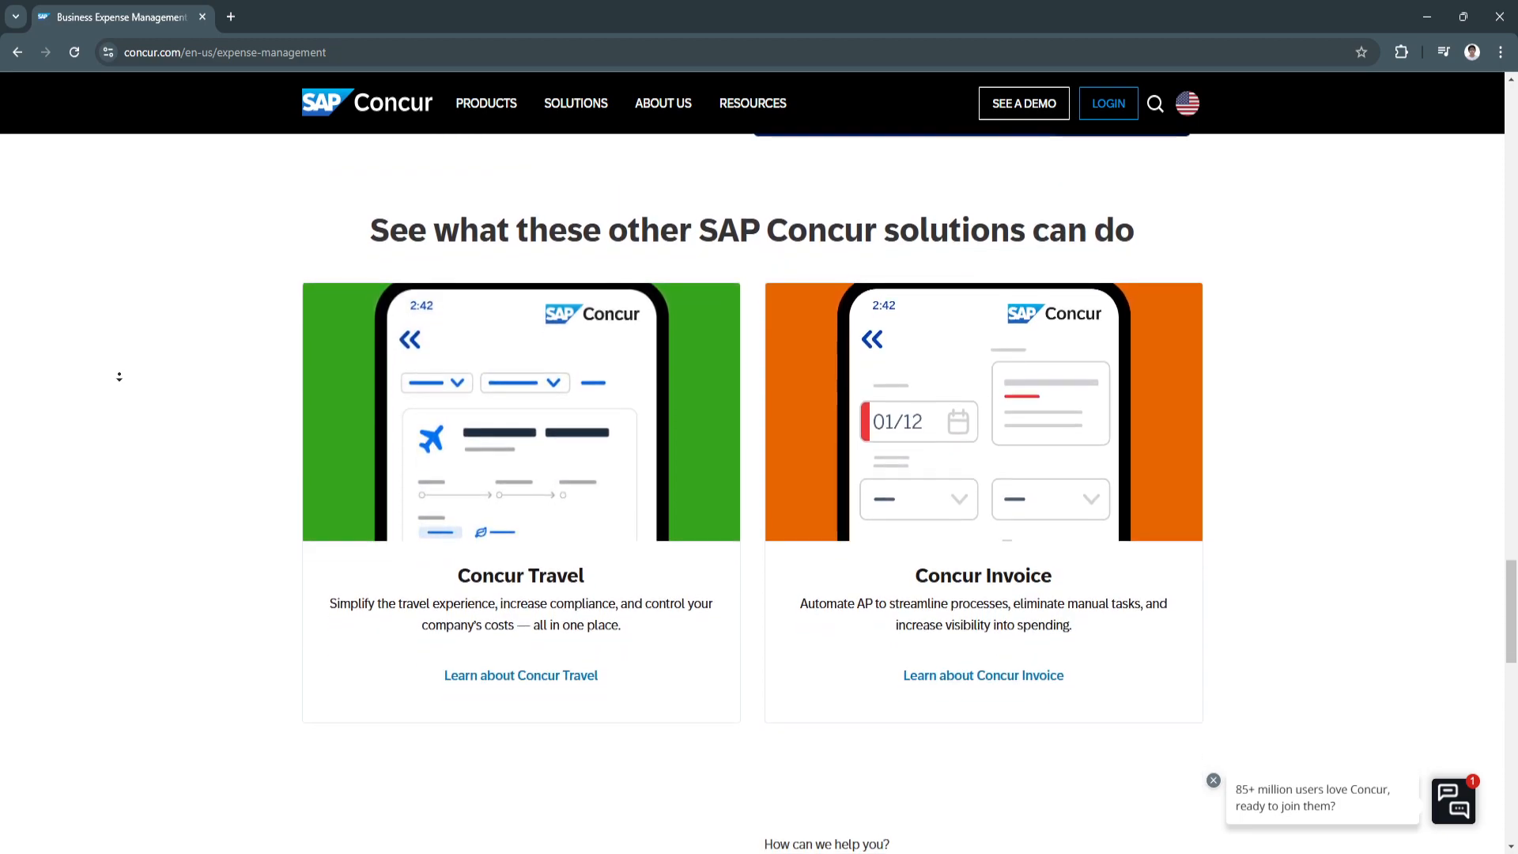
{"action": "scroll", "scroll_direction": "down", "scroll_amount": 3}
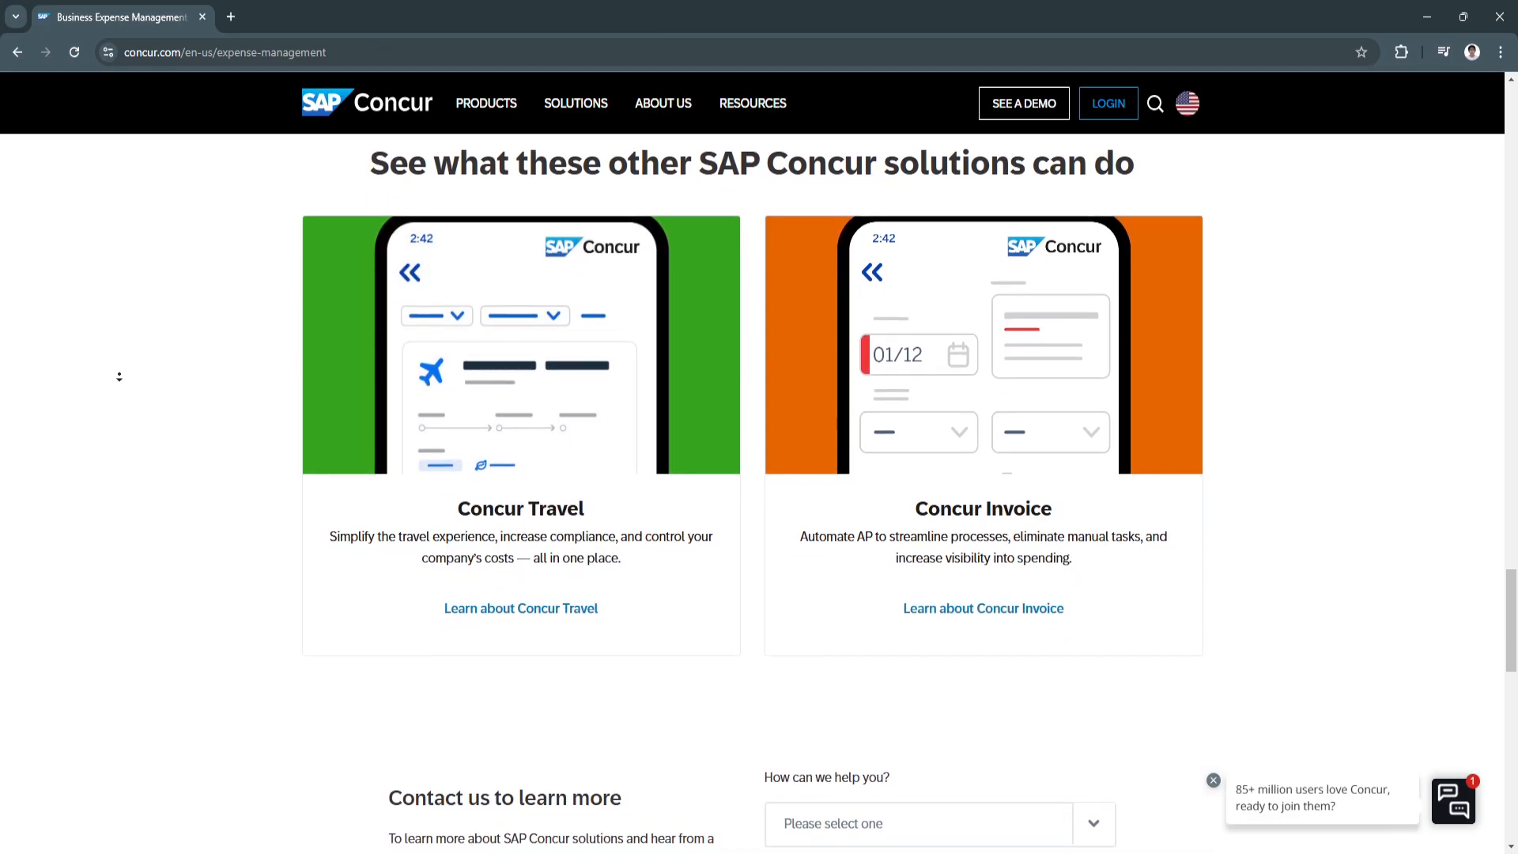
{"action": "scroll", "scroll_direction": "down", "scroll_amount": 3}
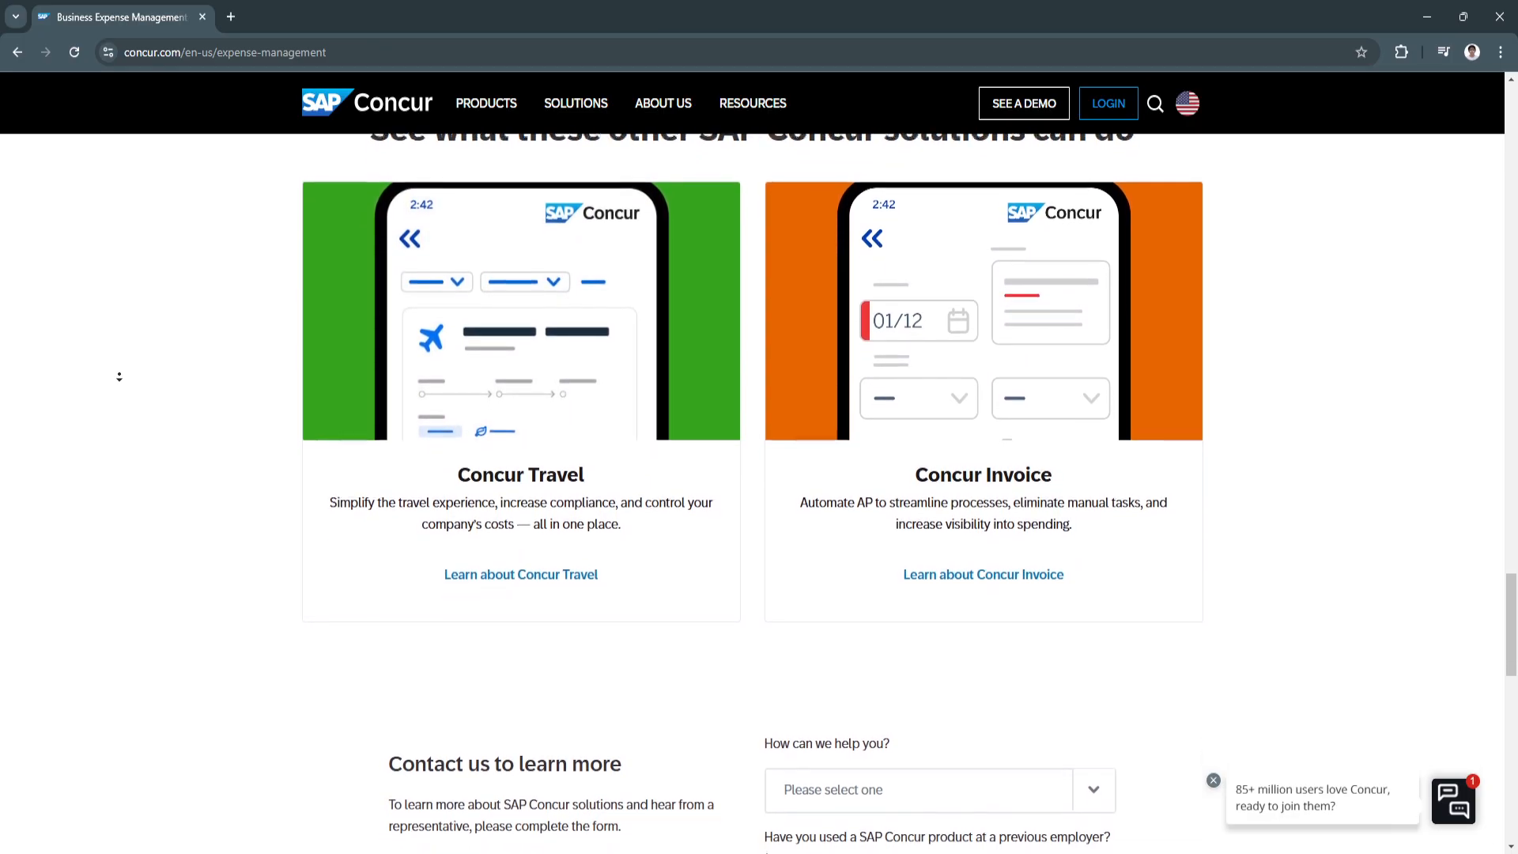
{"action": "scroll", "scroll_direction": "down", "scroll_amount": 3}
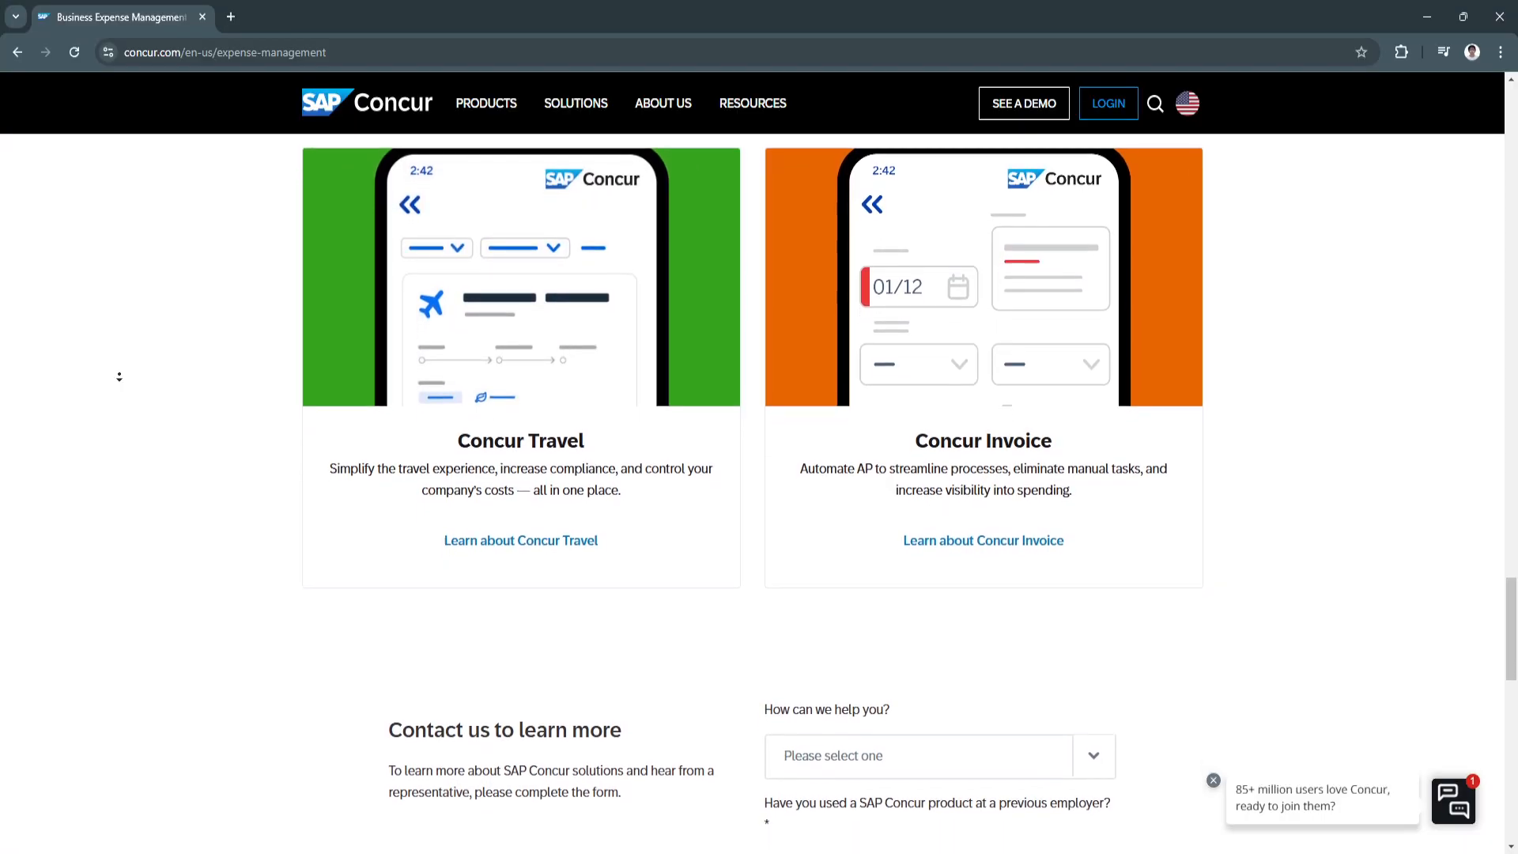
{"action": "scroll", "scroll_direction": "down", "scroll_amount": 3}
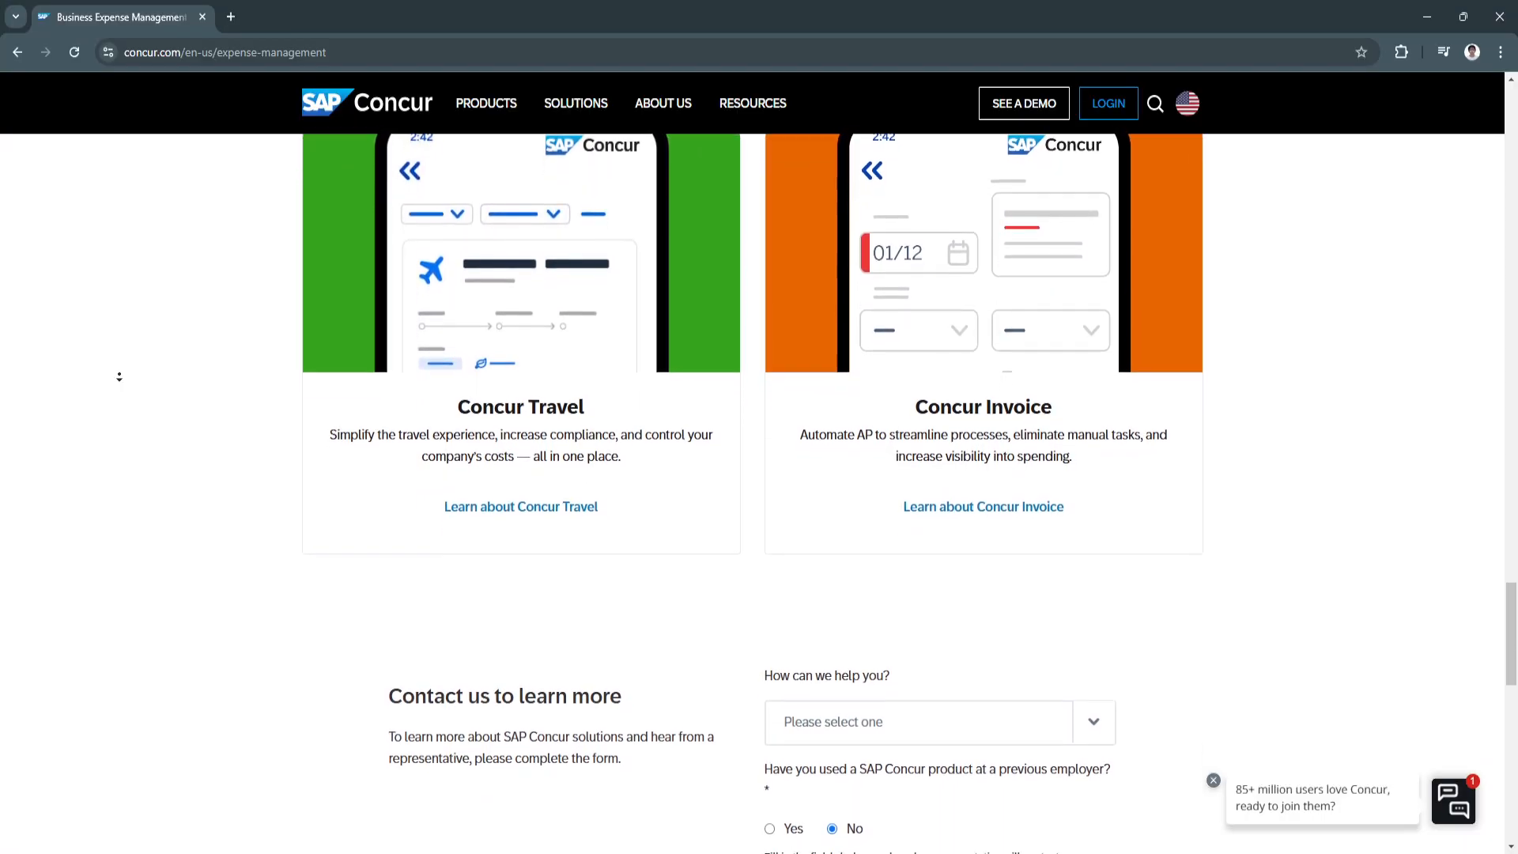
{"action": "scroll", "scroll_direction": "down", "scroll_amount": 3}
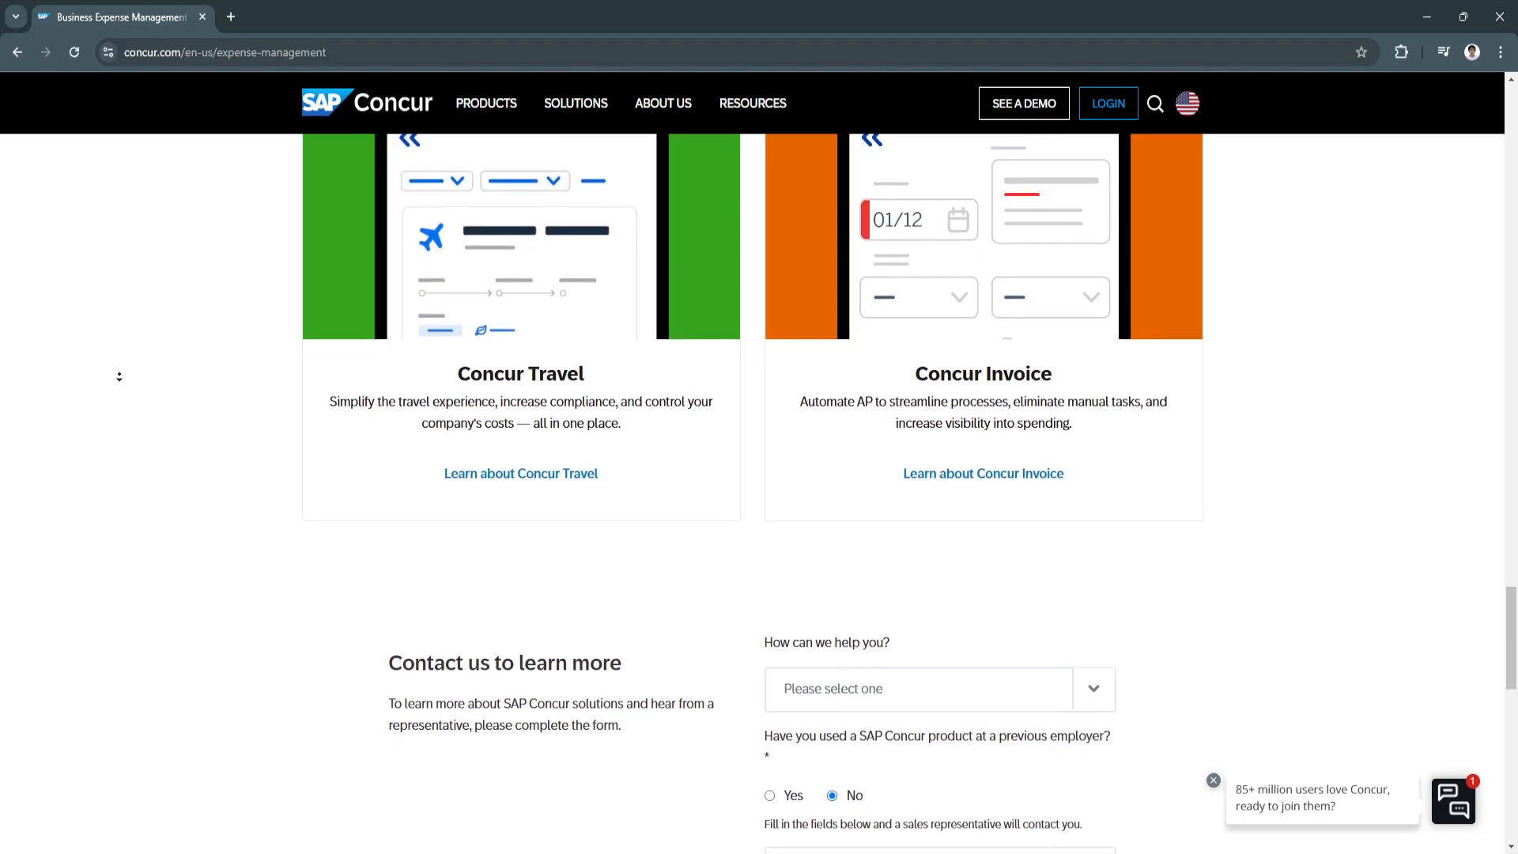
{"action": "scroll", "scroll_direction": "down", "scroll_amount": 3}
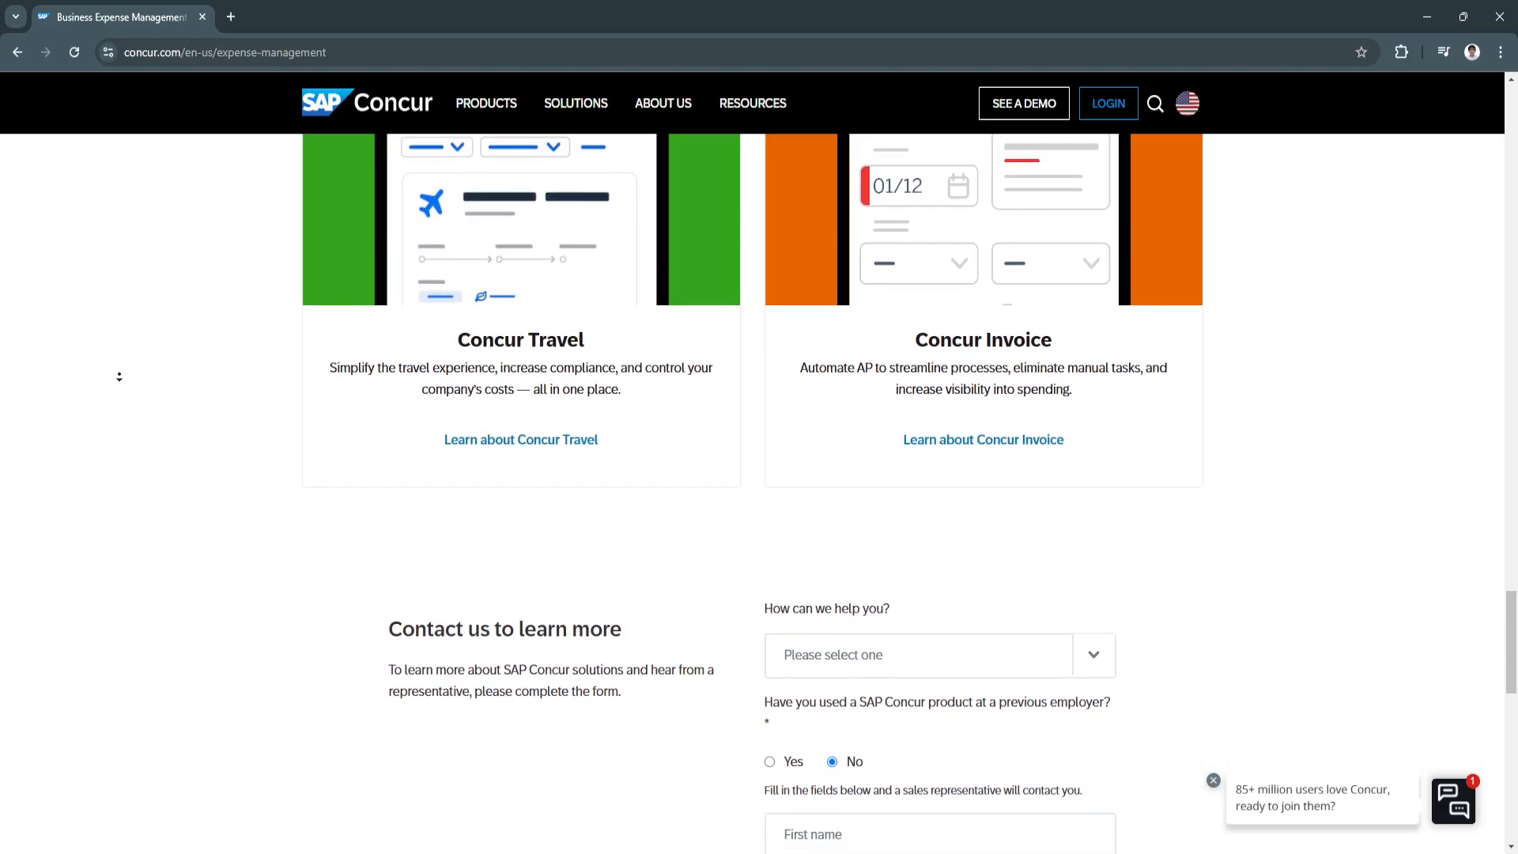
{"action": "scroll", "scroll_direction": "down", "scroll_amount": 3}
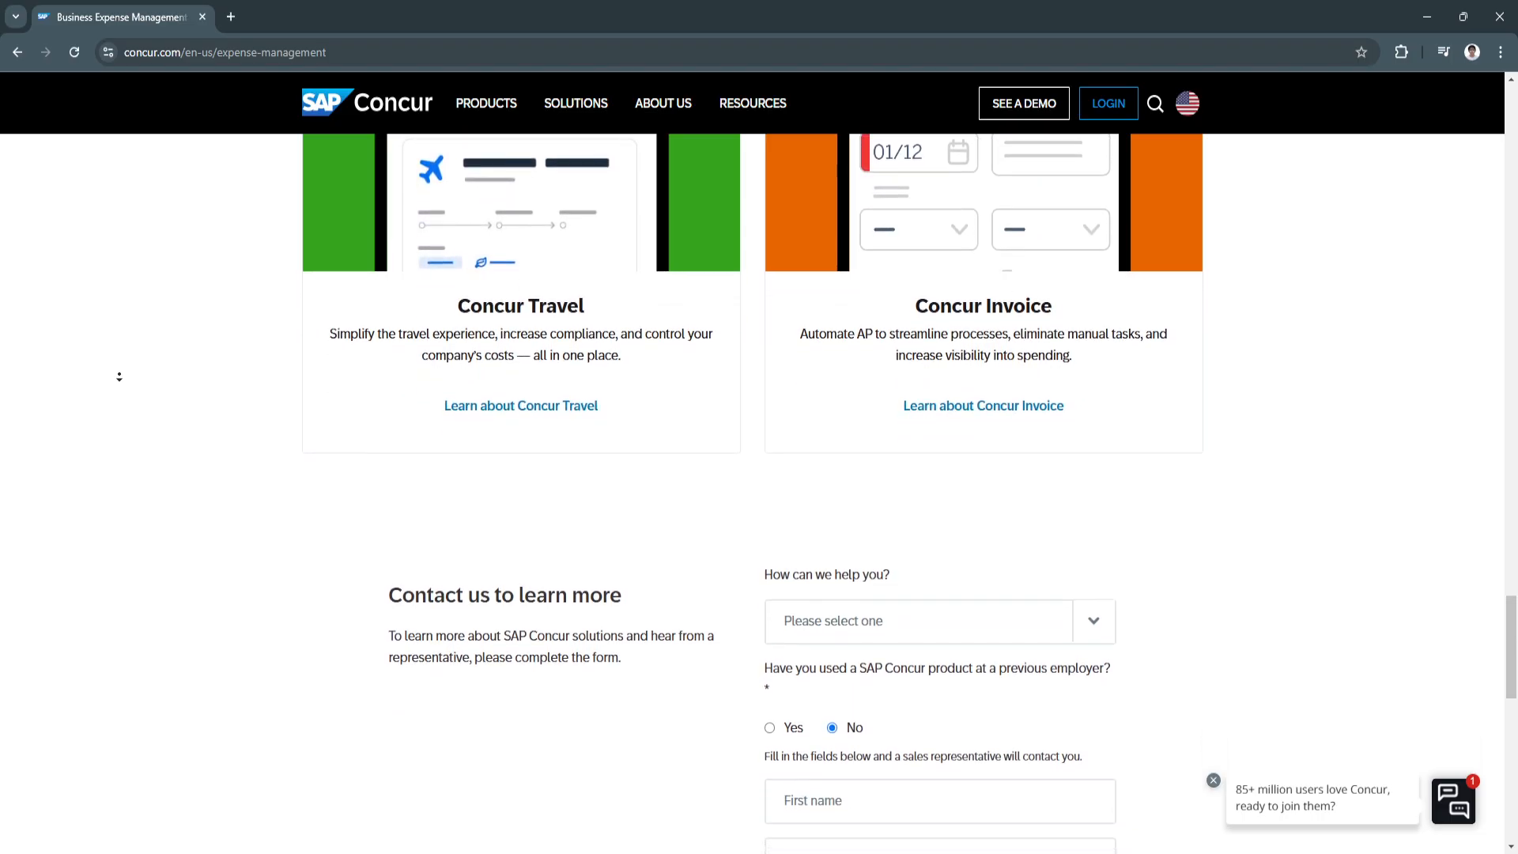
{"action": "scroll", "scroll_direction": "down", "scroll_amount": 3}
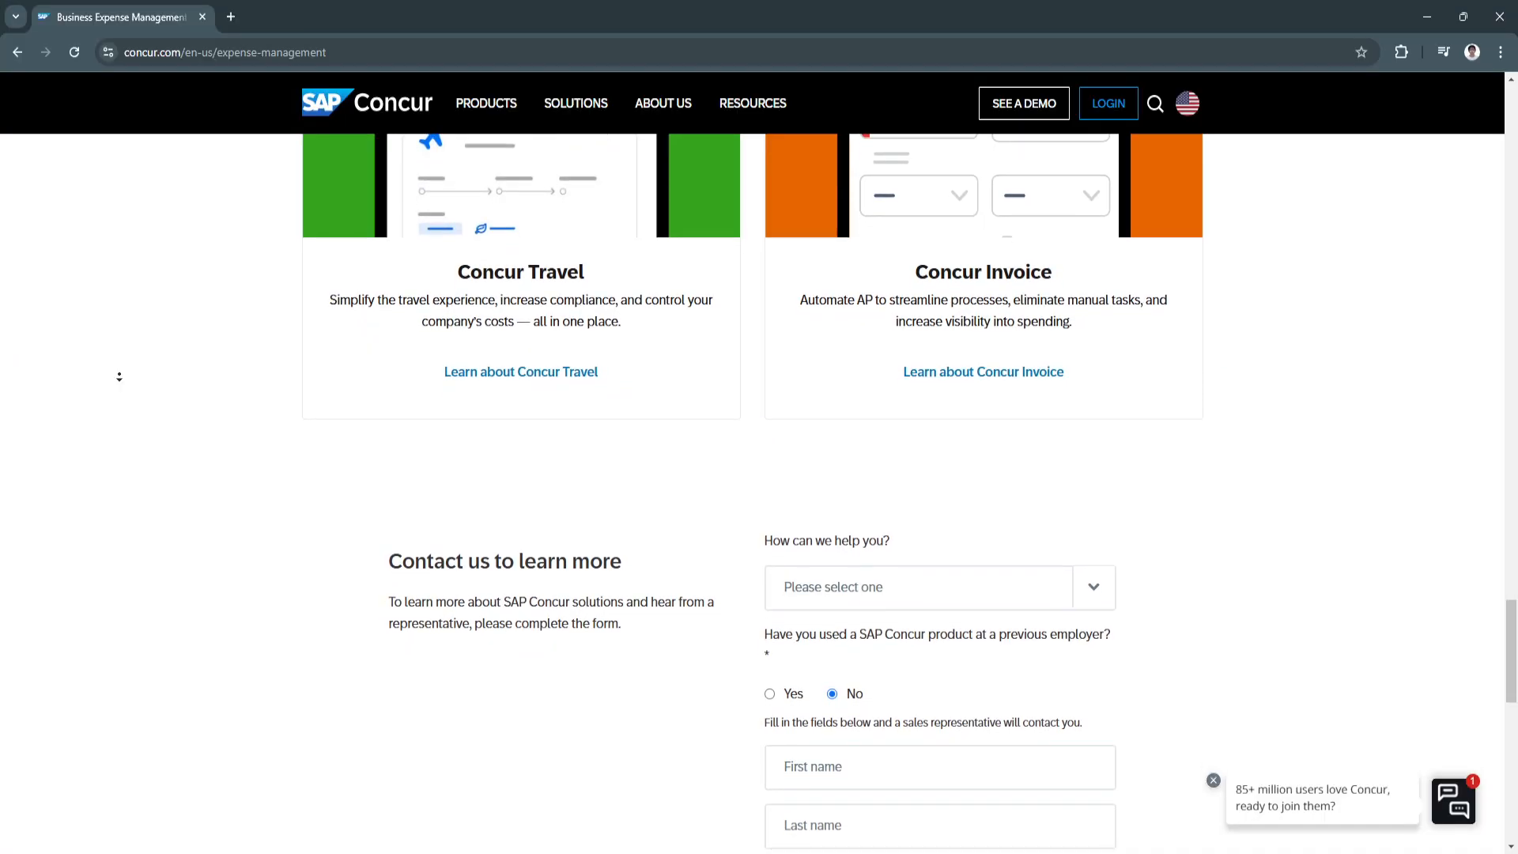
{"action": "scroll", "scroll_direction": "down", "scroll_amount": 3}
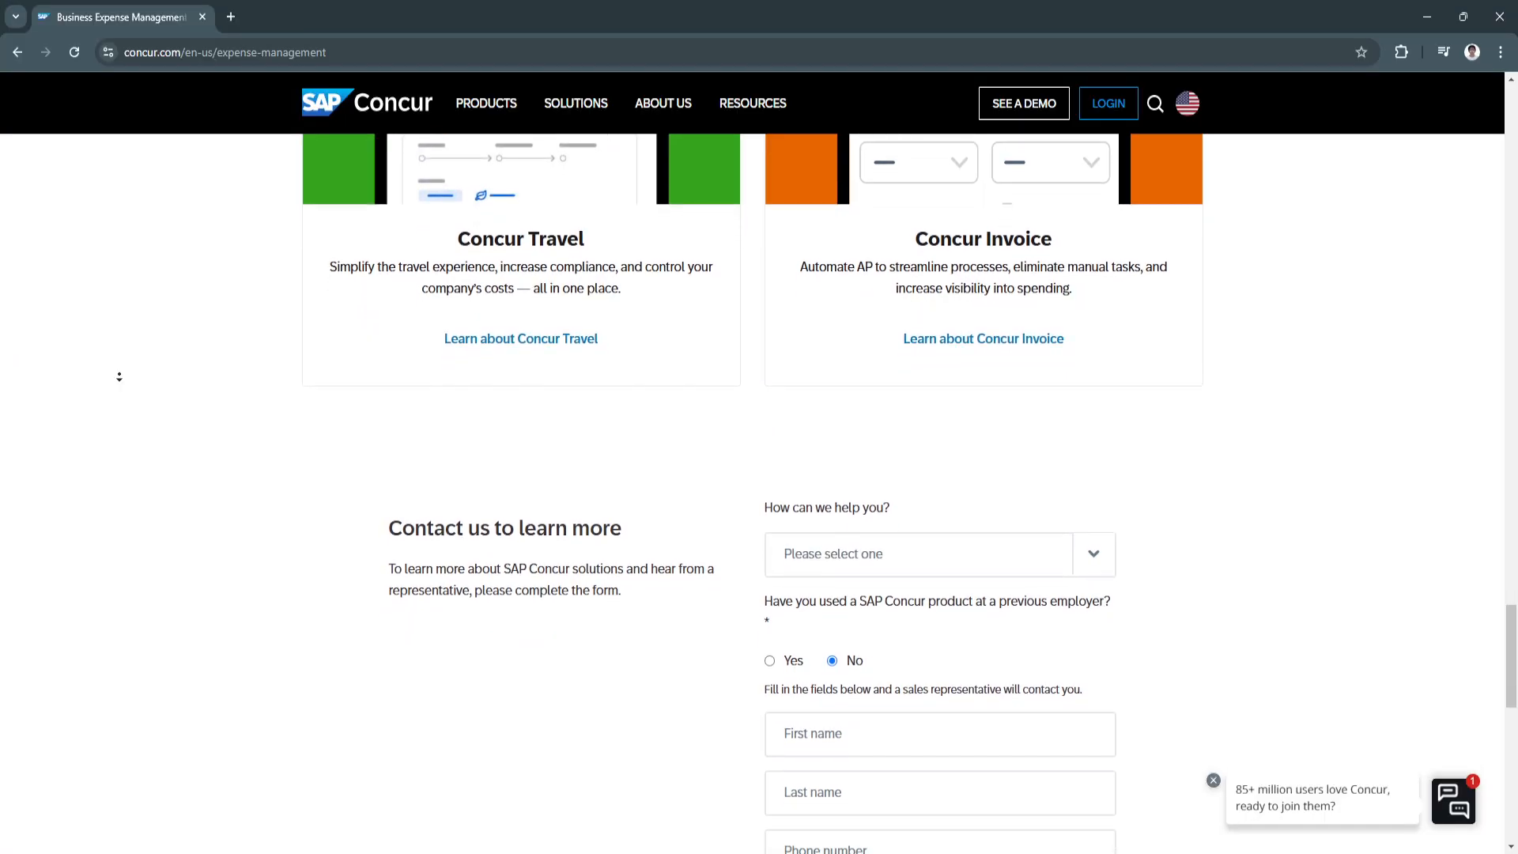
{"action": "scroll", "scroll_direction": "down", "scroll_amount": 3}
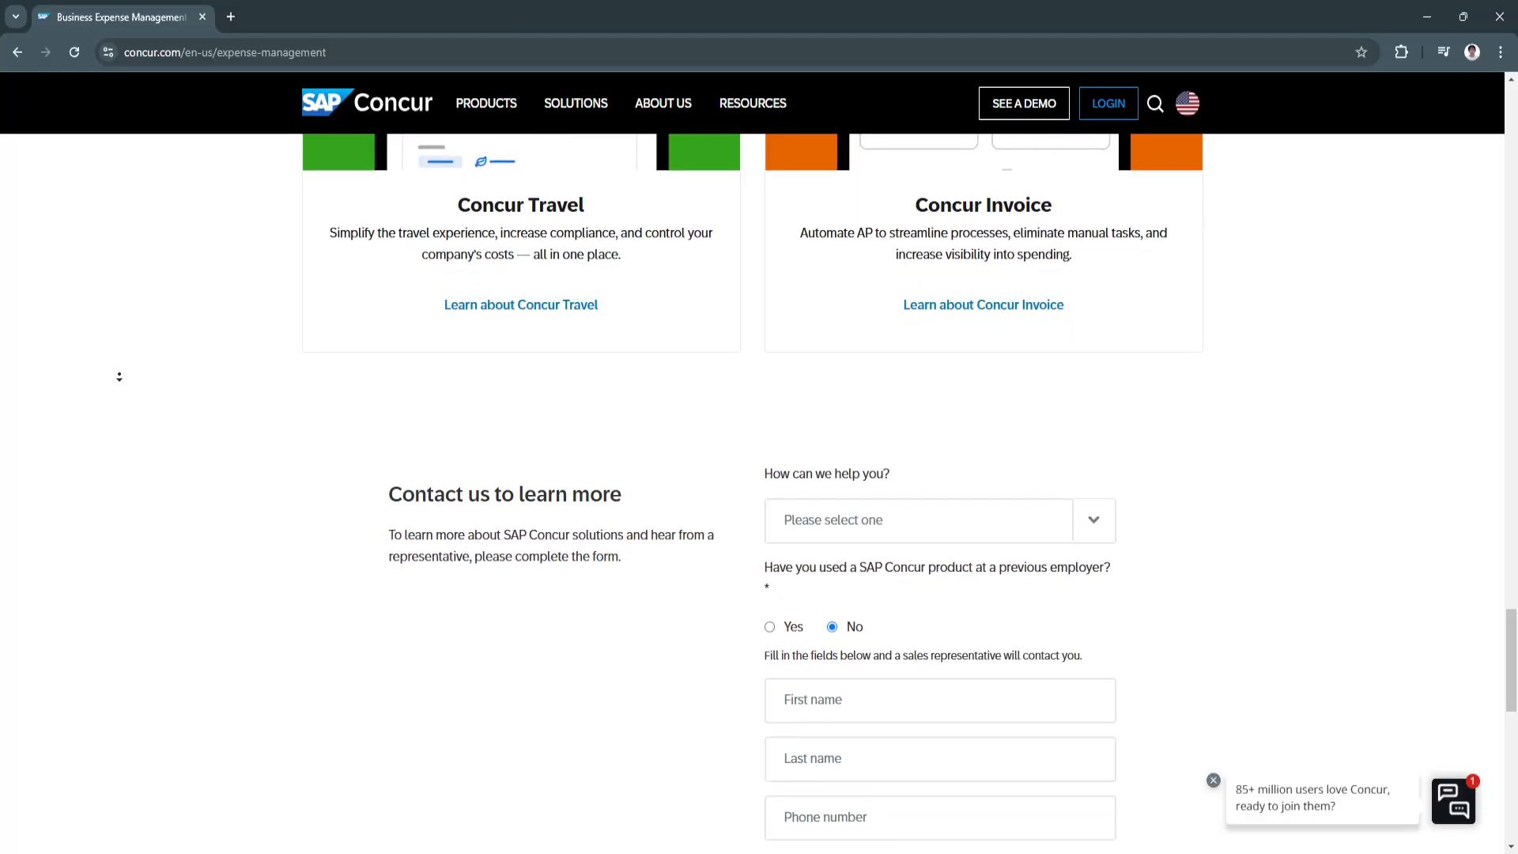
{"action": "scroll", "scroll_direction": "down", "scroll_amount": 3}
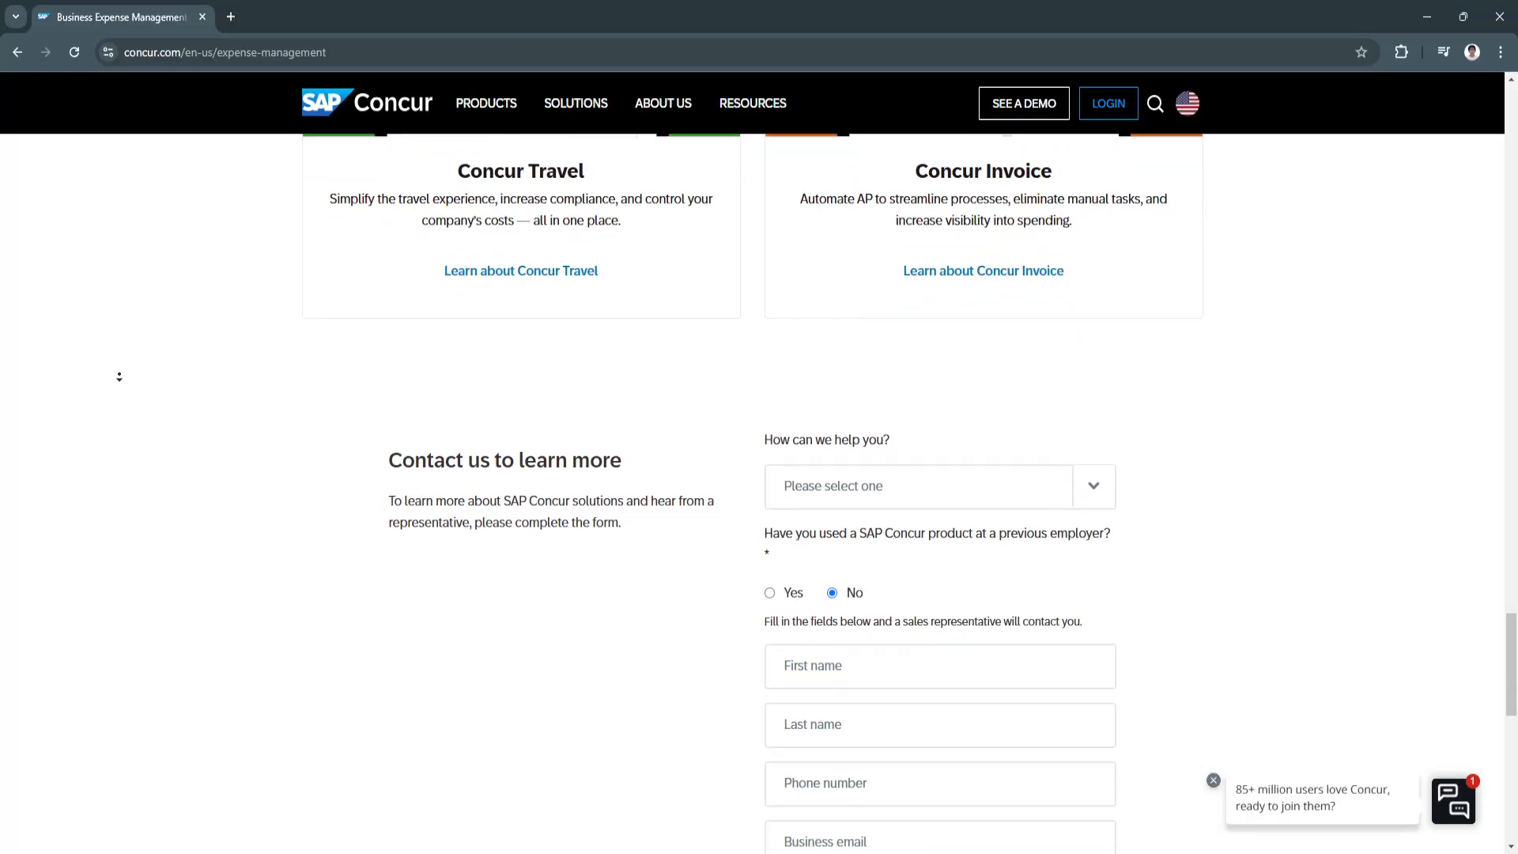
{"action": "scroll", "scroll_direction": "down", "scroll_amount": 3}
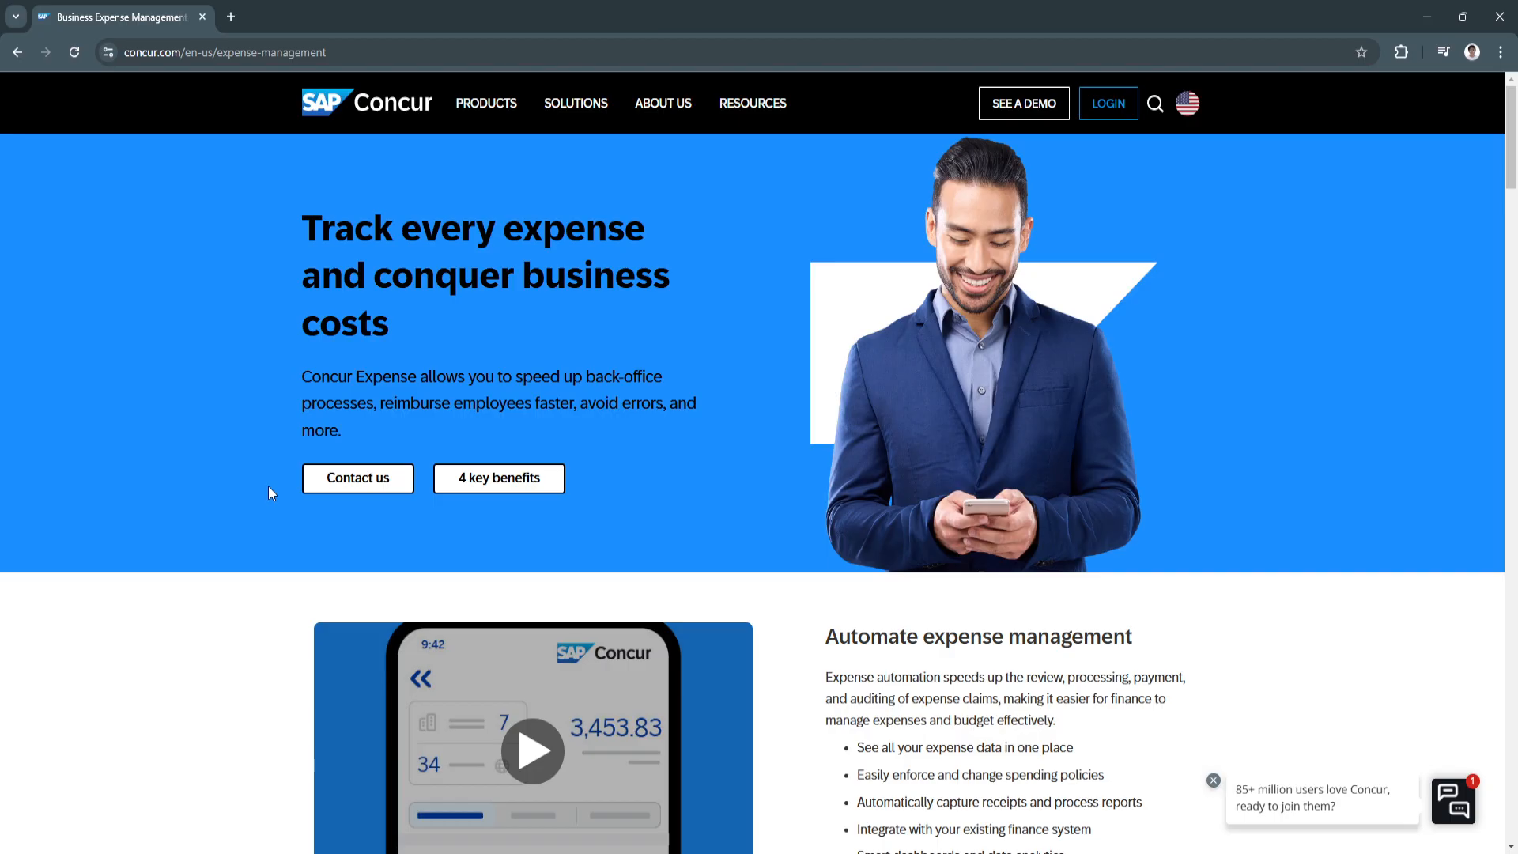
{"action": "mouse_move", "coordinate": [242, 329]}
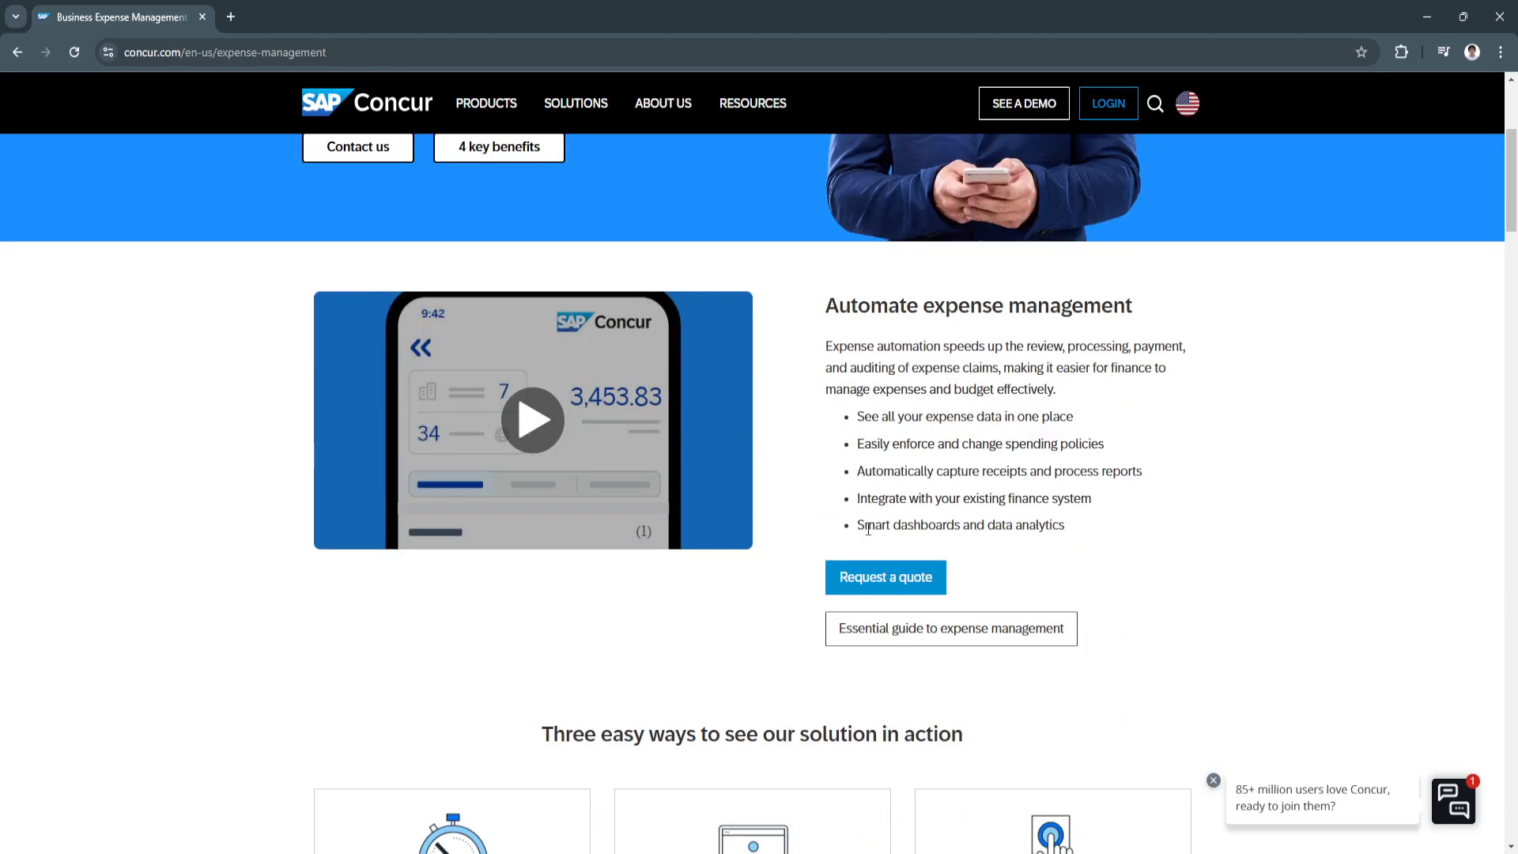
{"action": "scroll", "scroll_direction": "down", "scroll_amount": 3}
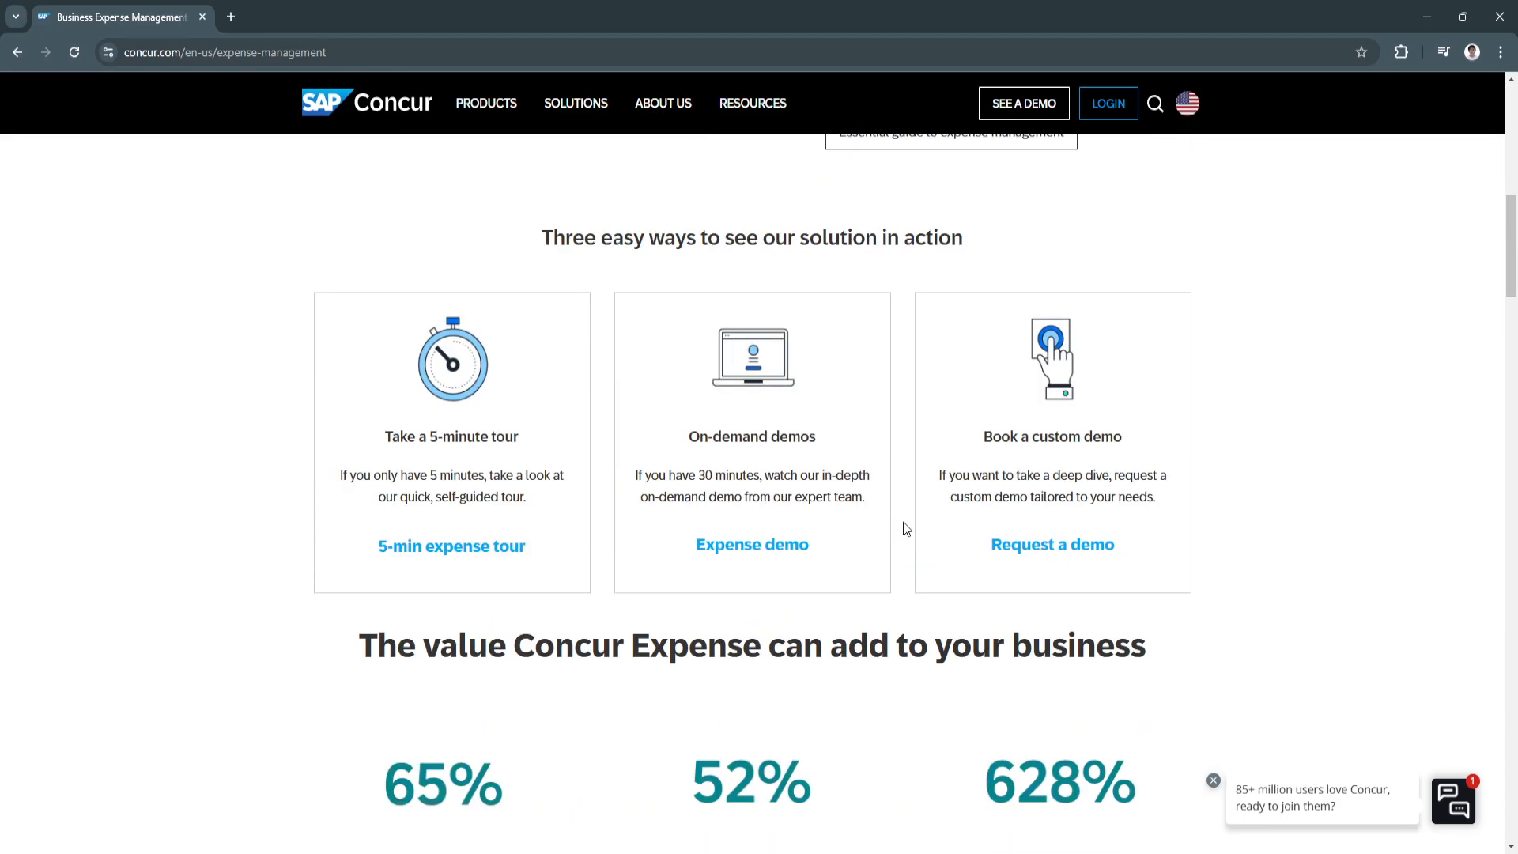
{"action": "scroll", "scroll_direction": "down", "scroll_amount": 3}
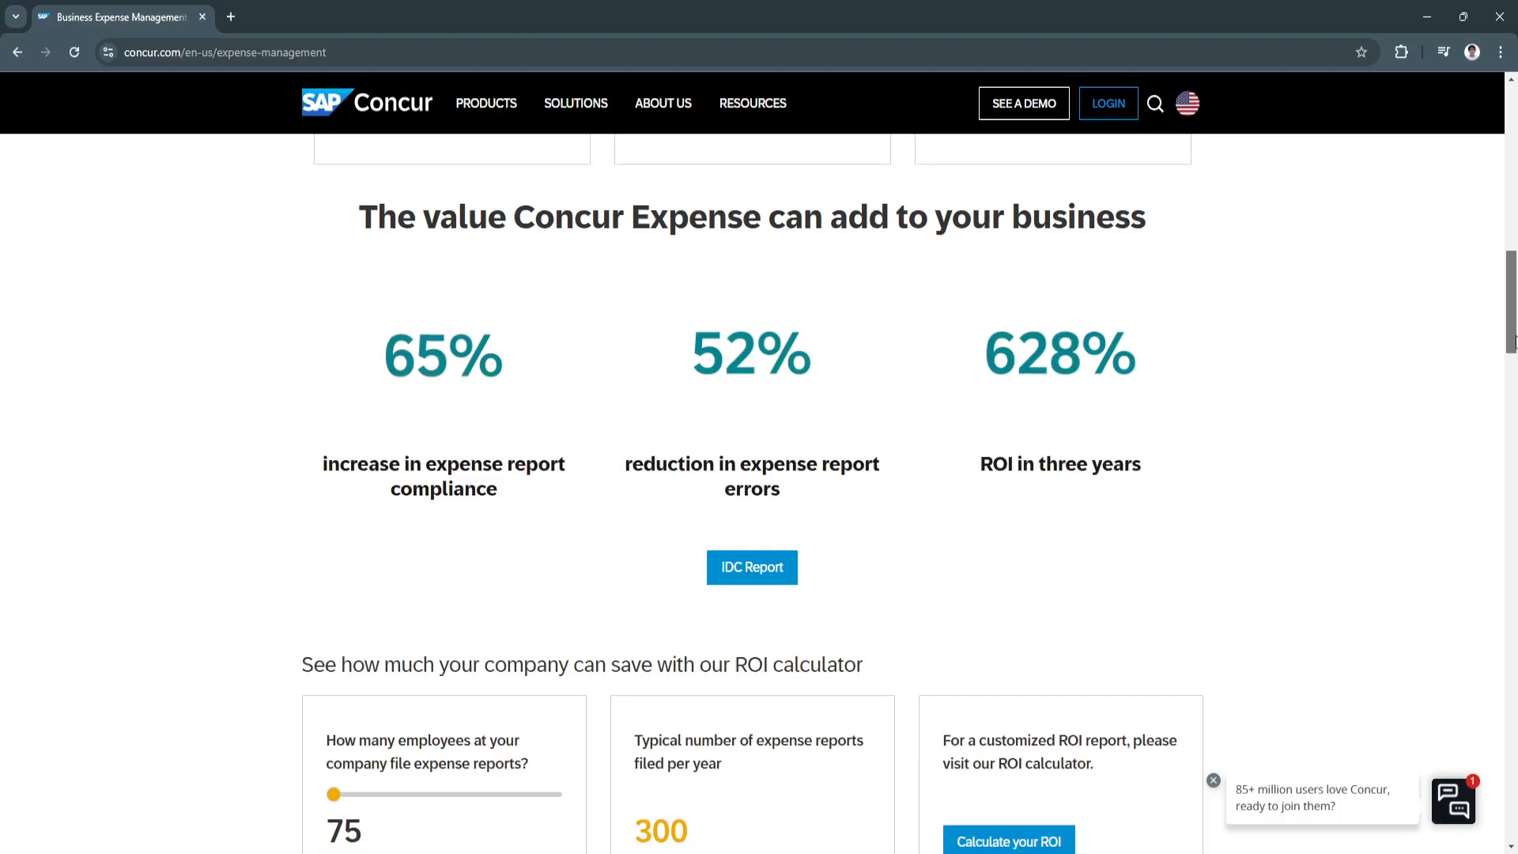
{"action": "scroll", "scroll_direction": "down", "scroll_amount": 3}
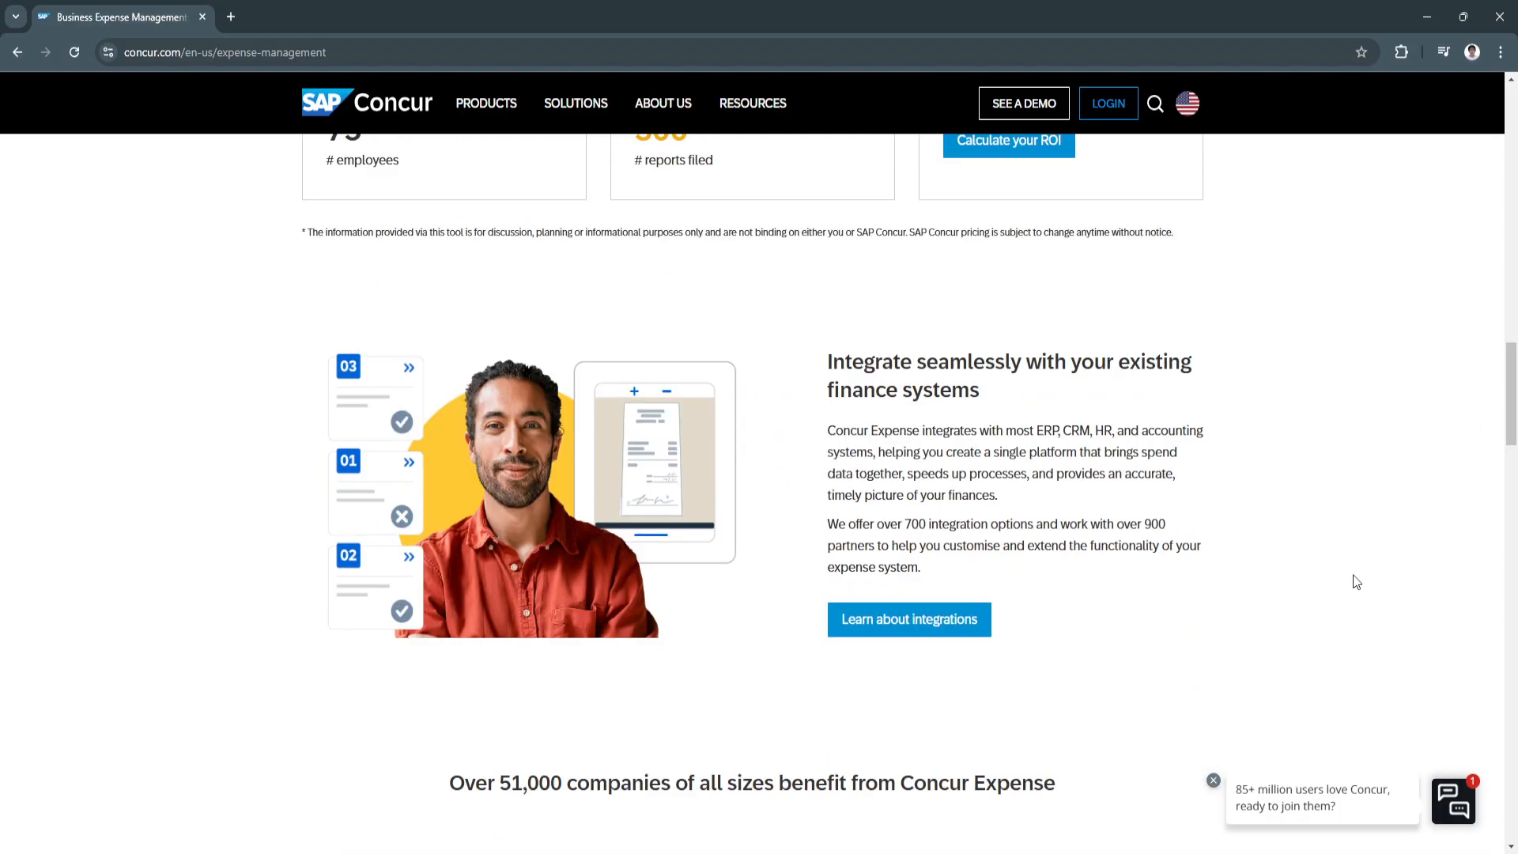
{"action": "scroll", "scroll_direction": "down", "scroll_amount": 3}
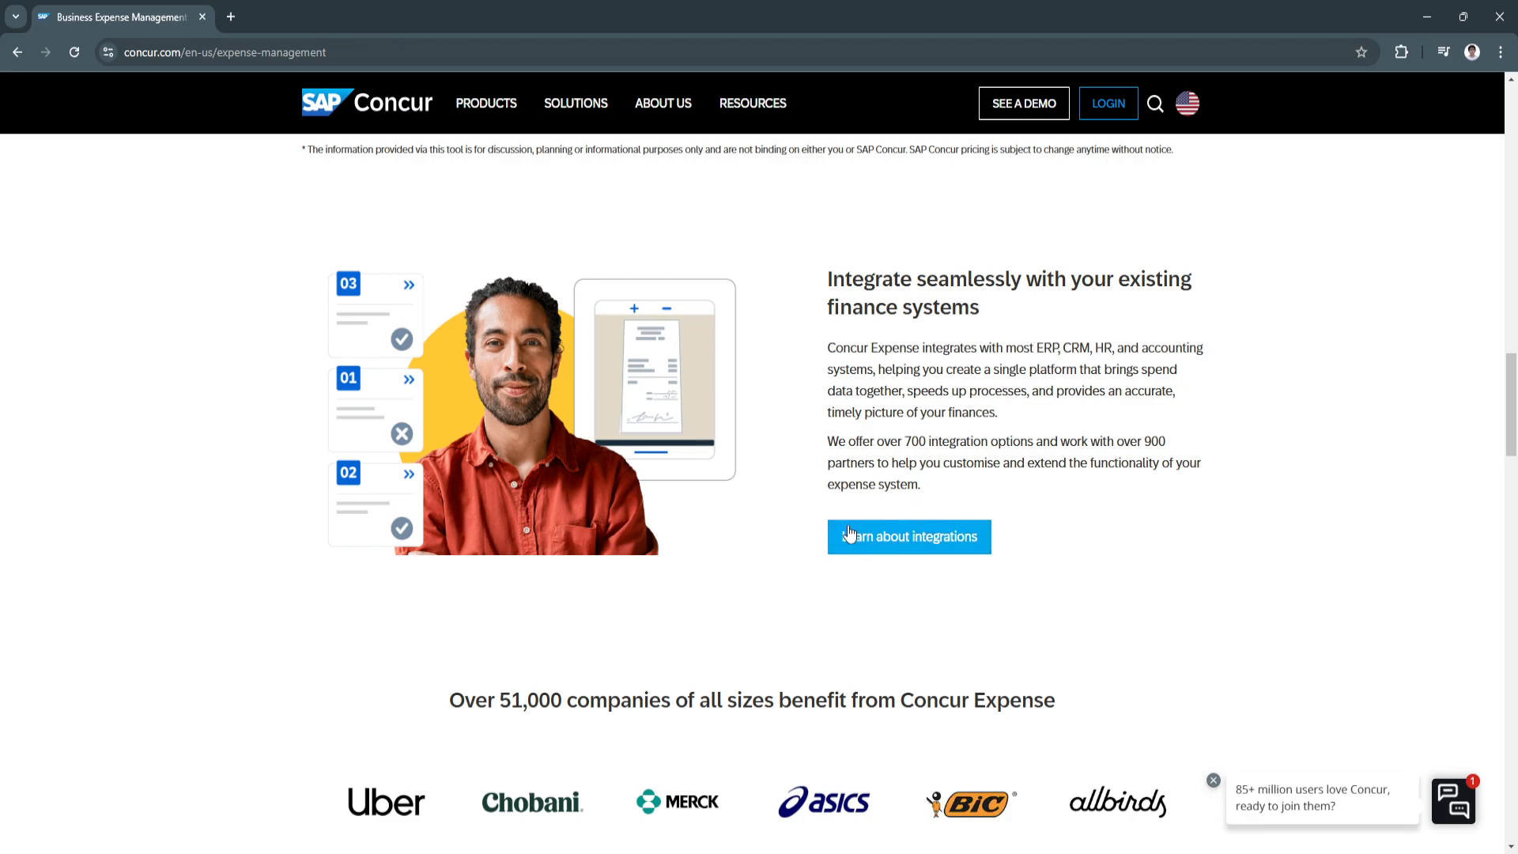
{"action": "scroll", "scroll_direction": "down", "scroll_amount": 3}
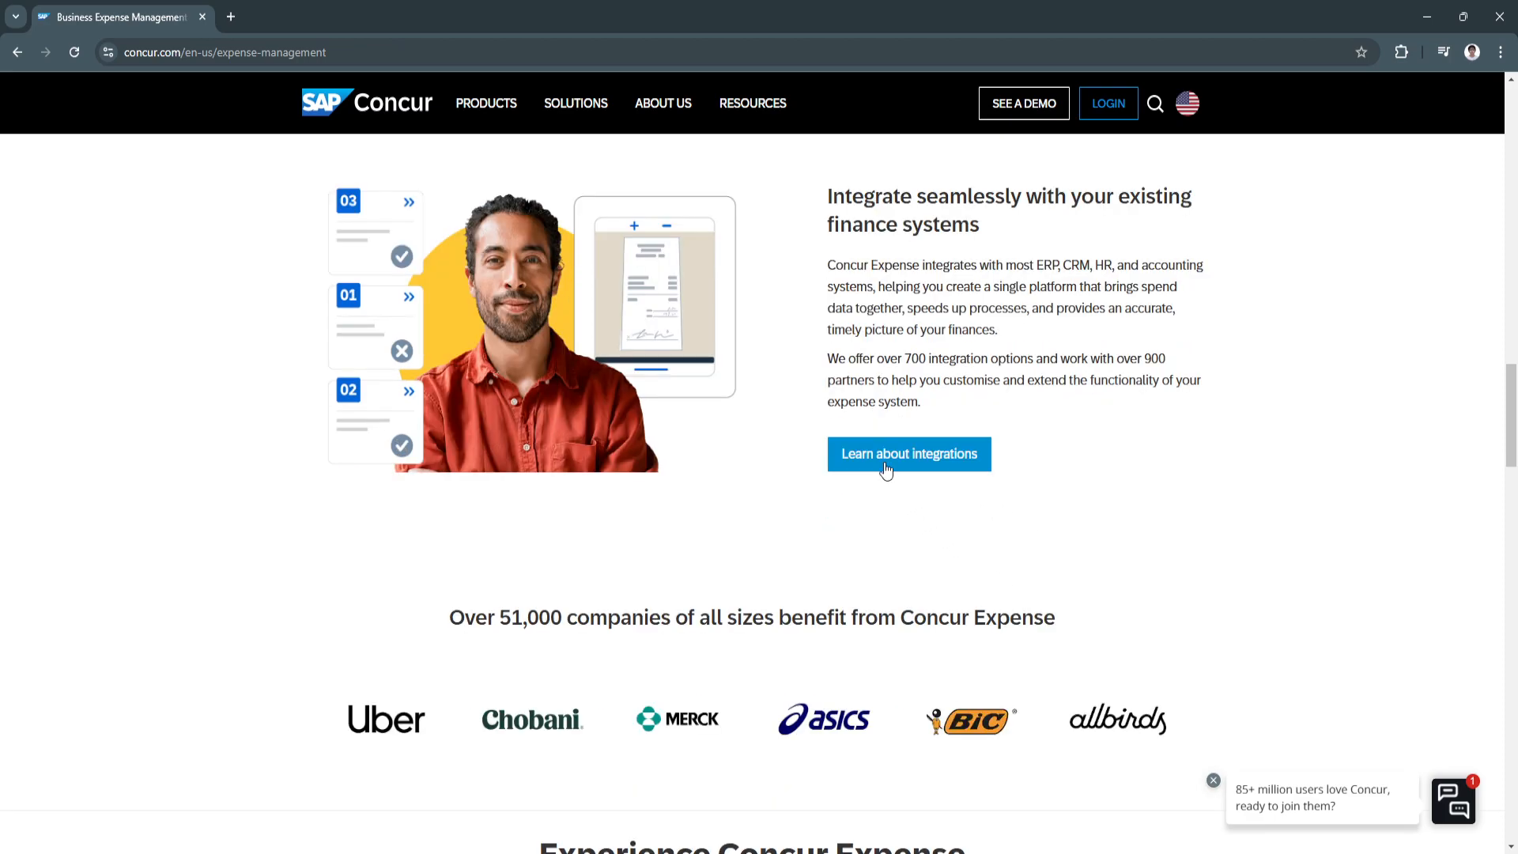
{"action": "scroll", "scroll_direction": "down", "scroll_amount": 3}
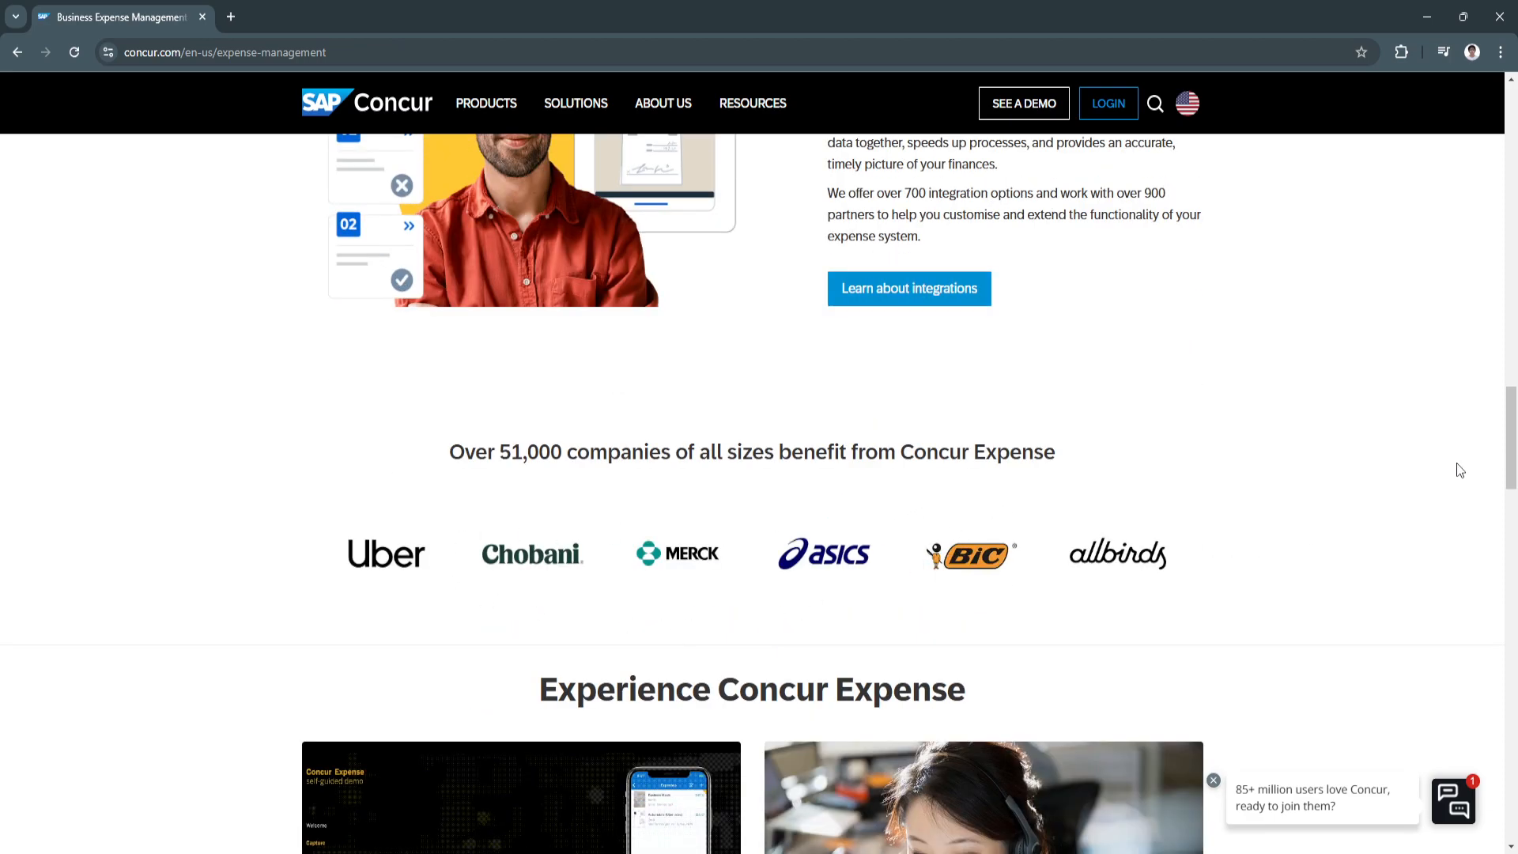
{"action": "scroll", "scroll_direction": "down", "scroll_amount": 3}
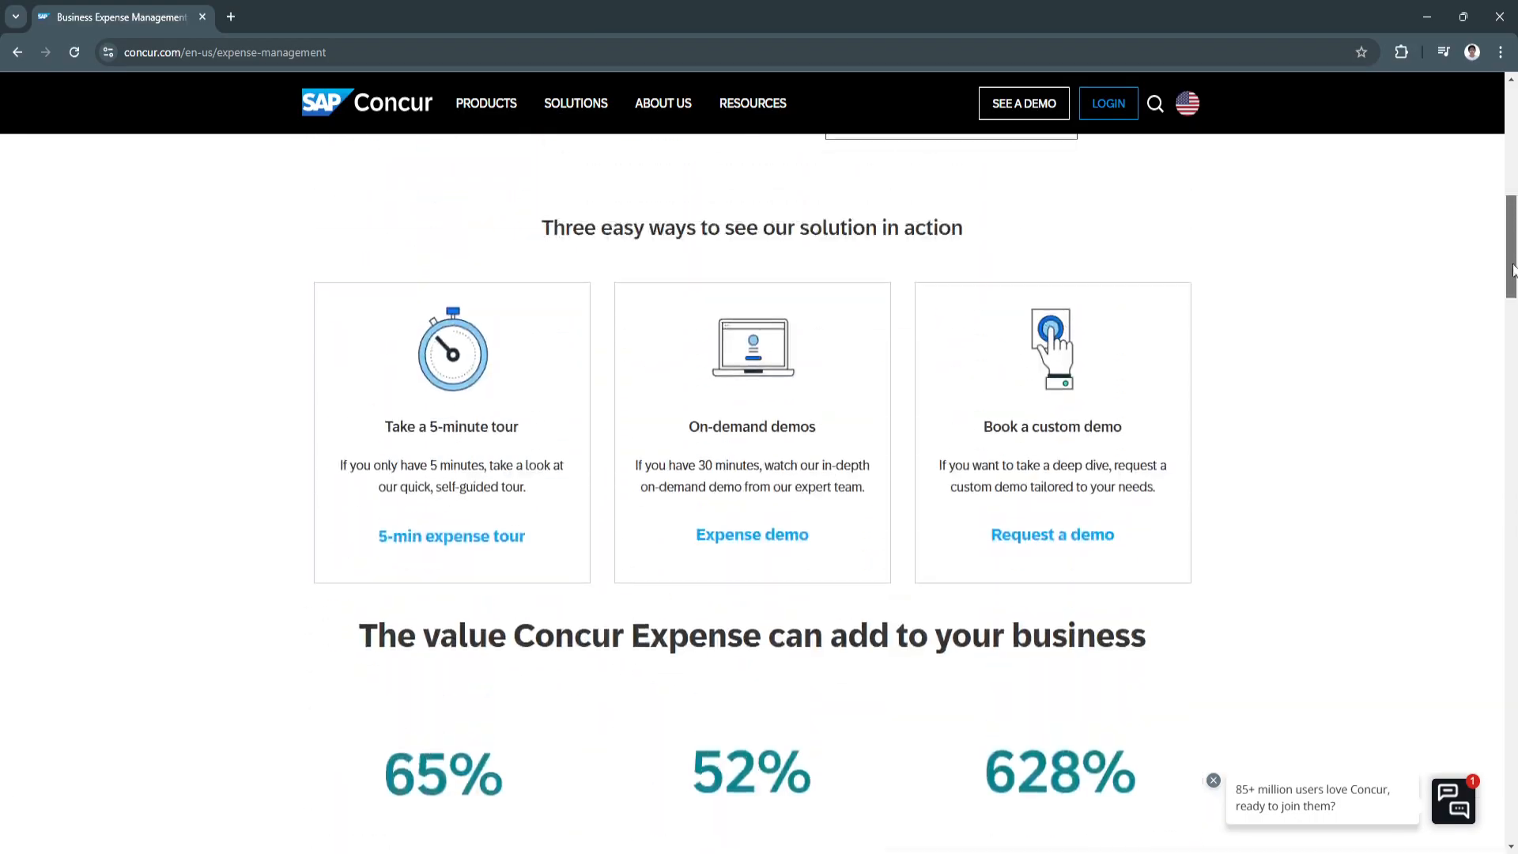
{"action": "scroll", "scroll_direction": "up", "scroll_amount": 3}
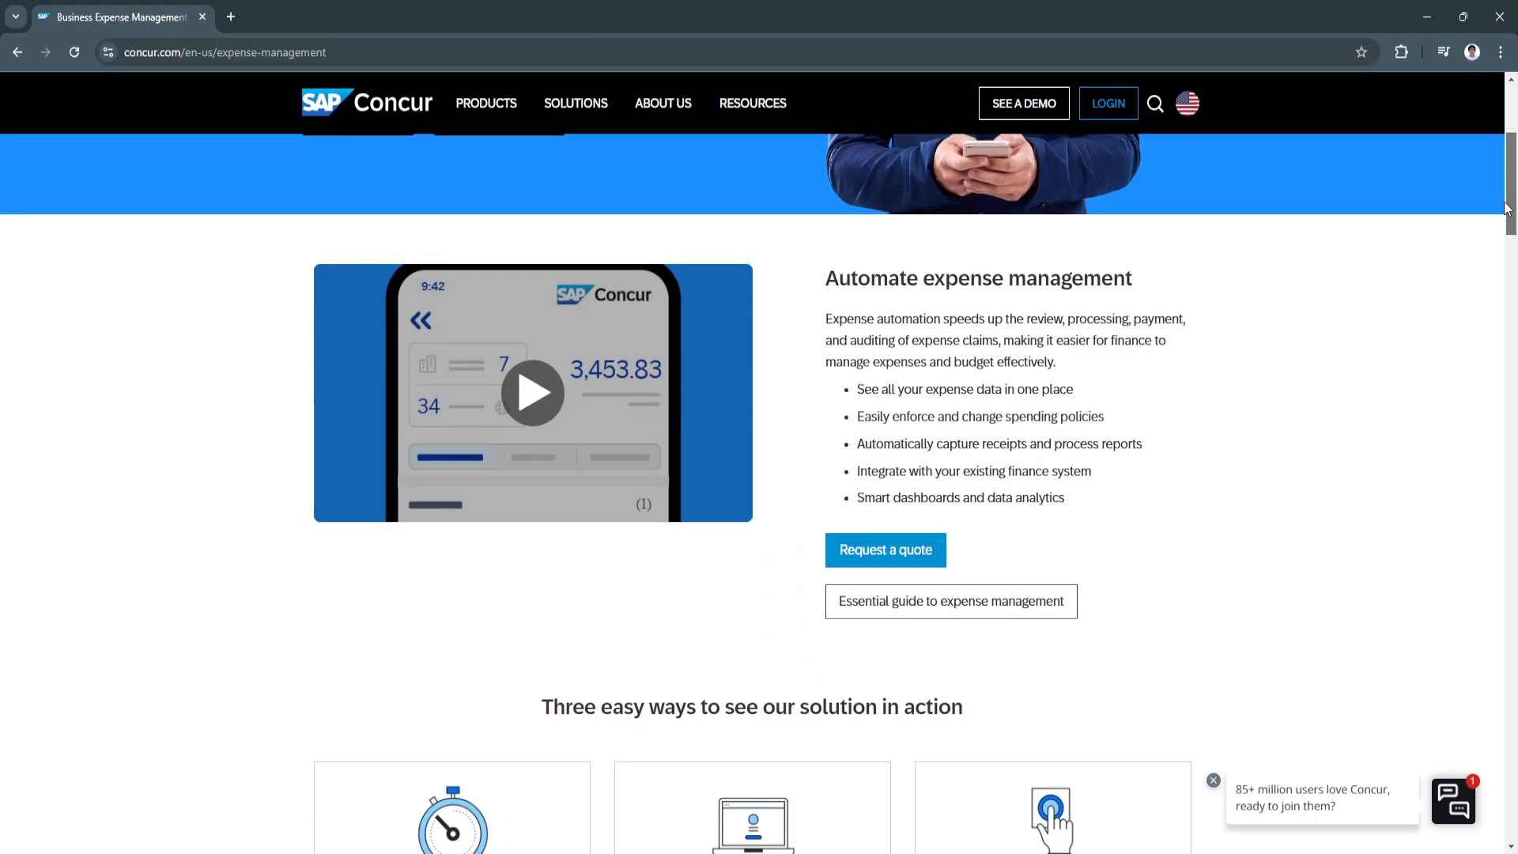
{"action": "scroll", "scroll_direction": "up", "scroll_amount": 3}
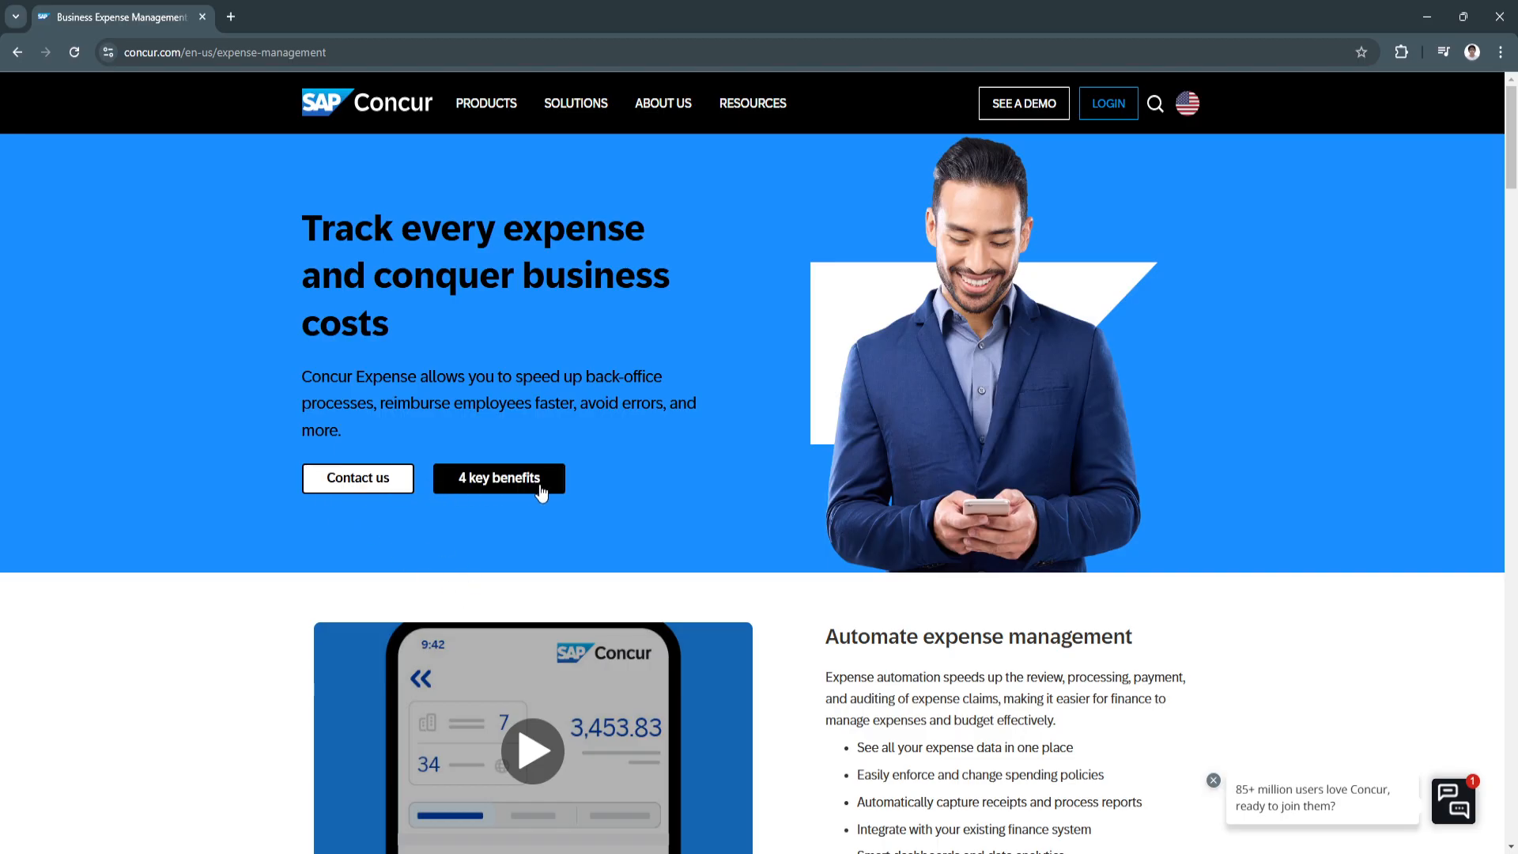
{"action": "scroll", "scroll_direction": "down", "scroll_amount": 3}
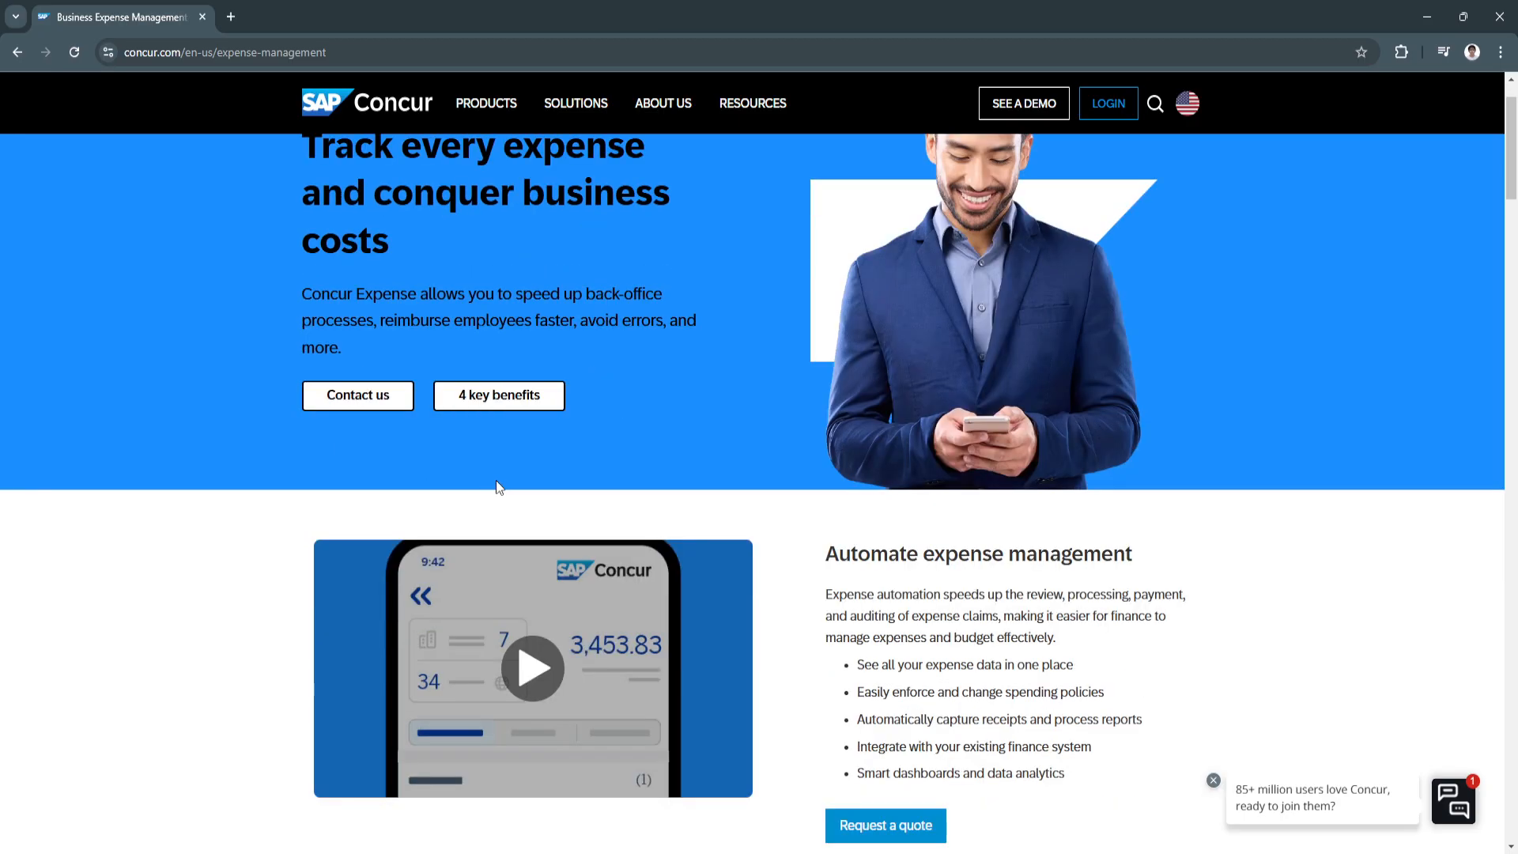
{"action": "scroll", "scroll_direction": "down", "scroll_amount": 3}
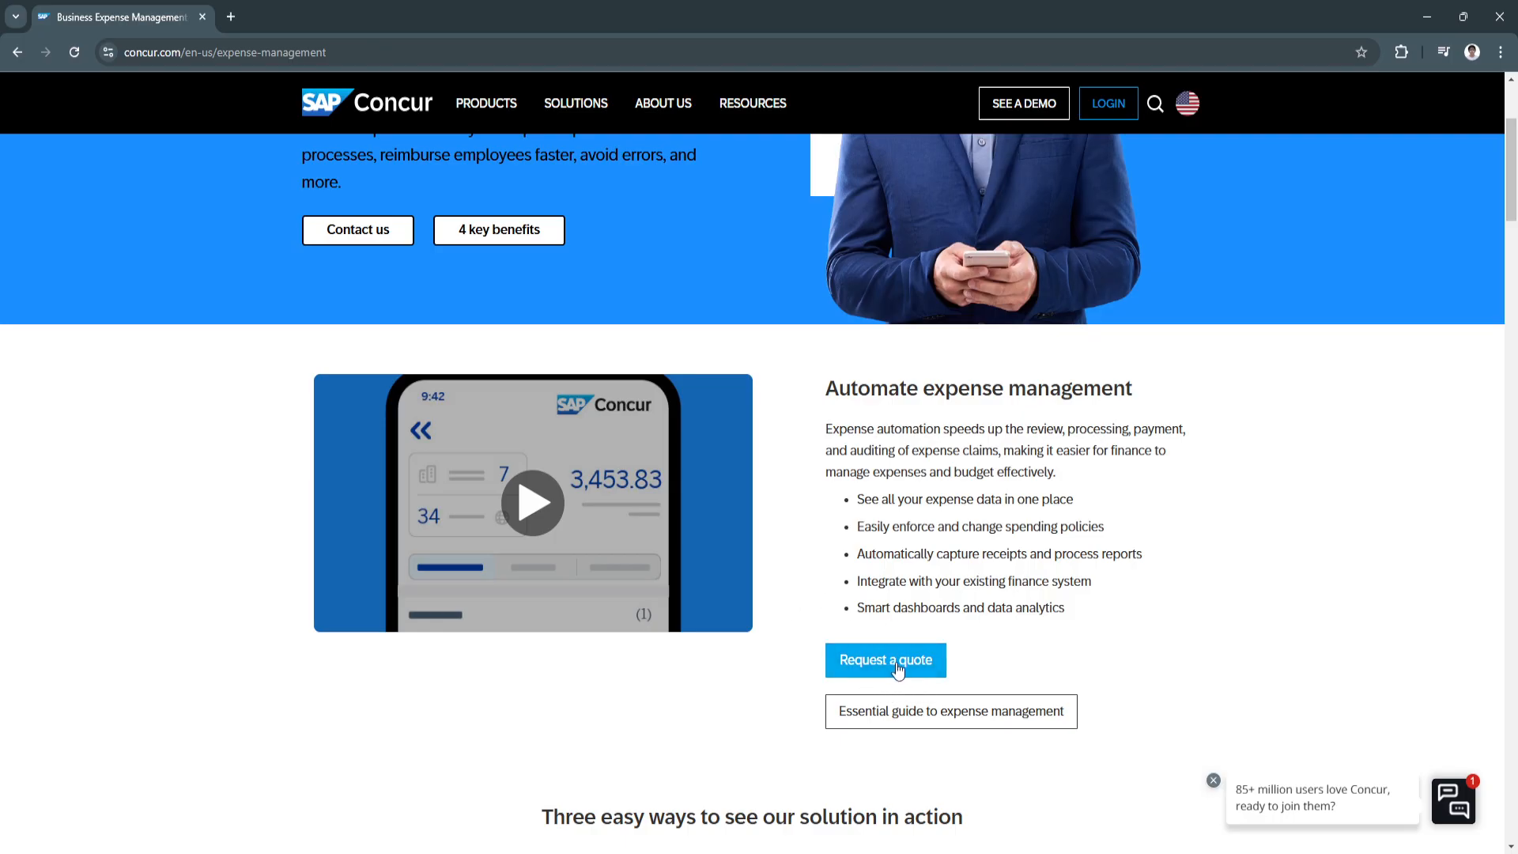